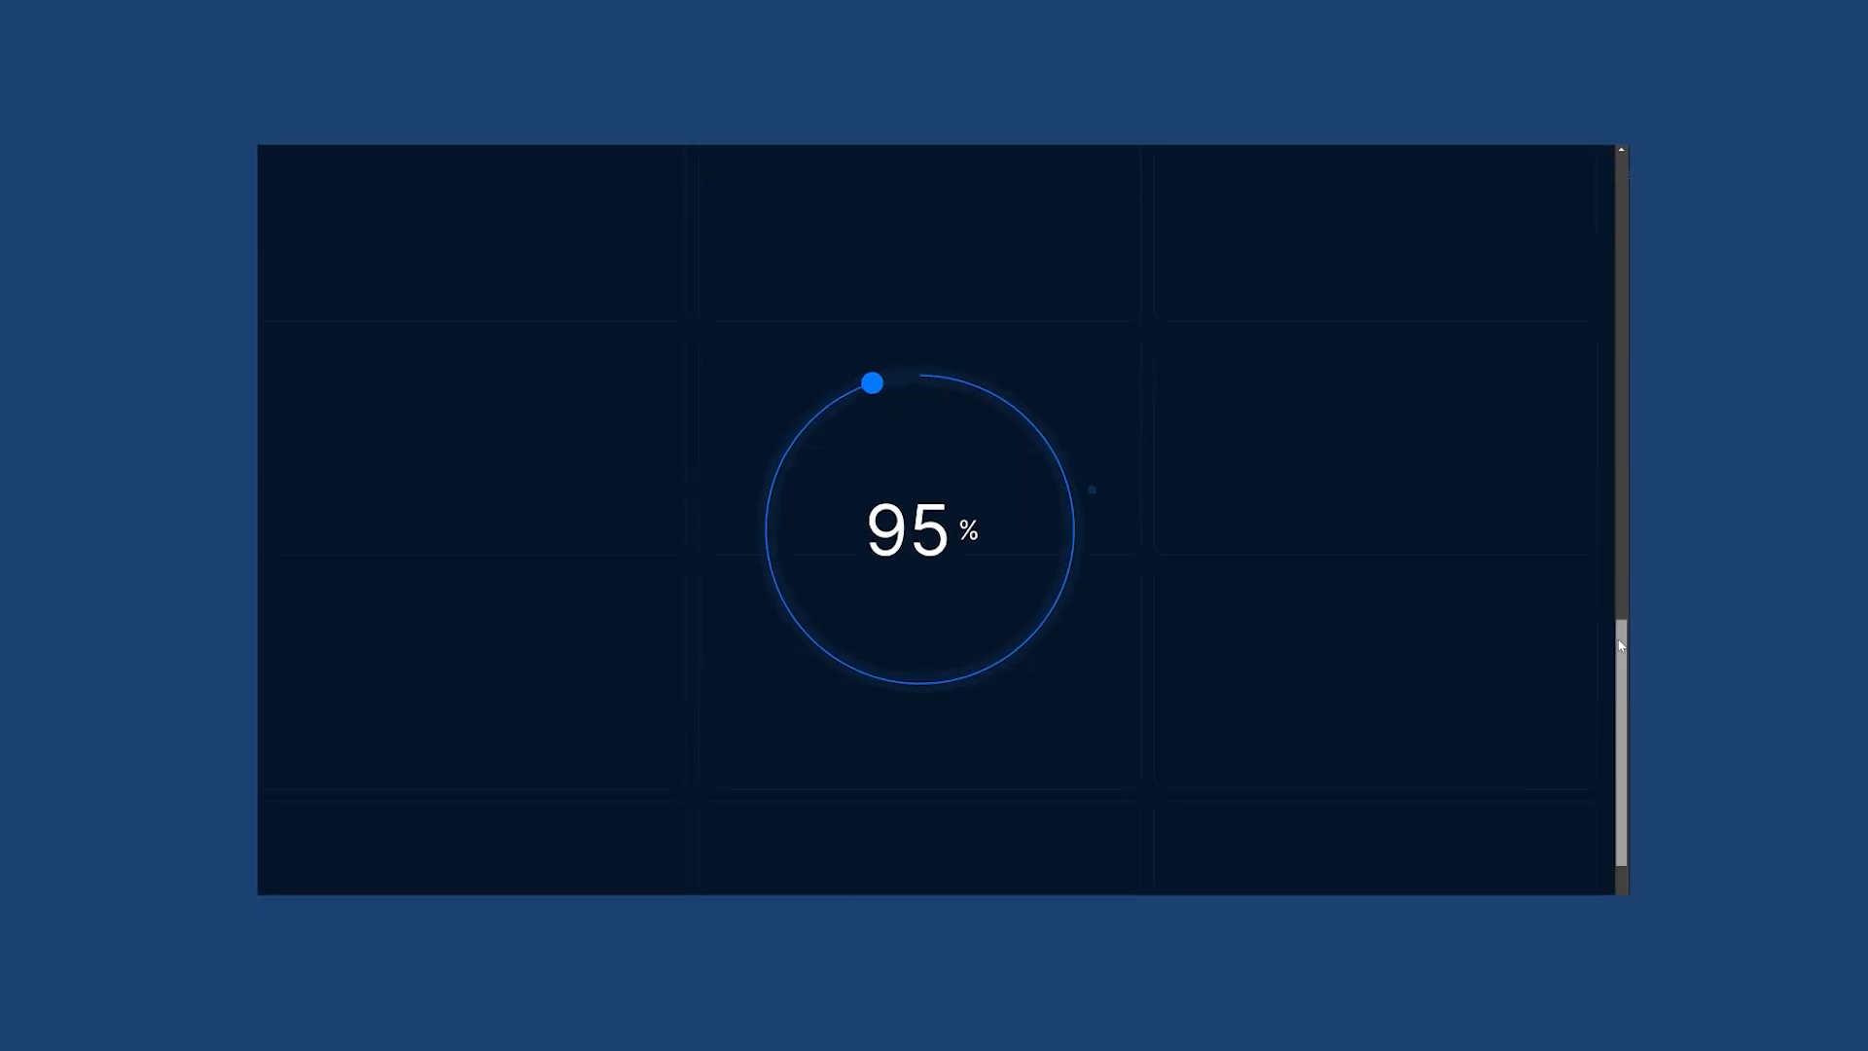
- Reload and scroll the localhost demo, then inspect the Scroll Percentage text run in Rive
{"action": "left_click", "coordinate": [383, 192]}
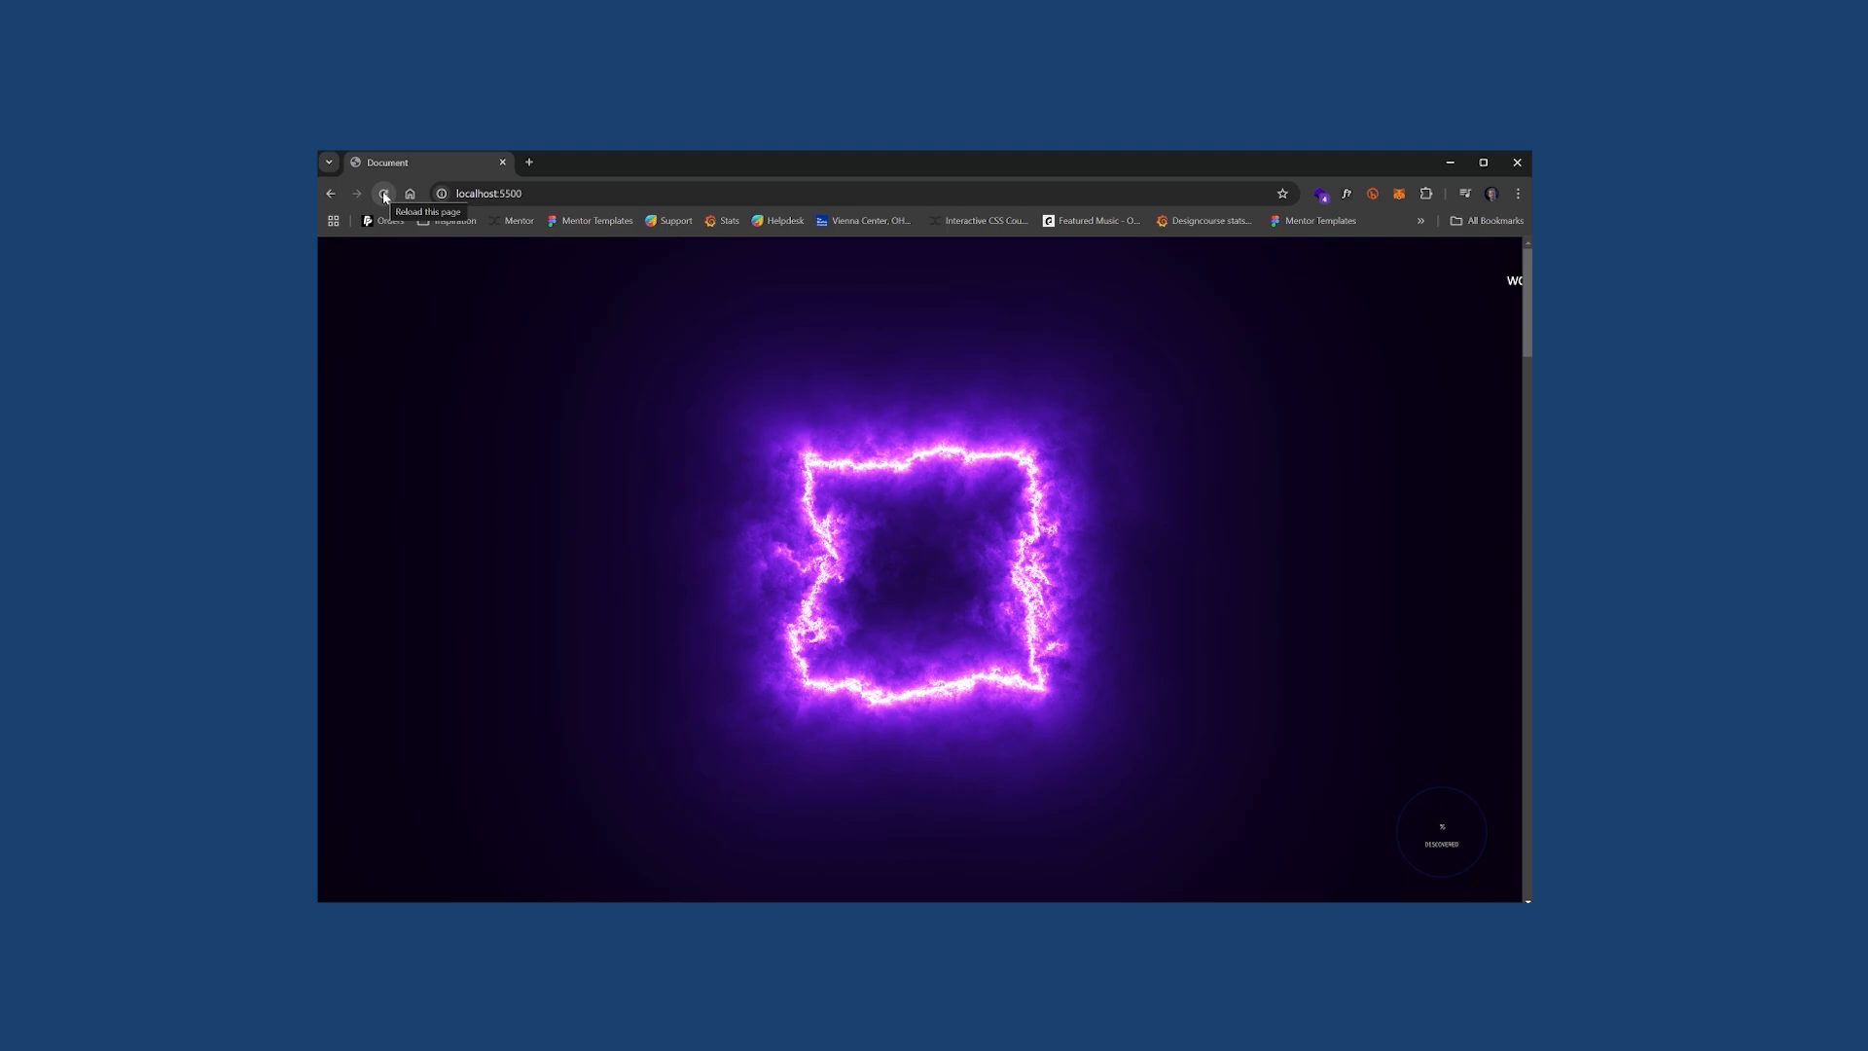
{"action": "left_click", "coordinate": [363, 192]}
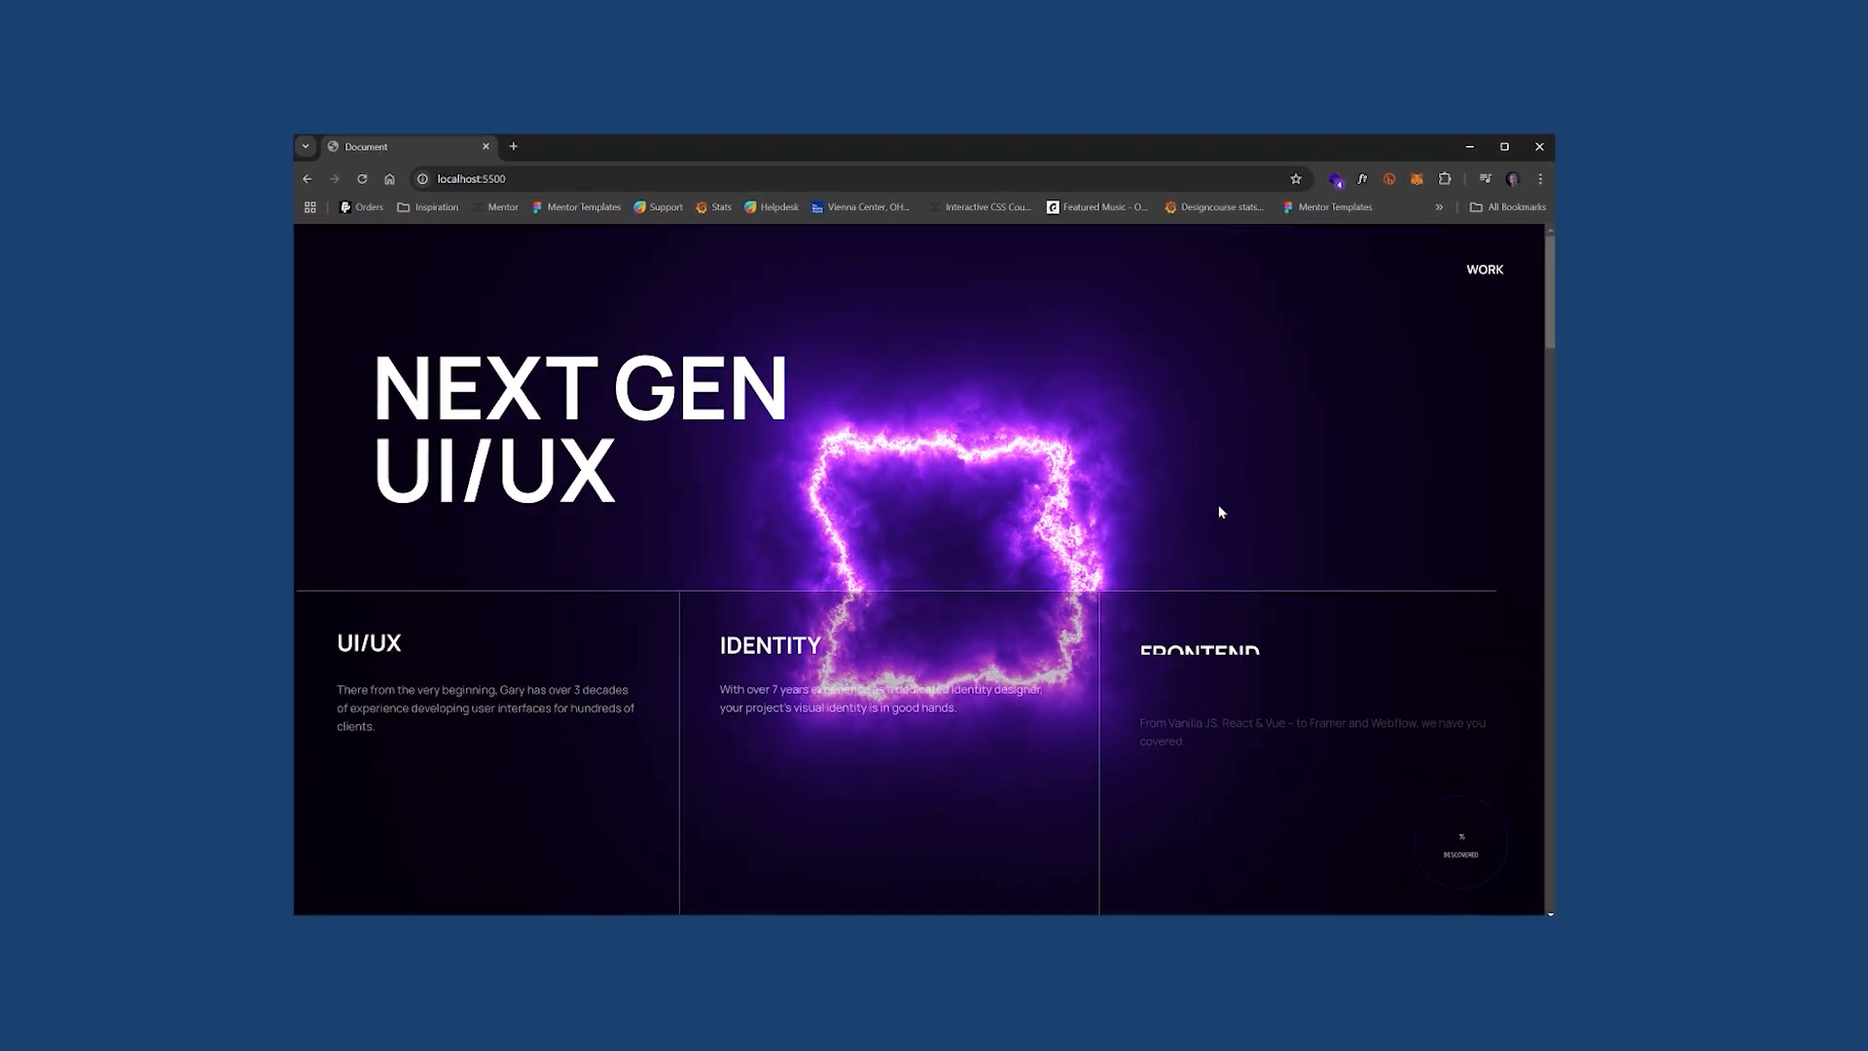
{"action": "scroll", "scroll_direction": "down", "scroll_amount": 3}
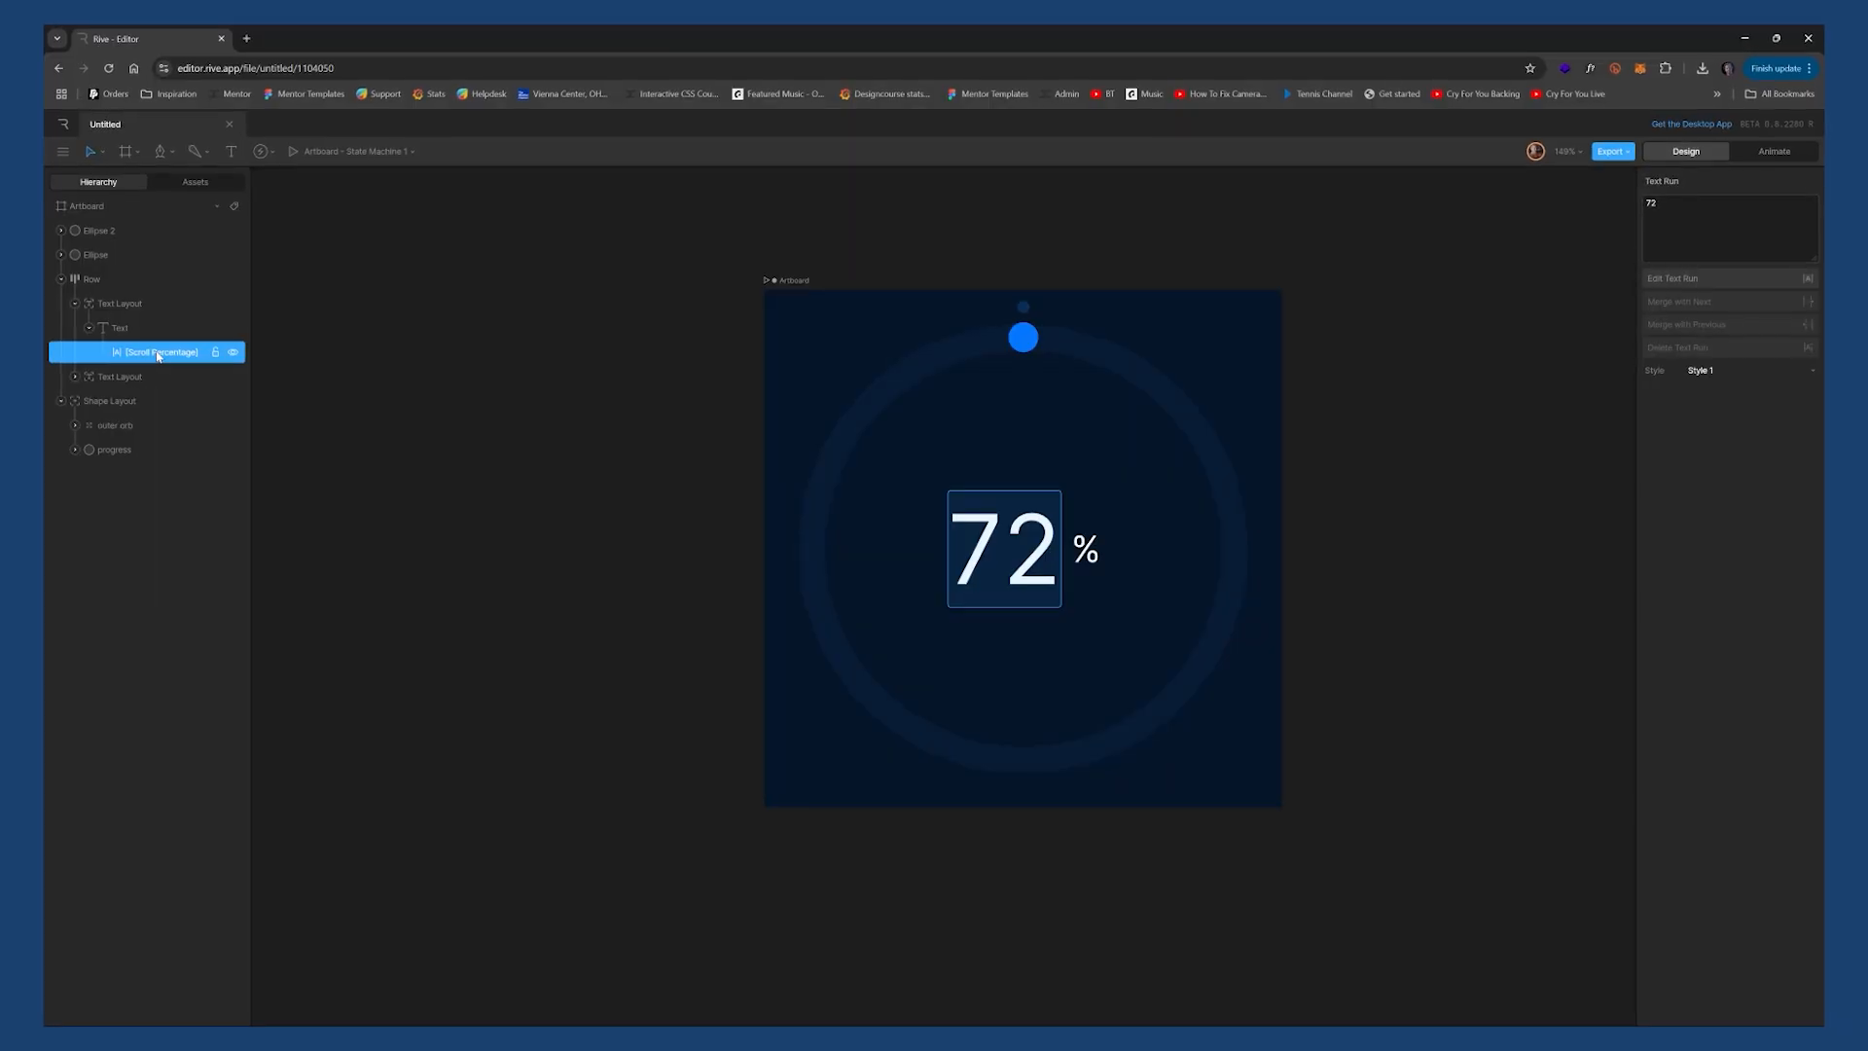
{"action": "left_click", "coordinate": [1779, 150]}
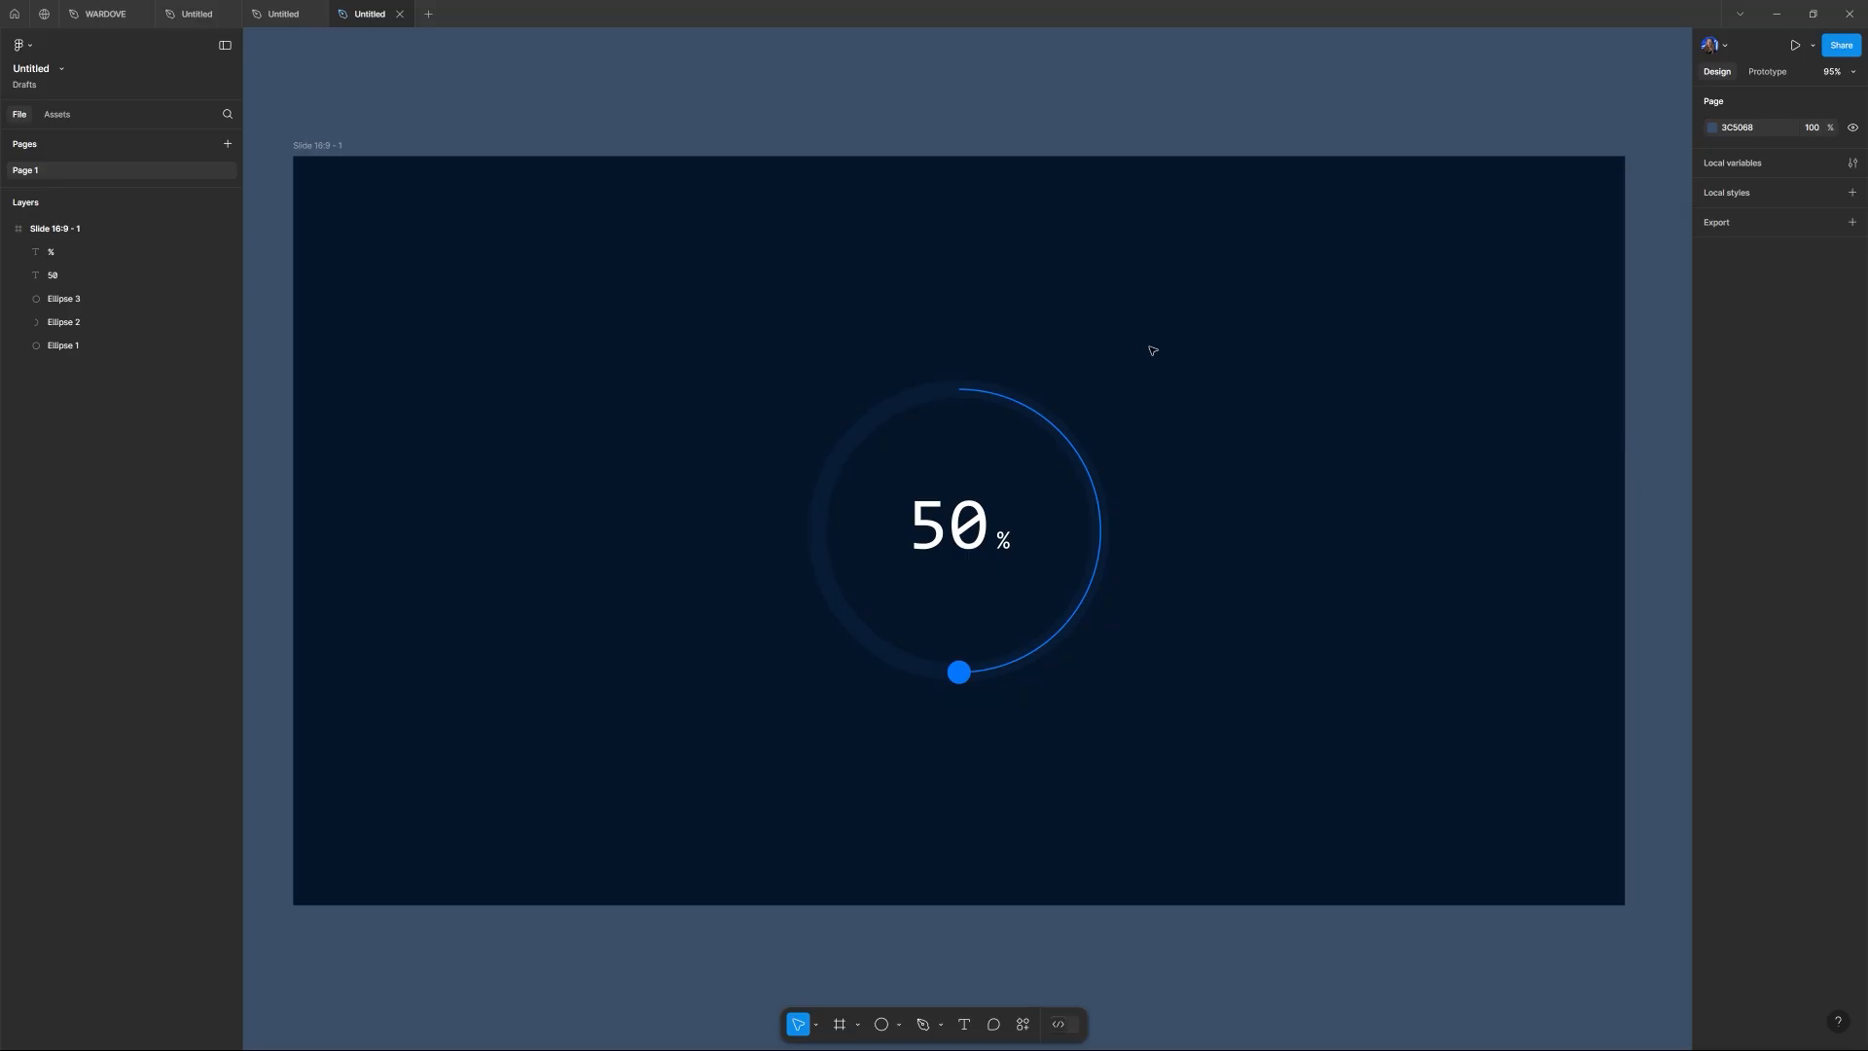
- Select the ring and percentage layers in Figma to review them, then clear the selection
{"action": "left_click", "coordinate": [63, 347]}
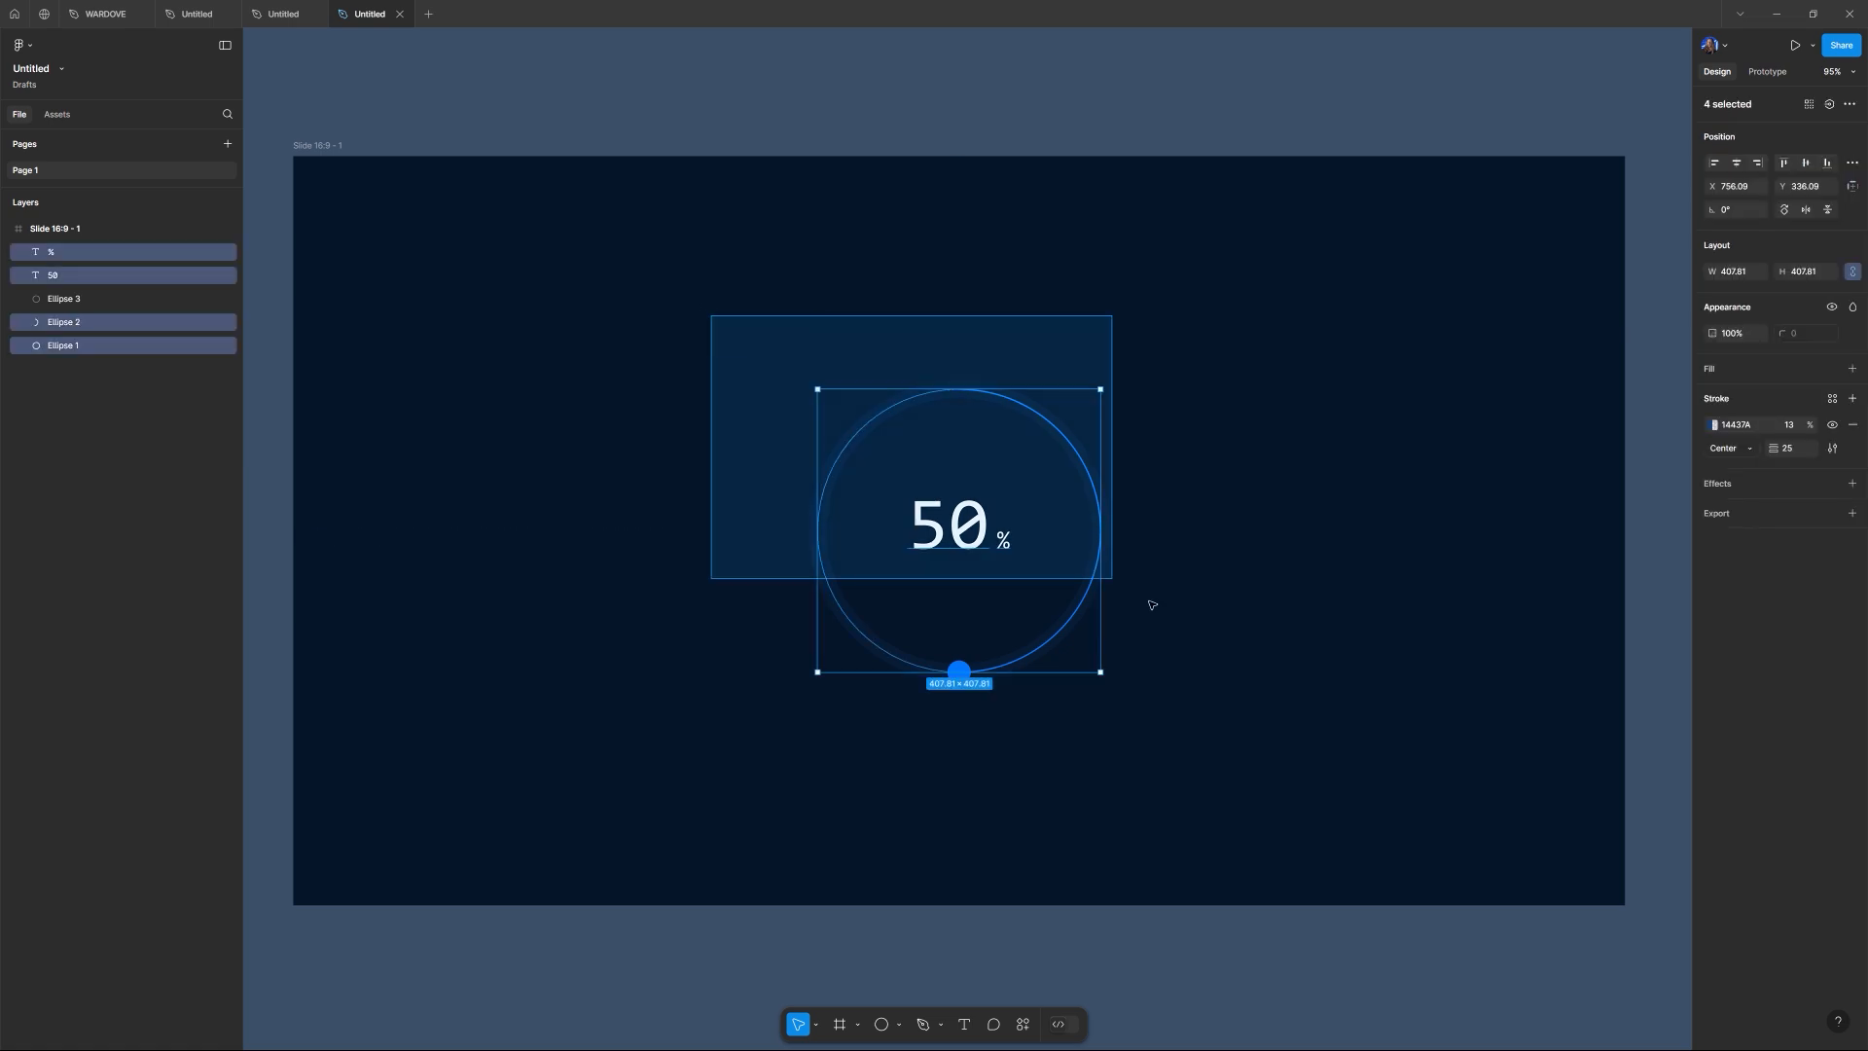
{"action": "left_click", "coordinate": [1194, 740]}
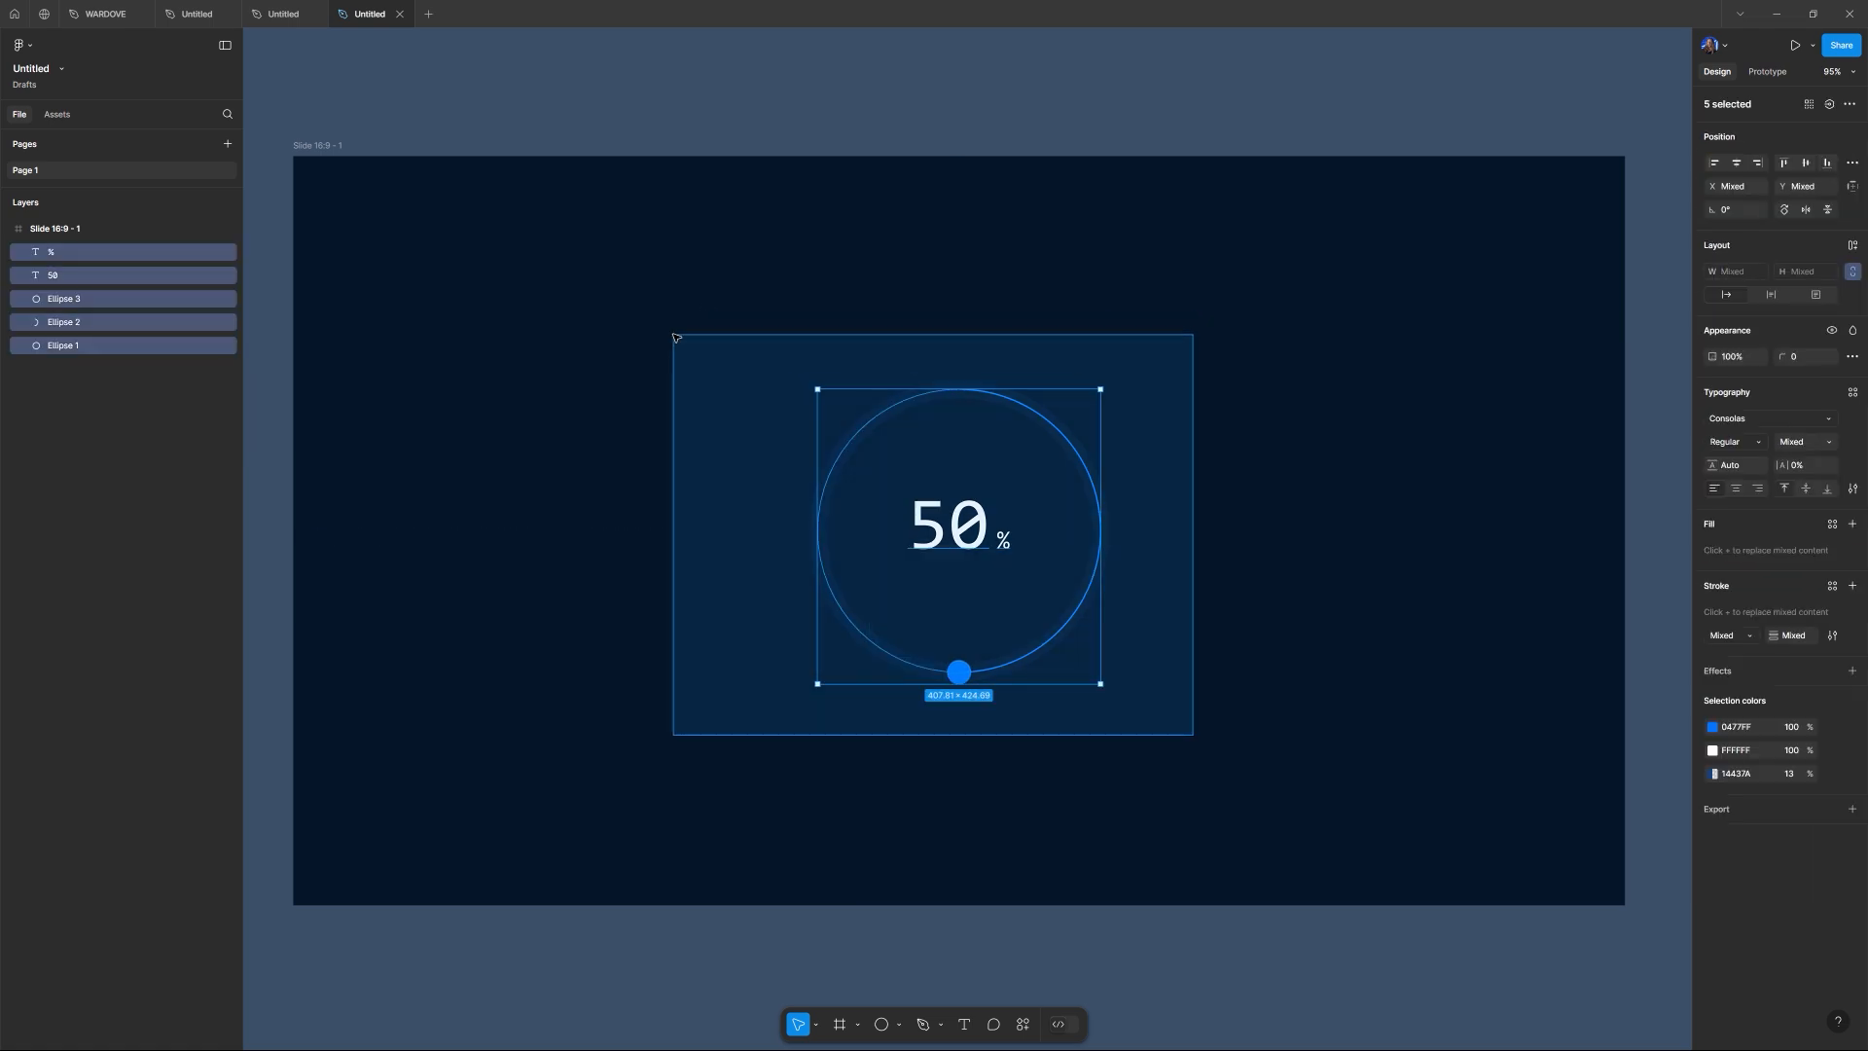
{"action": "left_click", "coordinate": [1197, 720]}
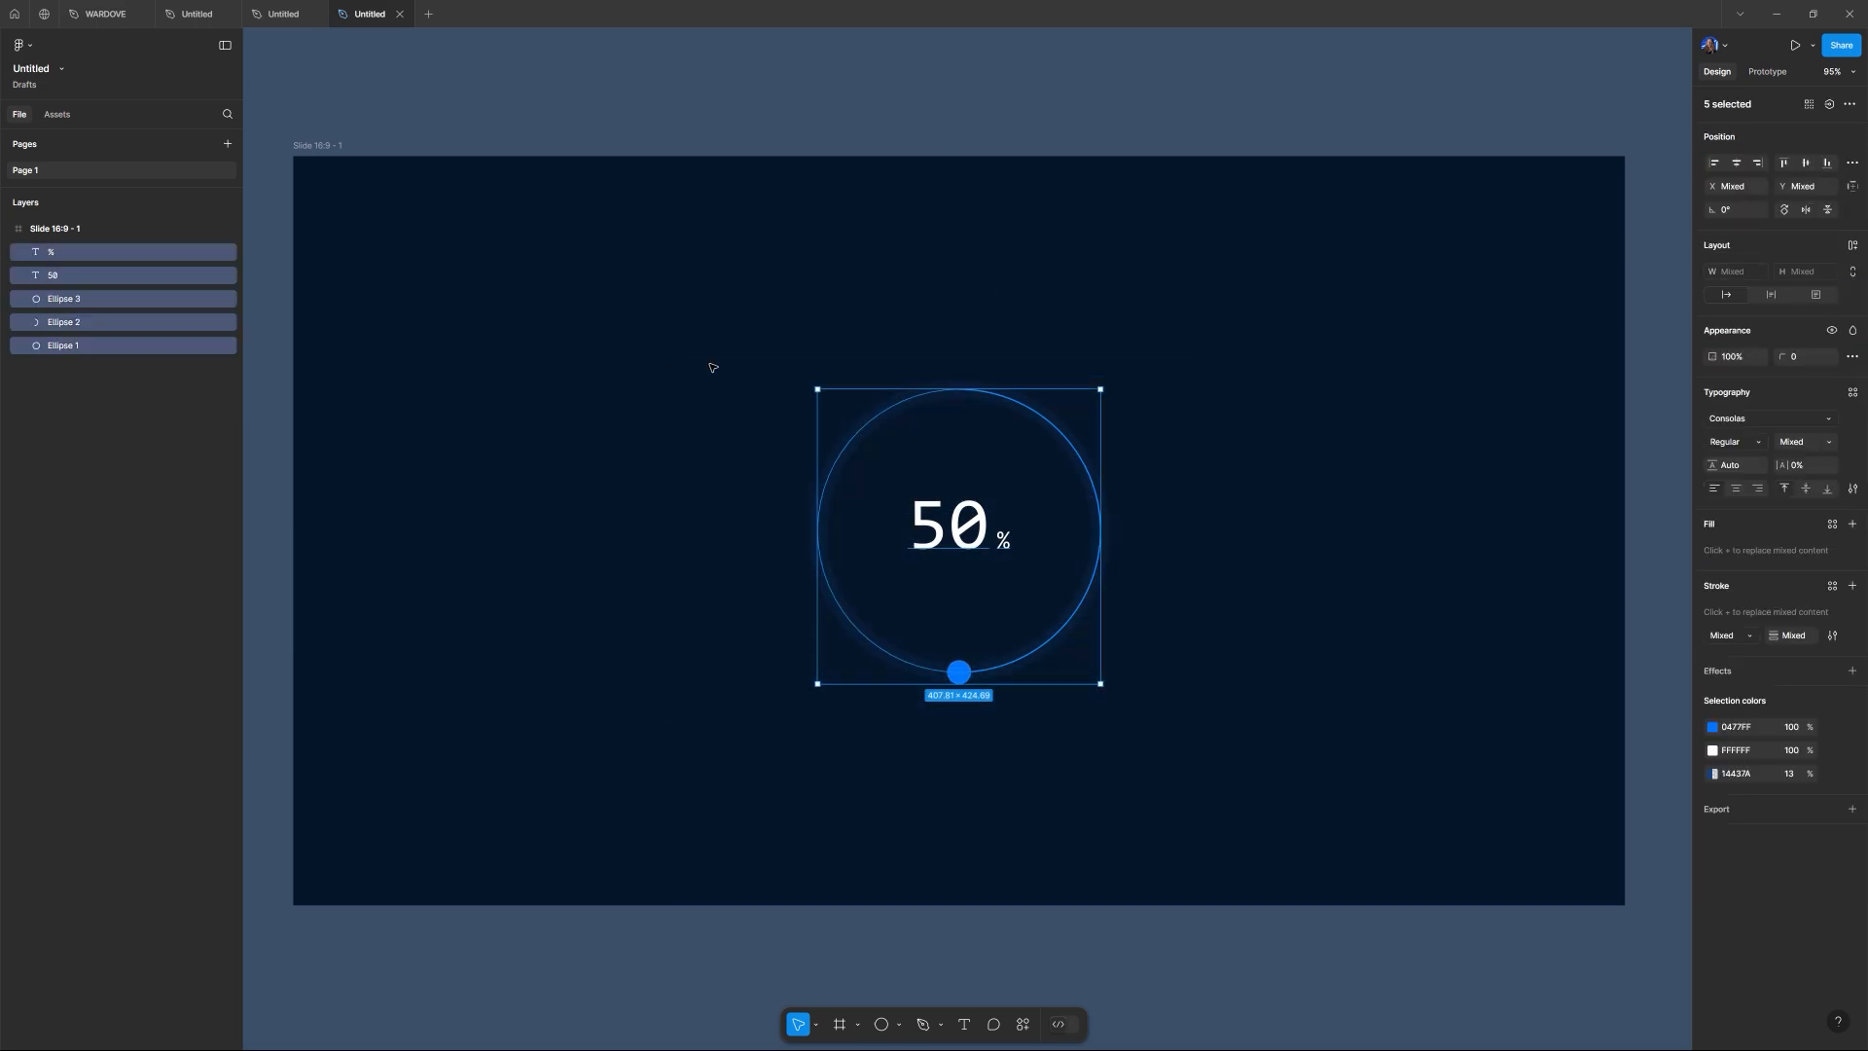
{"action": "left_click", "coordinate": [712, 365]}
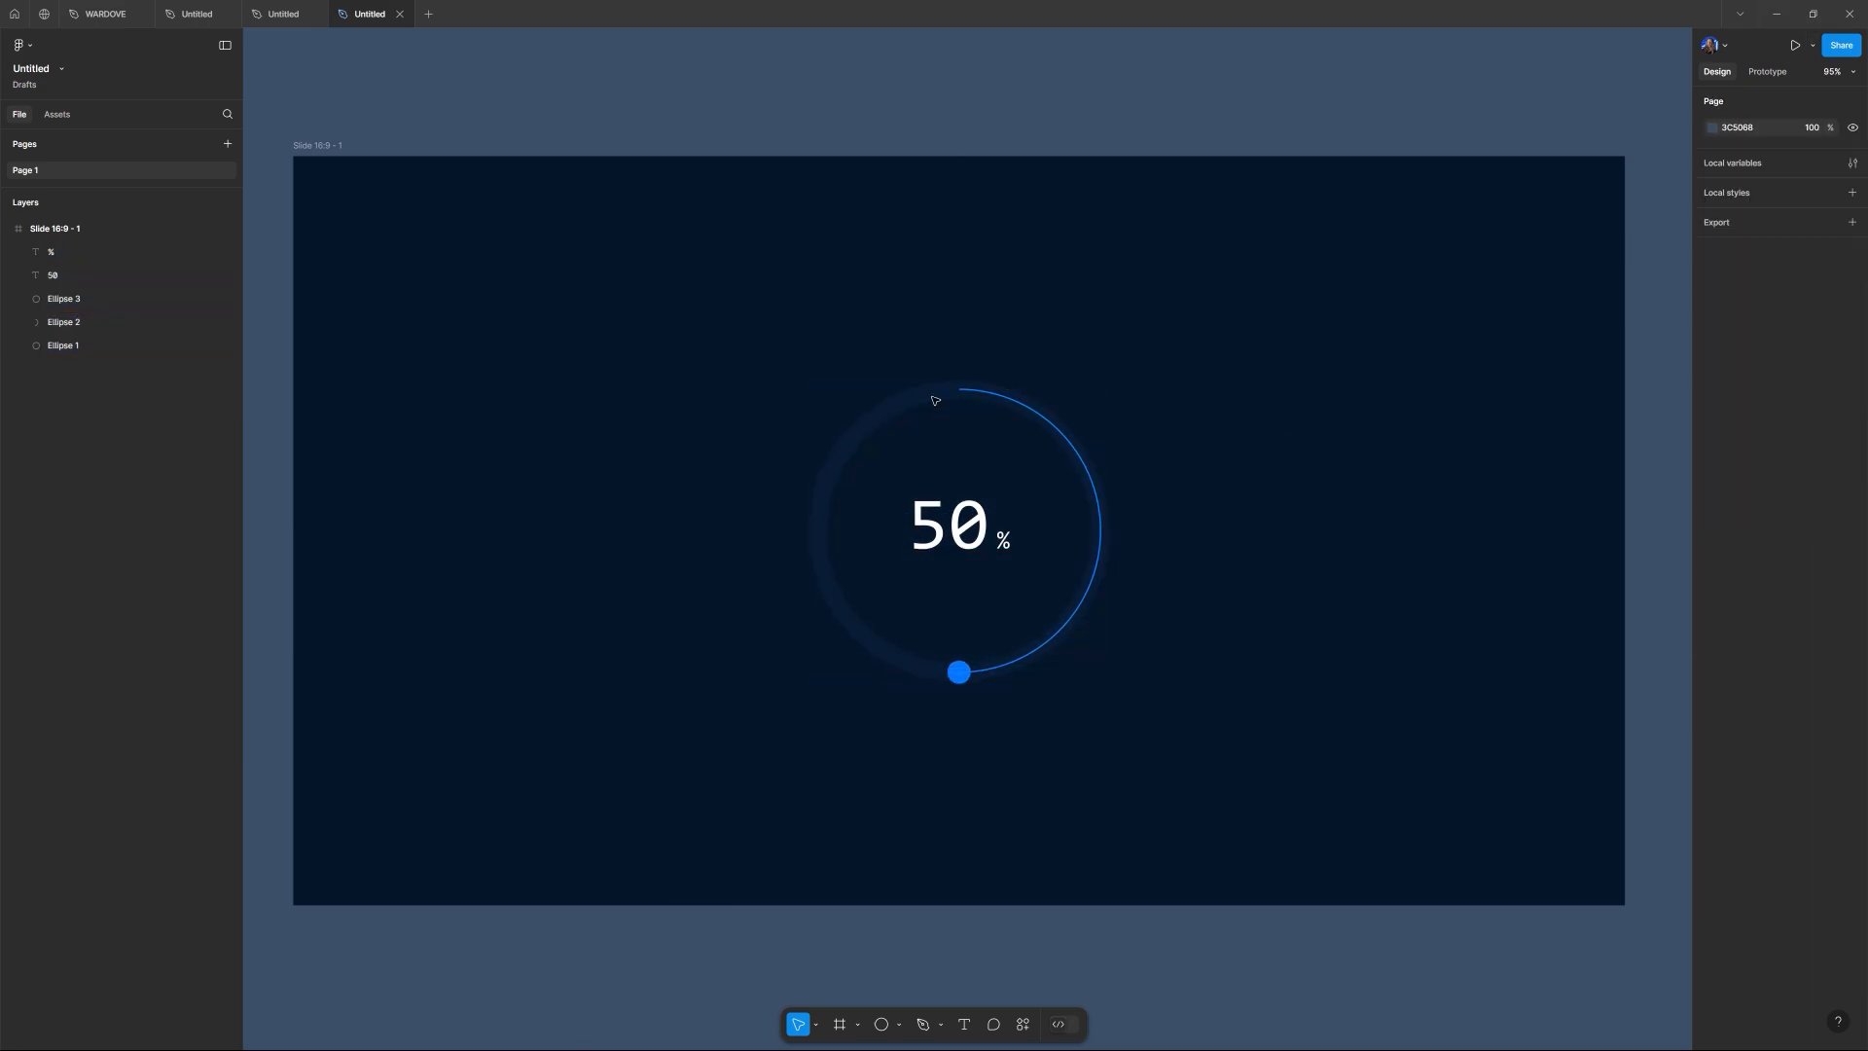
{"action": "mouse_move", "coordinate": [985, 390]}
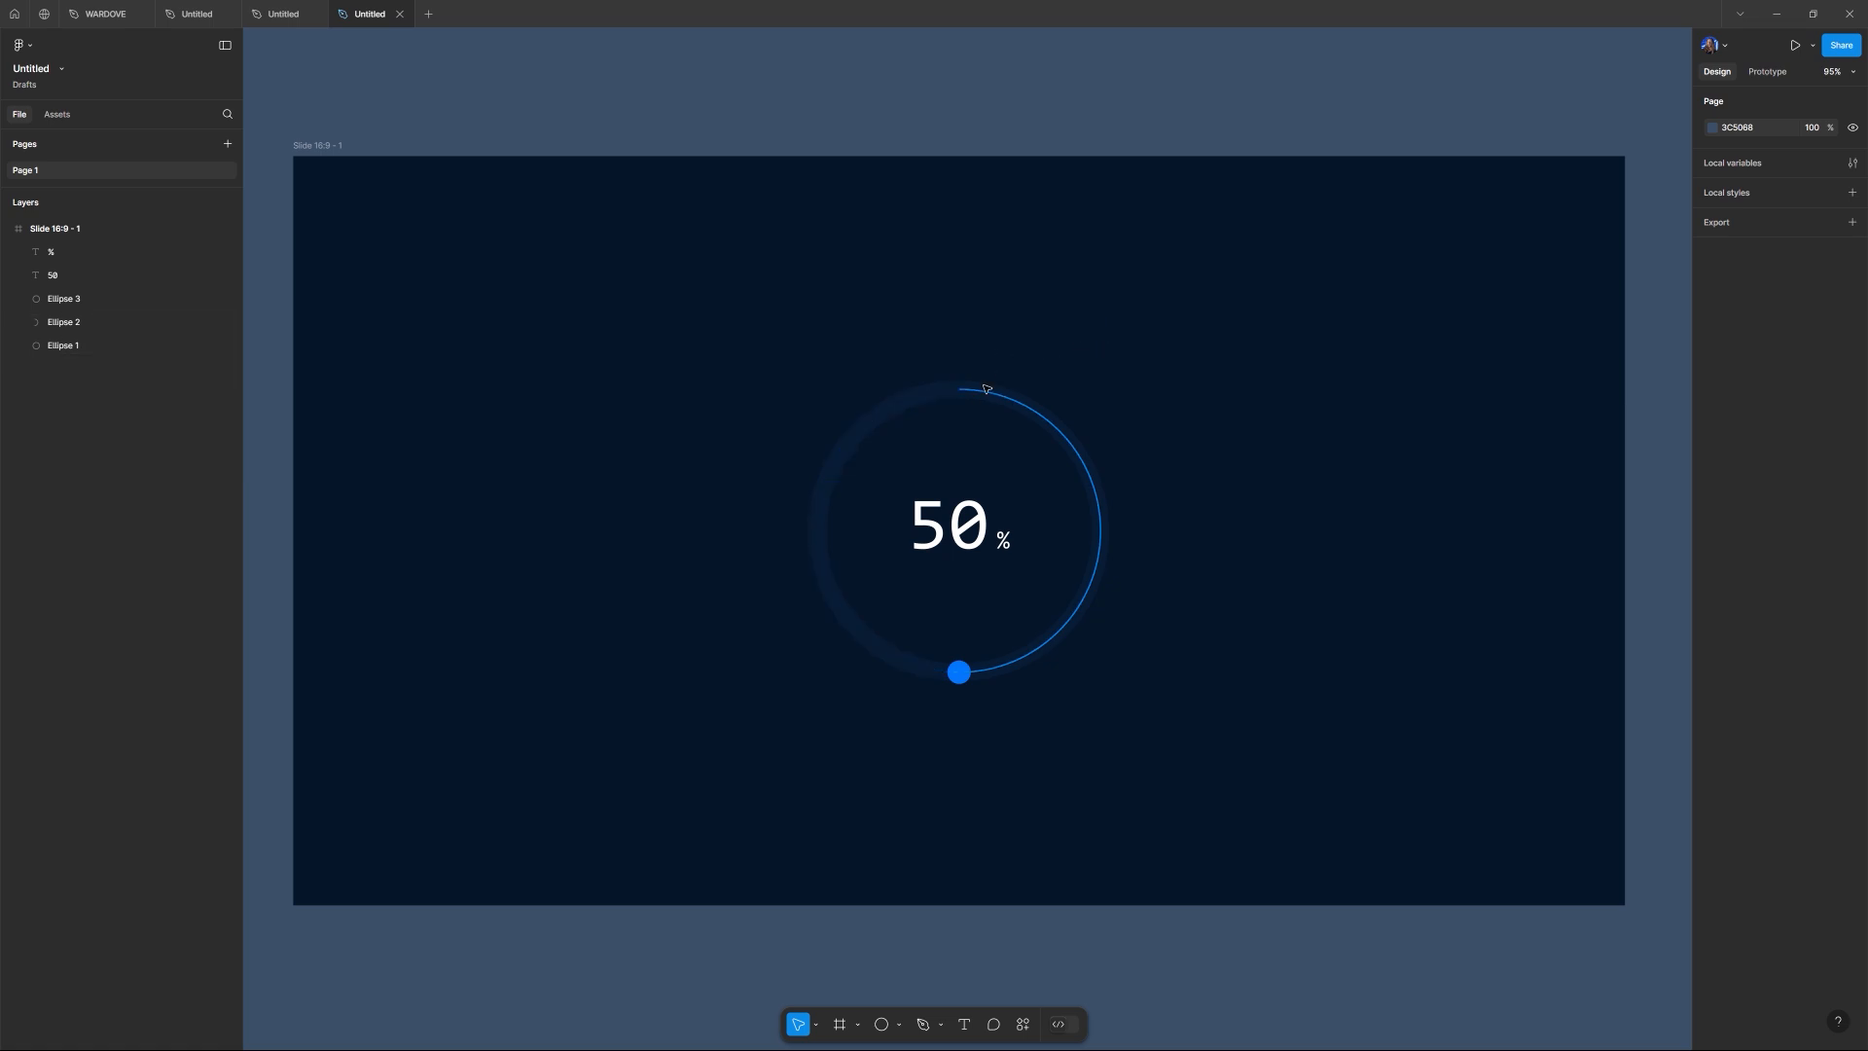
{"action": "mouse_move", "coordinate": [1263, 765]}
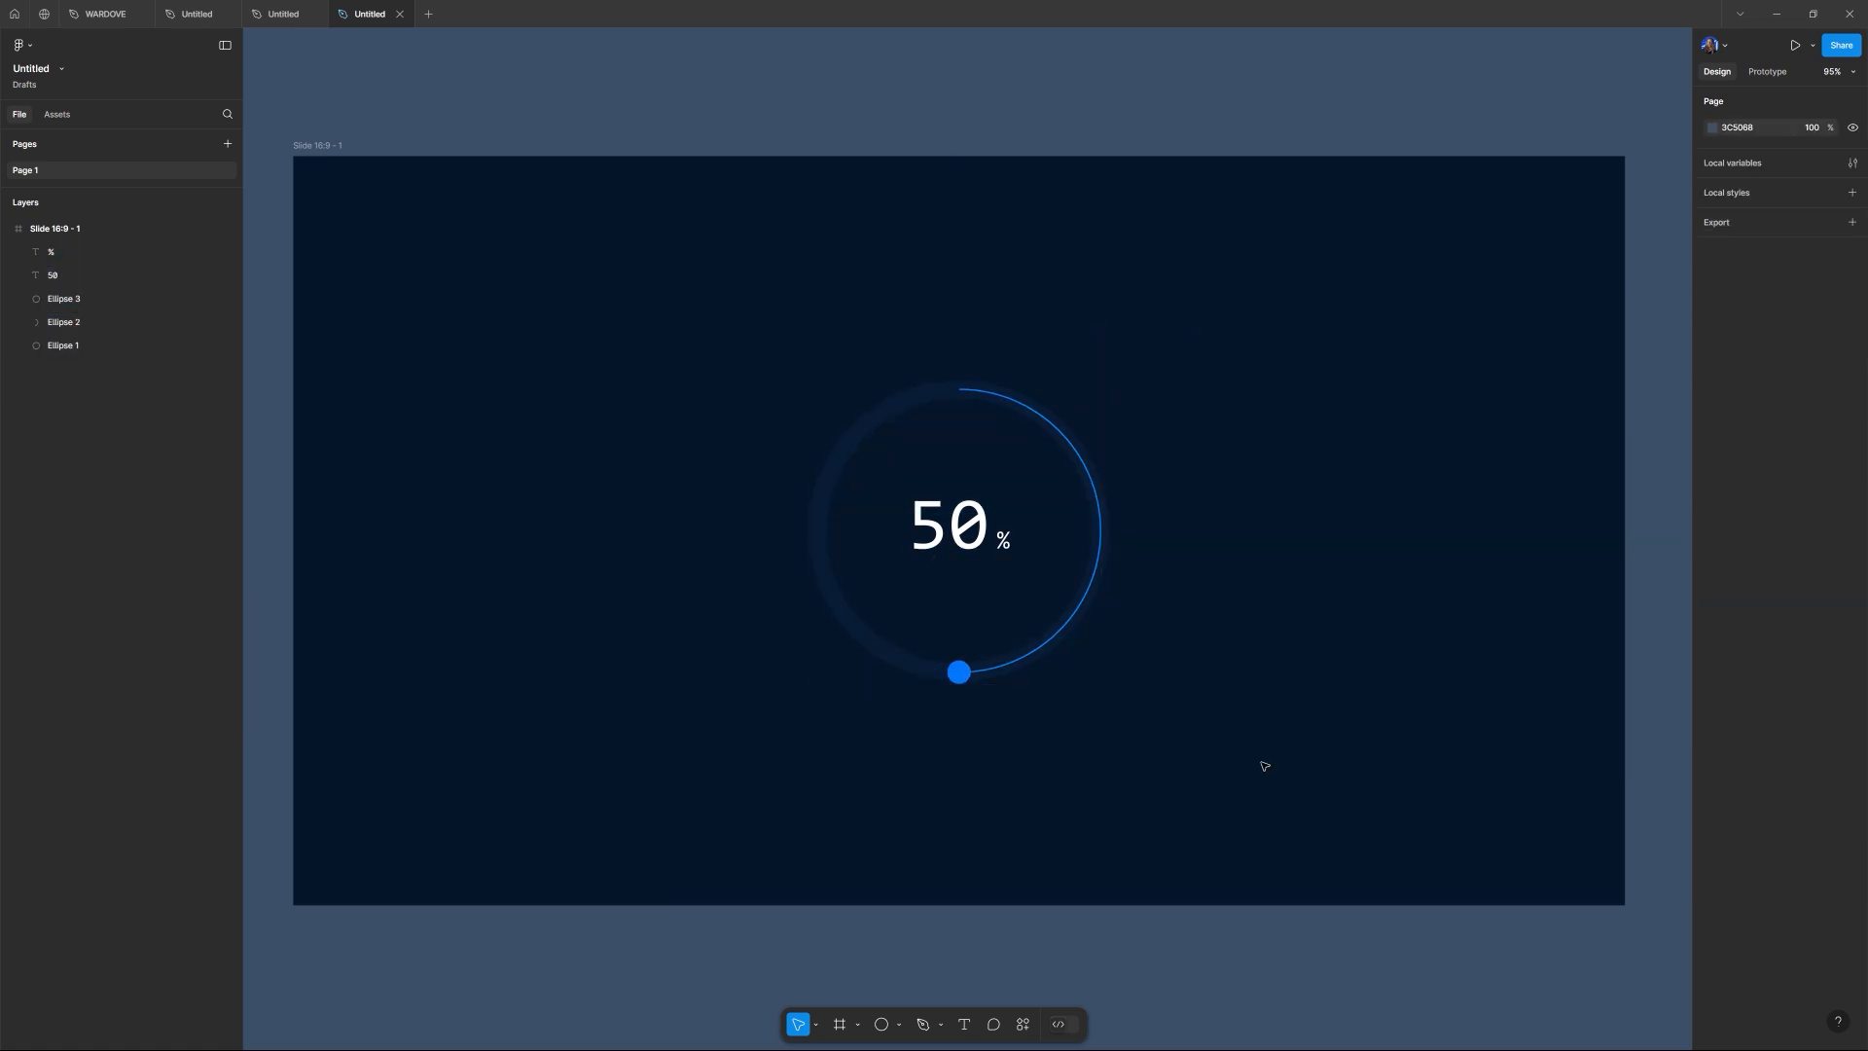
- Select the Slide 16:9 frame and pick out its background fill hex 05162A
{"action": "left_click", "coordinate": [317, 146]}
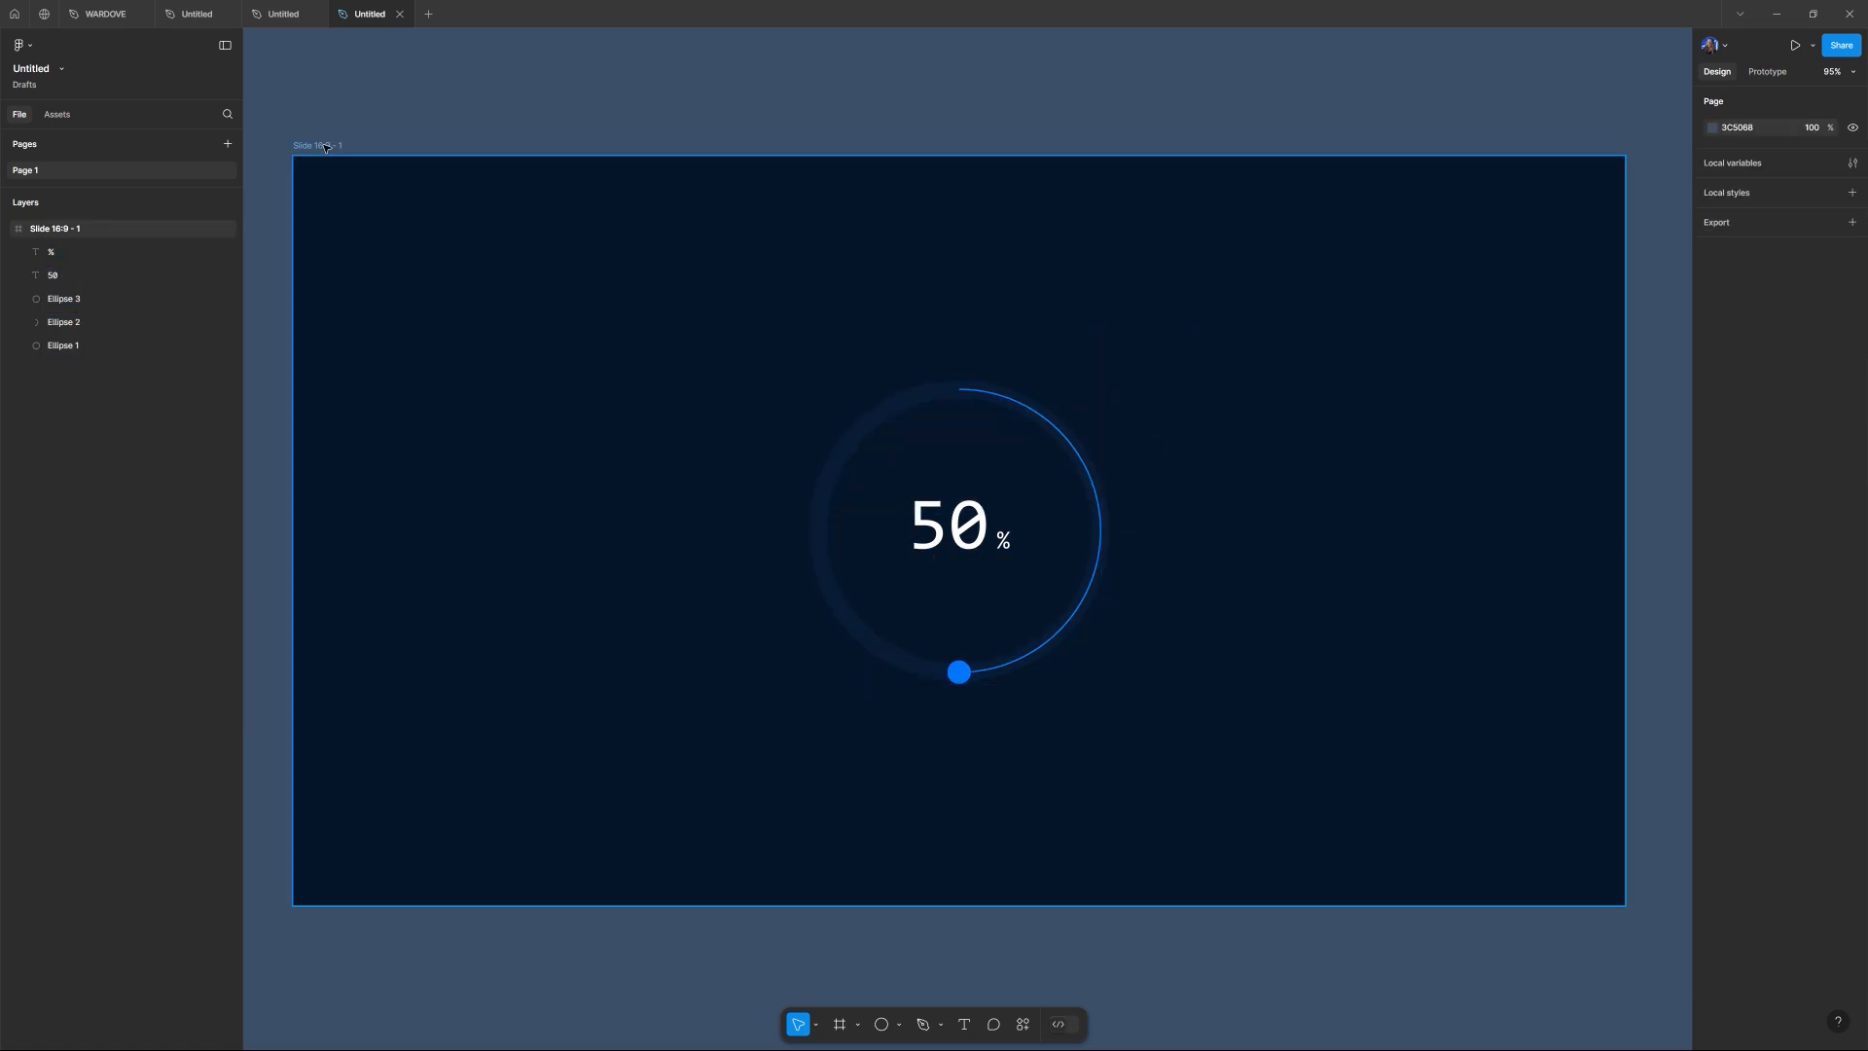
{"action": "left_click", "coordinate": [55, 228]}
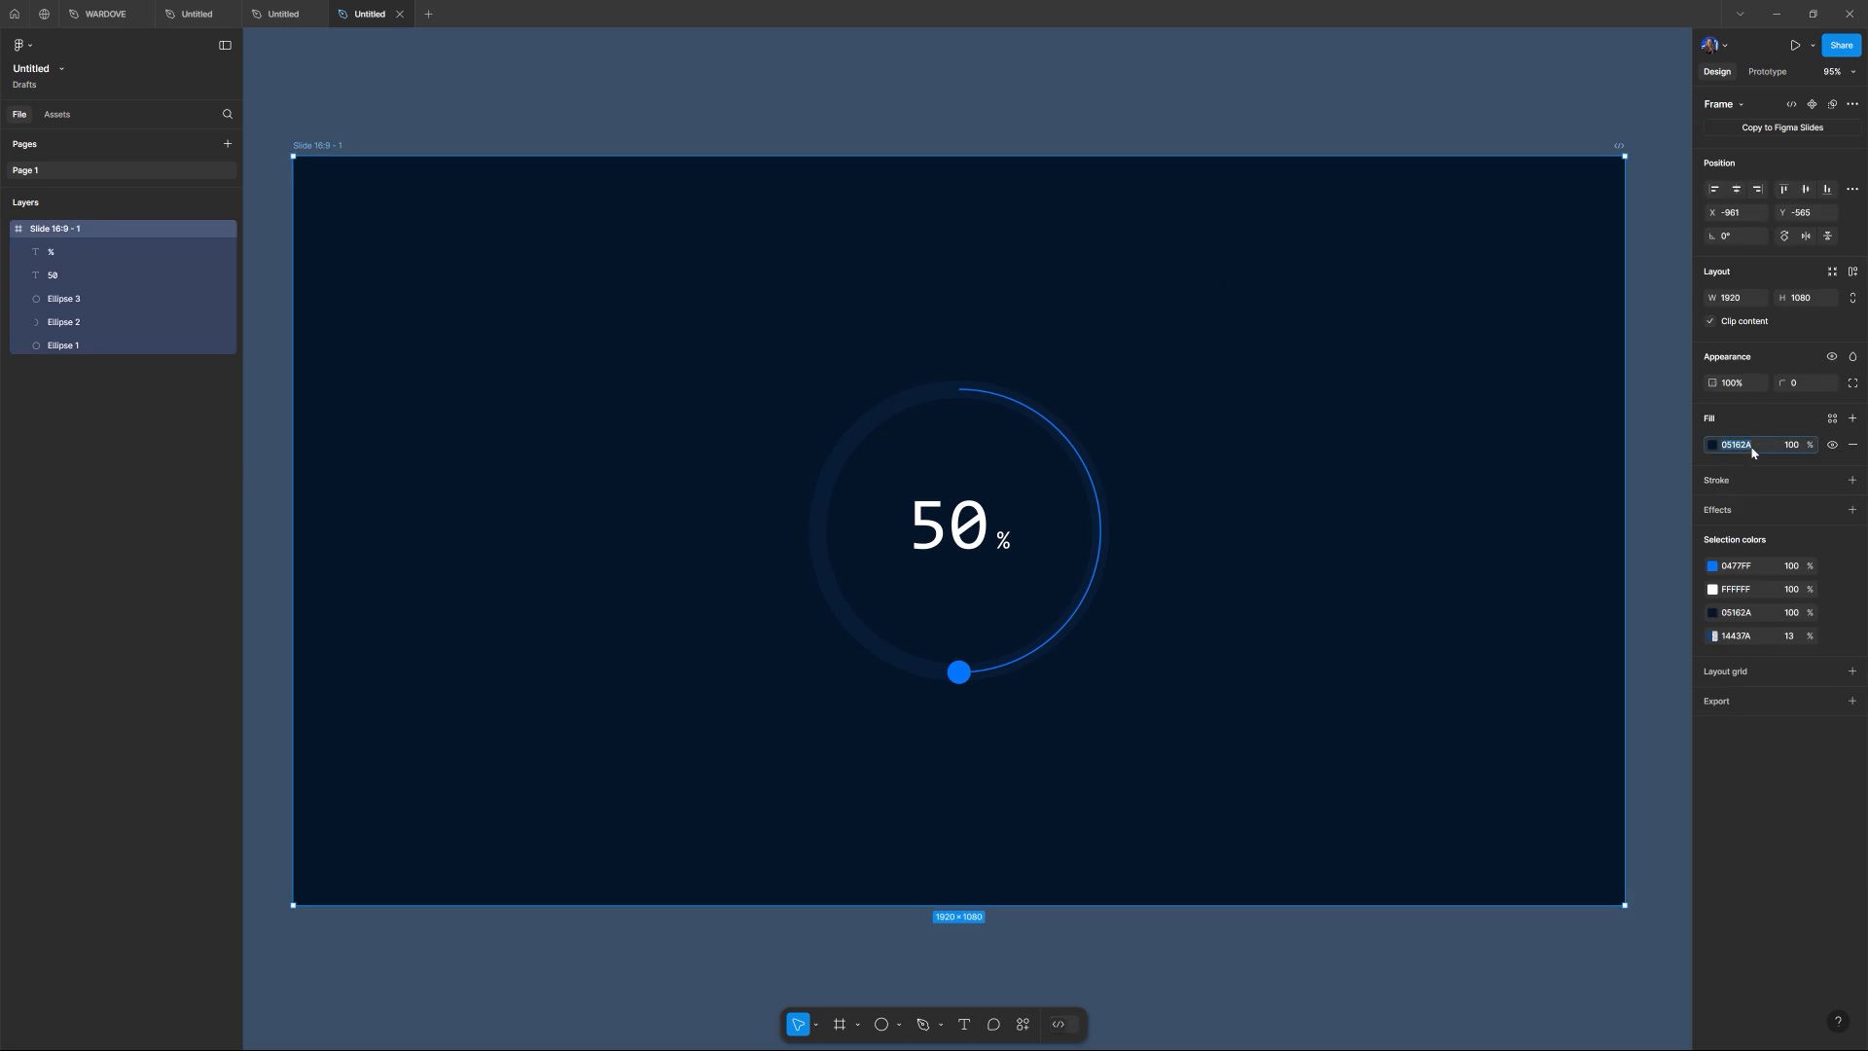
{"action": "left_click", "coordinate": [1310, 410]}
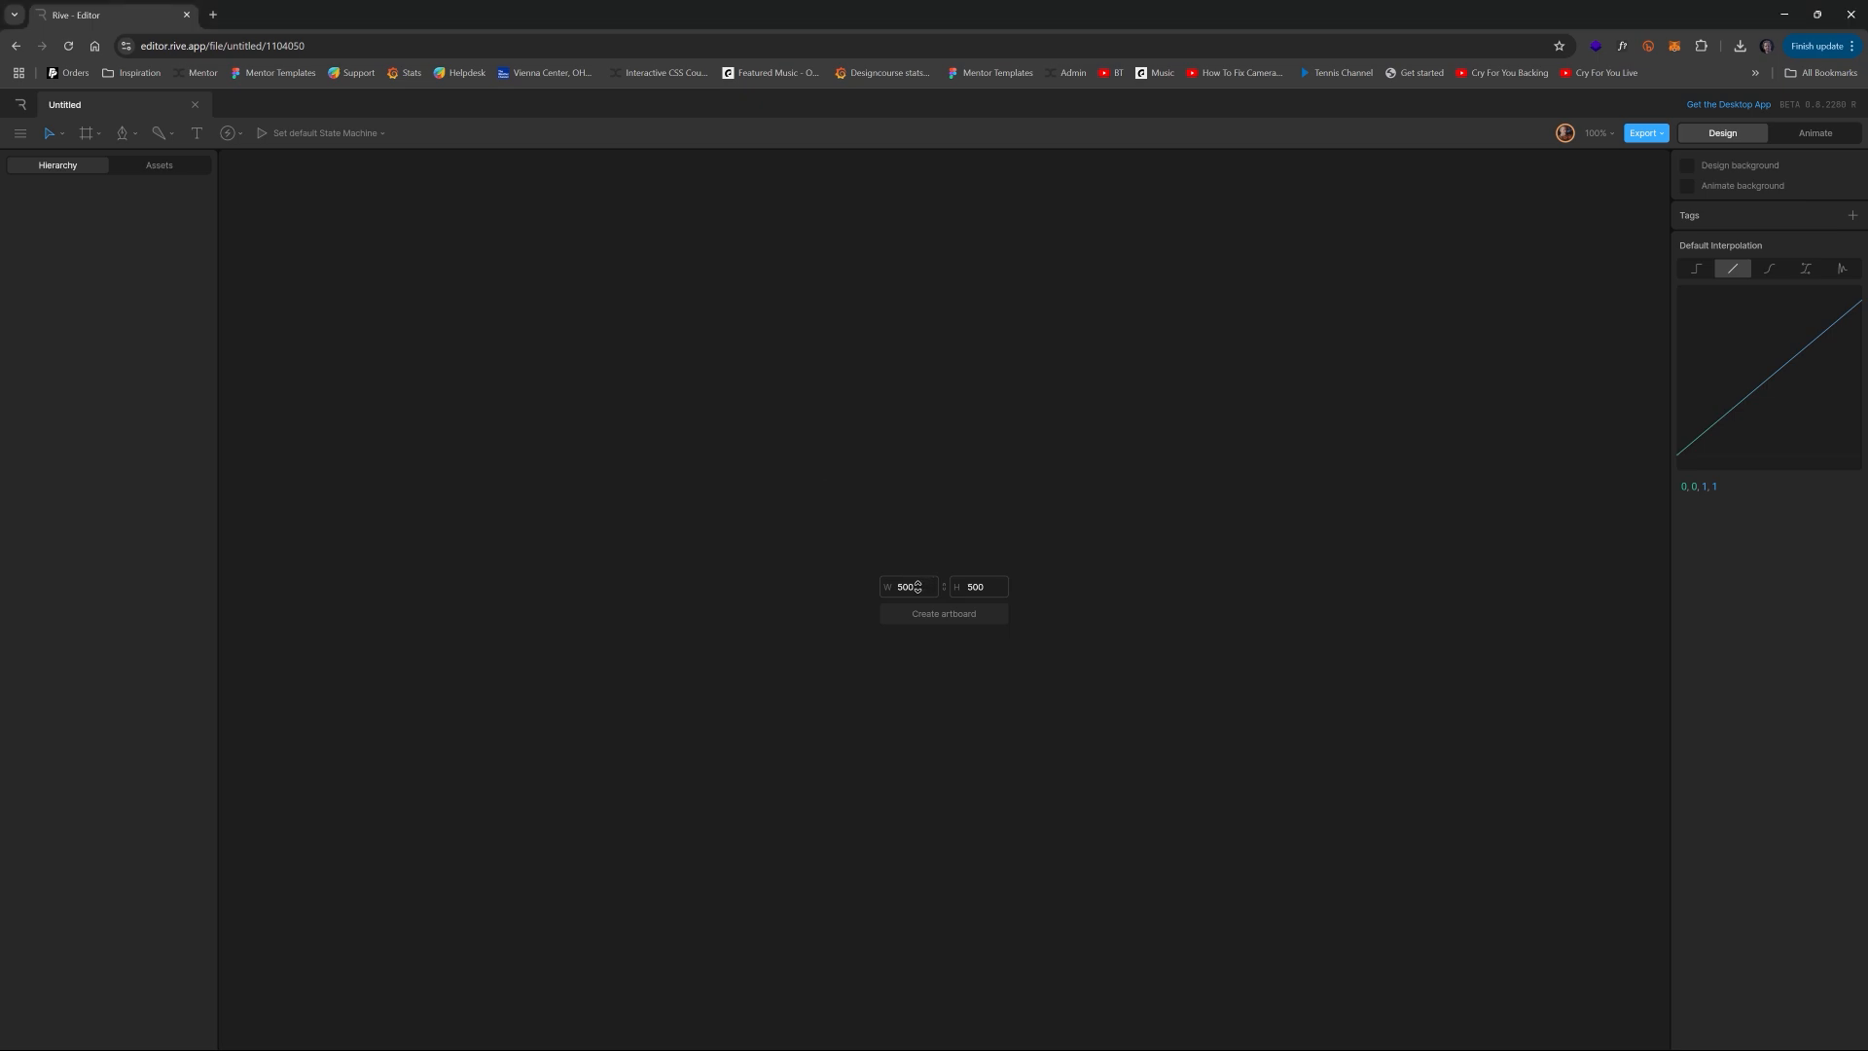
- Create a 500 by 500 artboard in the new Rive file
{"action": "left_click", "coordinate": [942, 613]}
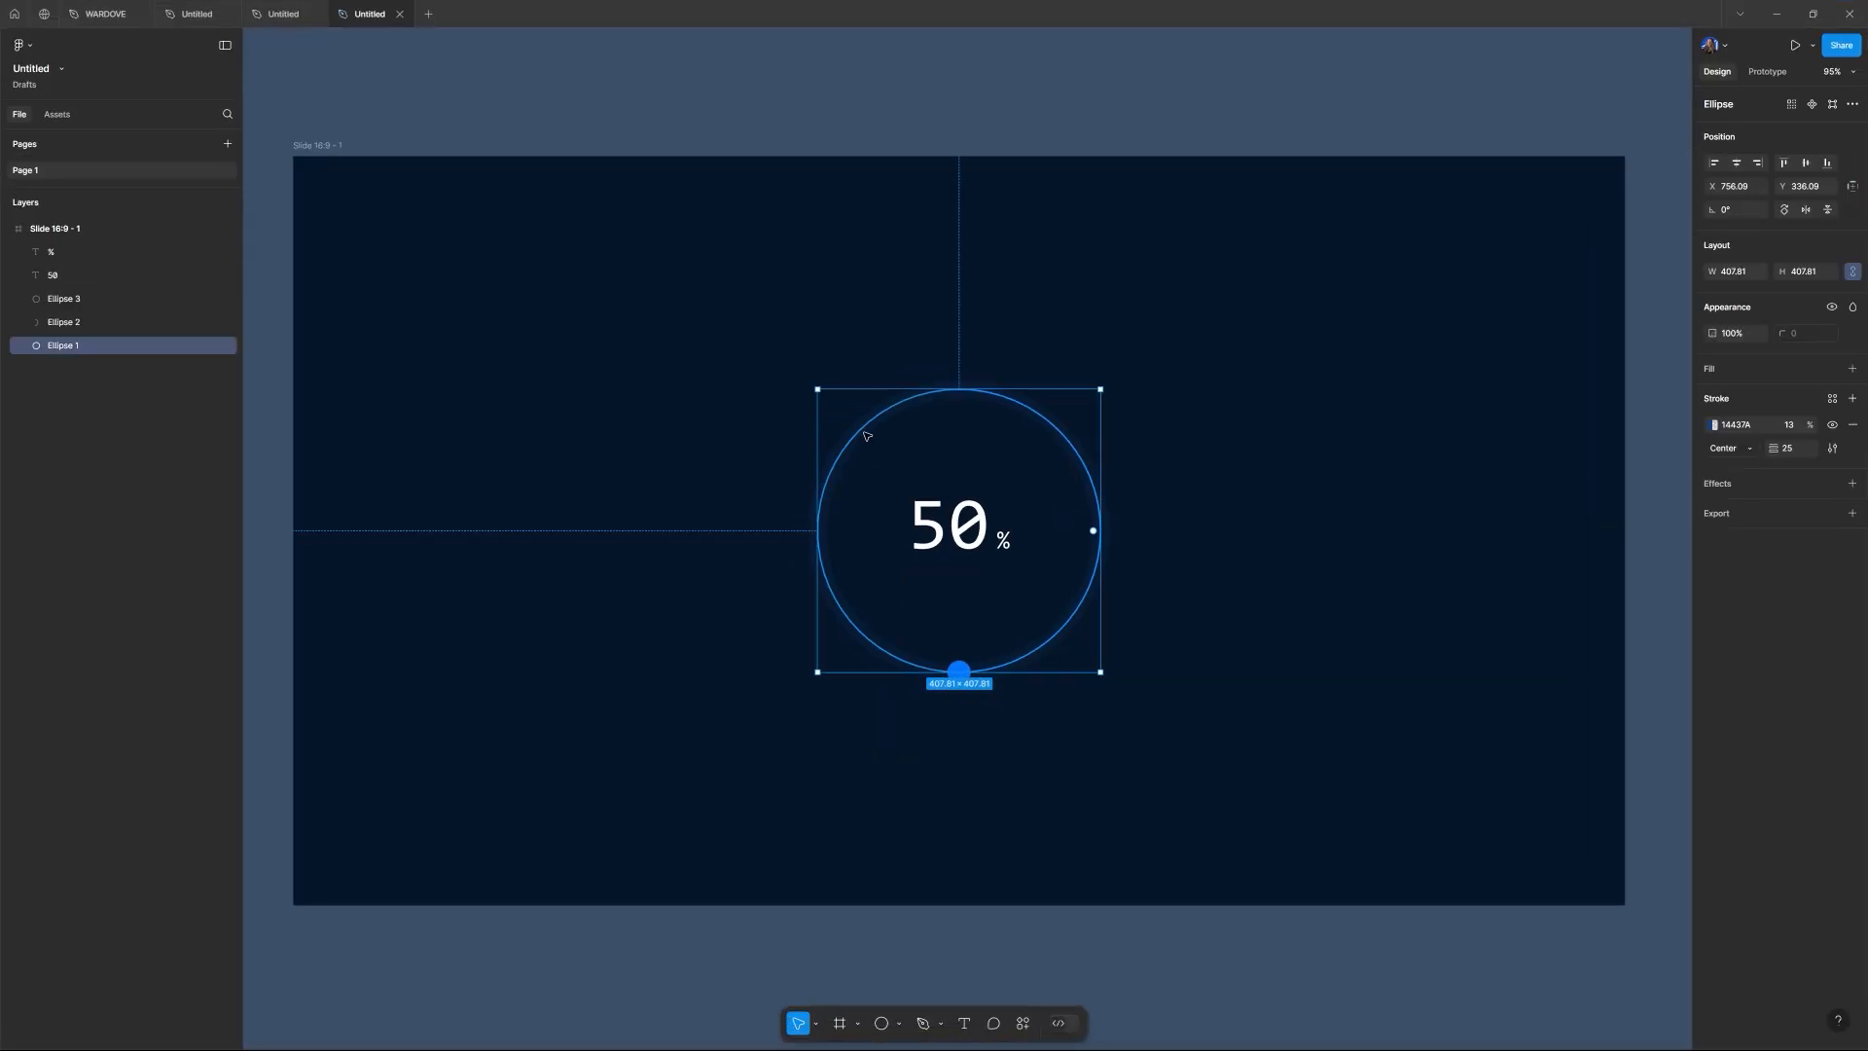
{"action": "mouse_move", "coordinate": [865, 436]}
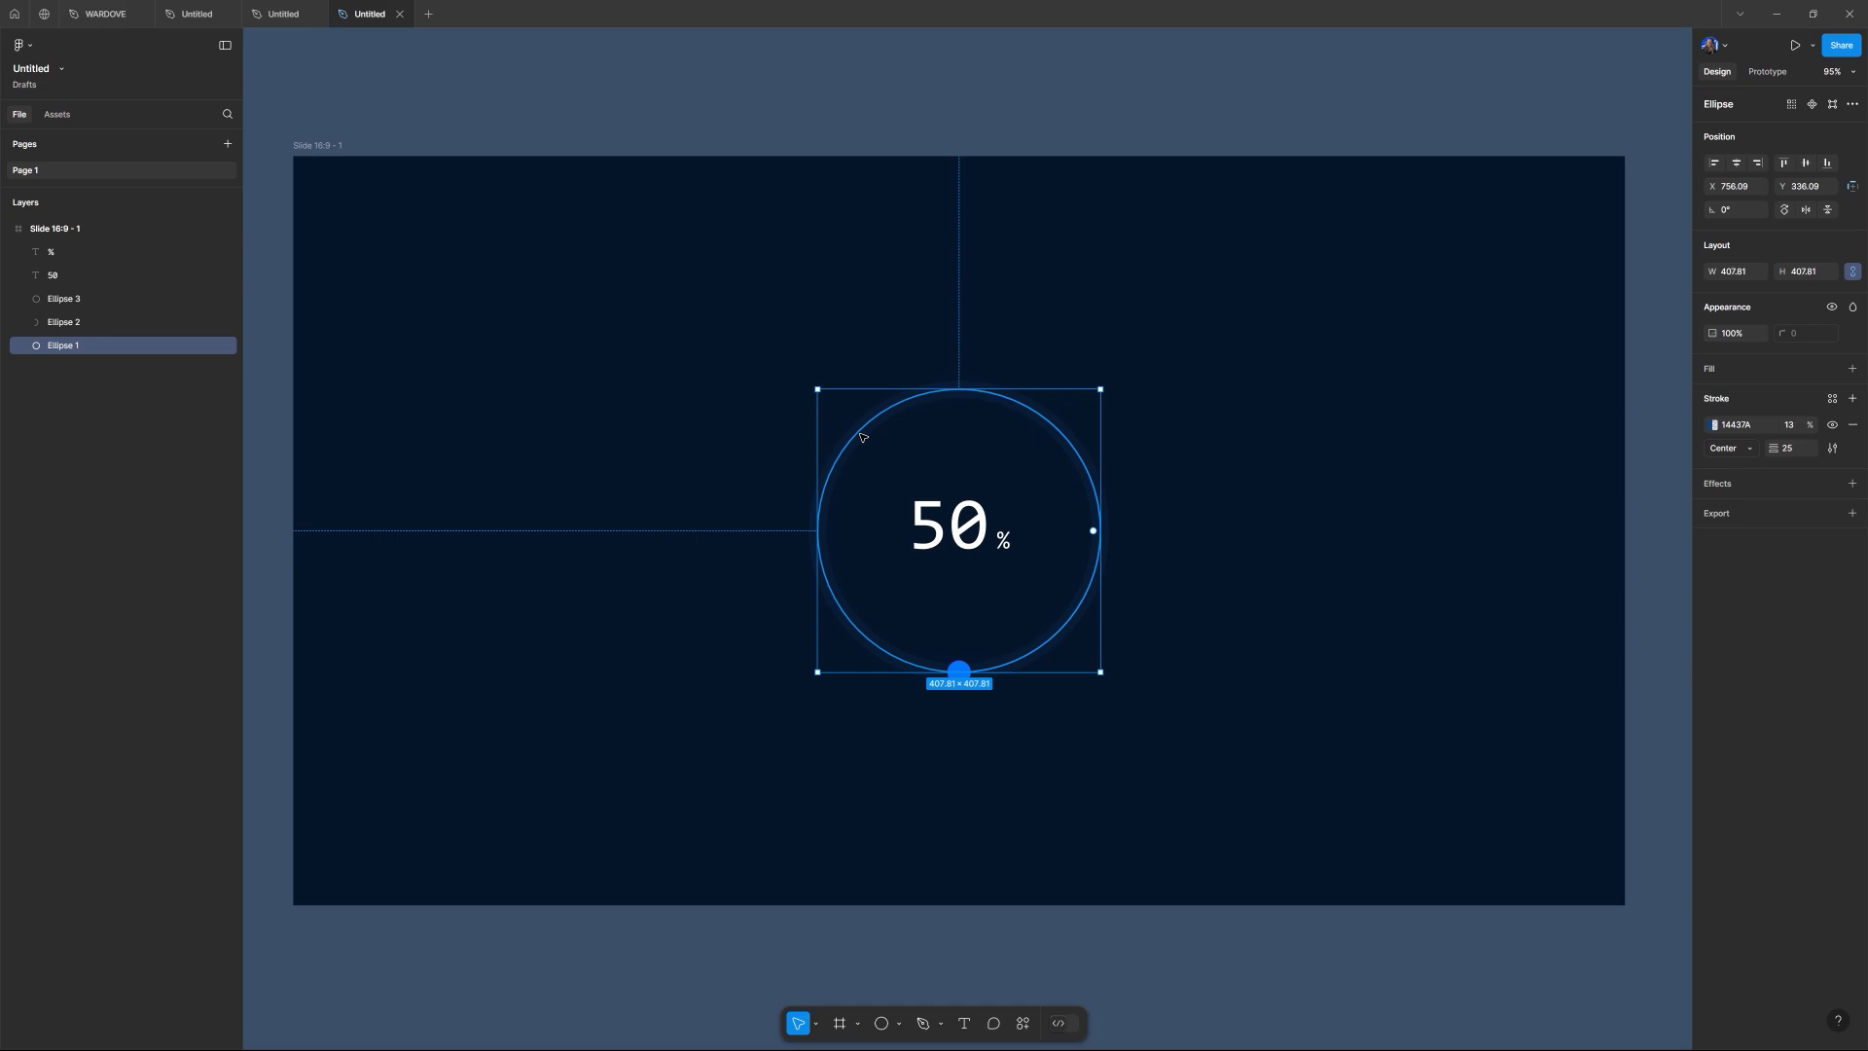
- Copy the faint background ring Ellipse 1 from Figma as SVG
{"action": "right_click", "coordinate": [860, 439]}
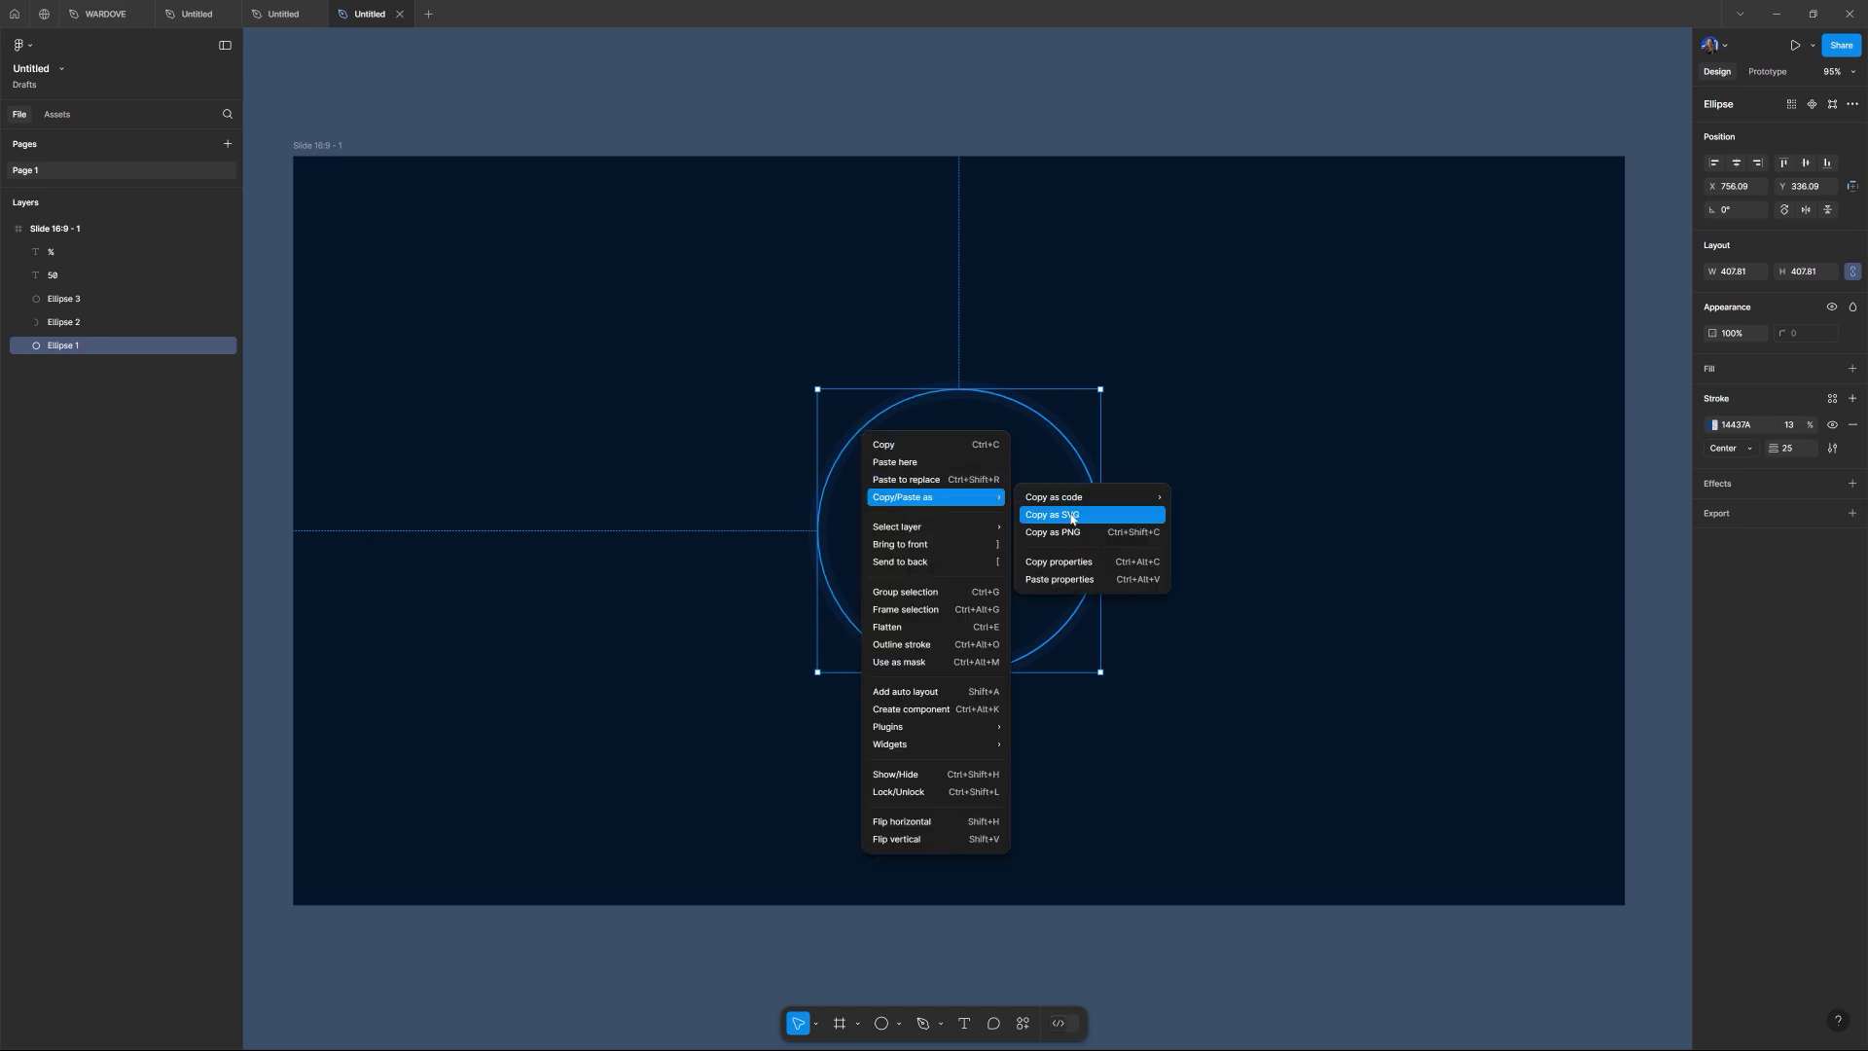
{"action": "left_click", "coordinate": [1055, 514]}
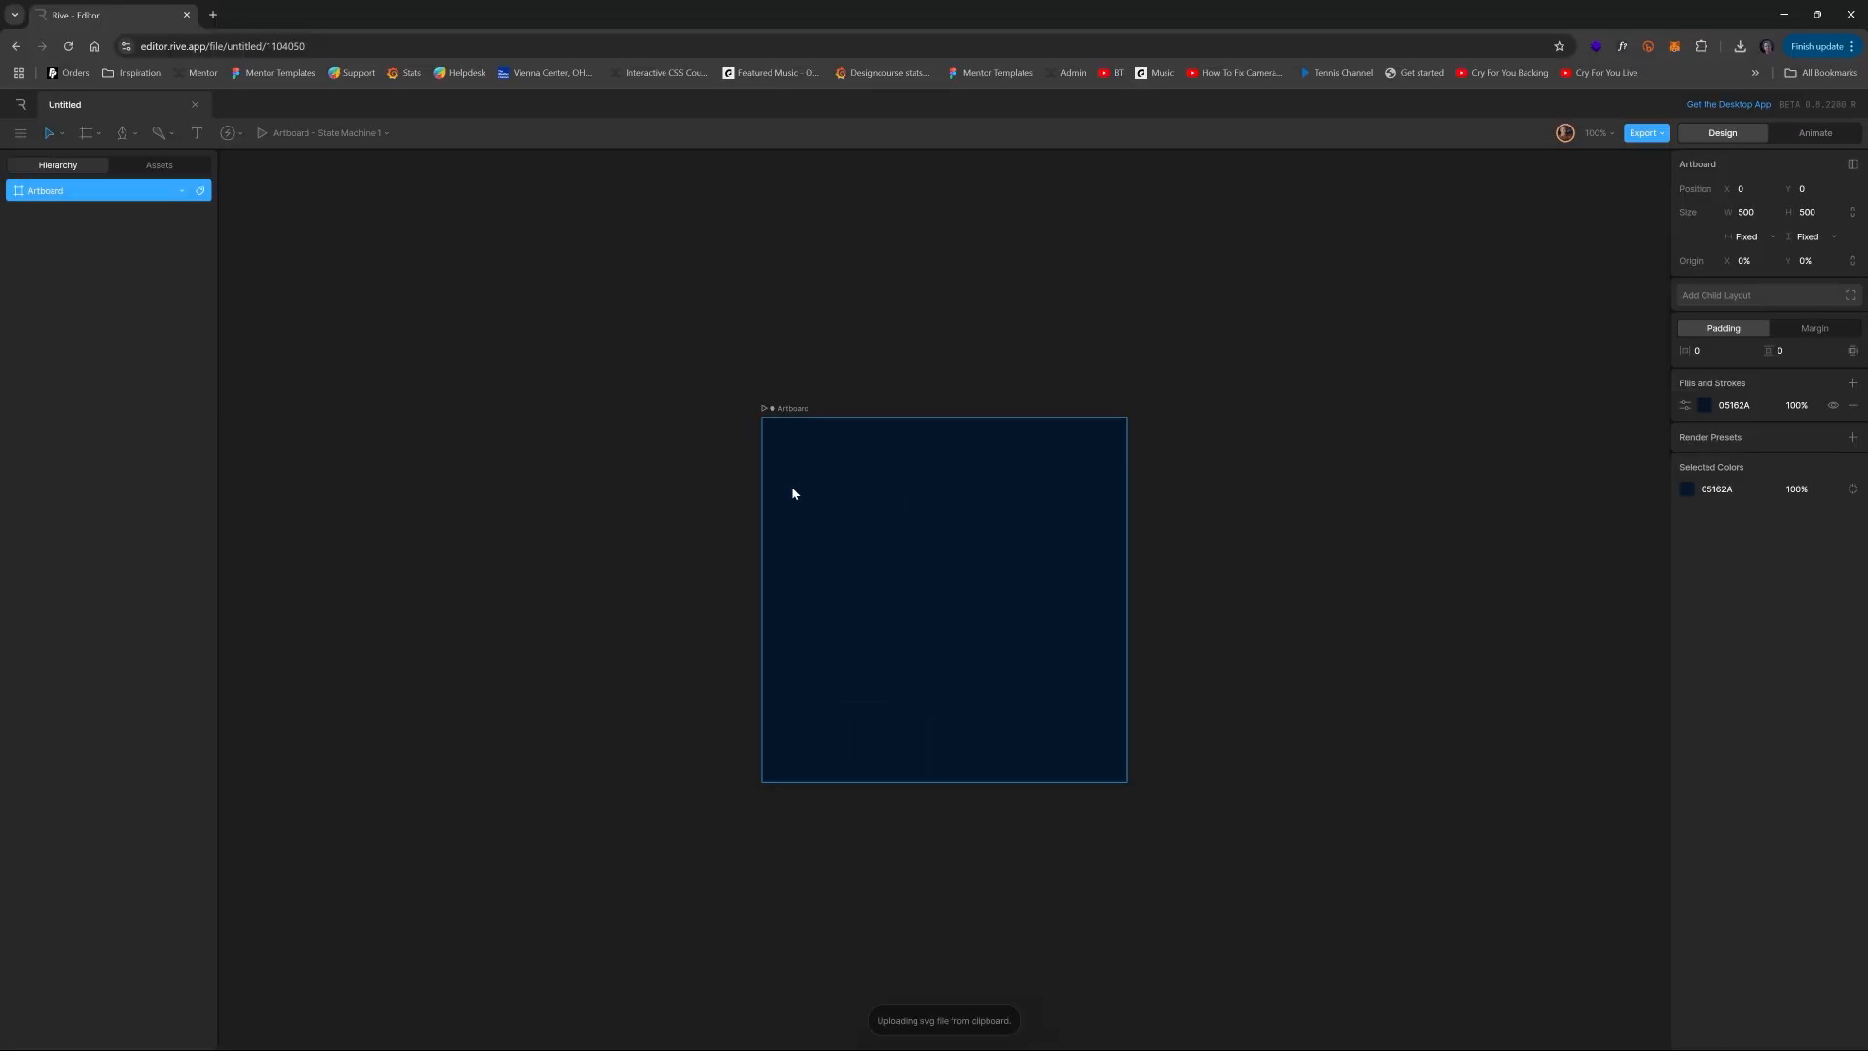
{"action": "mouse_move", "coordinate": [150, 171]}
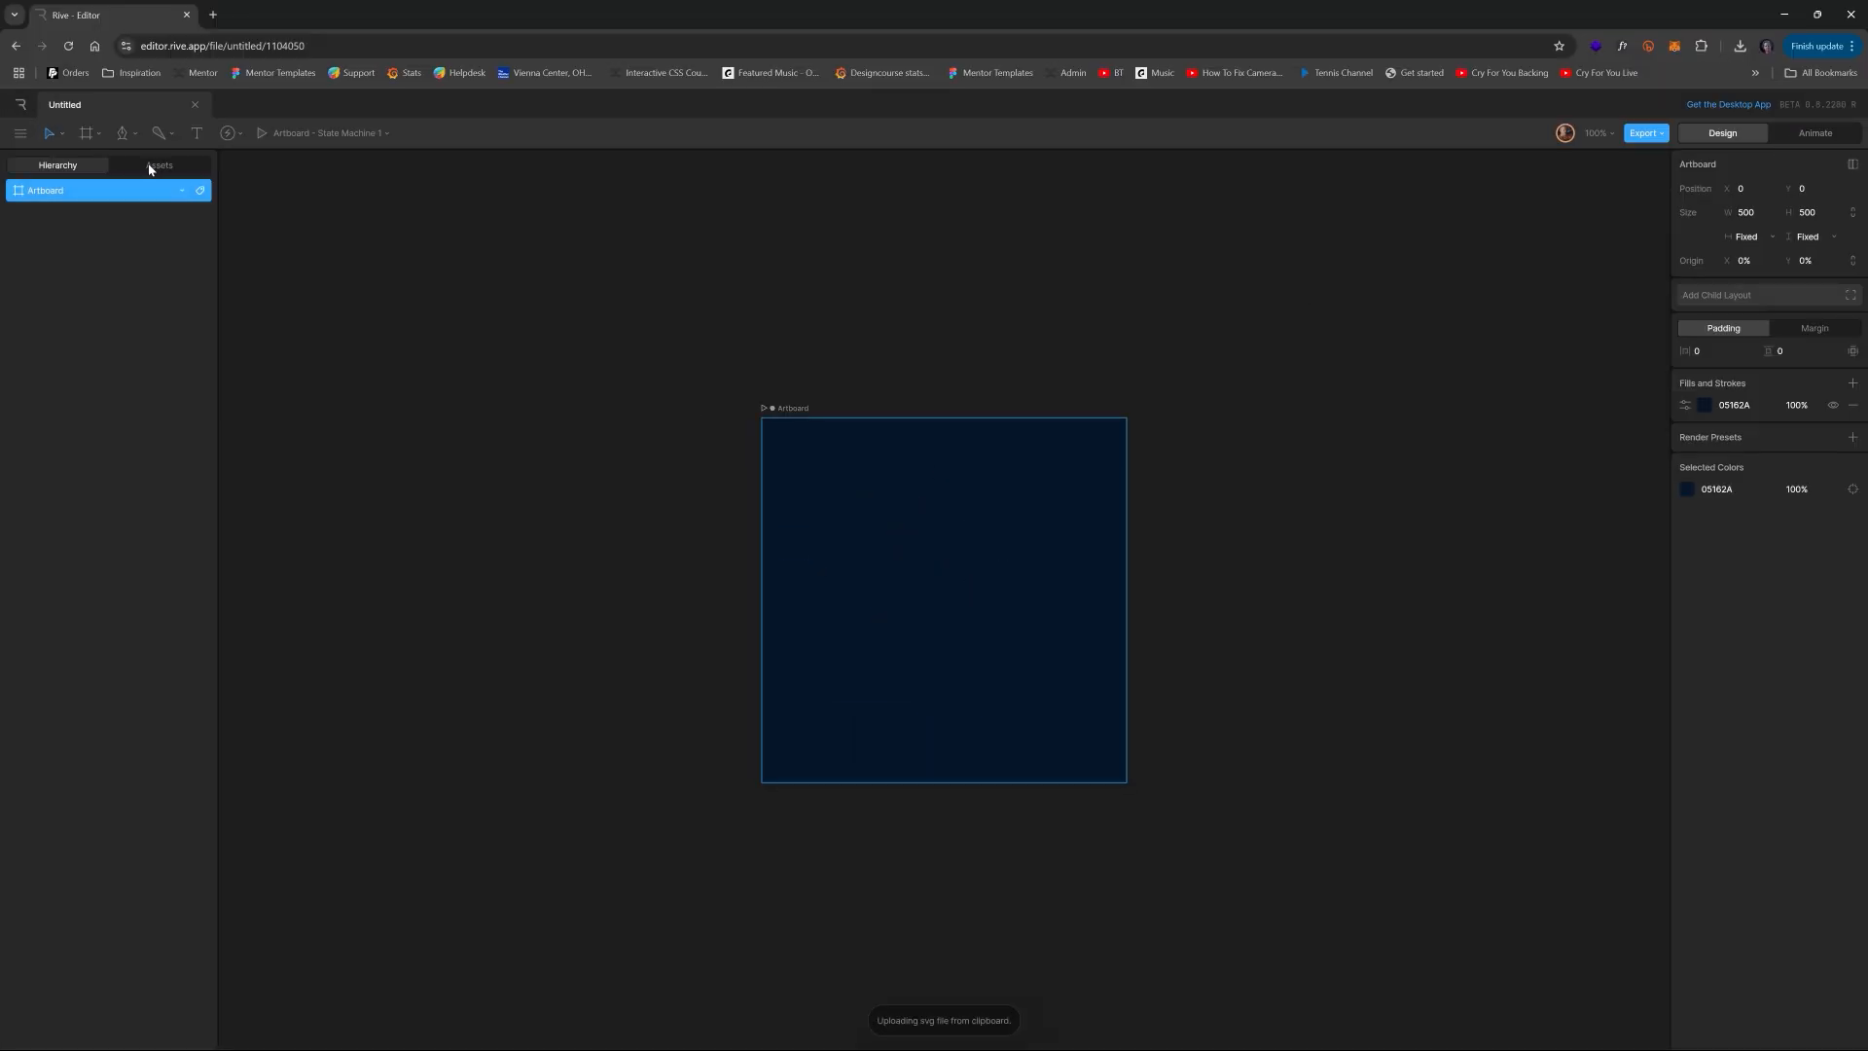
- Paste the ring SVG onto the dark artboard and wrap it in a 408 by 408 layout
{"action": "left_click", "coordinate": [158, 164]}
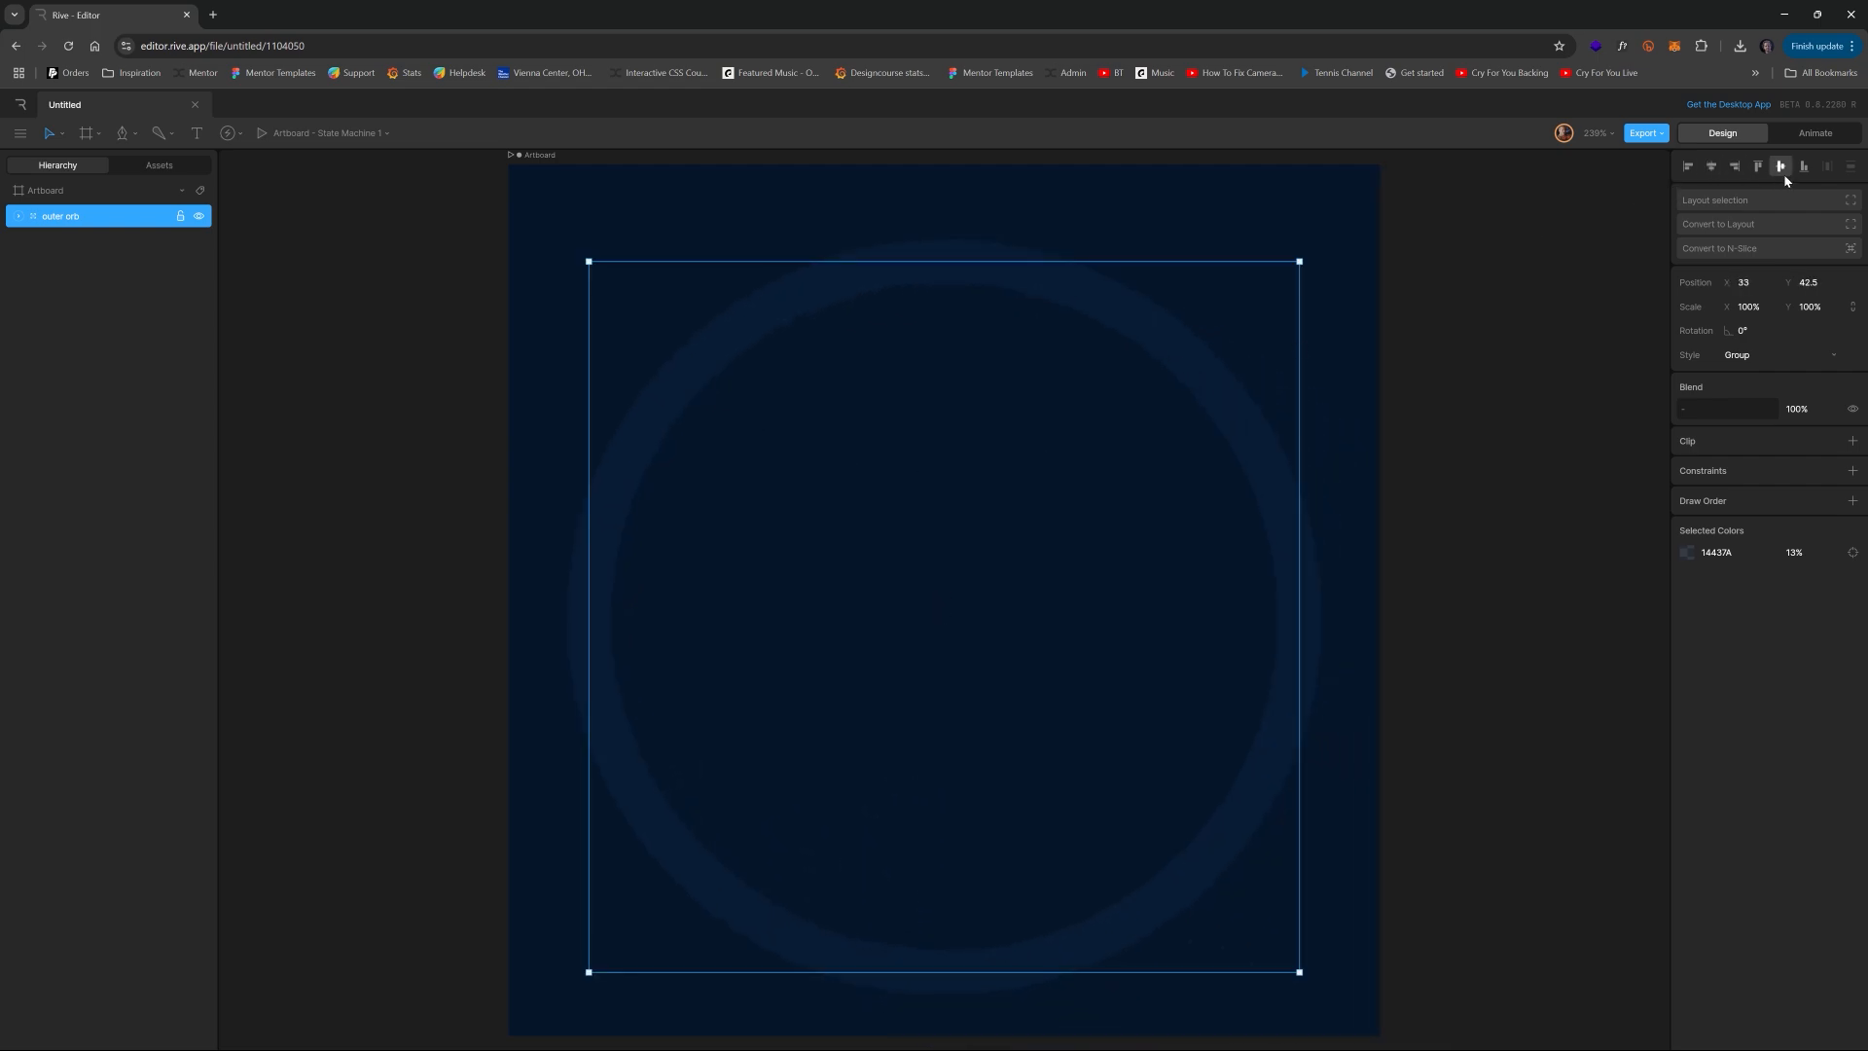
{"action": "scroll", "scroll_direction": "down", "scroll_amount": 3}
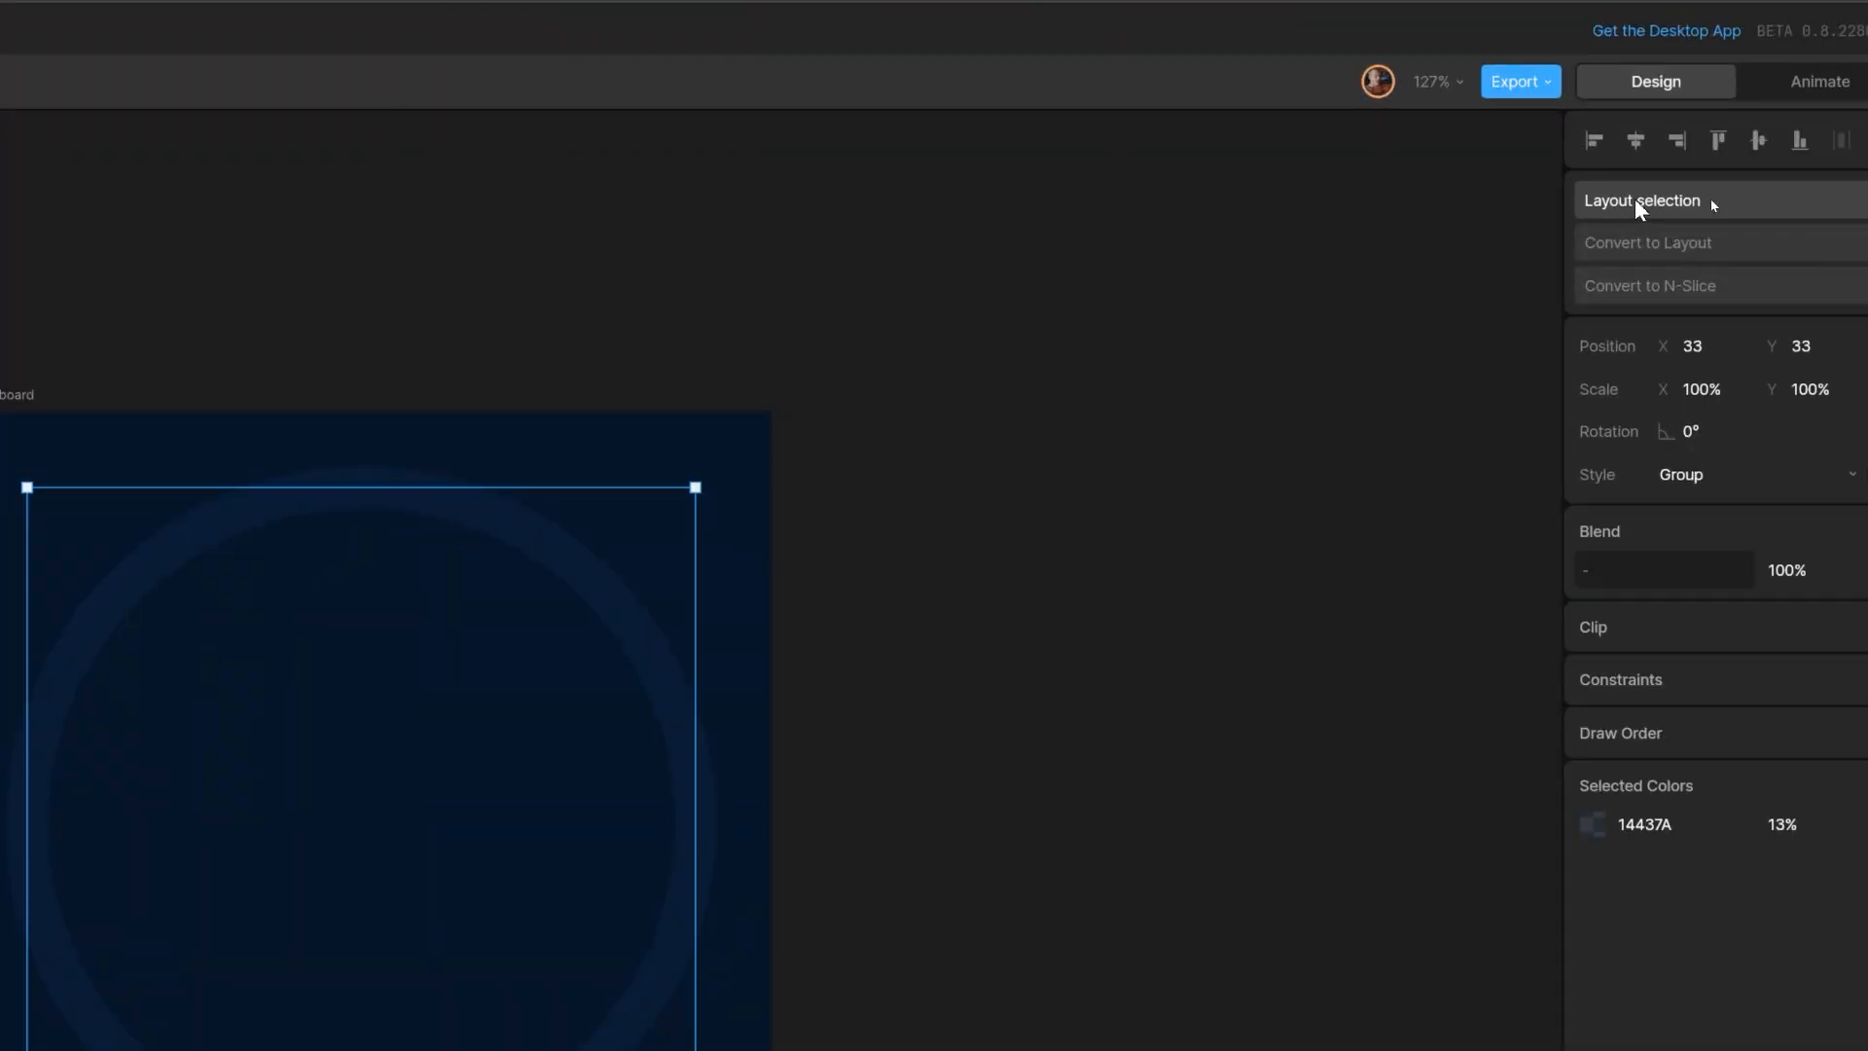
{"action": "left_click", "coordinate": [1648, 242]}
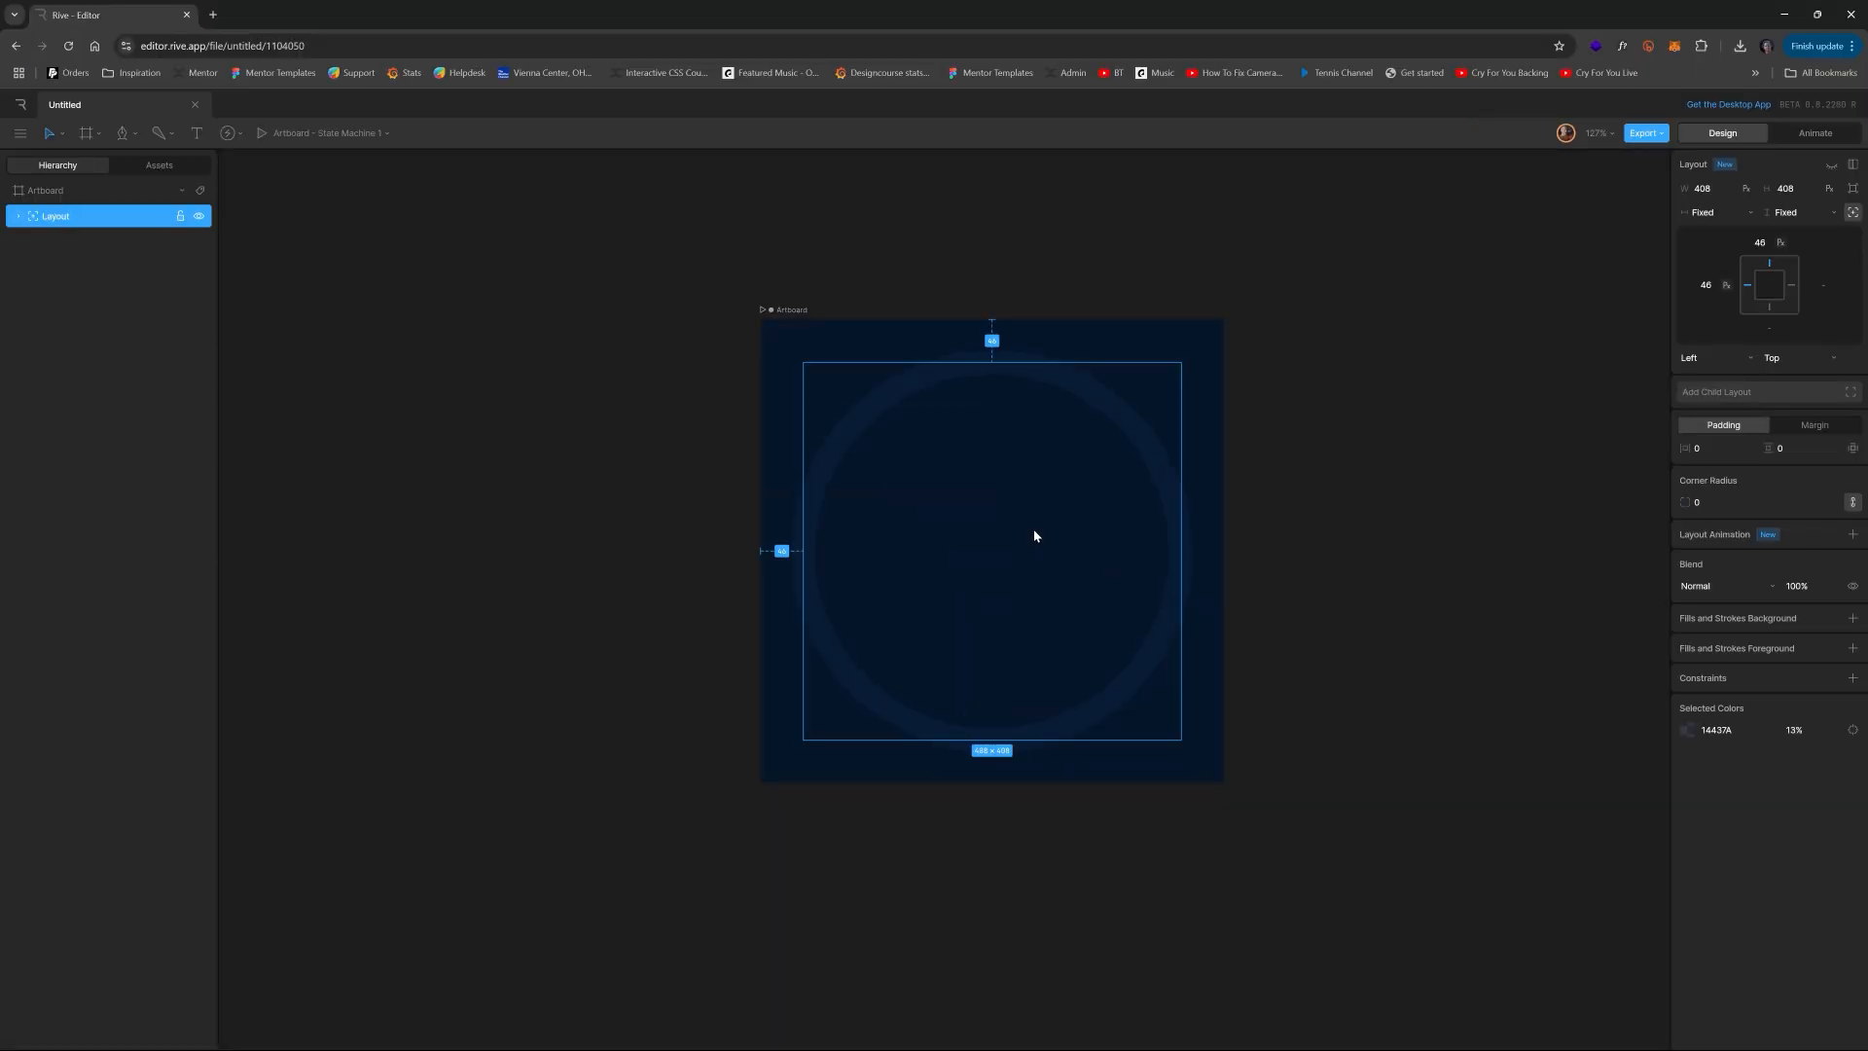
{"action": "mouse_move", "coordinate": [1070, 551]}
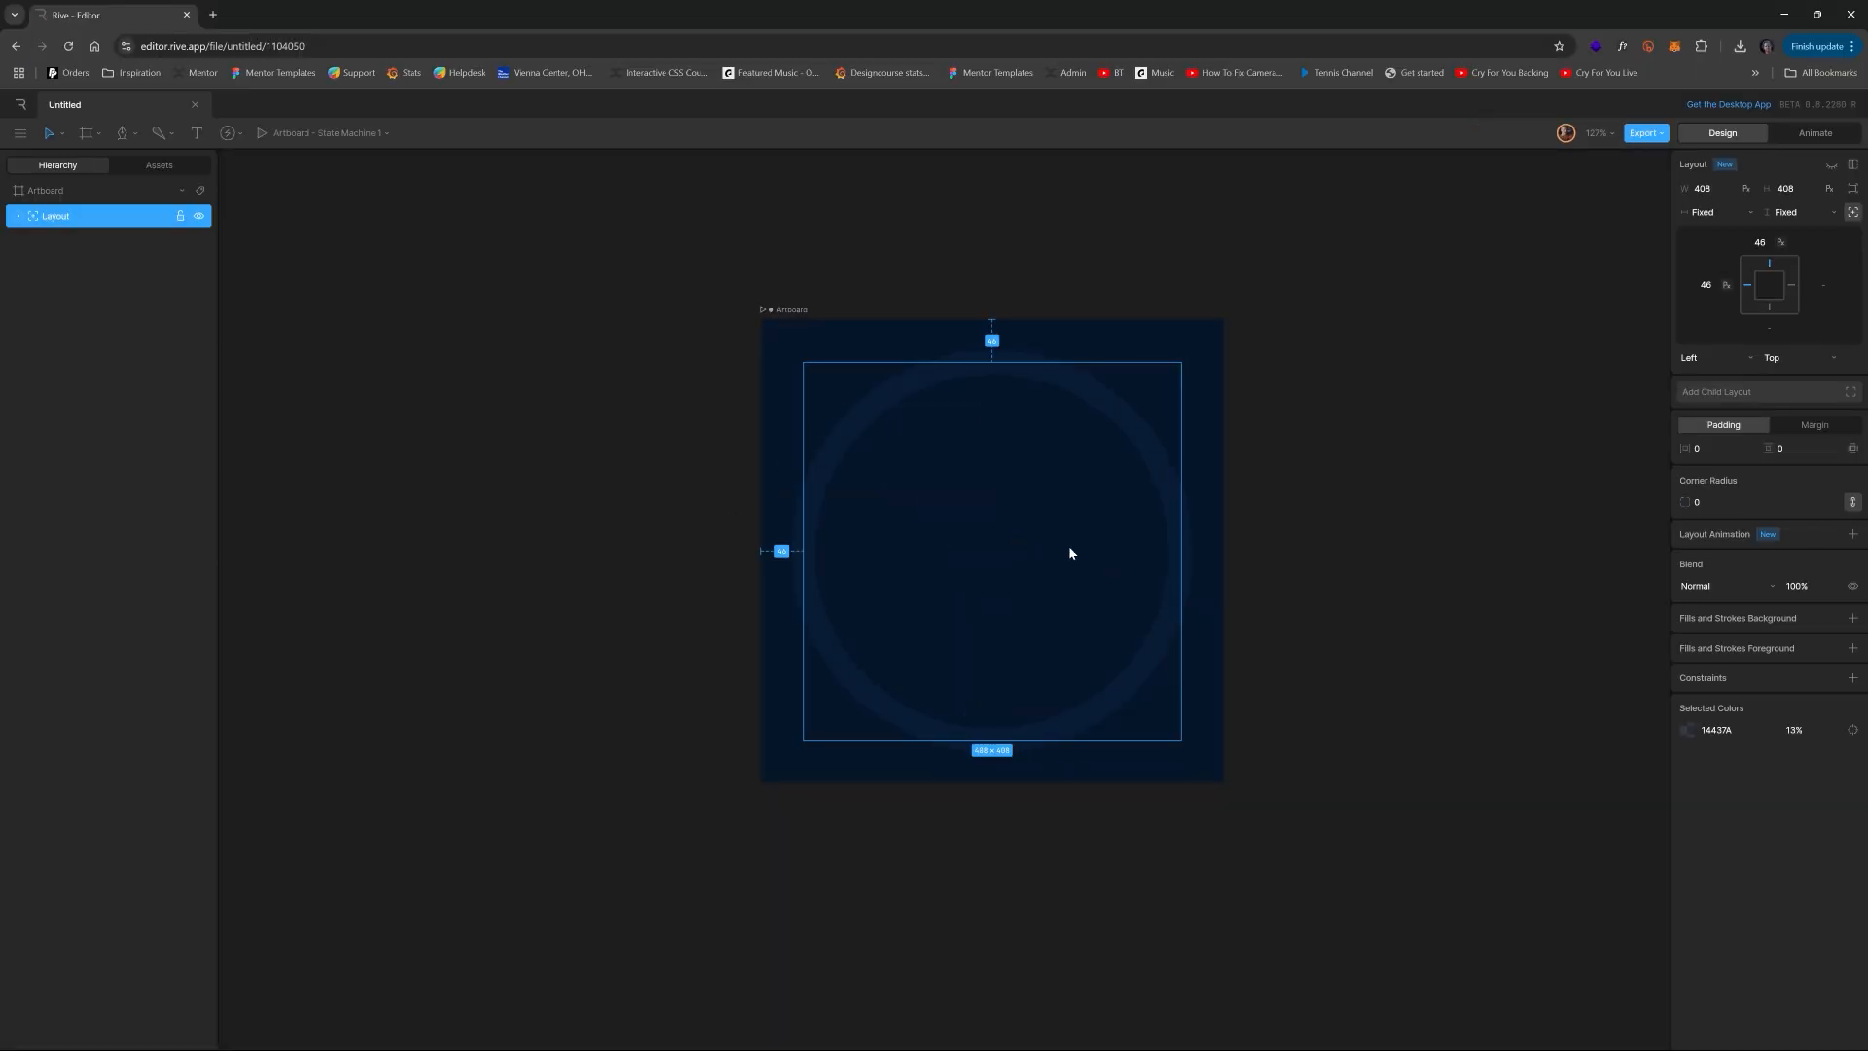
{"action": "mouse_move", "coordinate": [554, 424]}
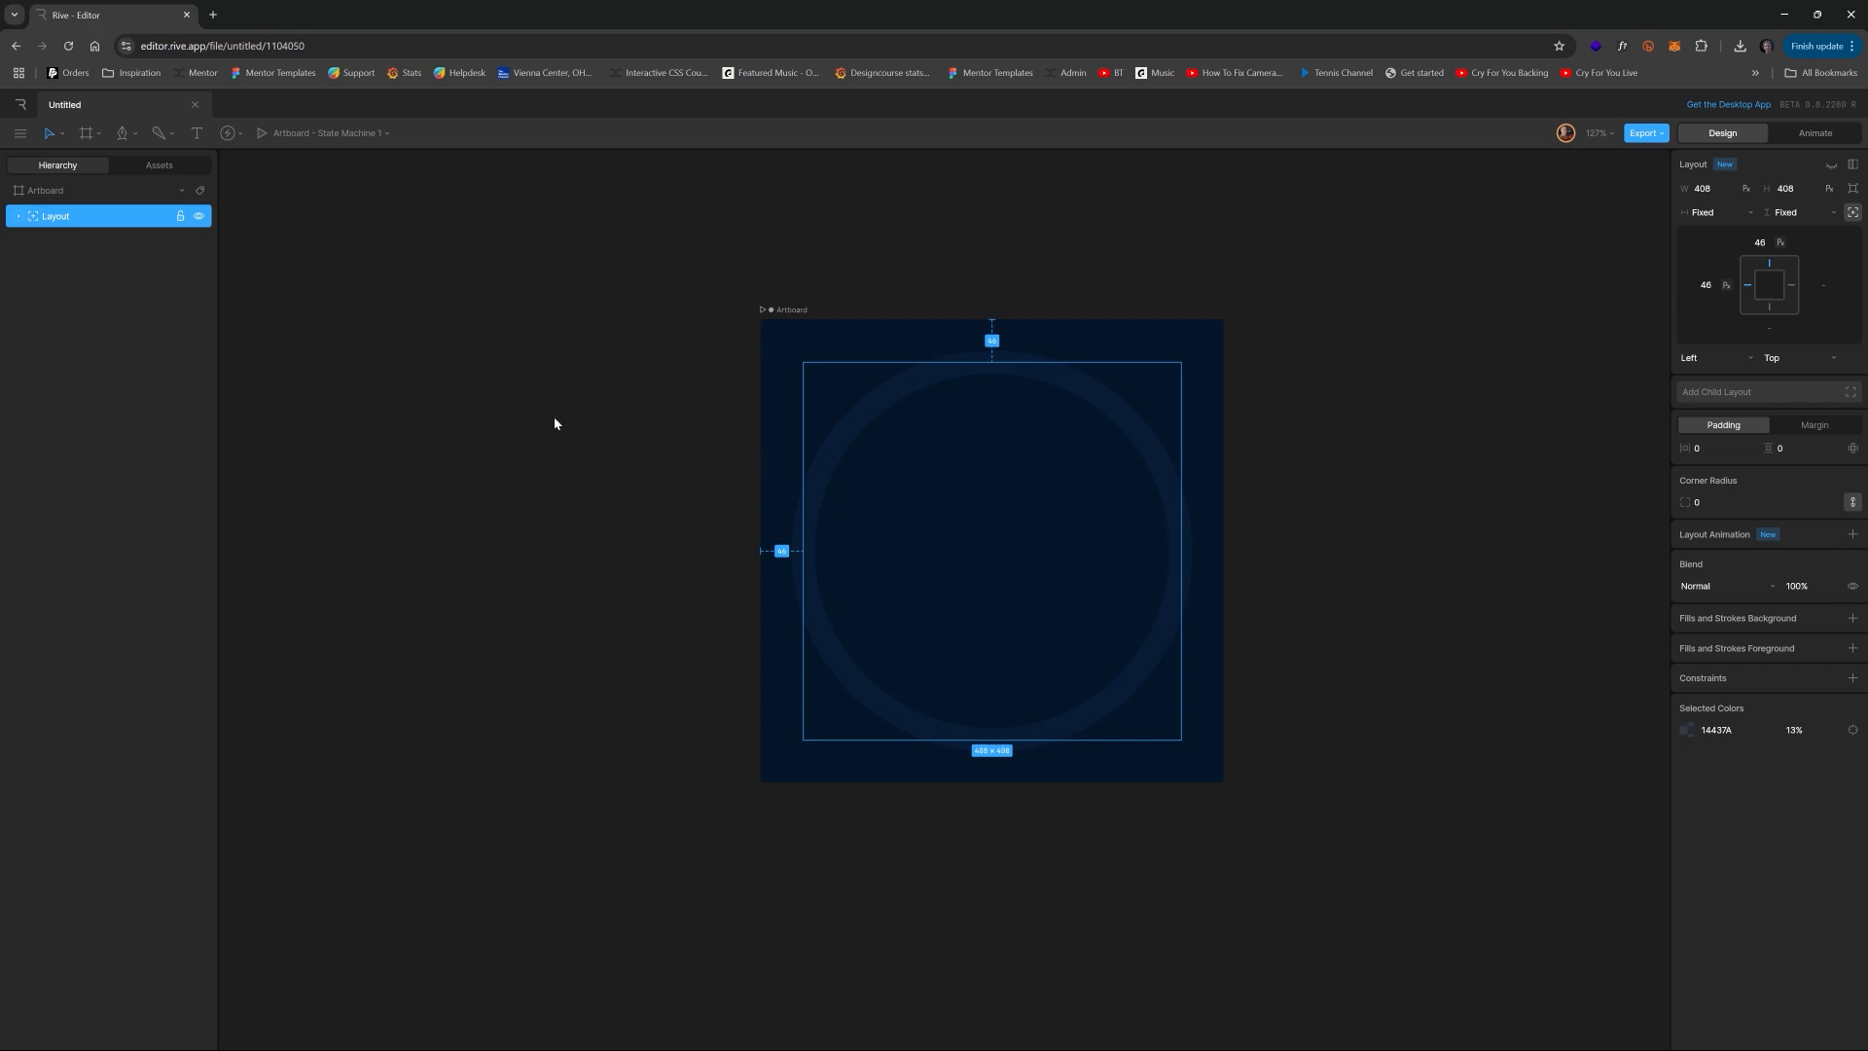
{"action": "left_click", "coordinate": [84, 133]}
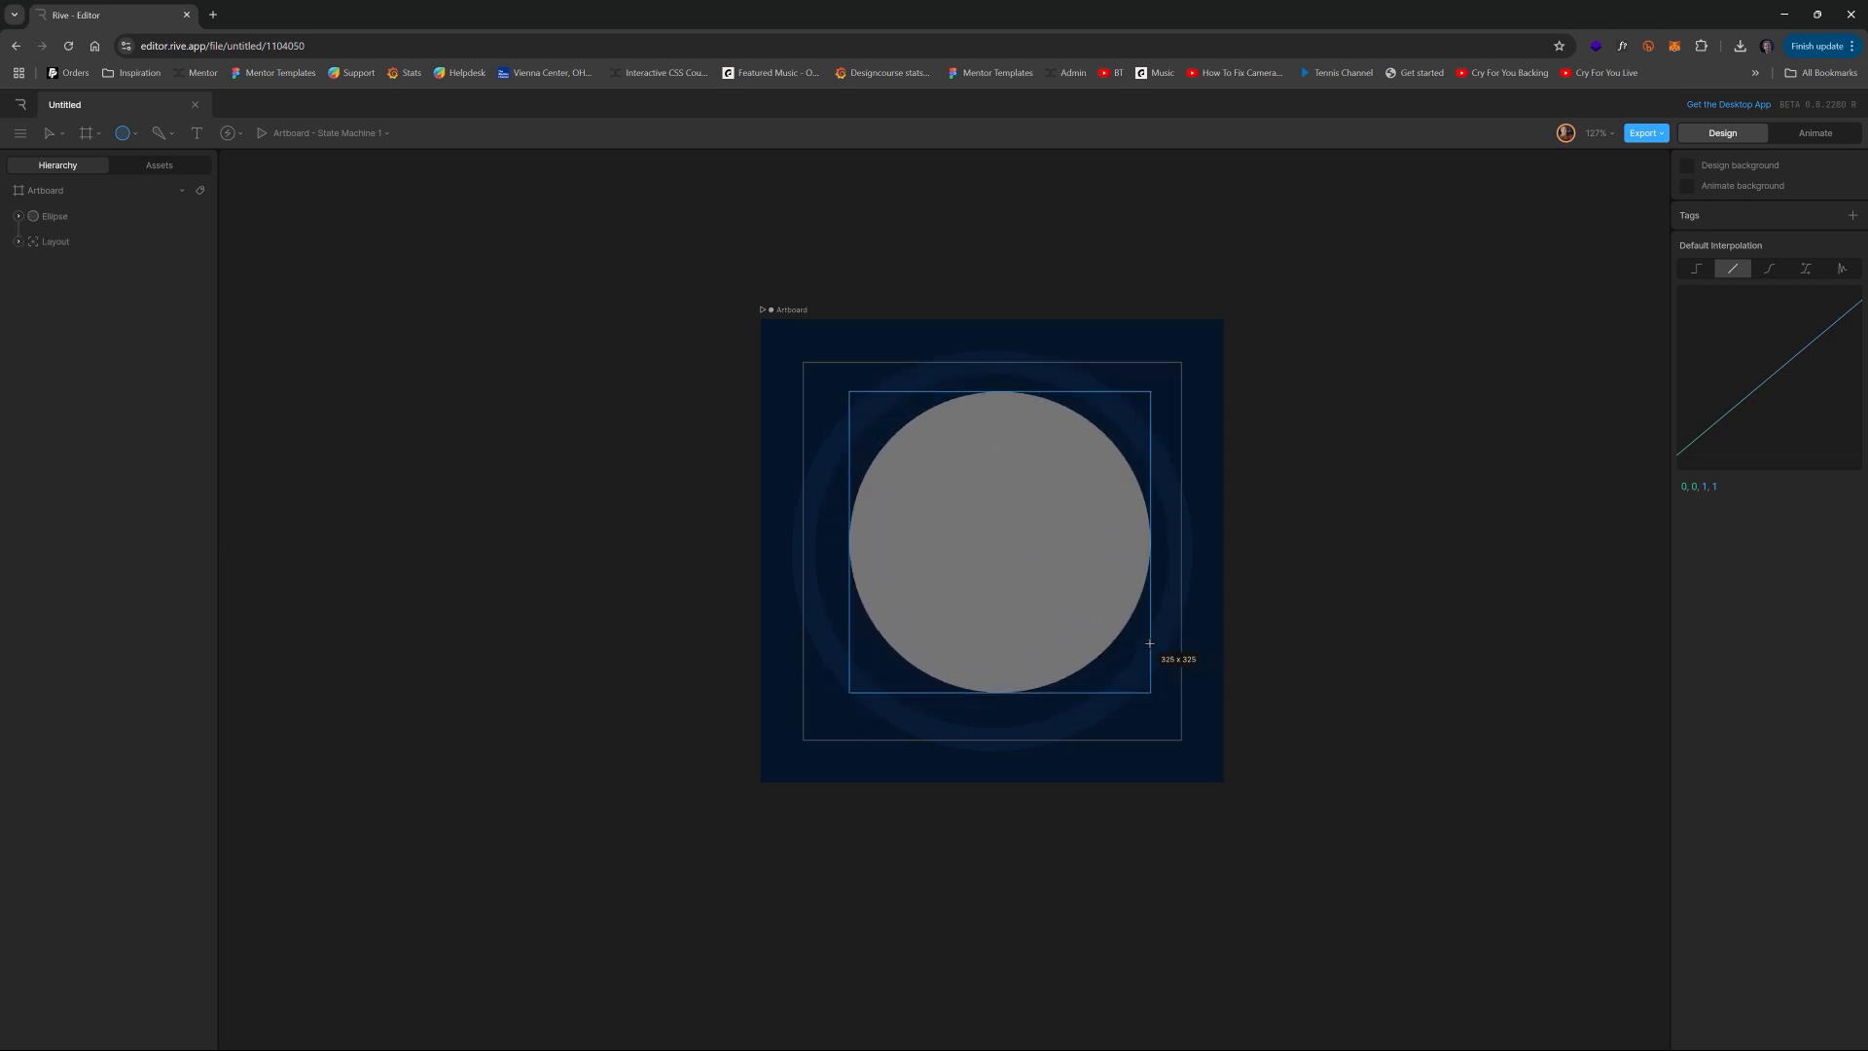
- Fit a new circle into the ring's layout, remove its grey fill and give it a stroke
{"action": "left_click", "coordinate": [55, 216]}
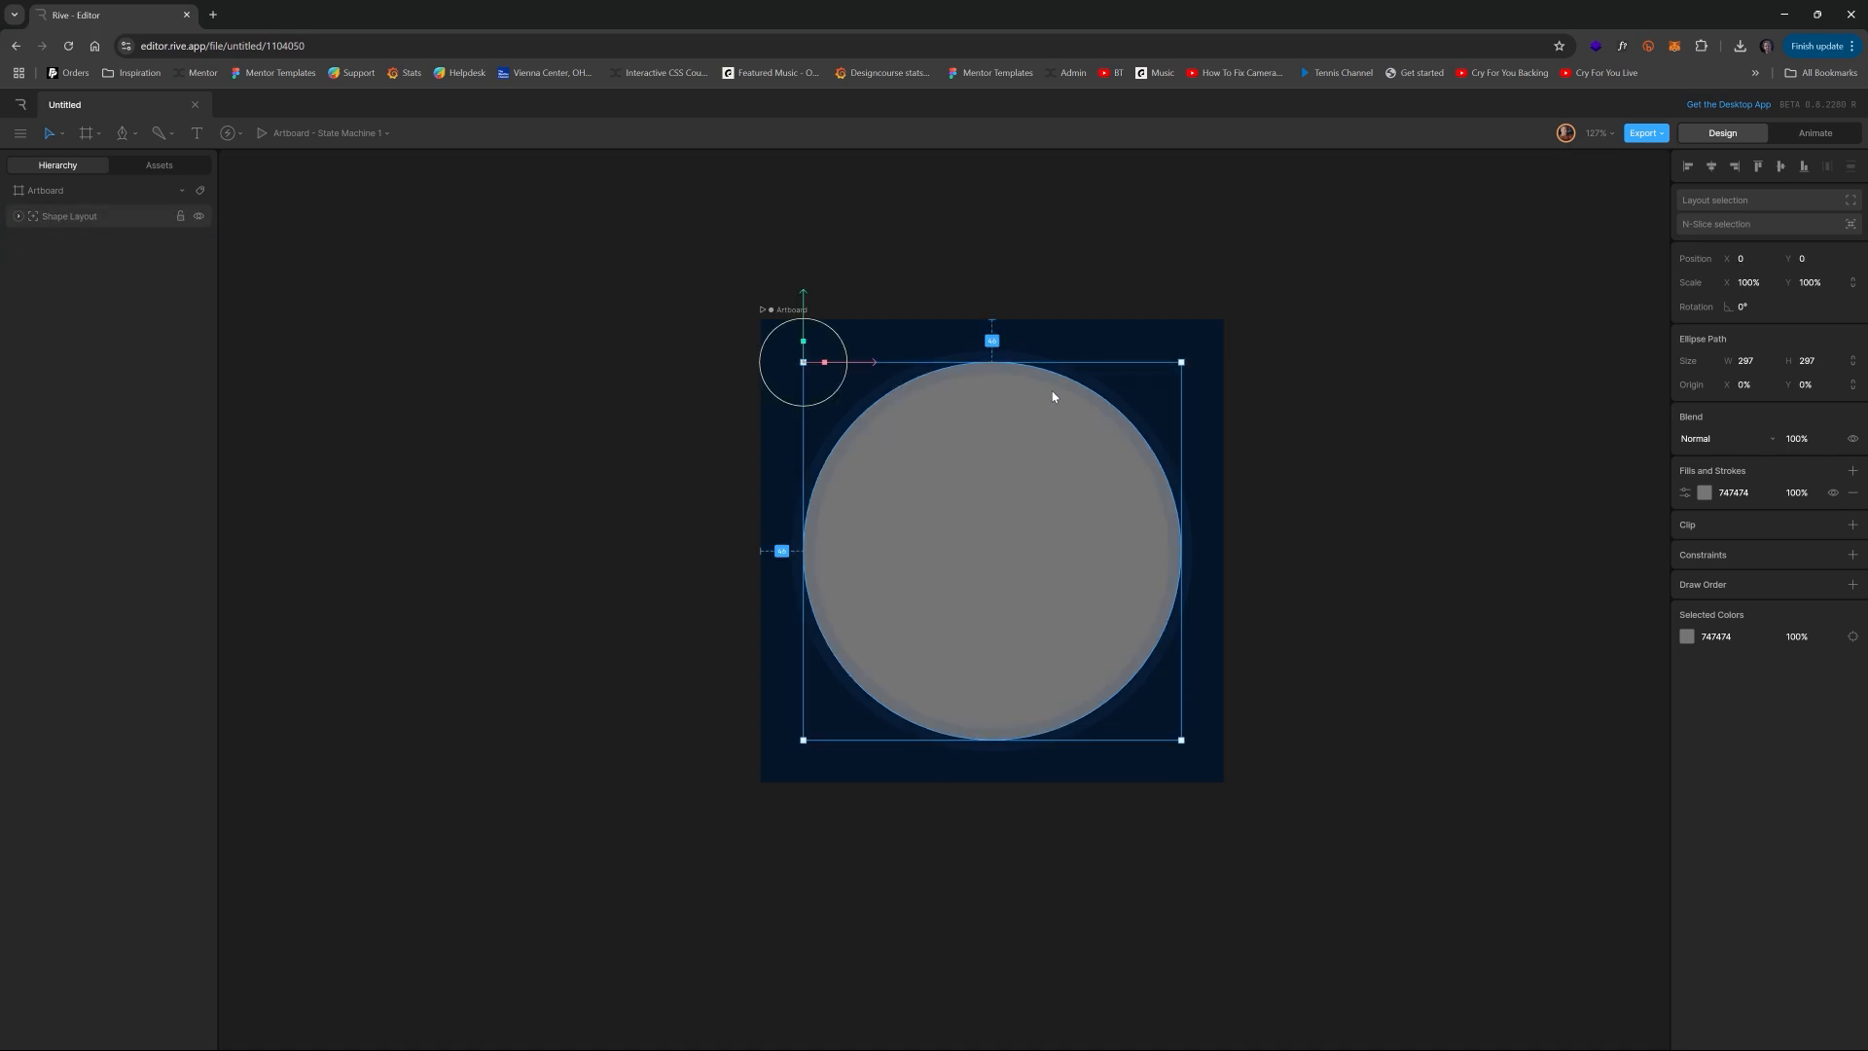
{"action": "mouse_move", "coordinate": [1219, 428]}
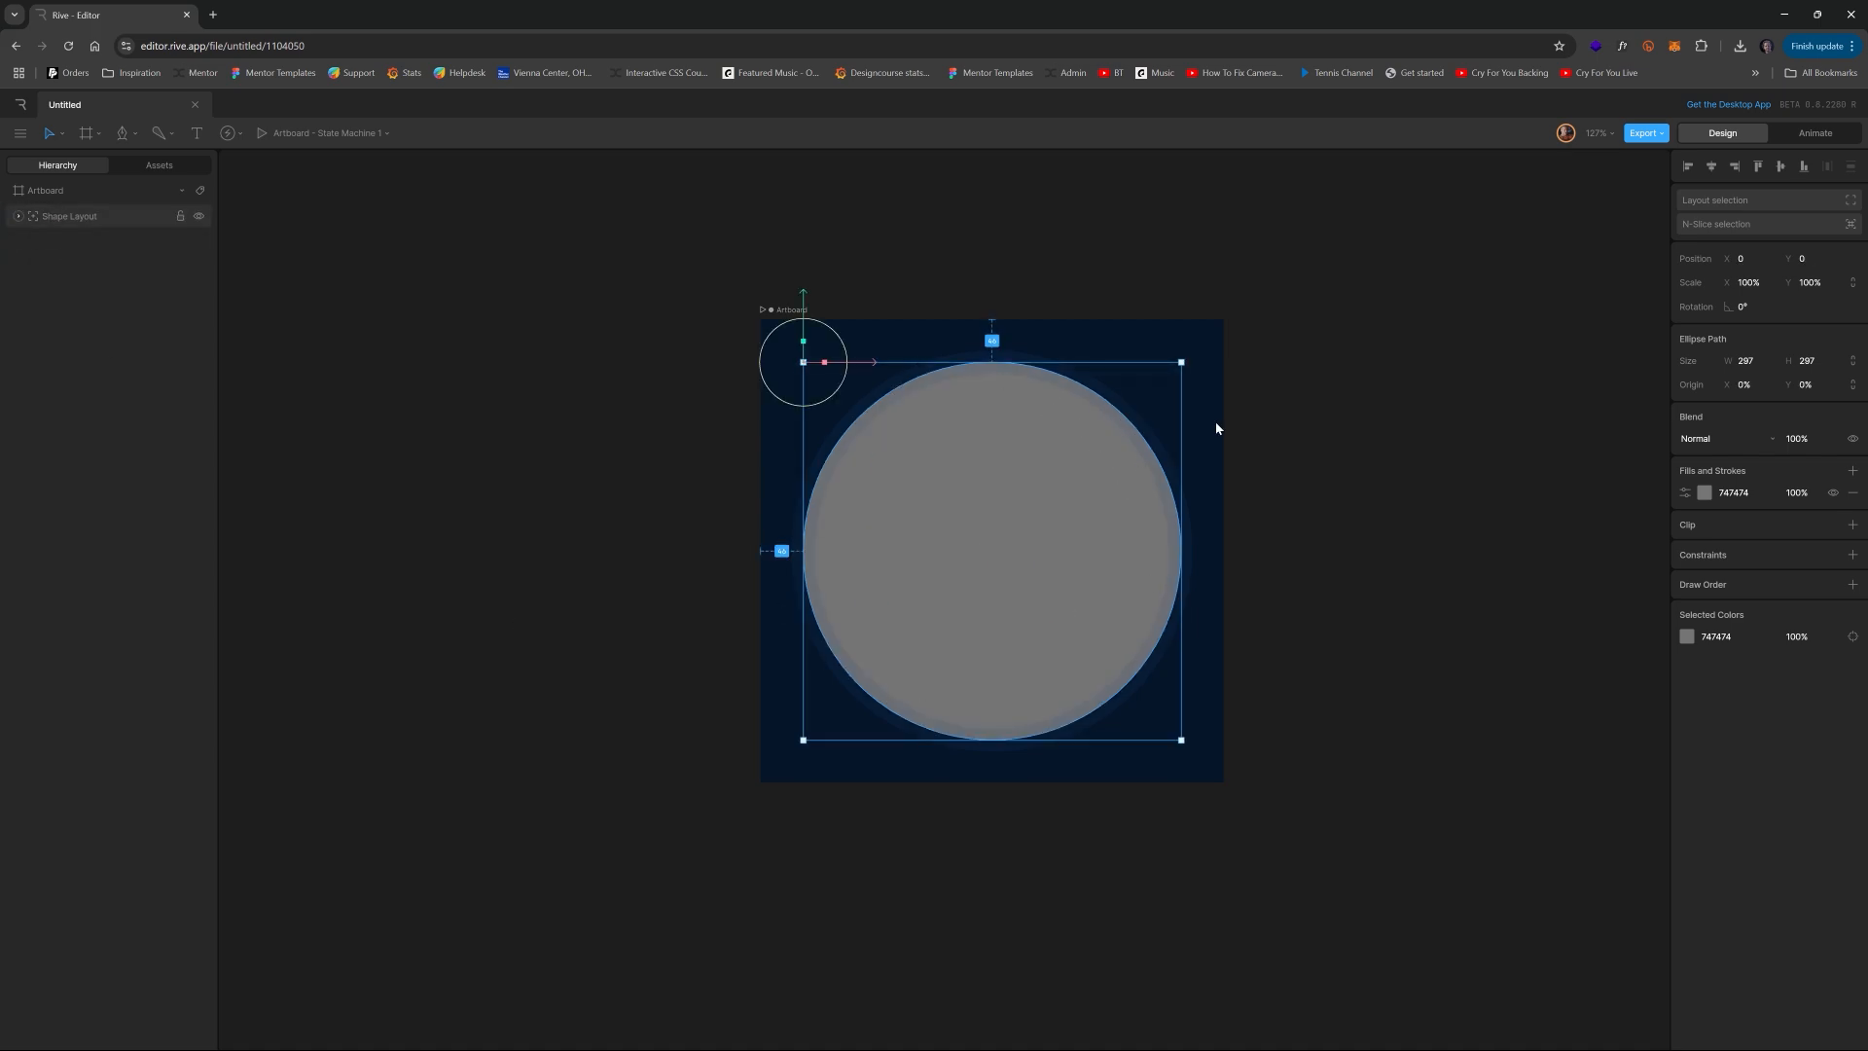
{"action": "left_click", "coordinate": [1854, 492]}
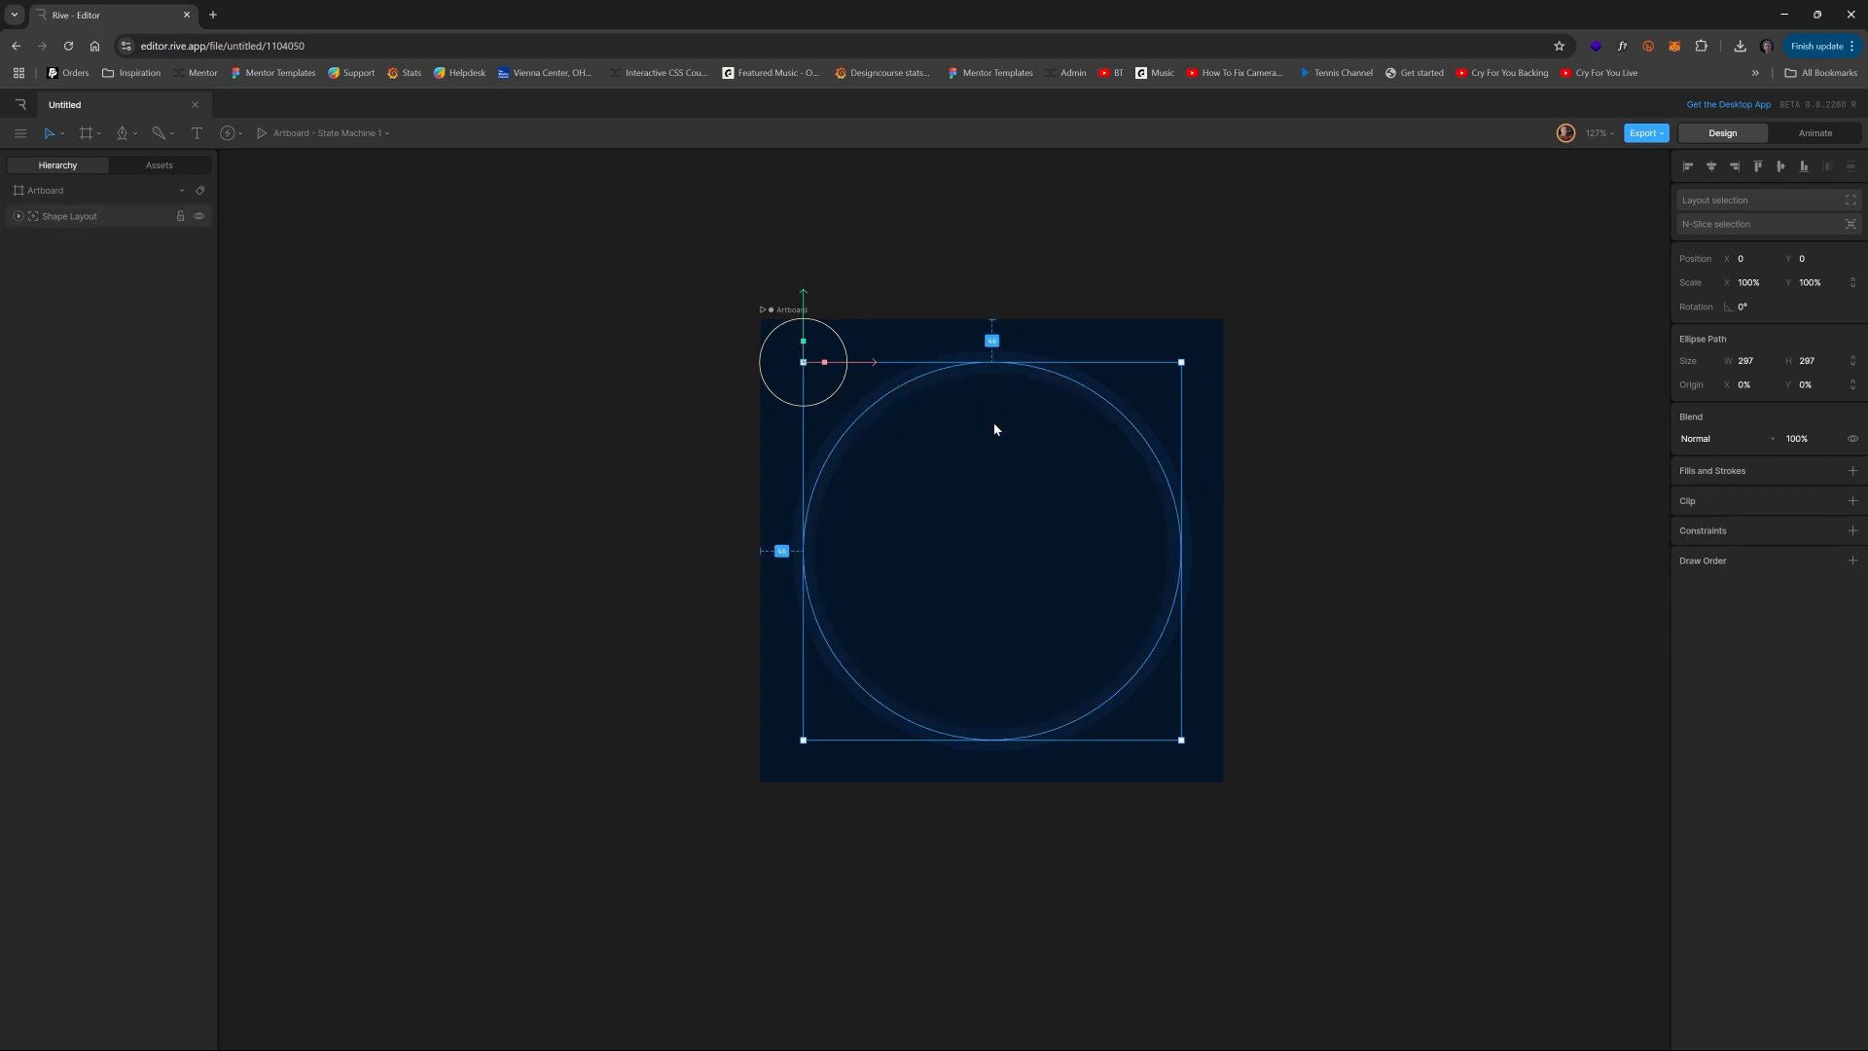
{"action": "left_click", "coordinate": [1852, 469]}
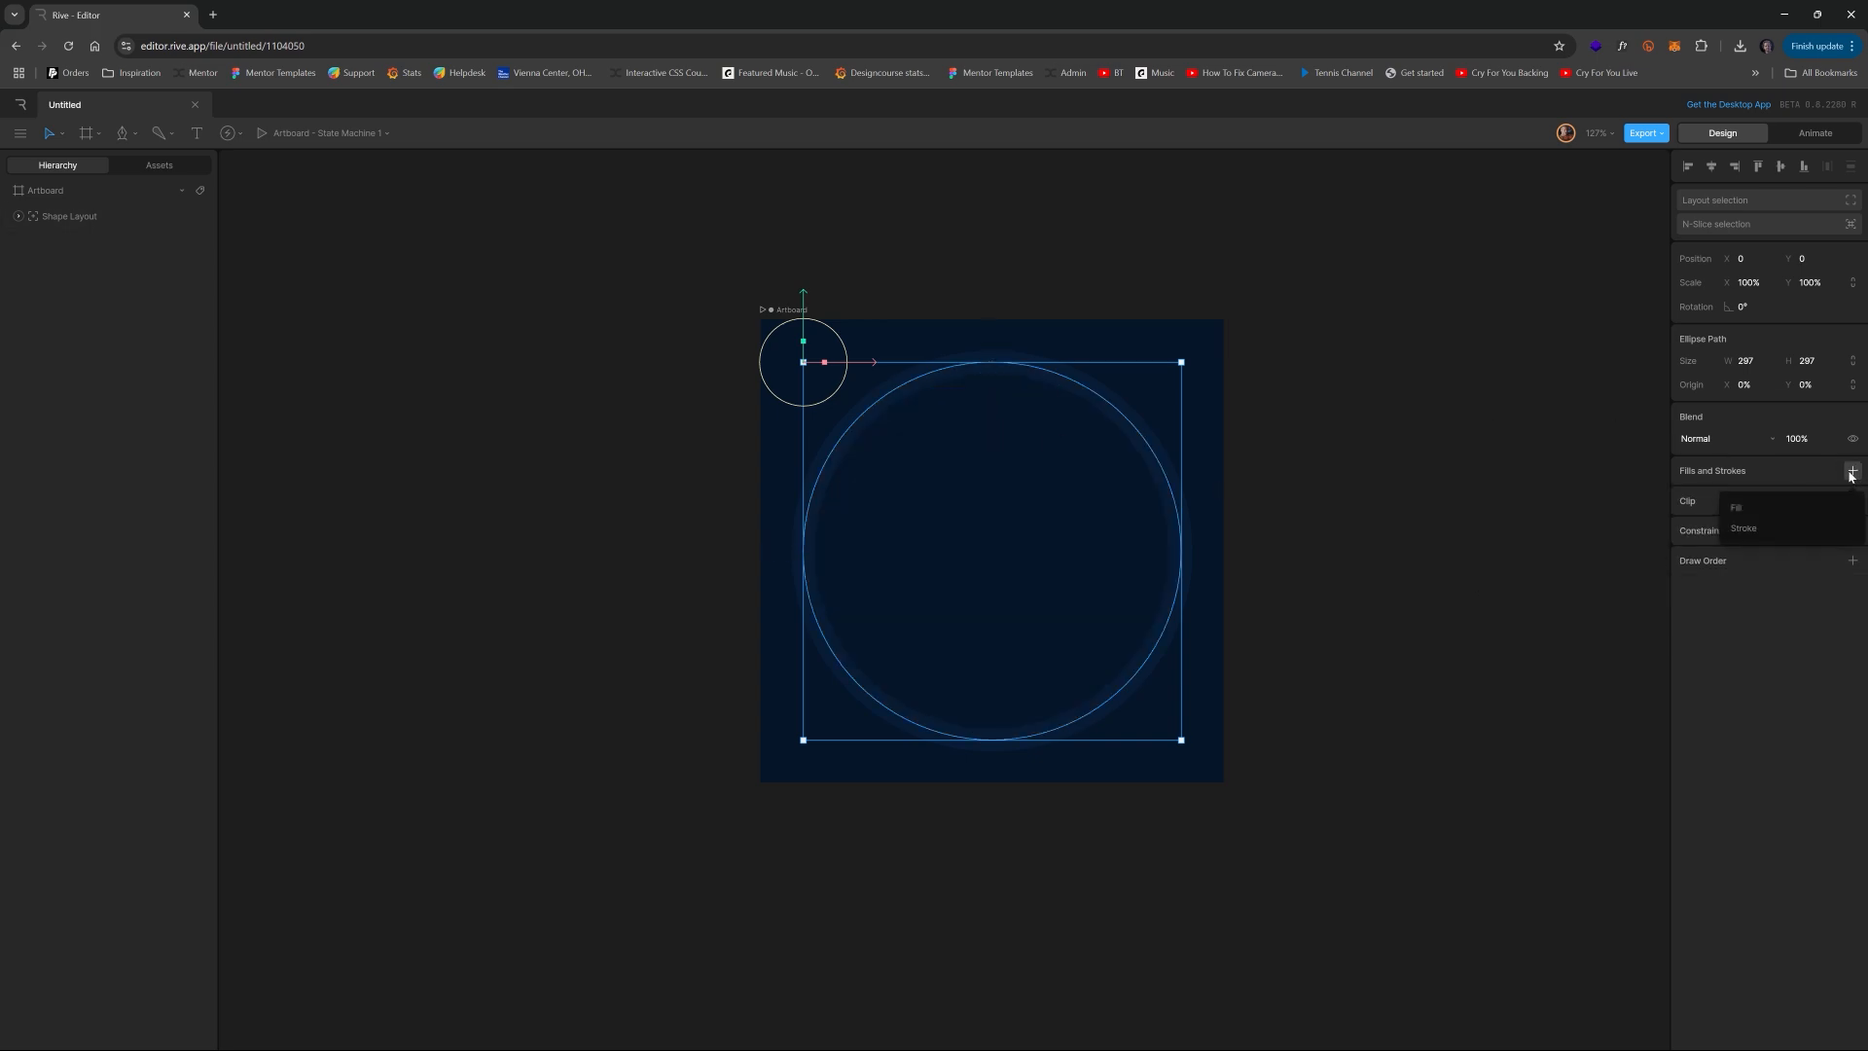
{"action": "left_click", "coordinate": [1736, 508]}
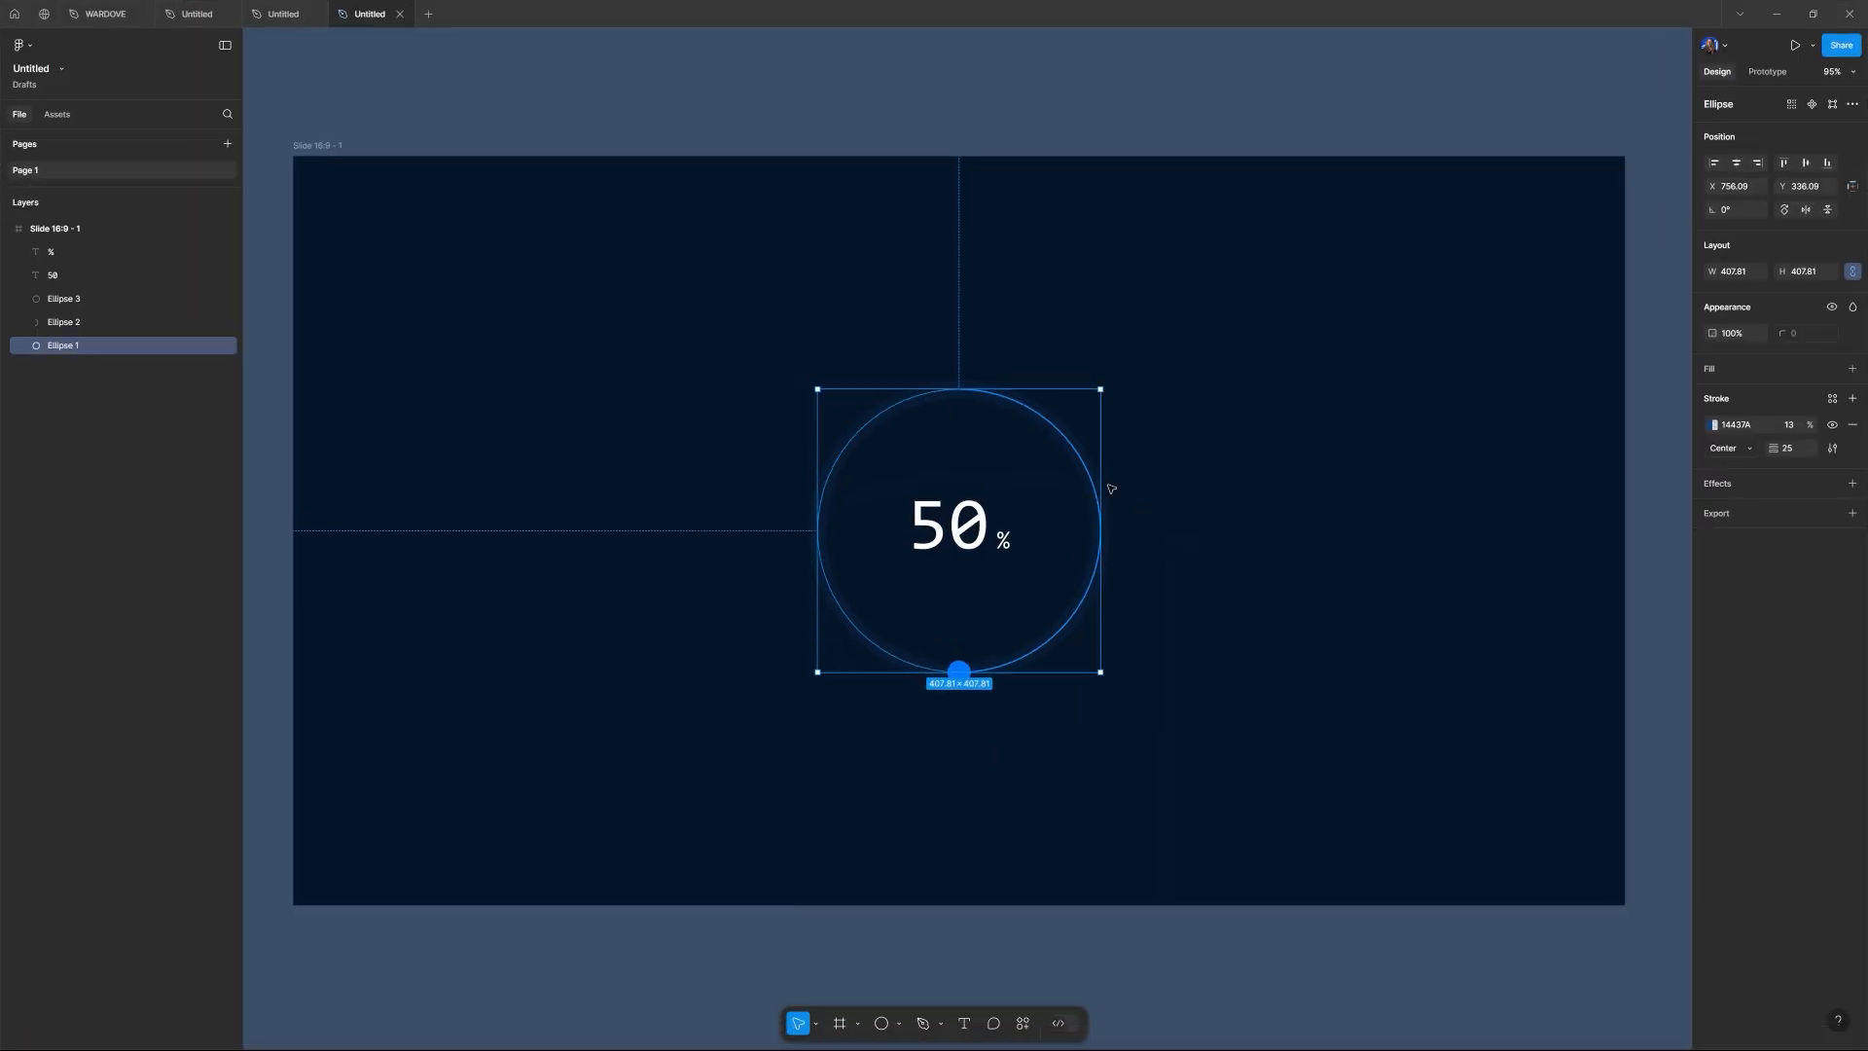
- Check the outer ring ellipse's stroke in the Figma mockup before returning to Rive
{"action": "left_click", "coordinate": [960, 671]}
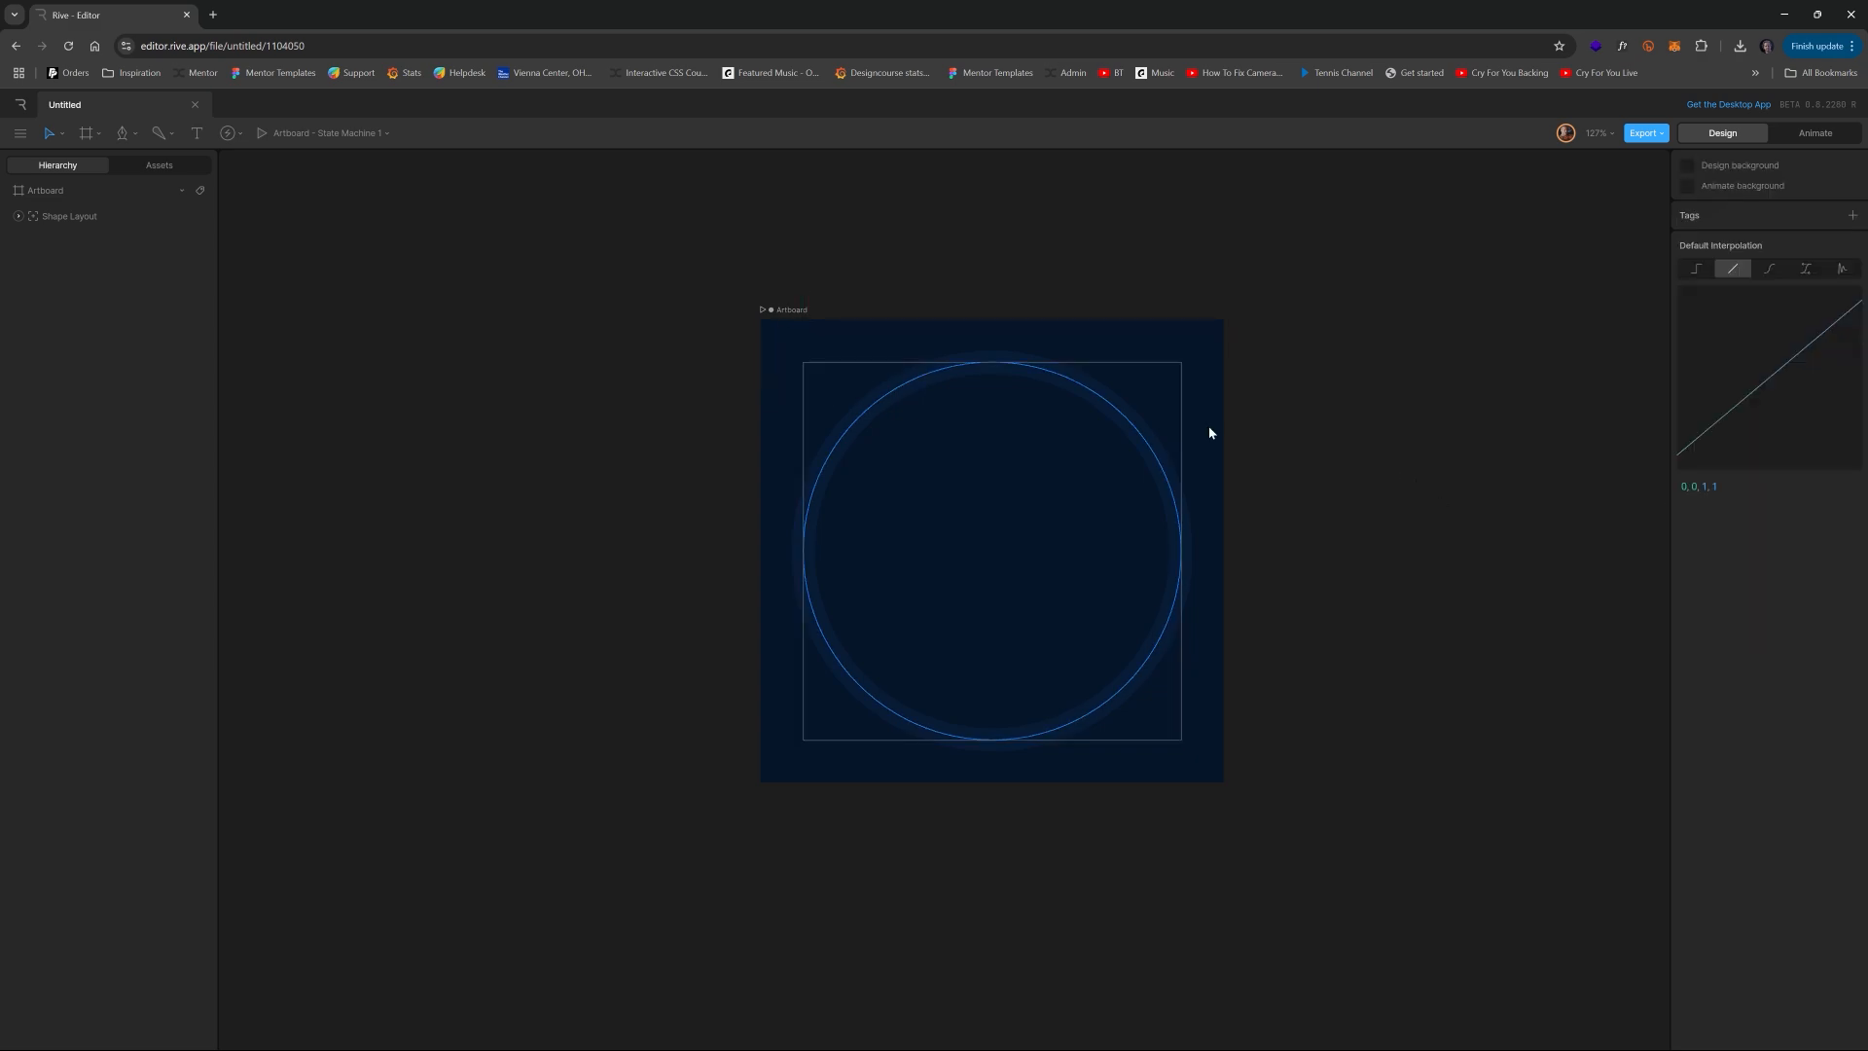
{"action": "mouse_move", "coordinate": [799, 506]}
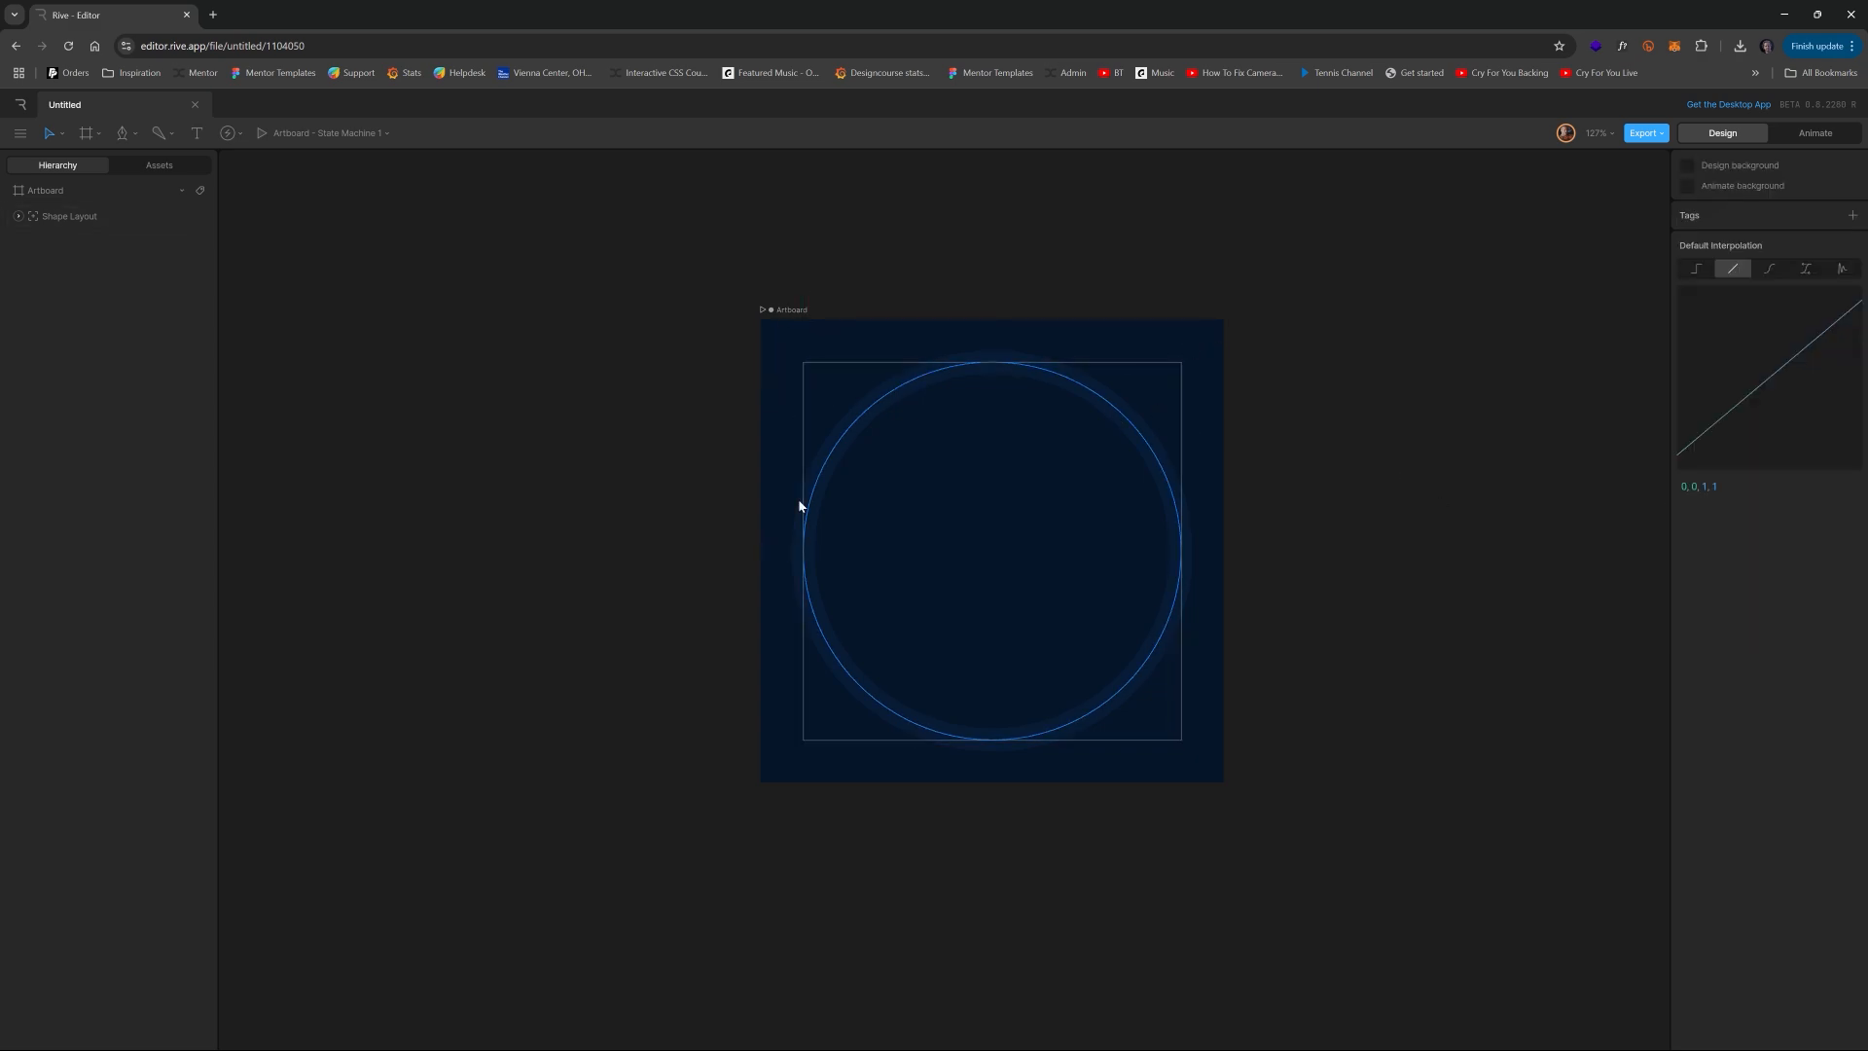
- Give the inner ellipse in Shape Layout a width-2 blue stroke and name it progress
{"action": "left_click", "coordinate": [1598, 132]}
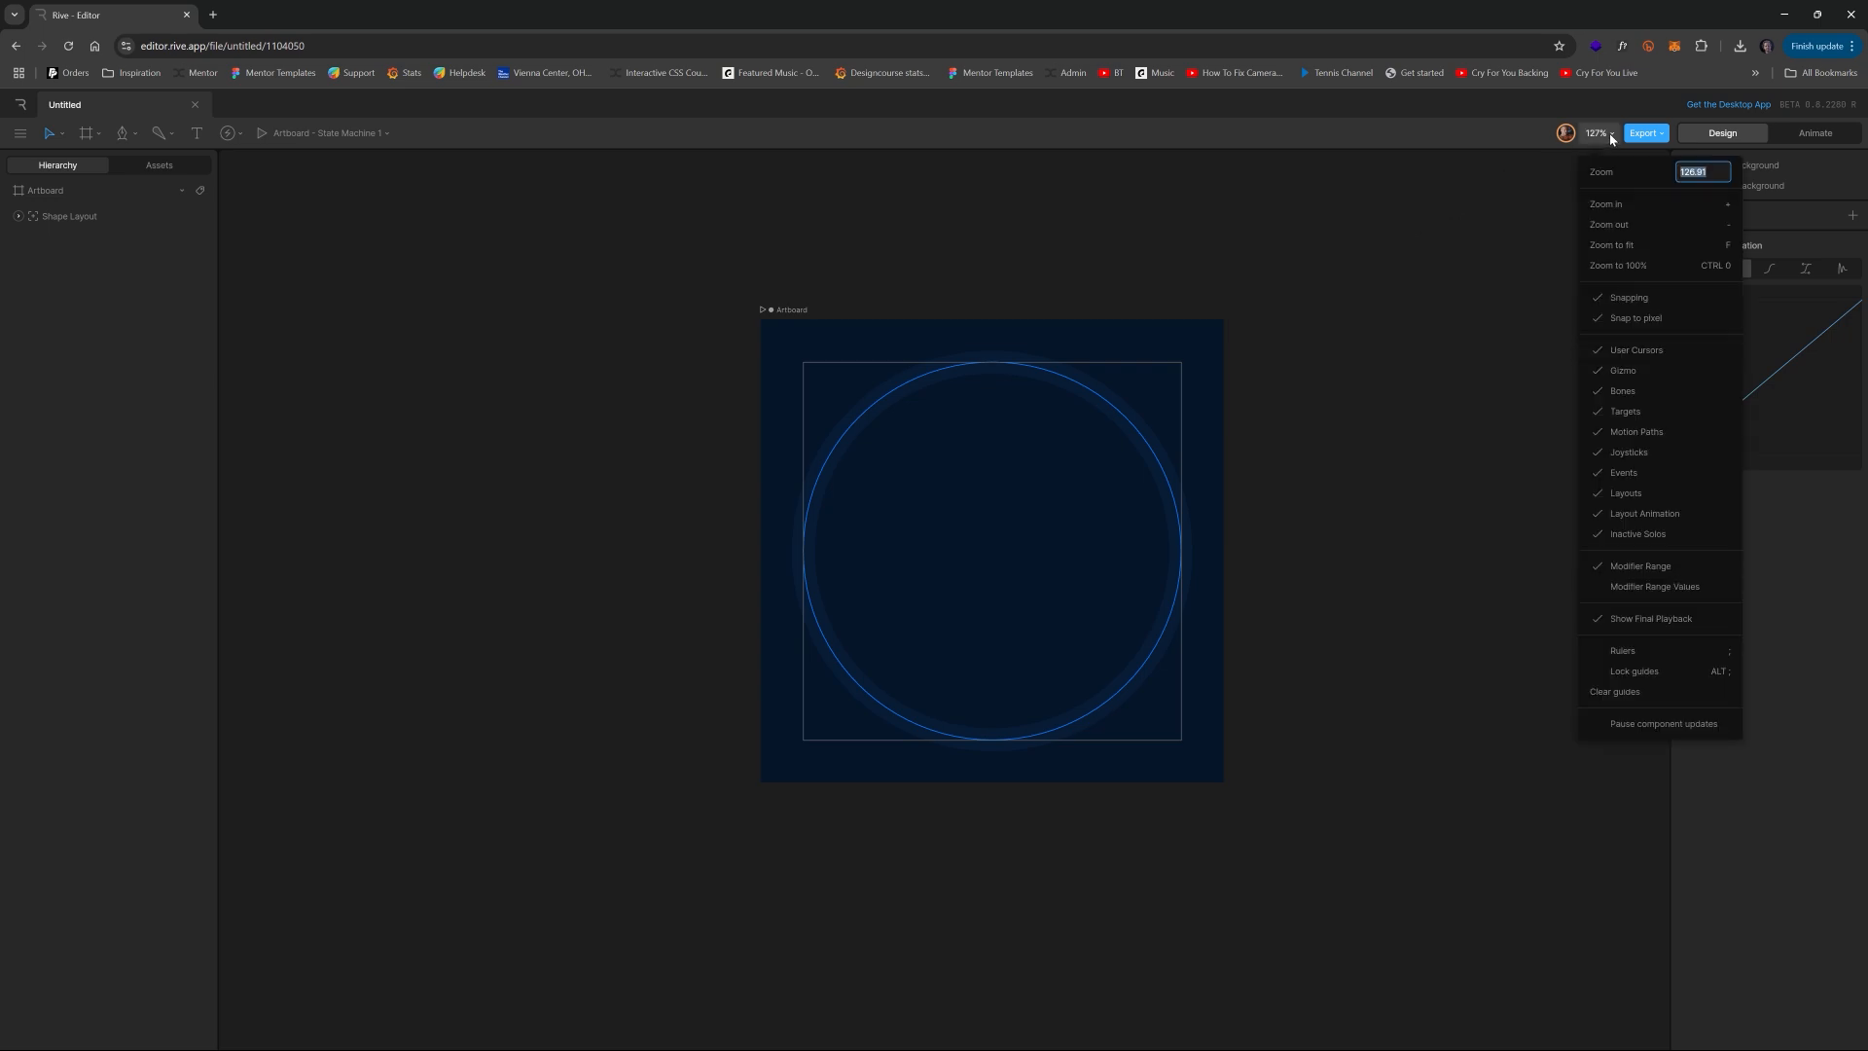
{"action": "mouse_move", "coordinate": [1648, 492]}
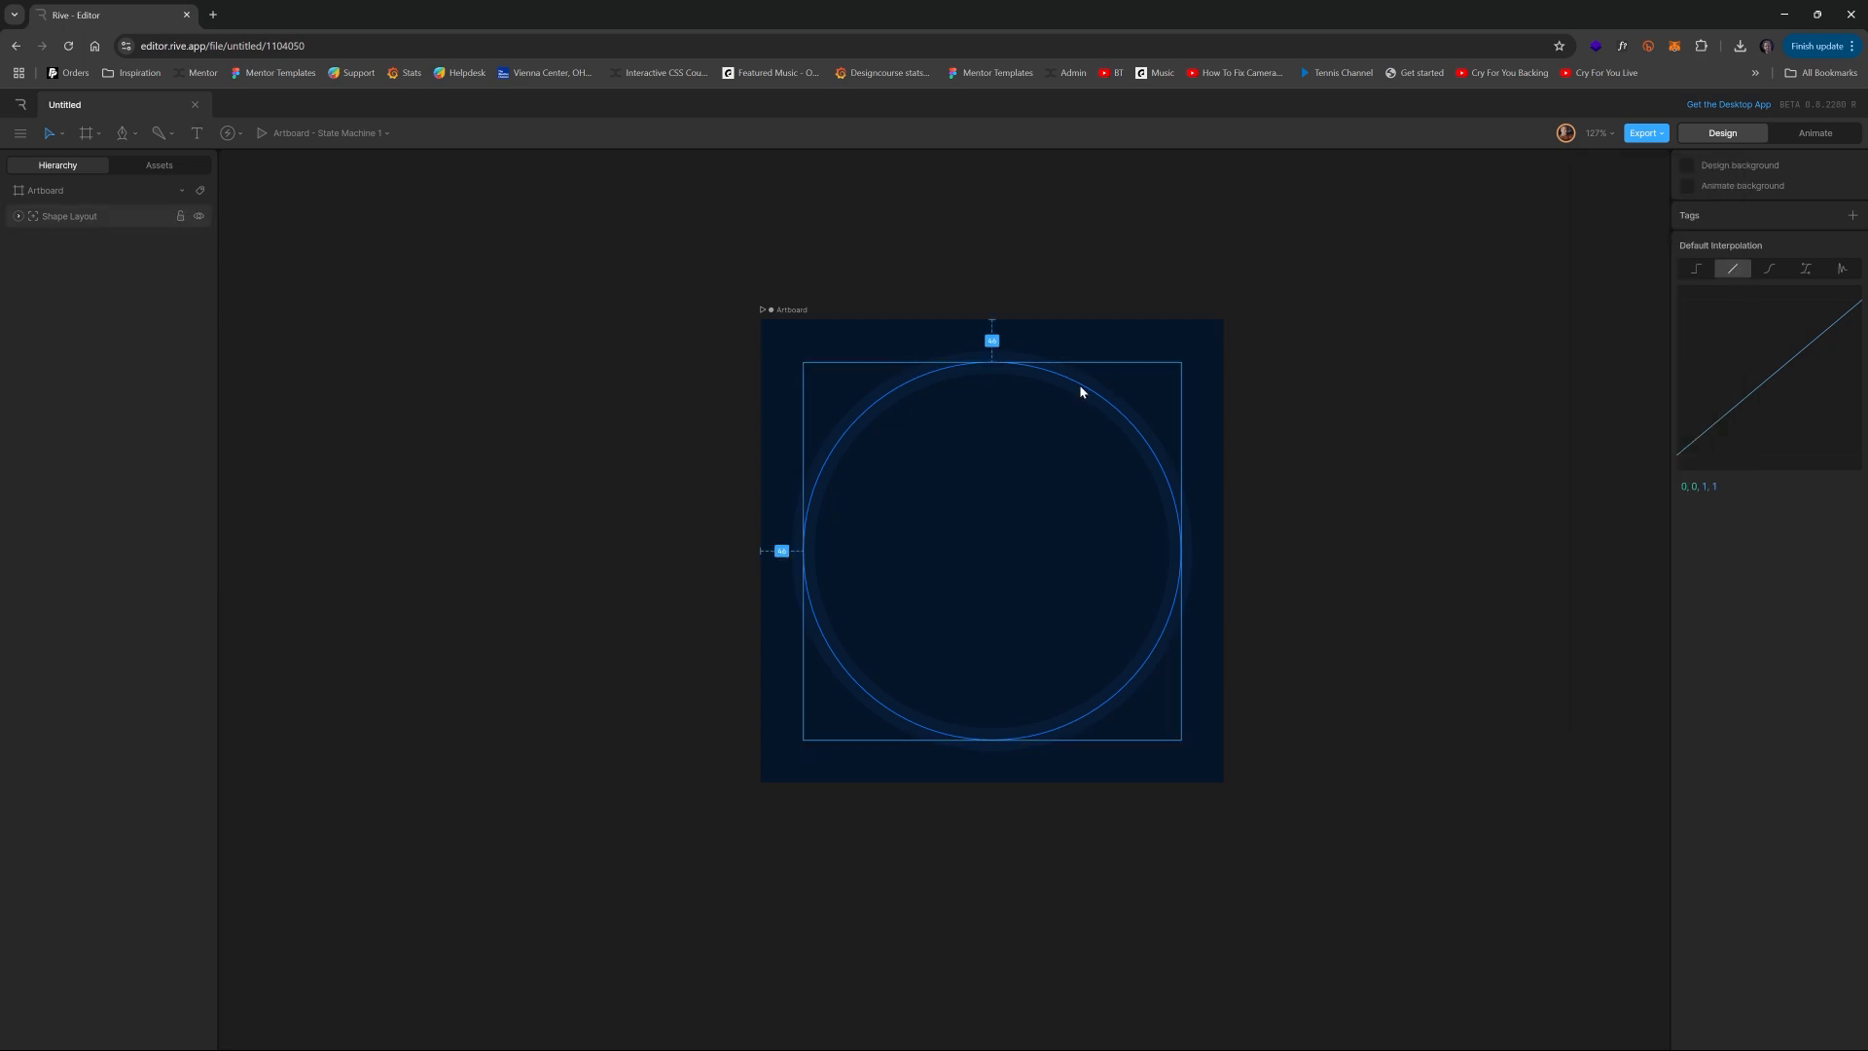
{"action": "left_click", "coordinate": [70, 216]}
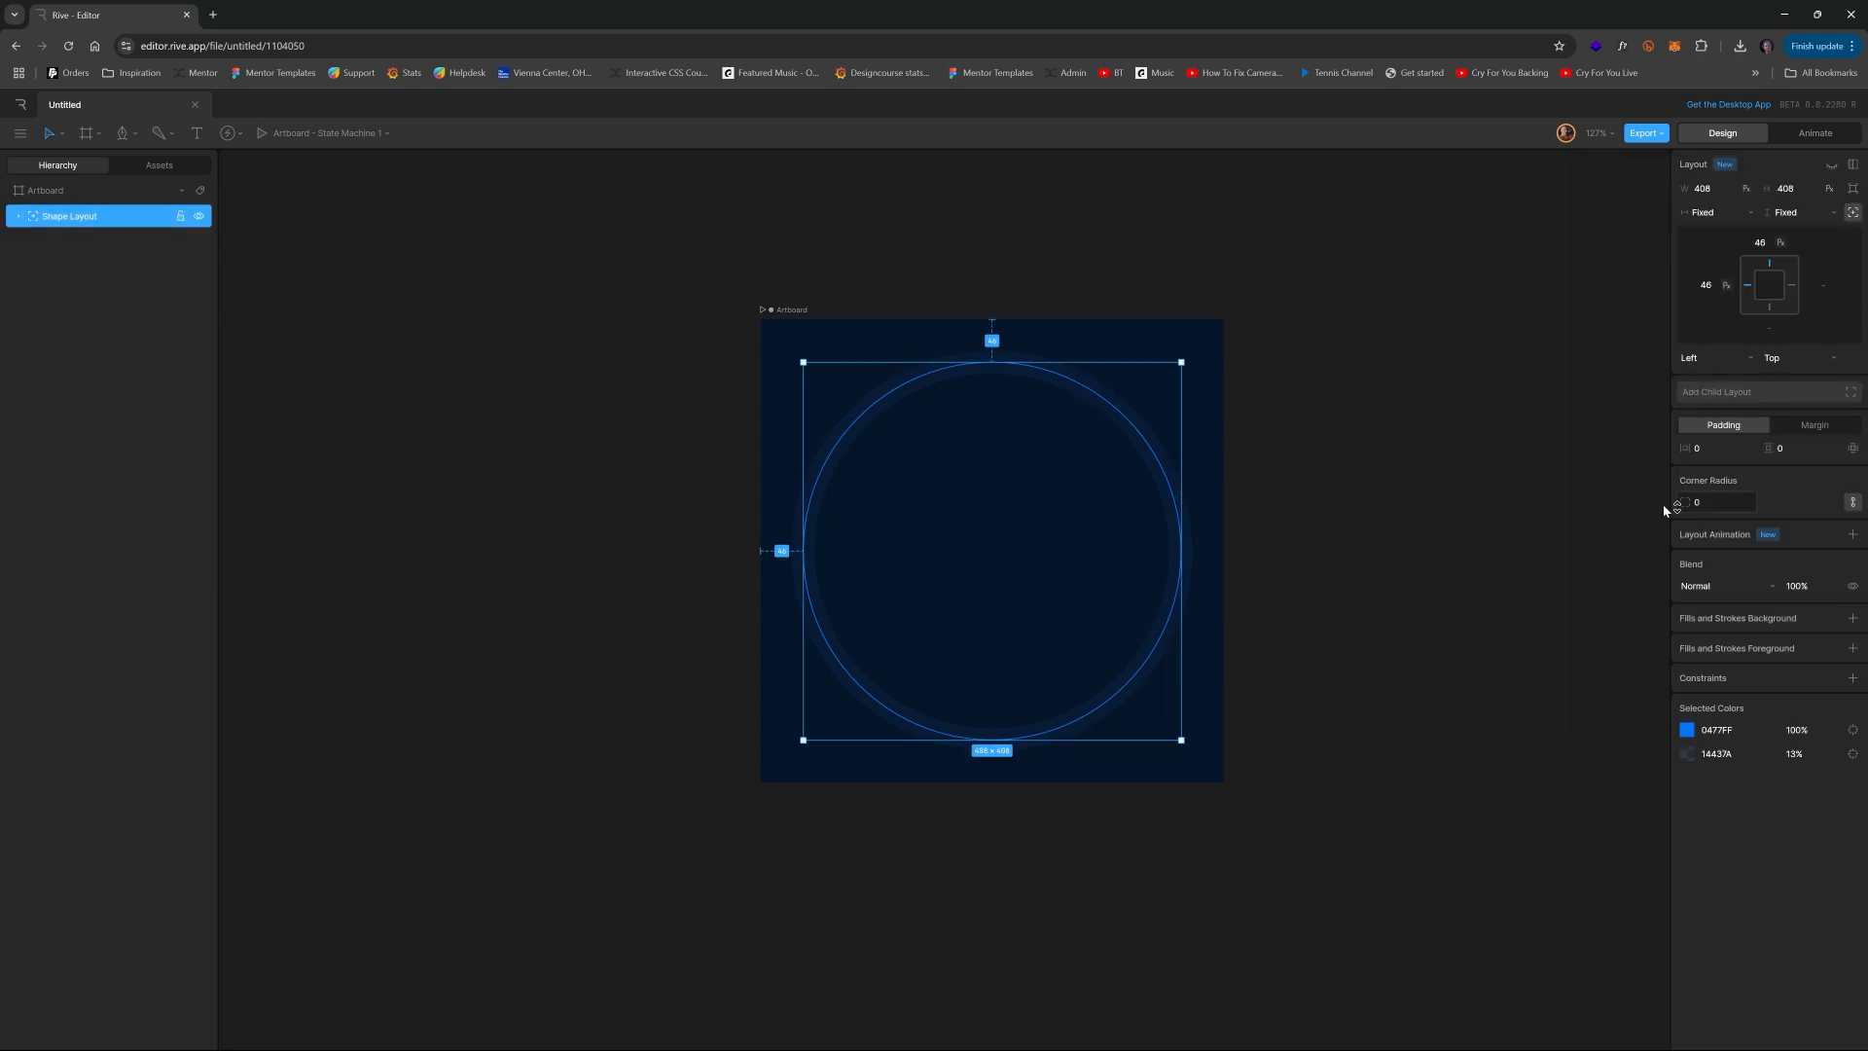
{"action": "left_click", "coordinate": [20, 216]}
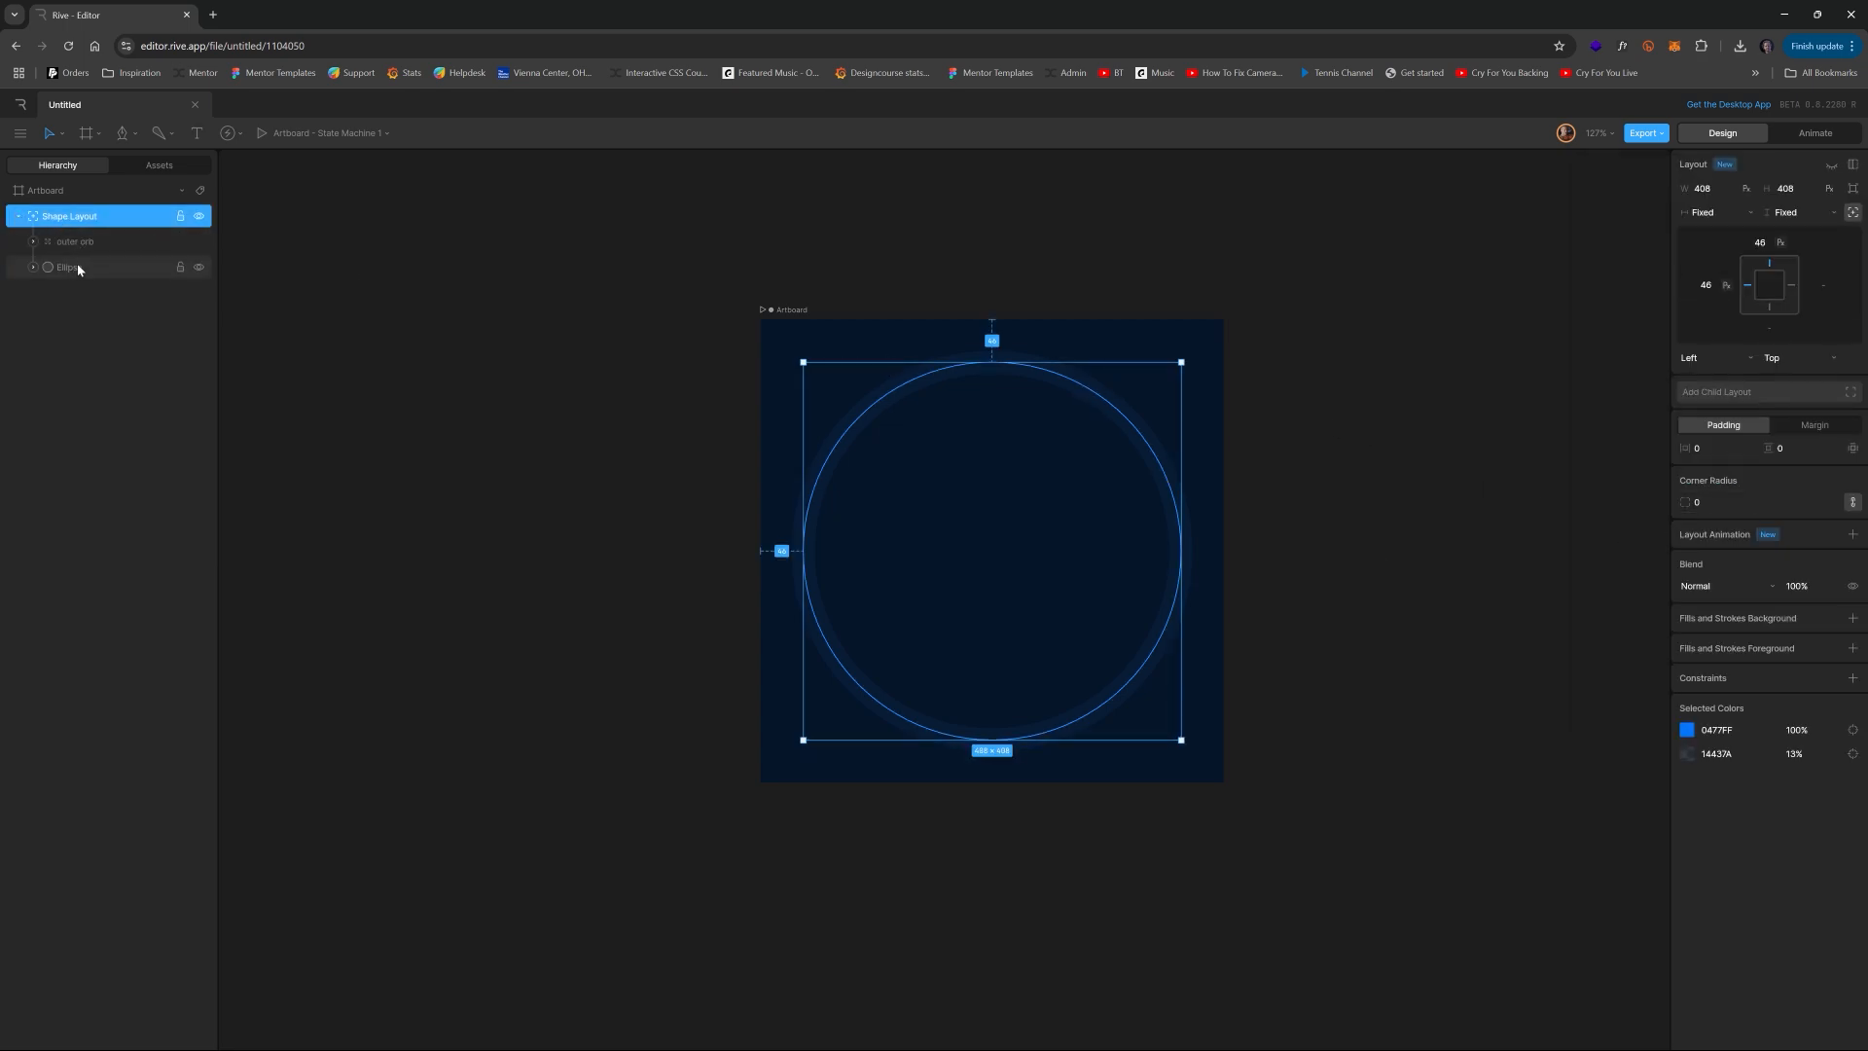
{"action": "left_click", "coordinate": [68, 266]}
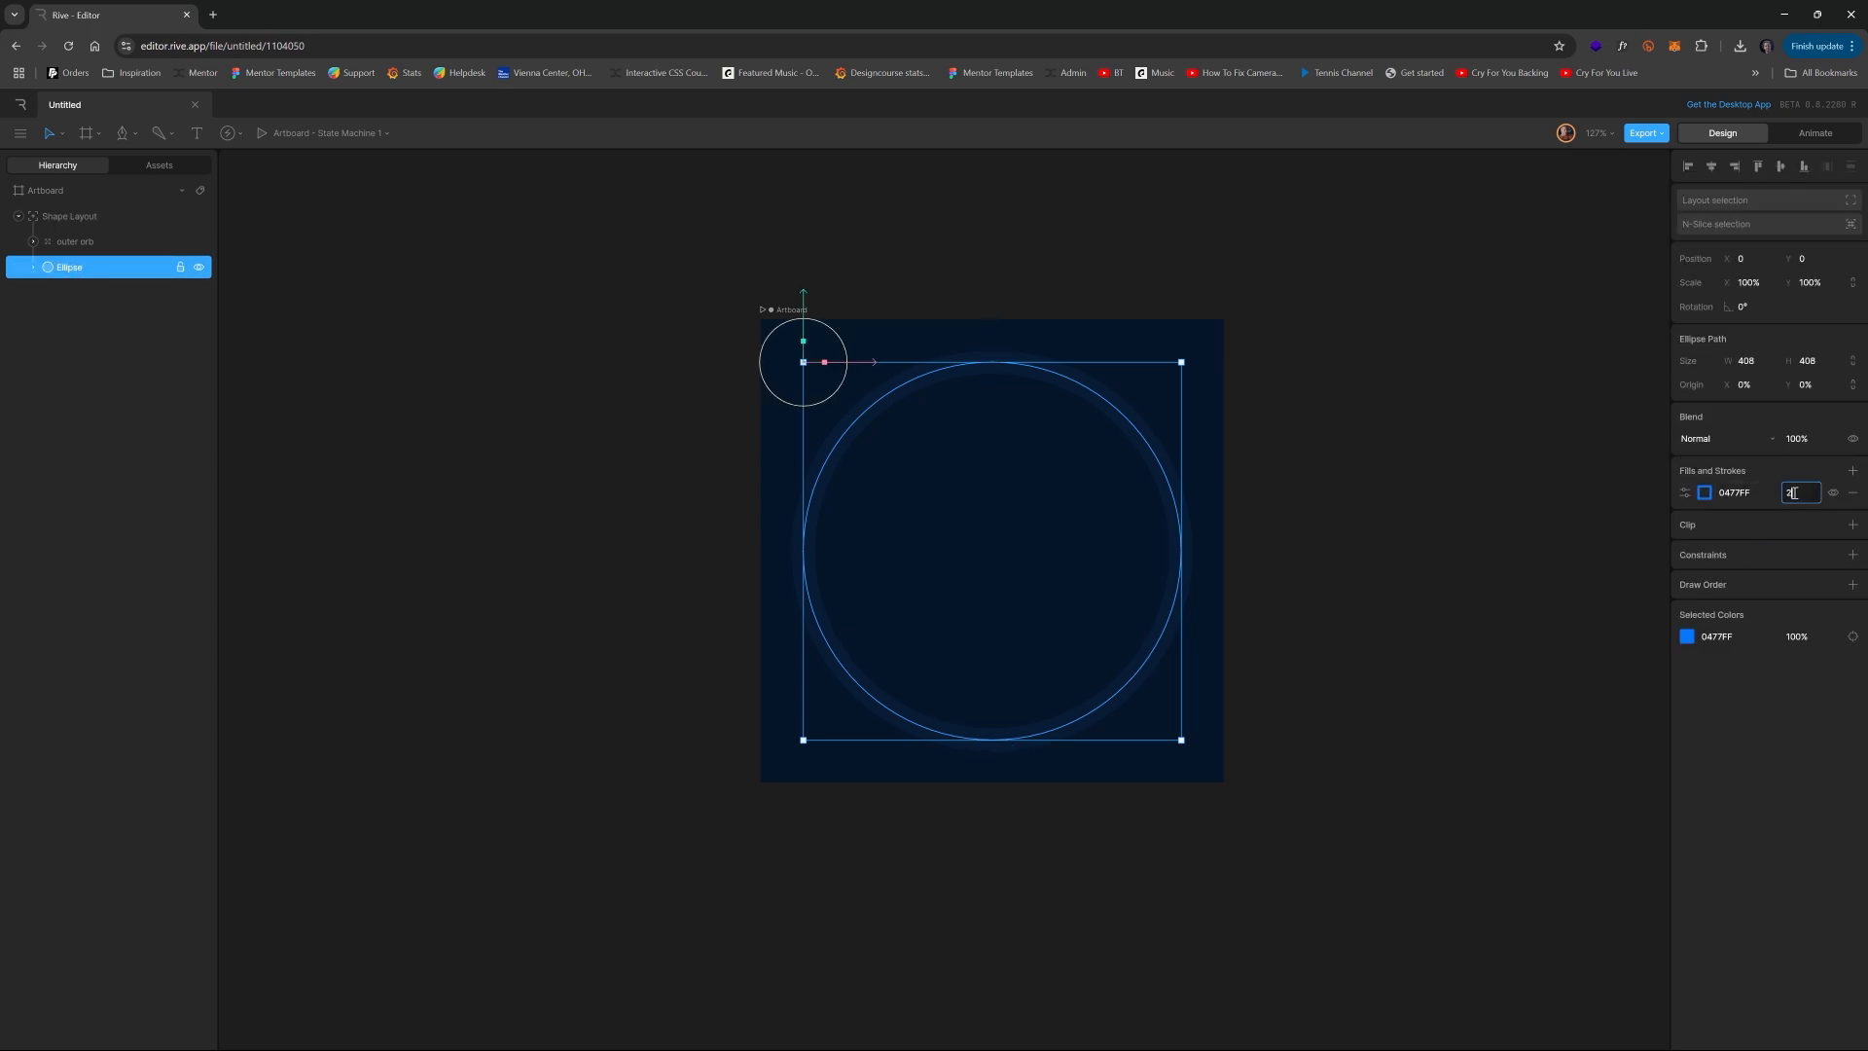
{"action": "left_click", "coordinate": [1436, 409]}
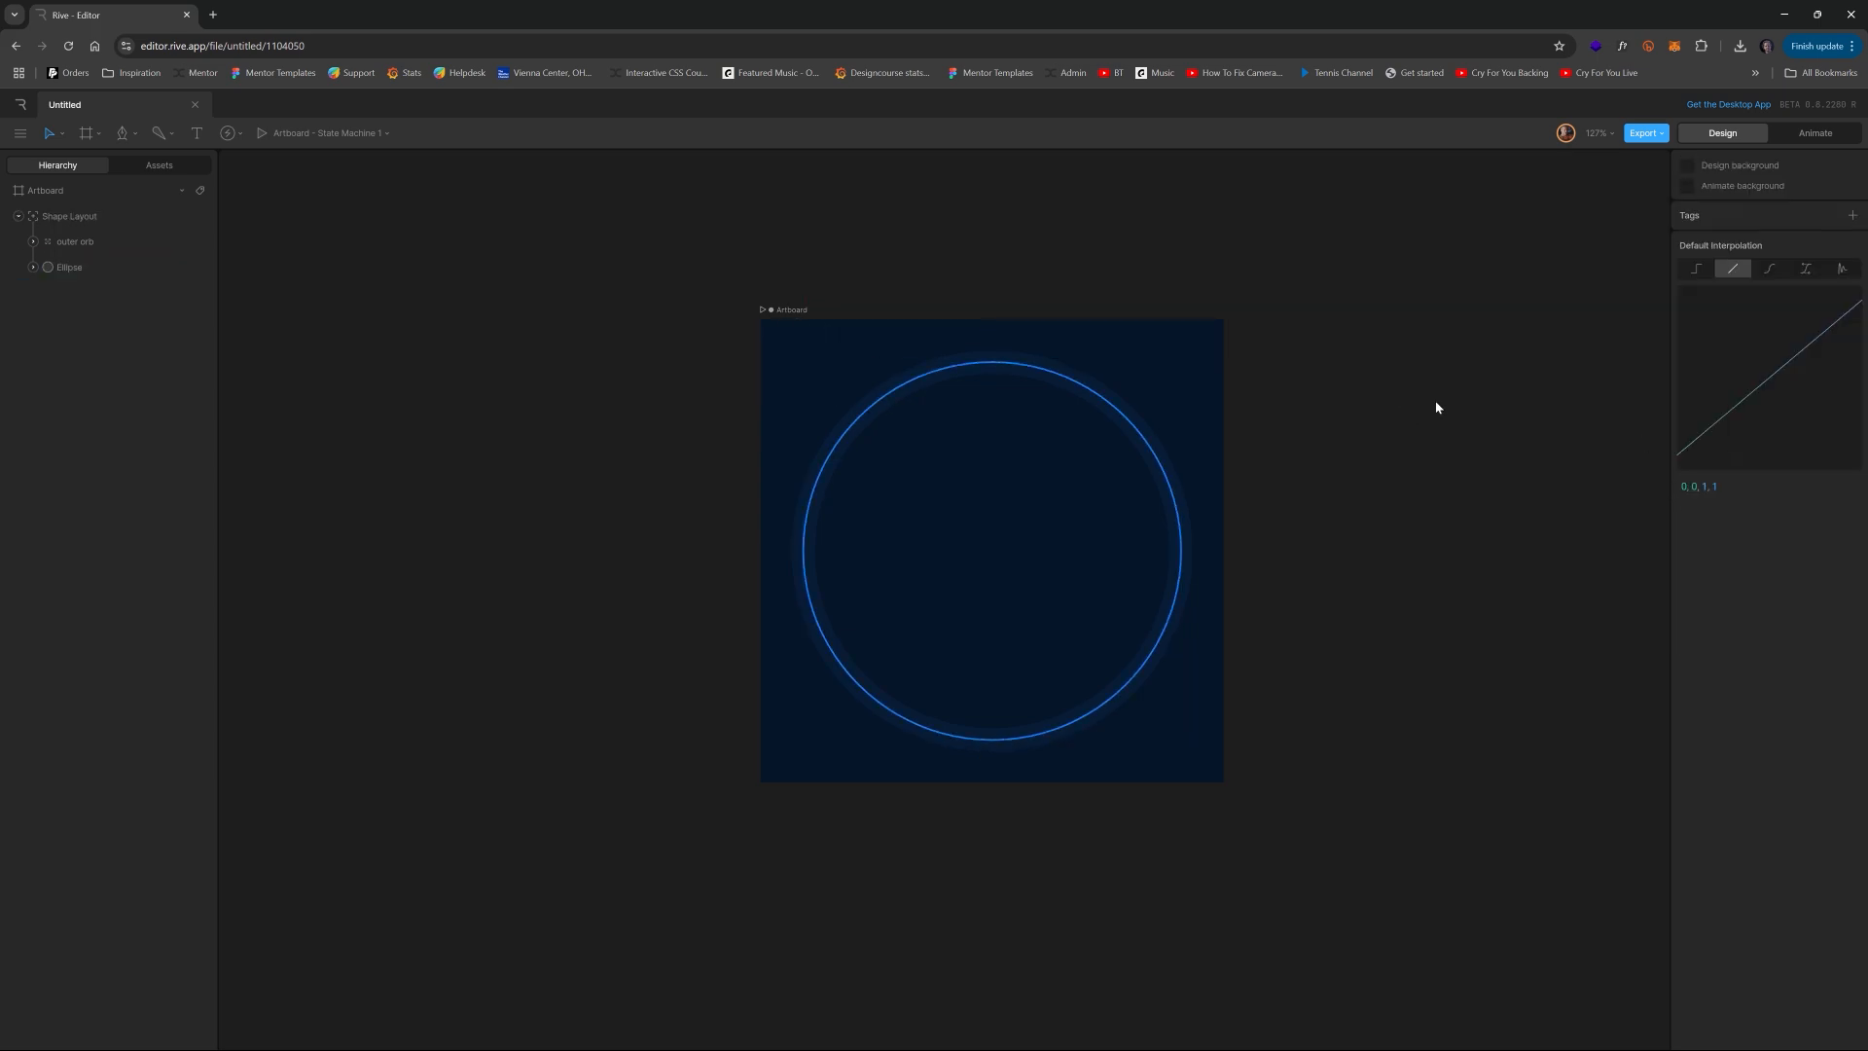
{"action": "left_click", "coordinate": [70, 216]}
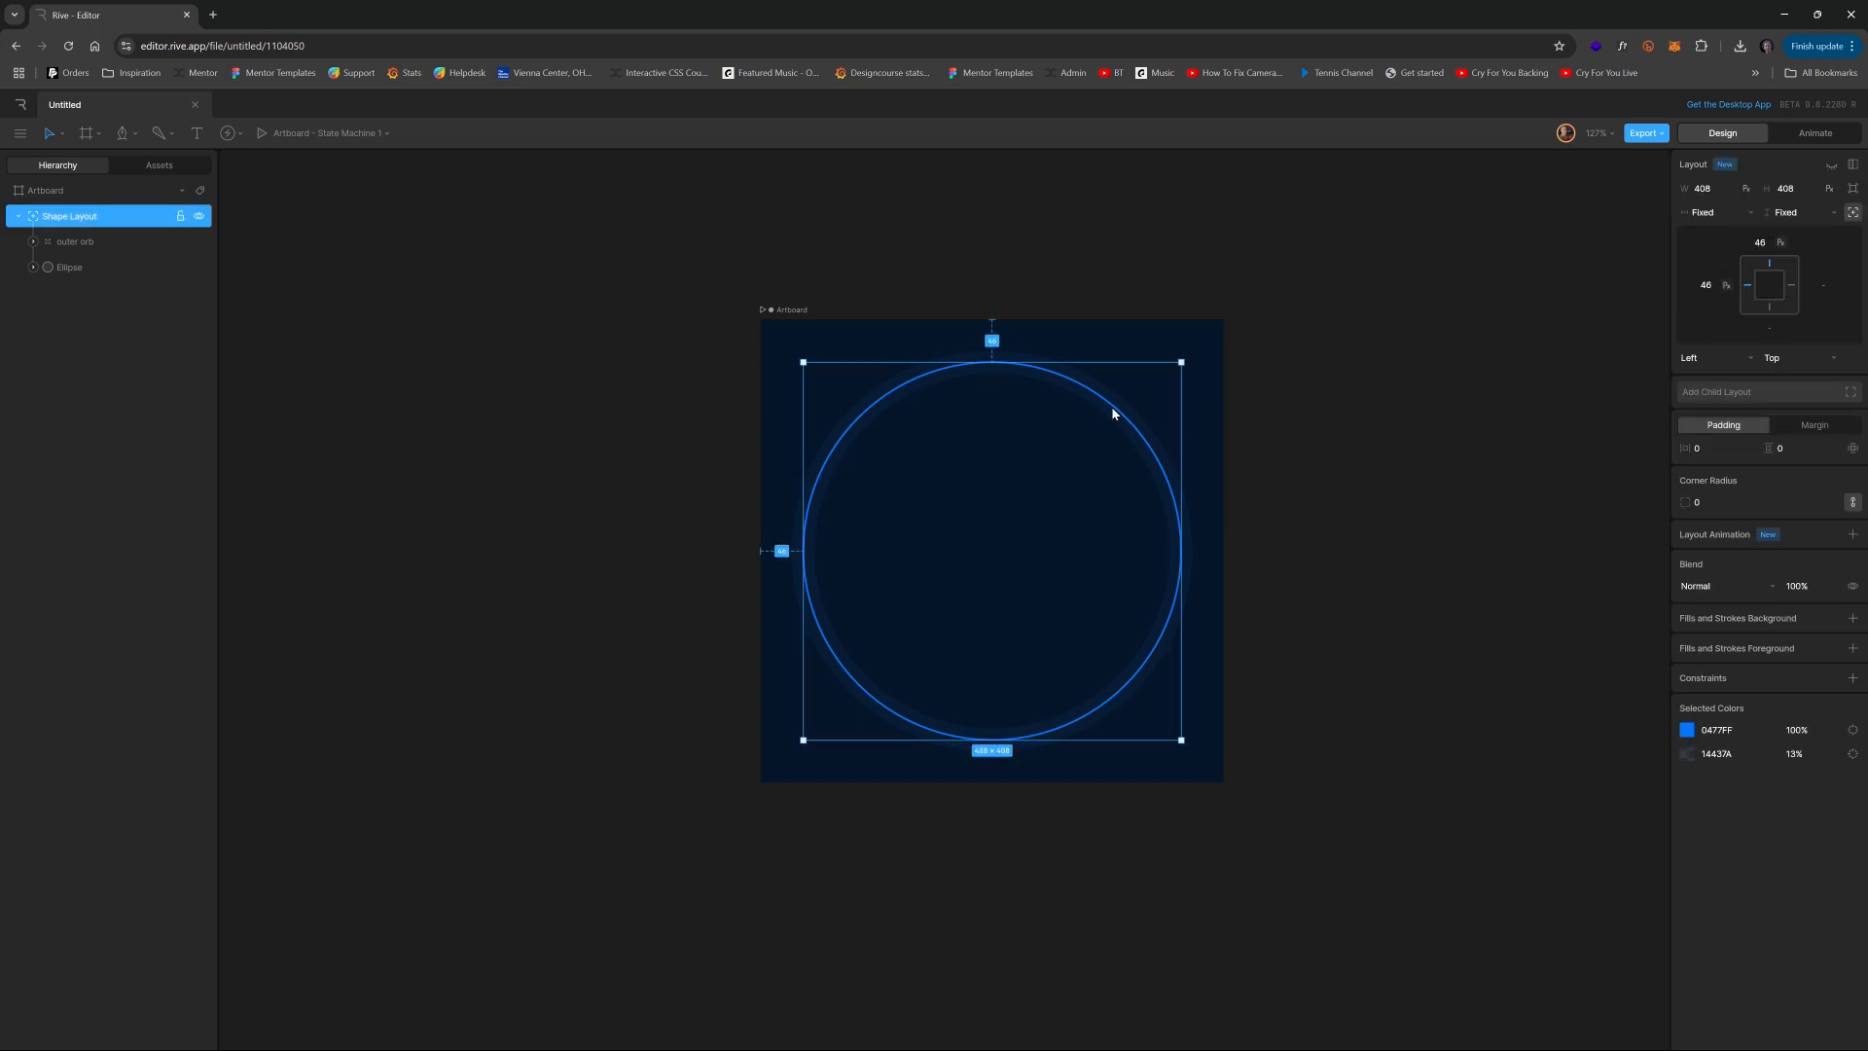
{"action": "mouse_move", "coordinate": [305, 311]}
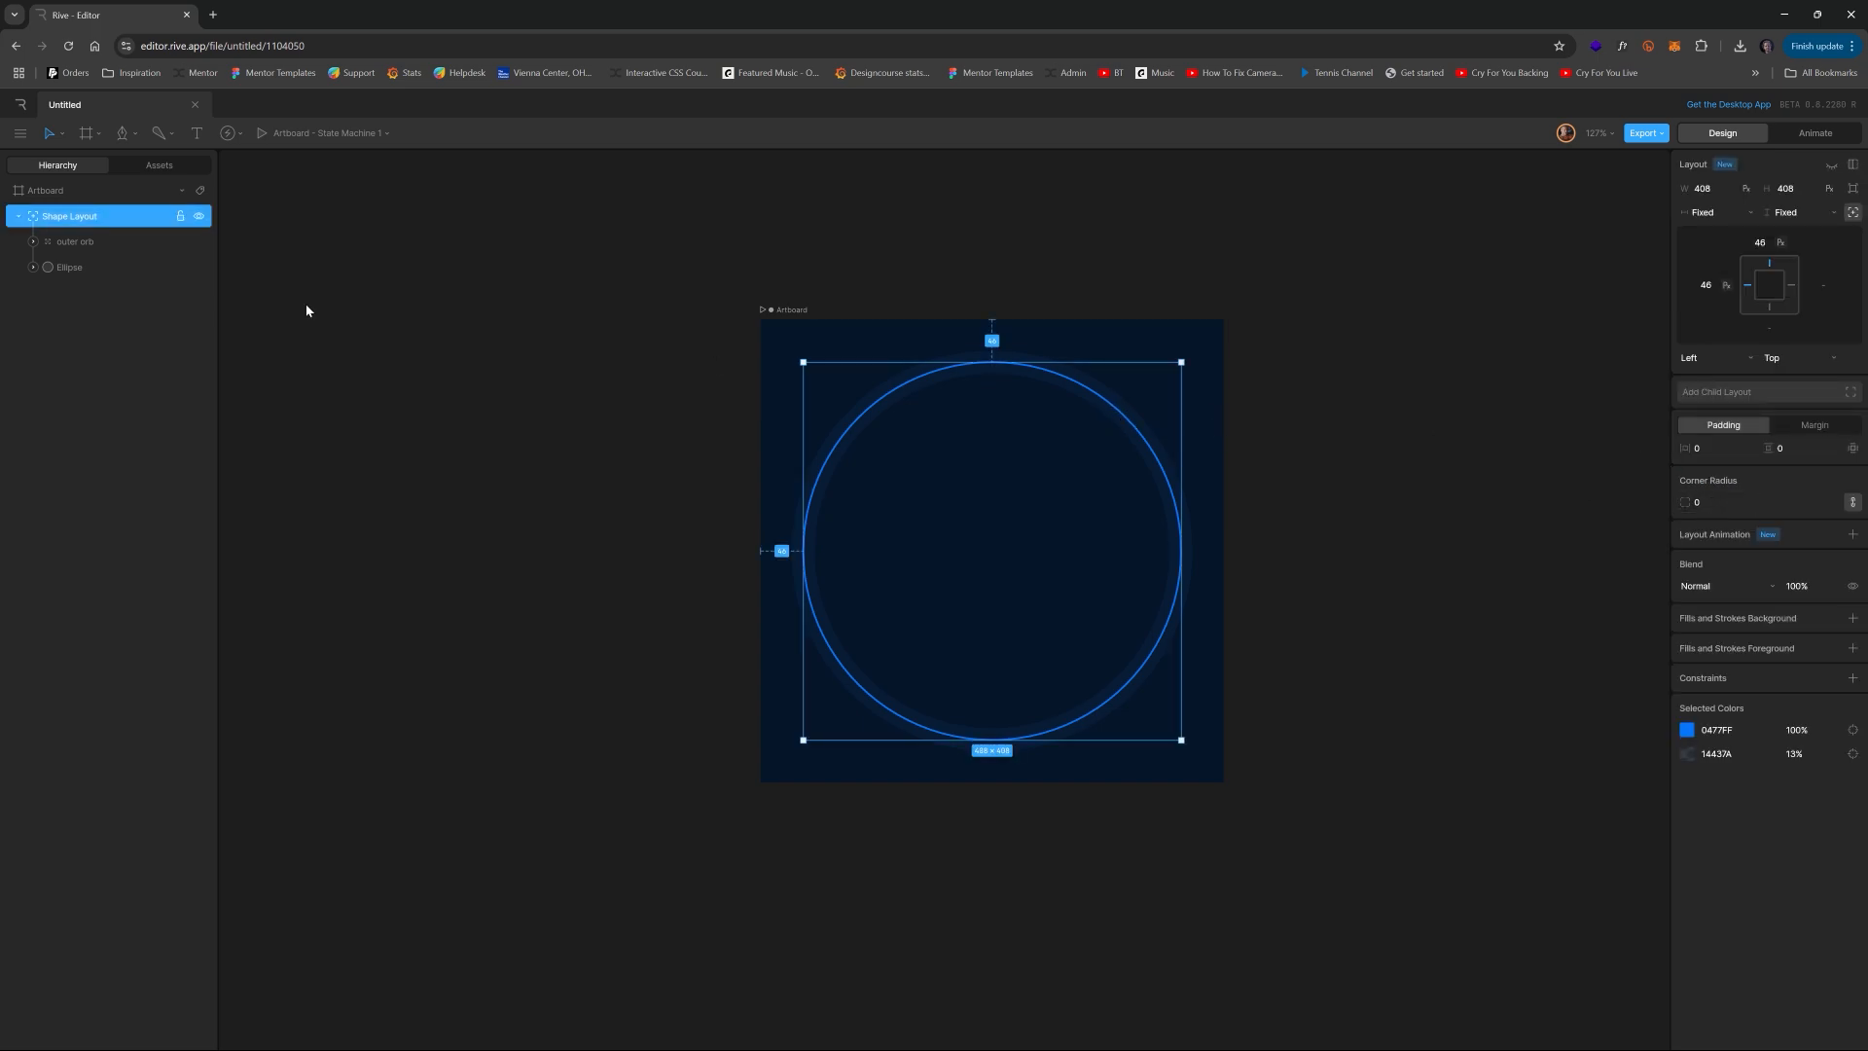
{"action": "left_click", "coordinate": [68, 267]}
{"action": "type", "text": "progress"}
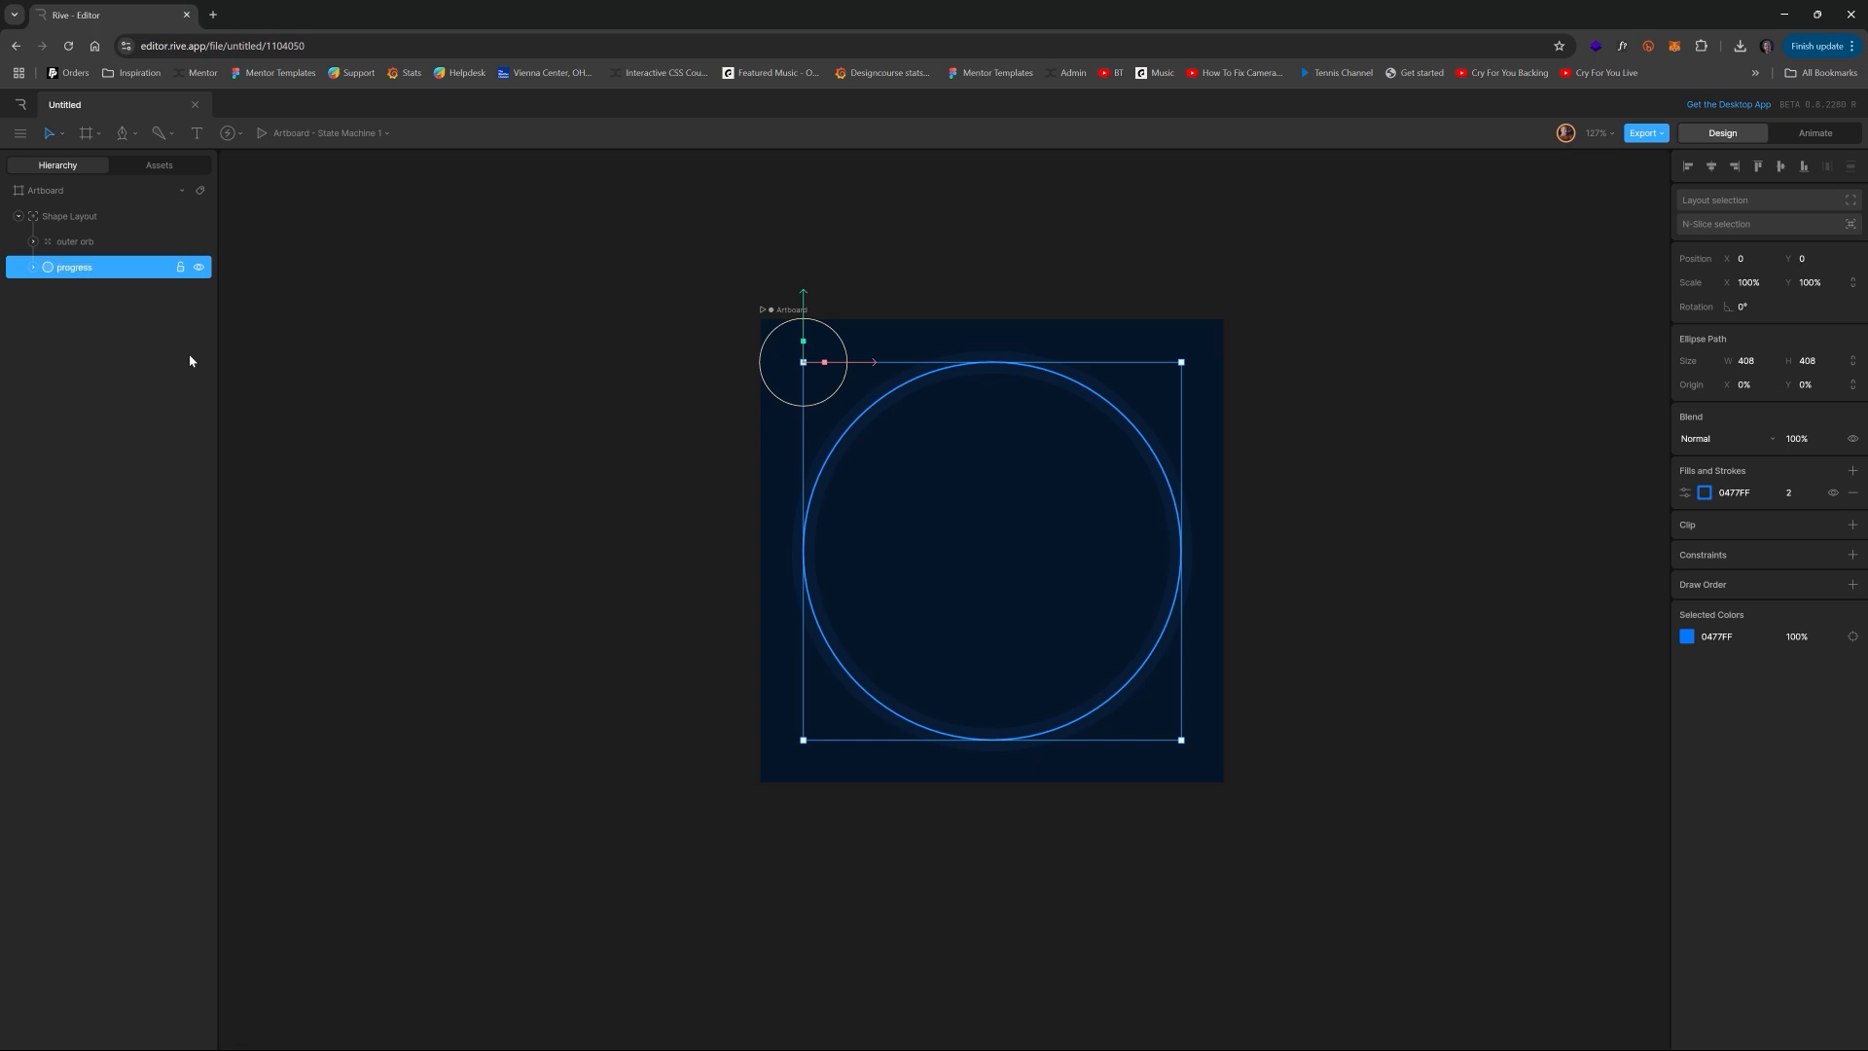
{"action": "mouse_move", "coordinate": [1173, 457]}
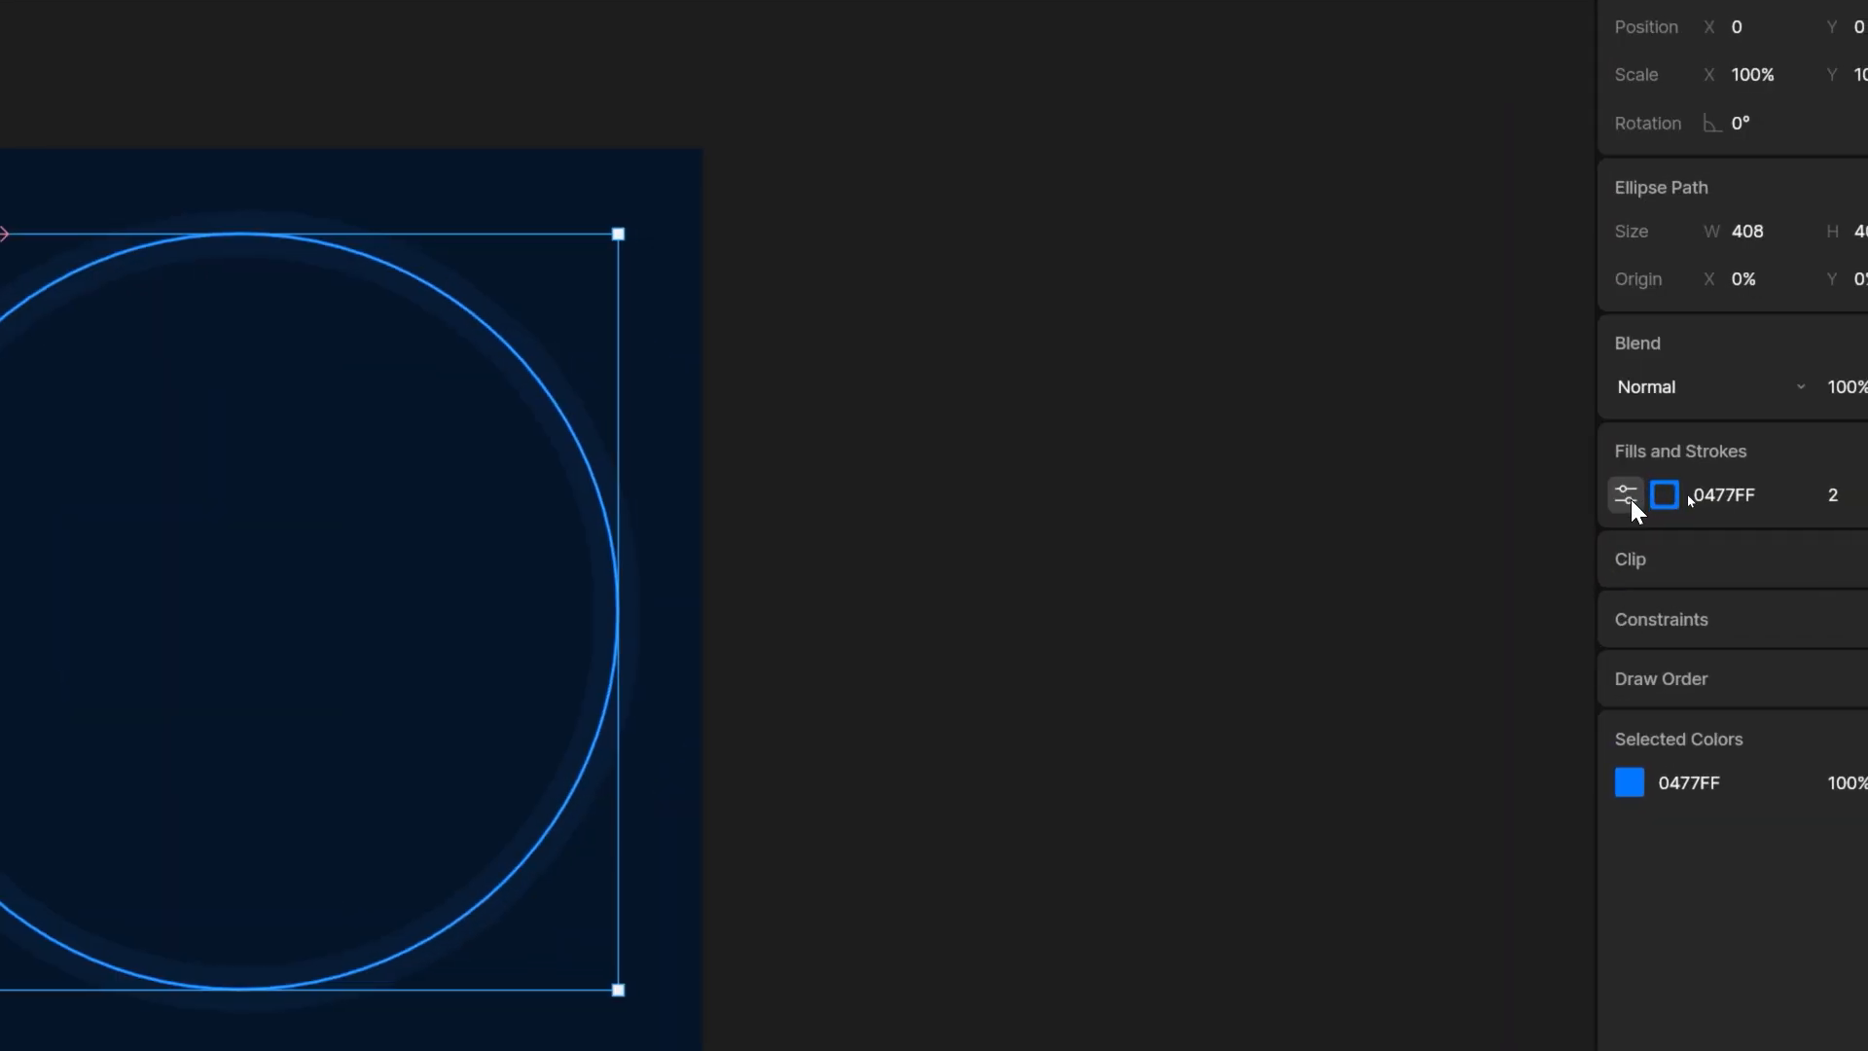
- Switch the progress stroke to a trimmed path with Start 41.75% and End 55.25%
{"action": "left_click", "coordinate": [1625, 494]}
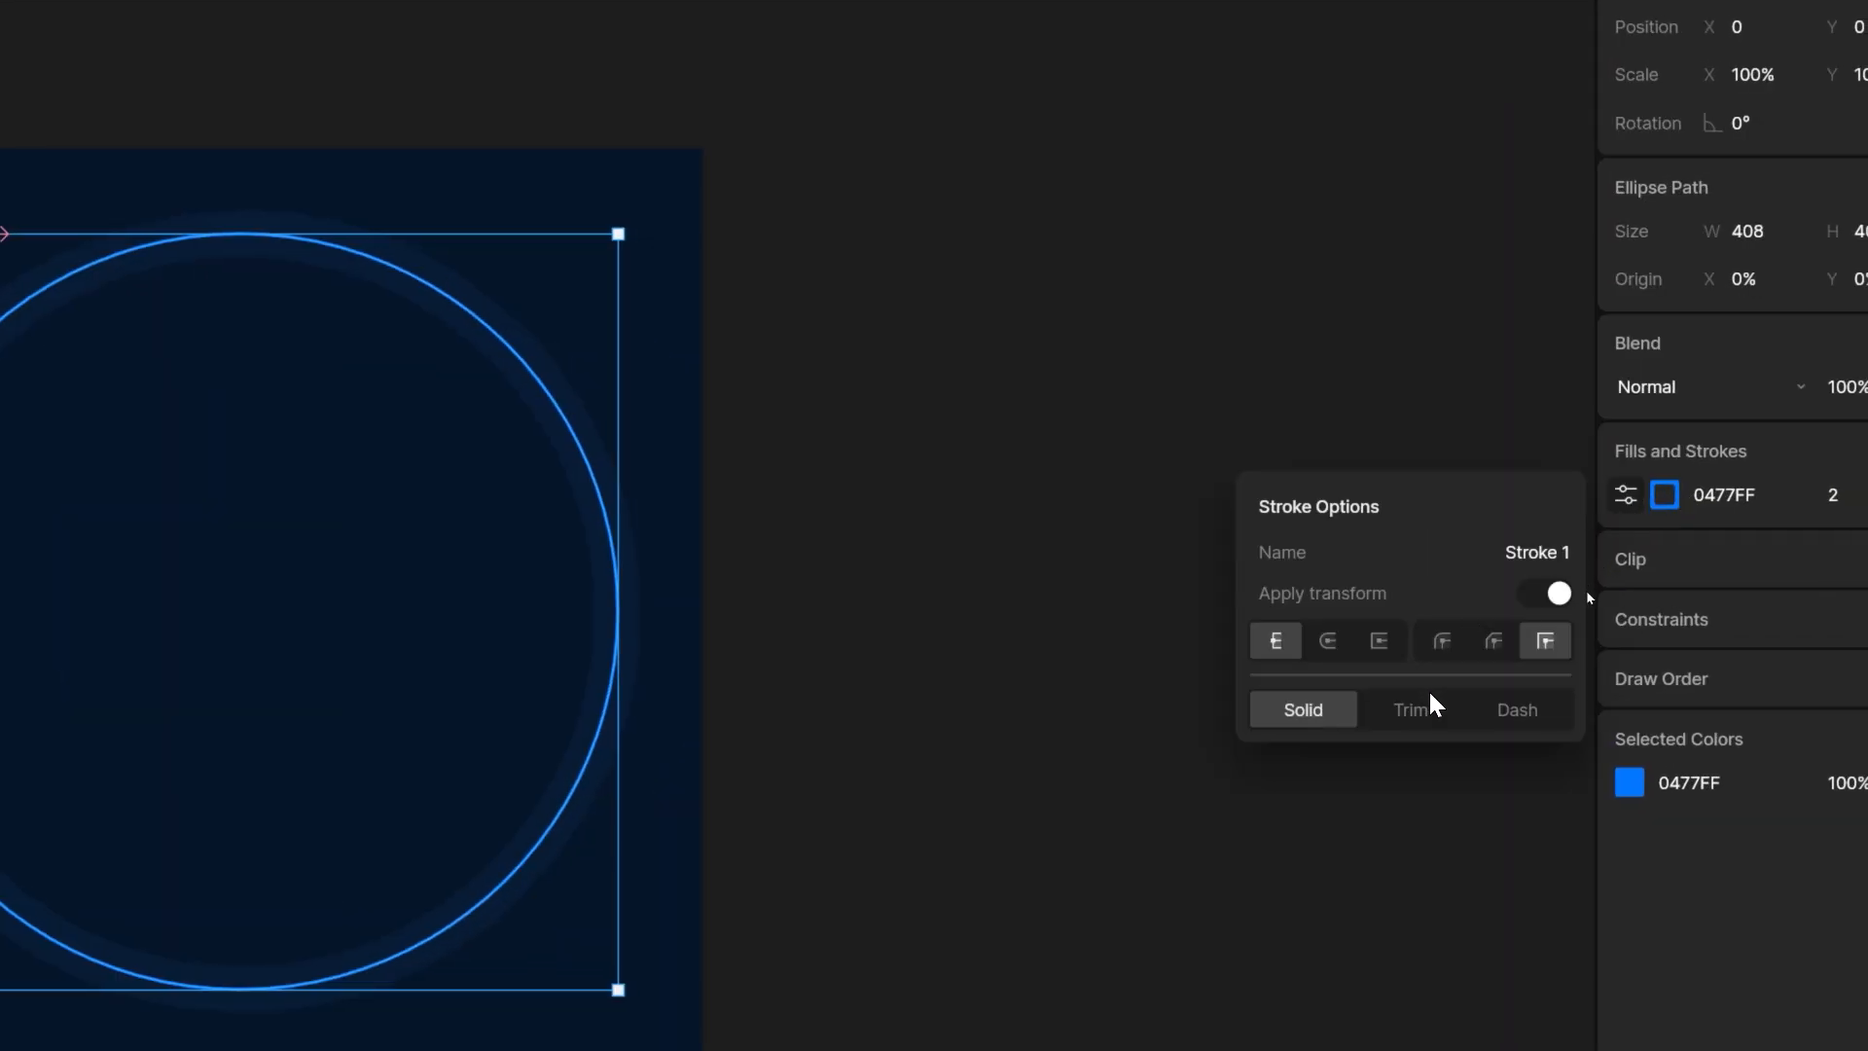
{"action": "left_click", "coordinate": [1409, 708]}
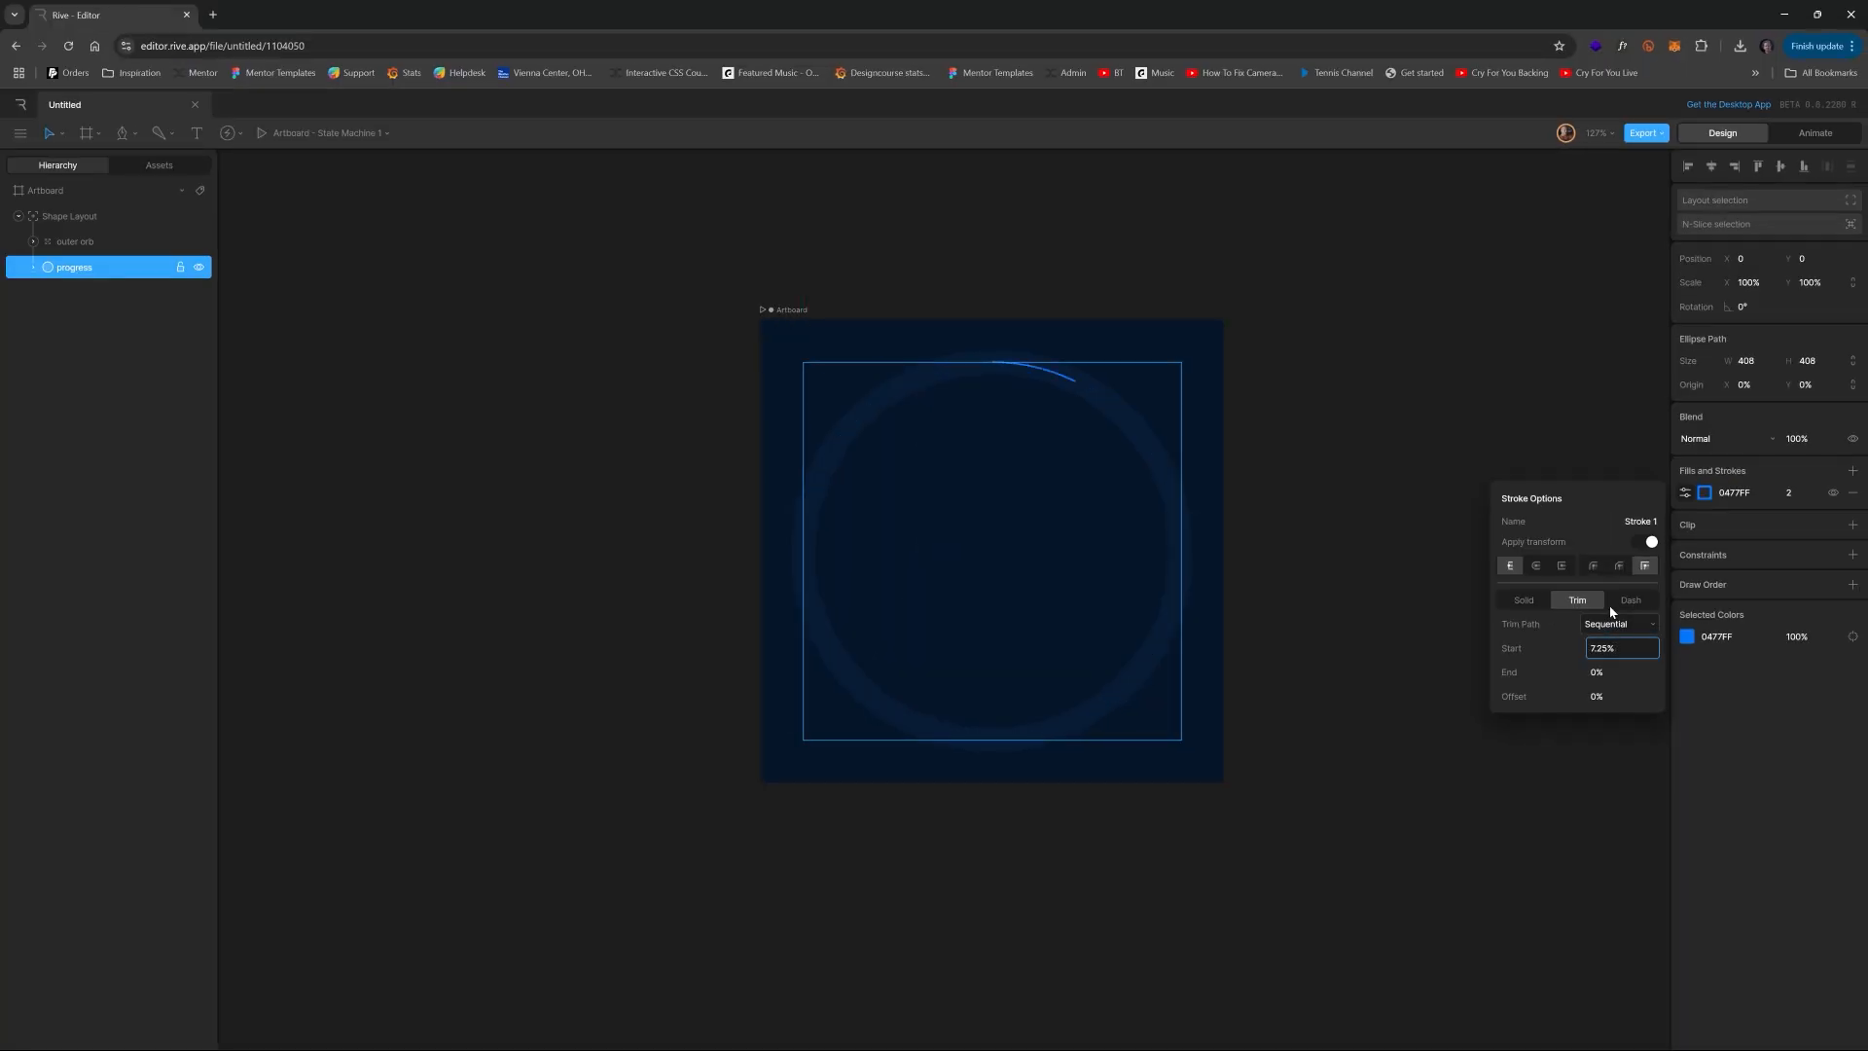
{"action": "type", "text": "41.75%"}
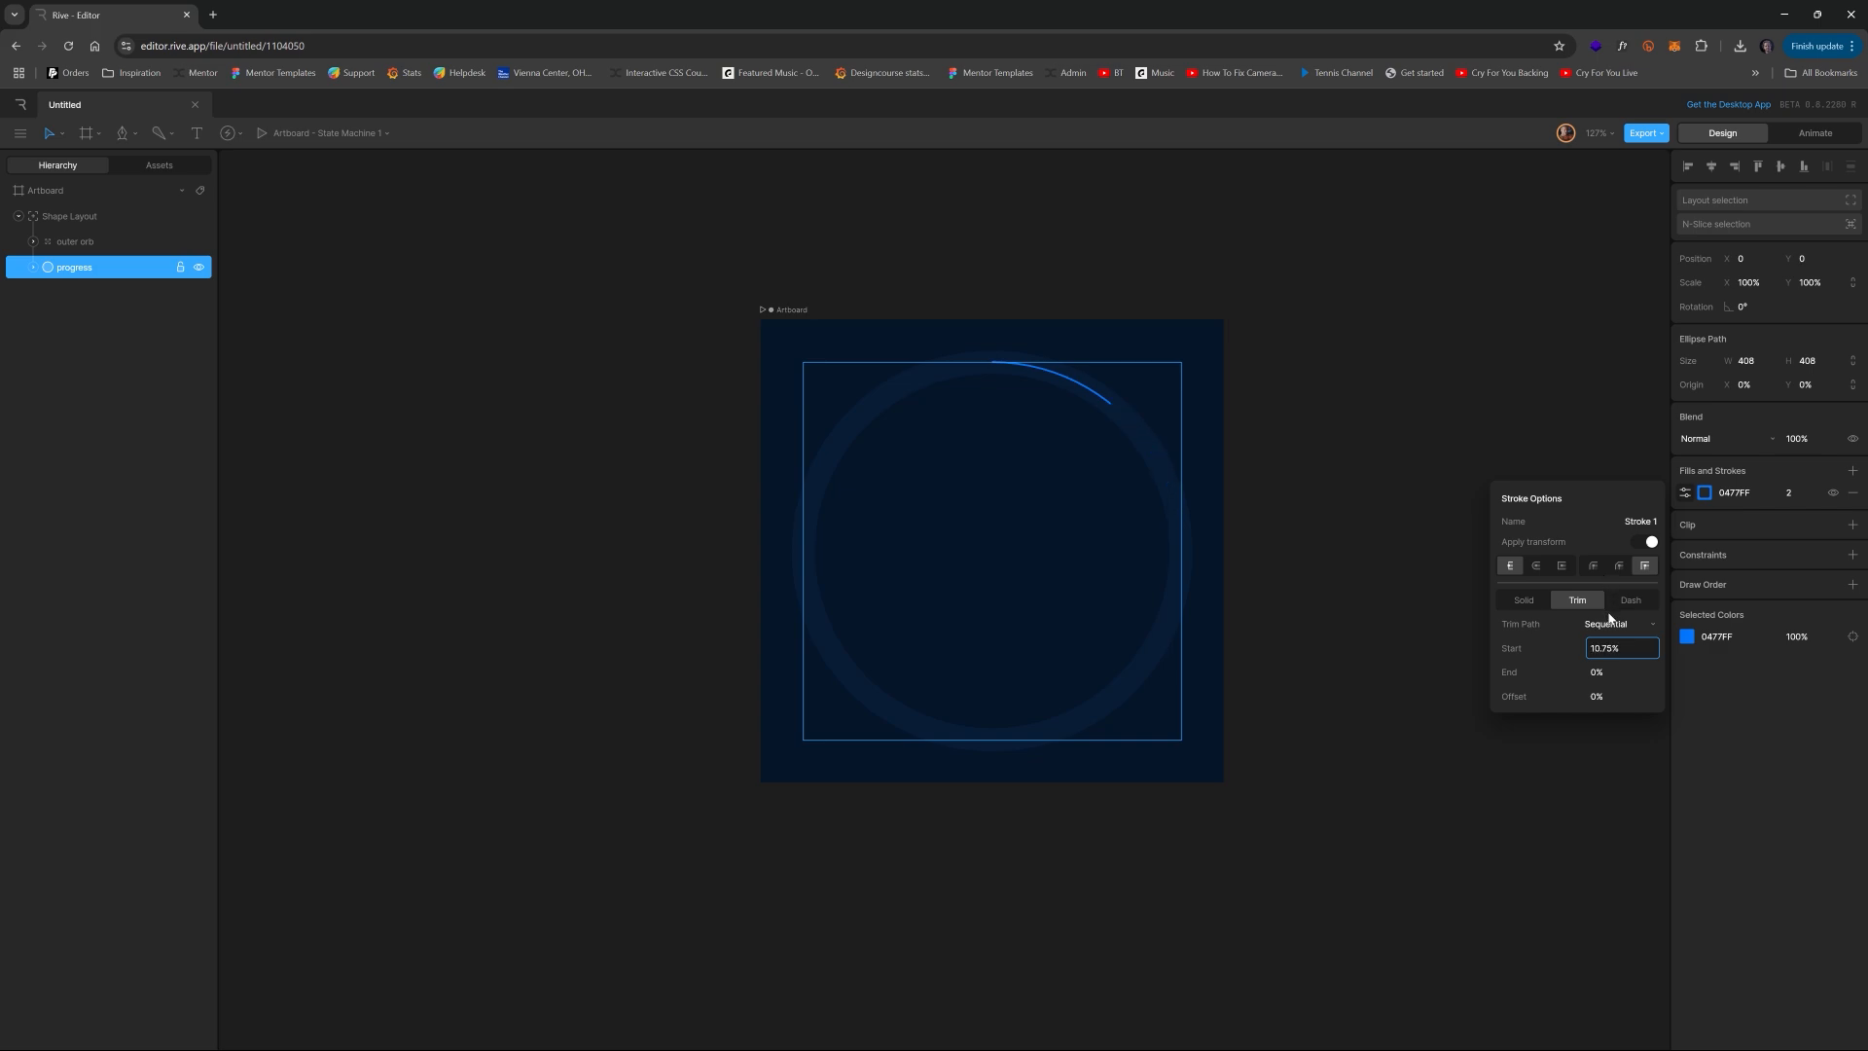
{"action": "type", "text": "55.25%"}
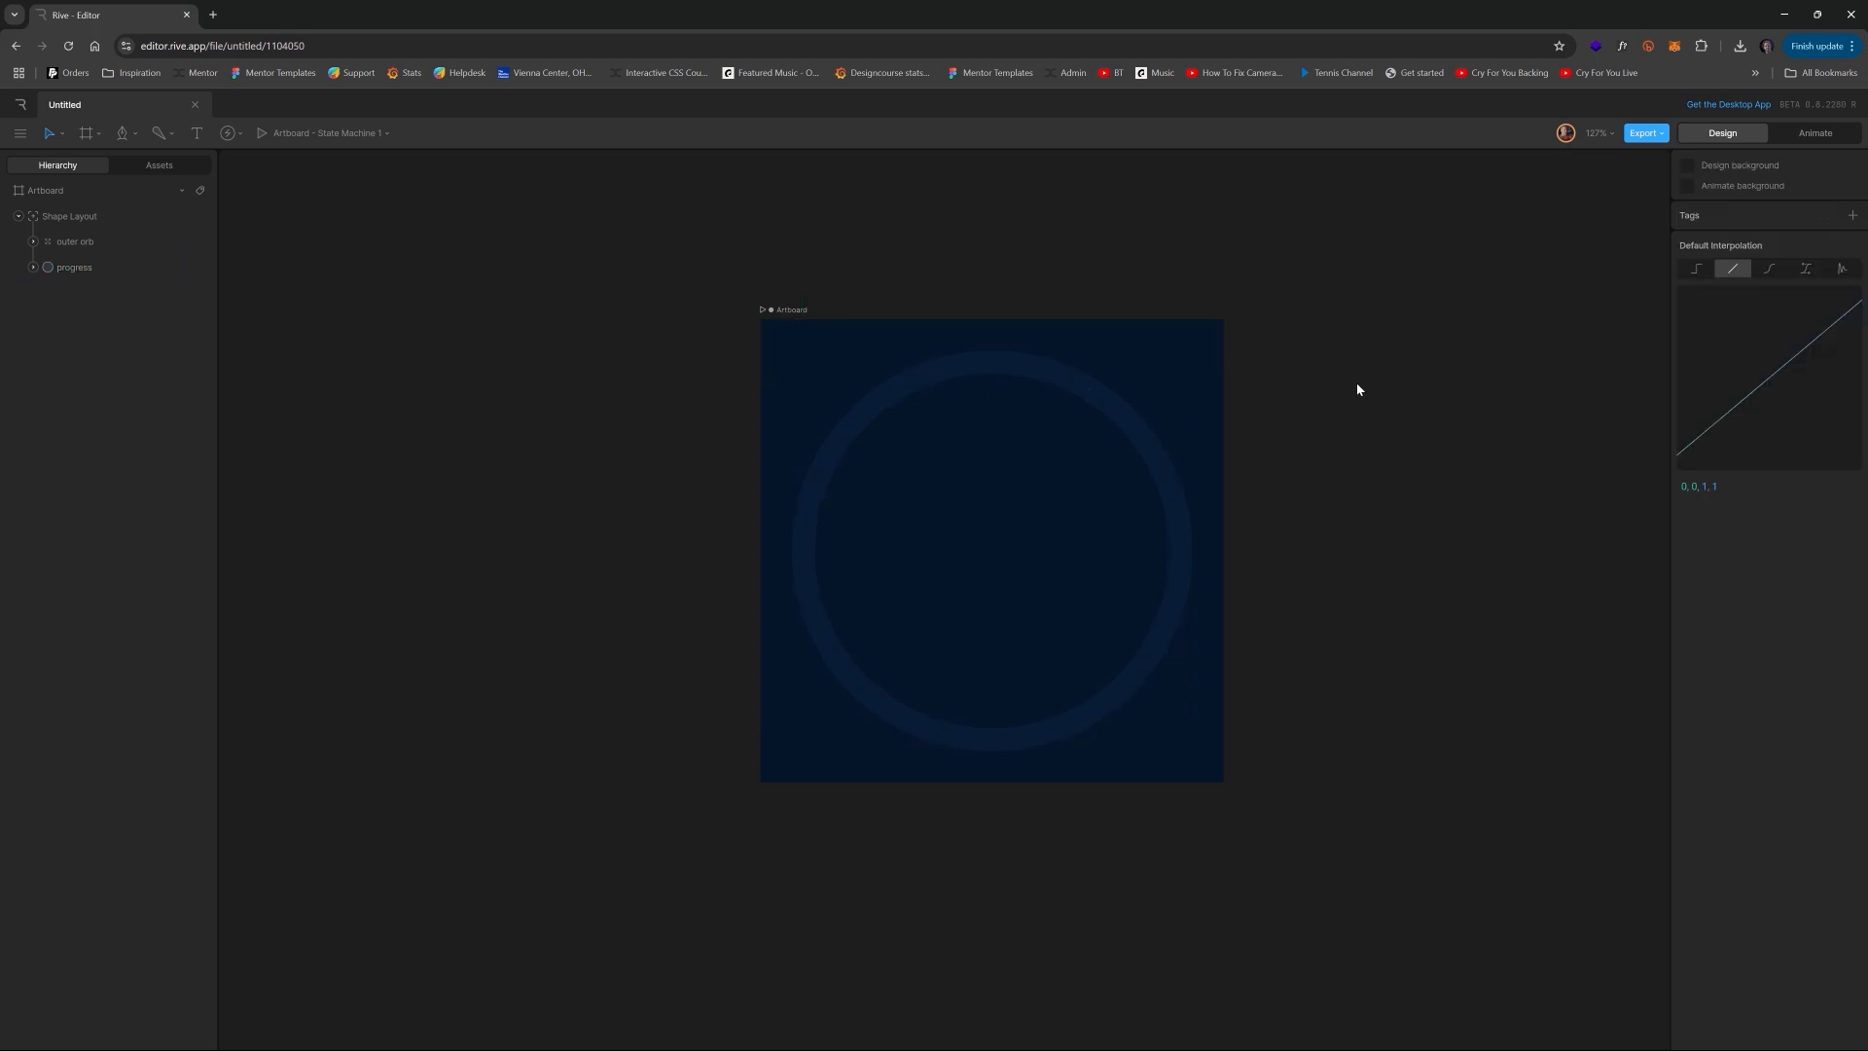
{"action": "mouse_move", "coordinate": [596, 424]}
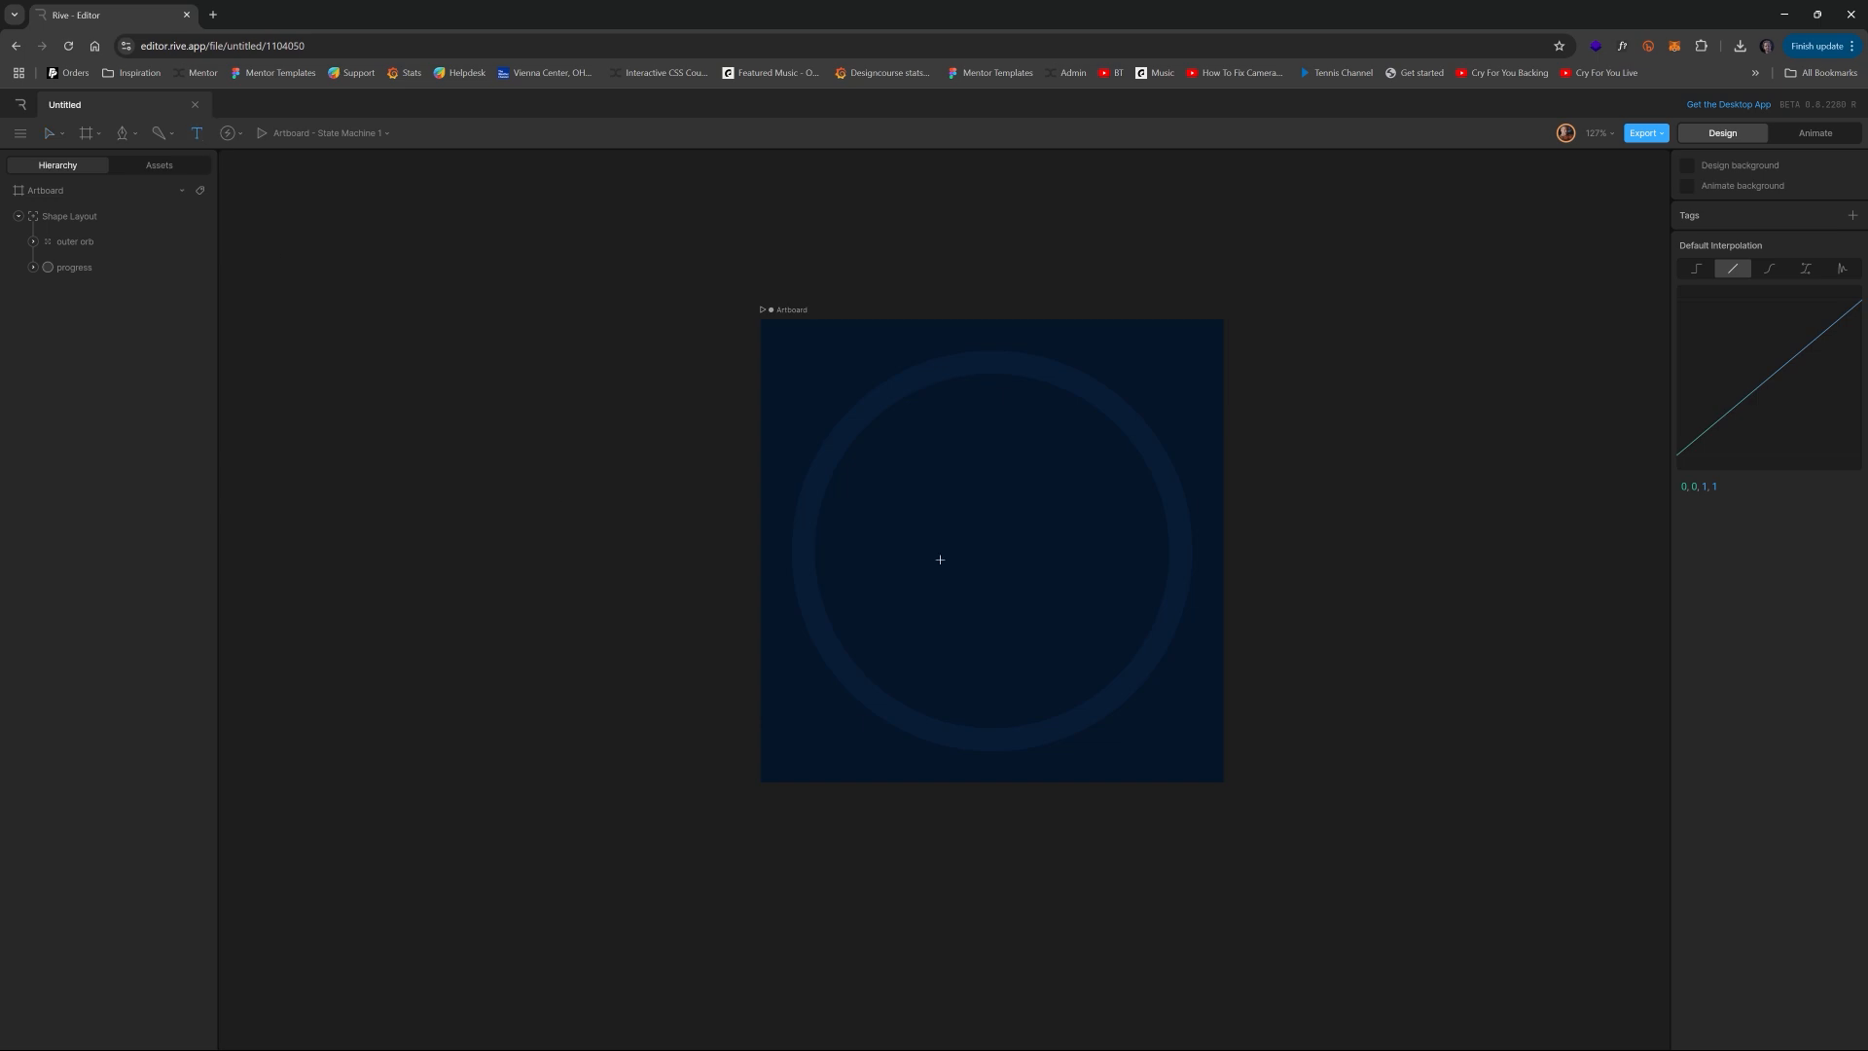
- Add a white '72' at size 93 and a '%' at size 35, centred inside the ring
{"action": "left_click", "coordinate": [197, 132]}
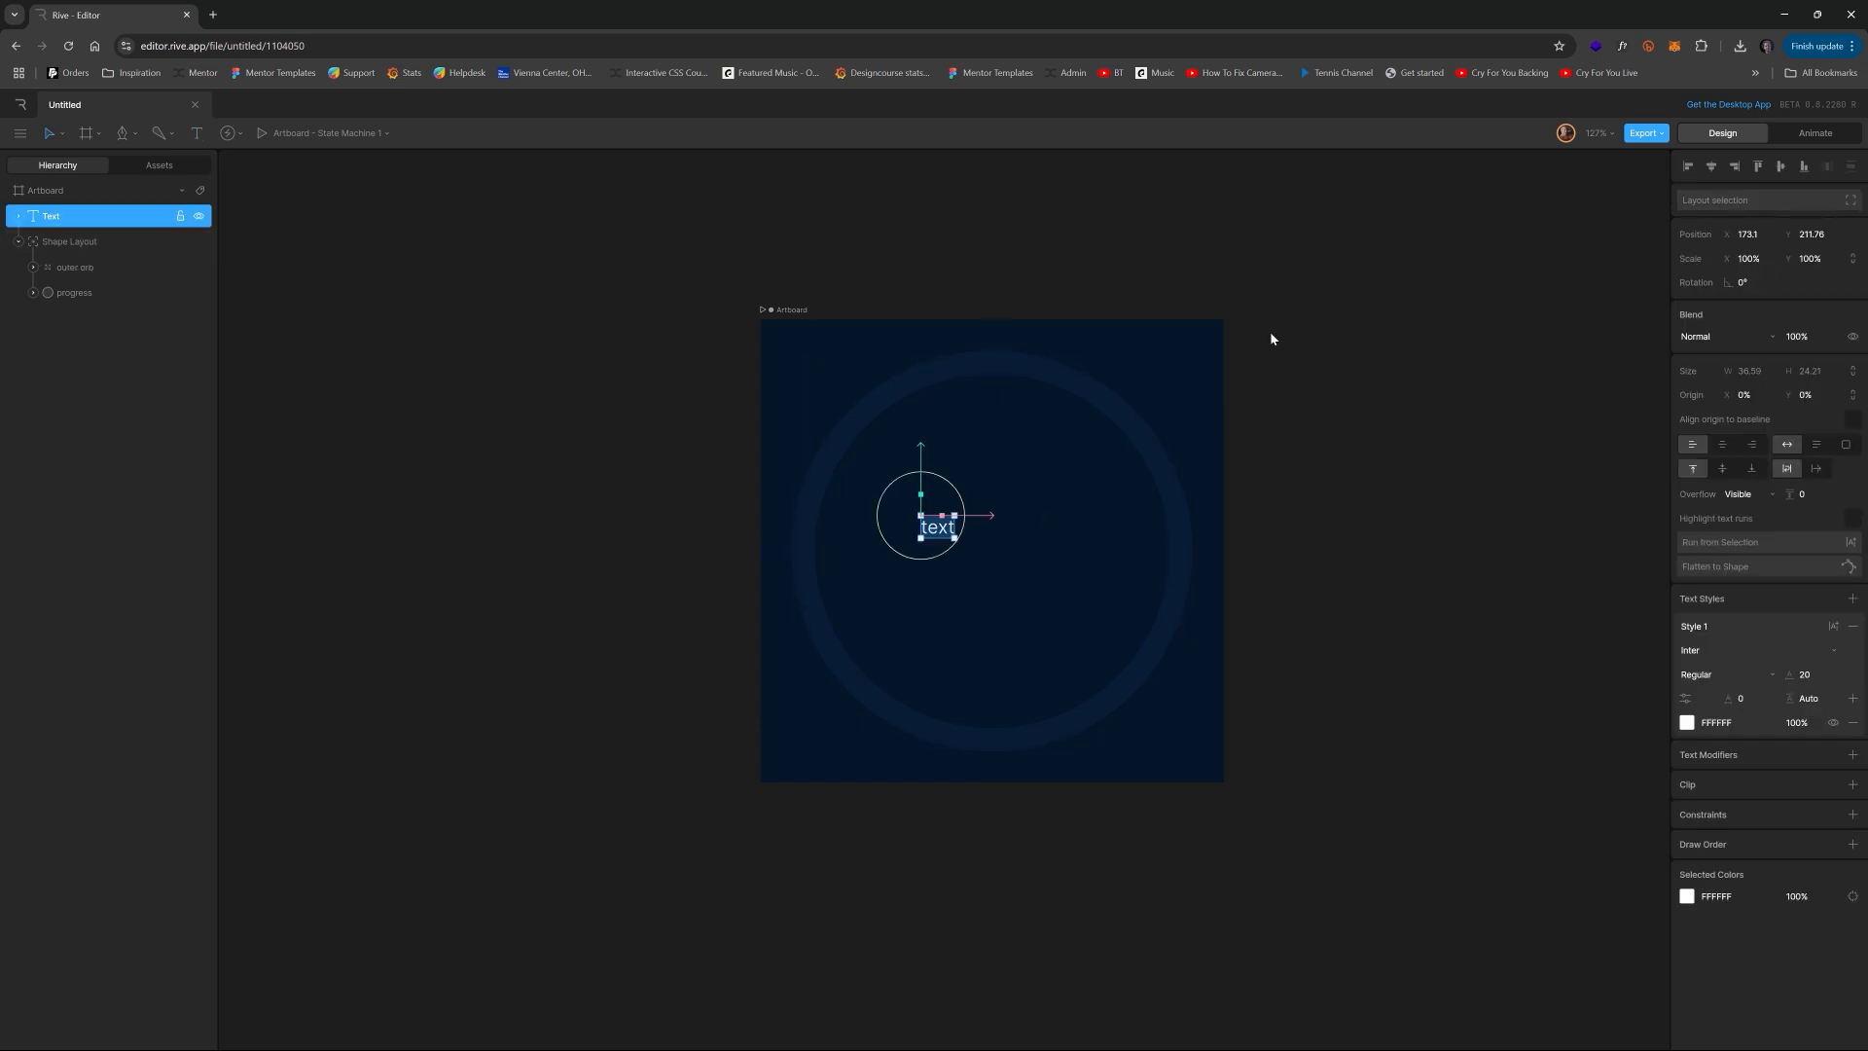
{"action": "left_click", "coordinate": [45, 191]}
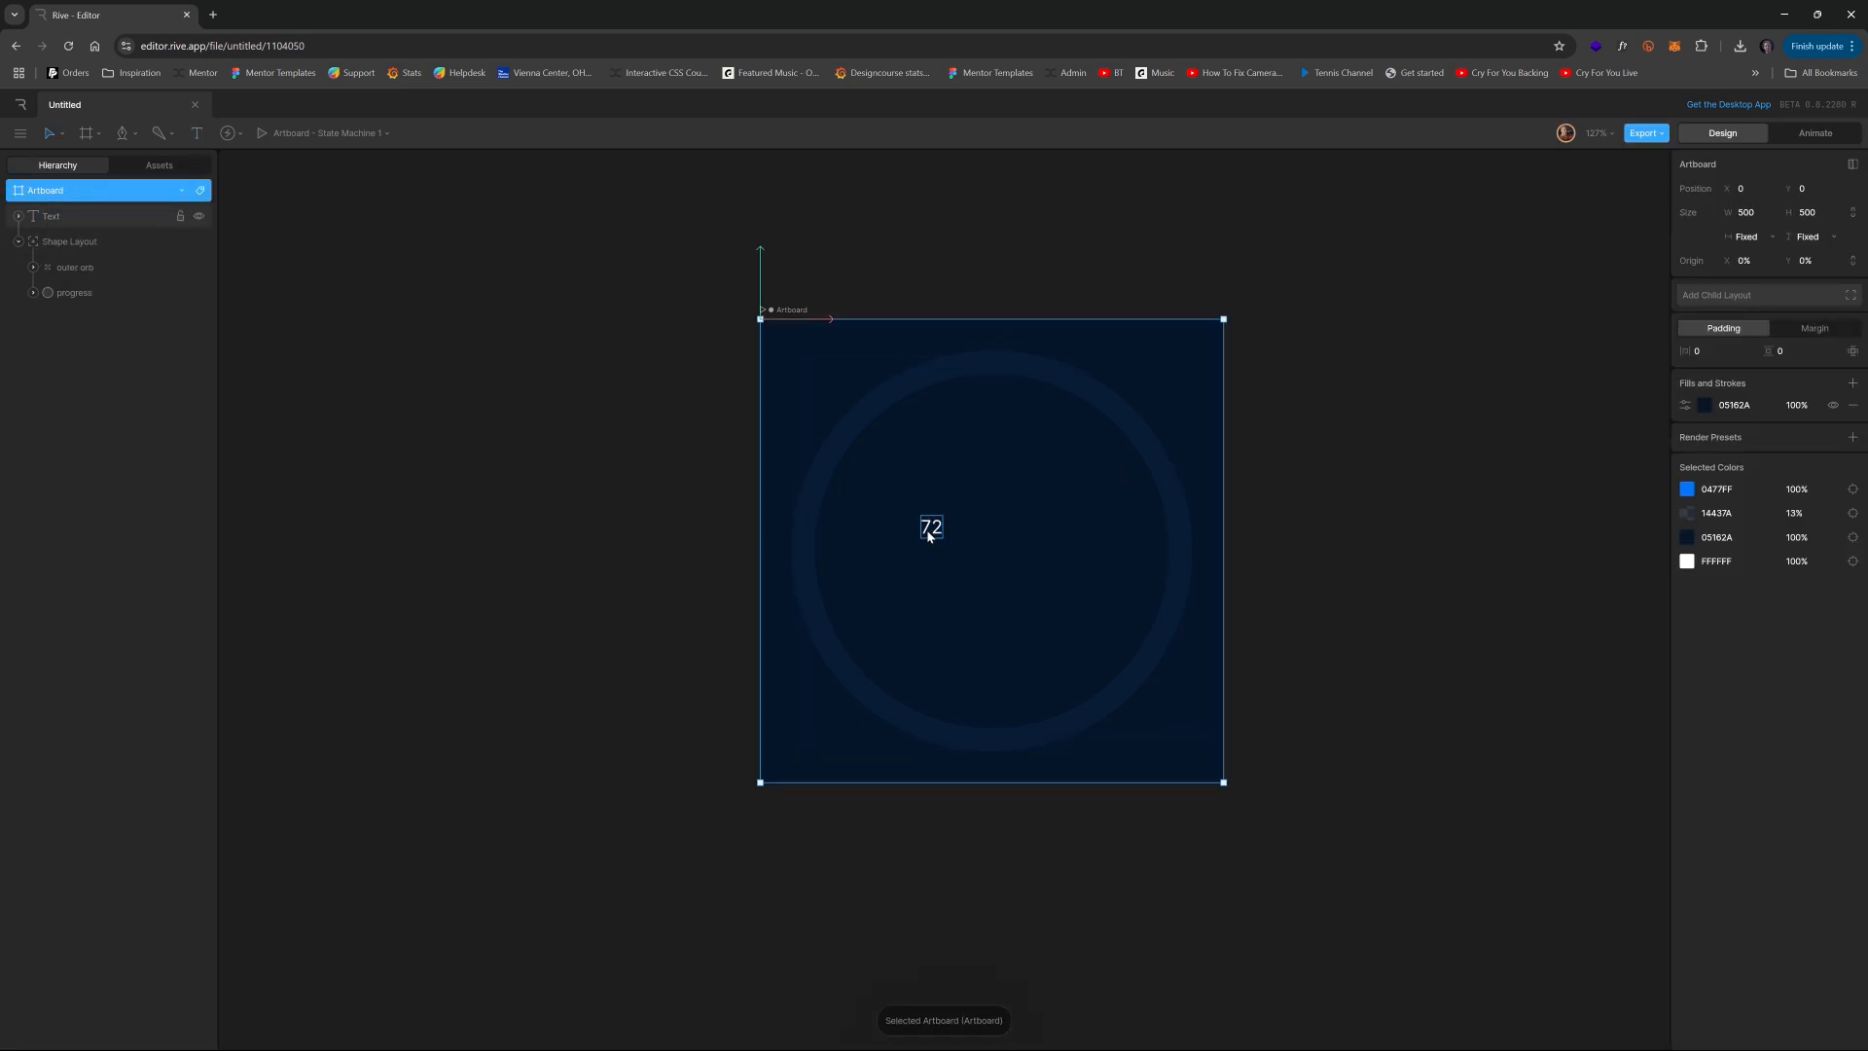
{"action": "left_click", "coordinate": [51, 216]}
{"action": "type", "text": "%"}
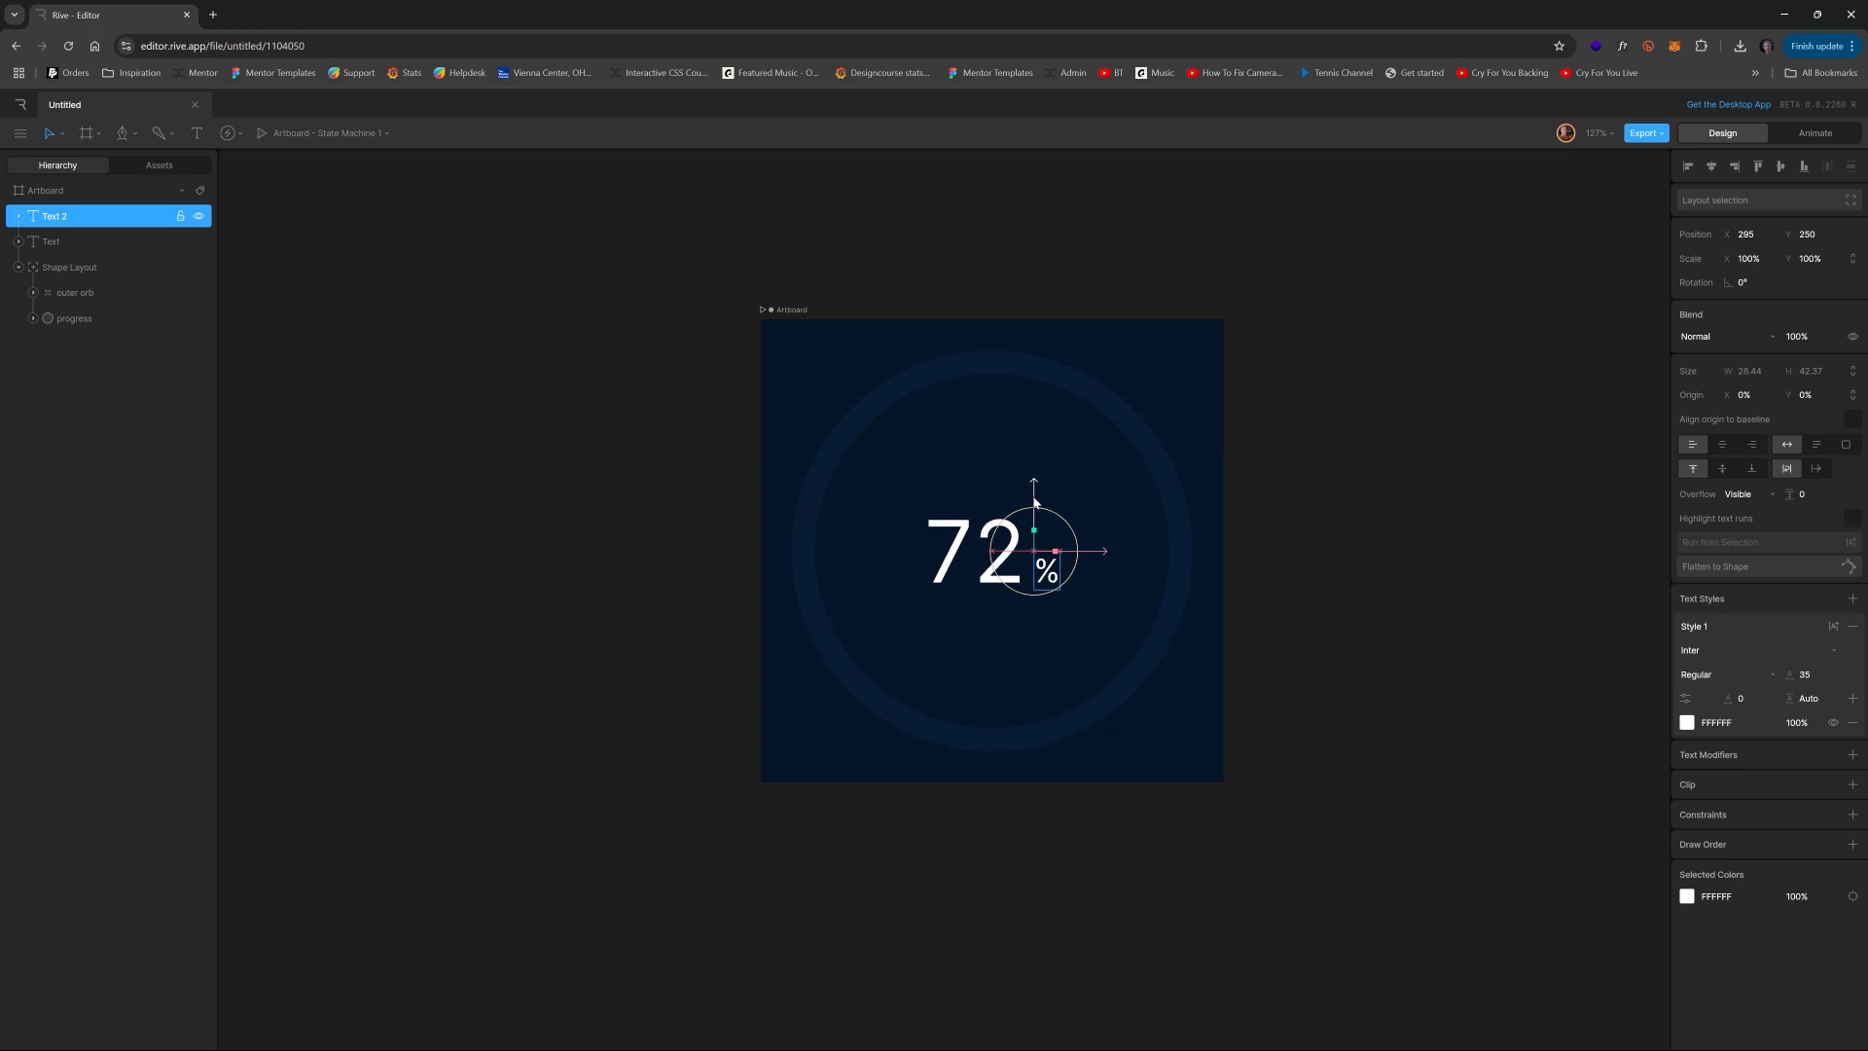
{"action": "left_click", "coordinate": [971, 551]}
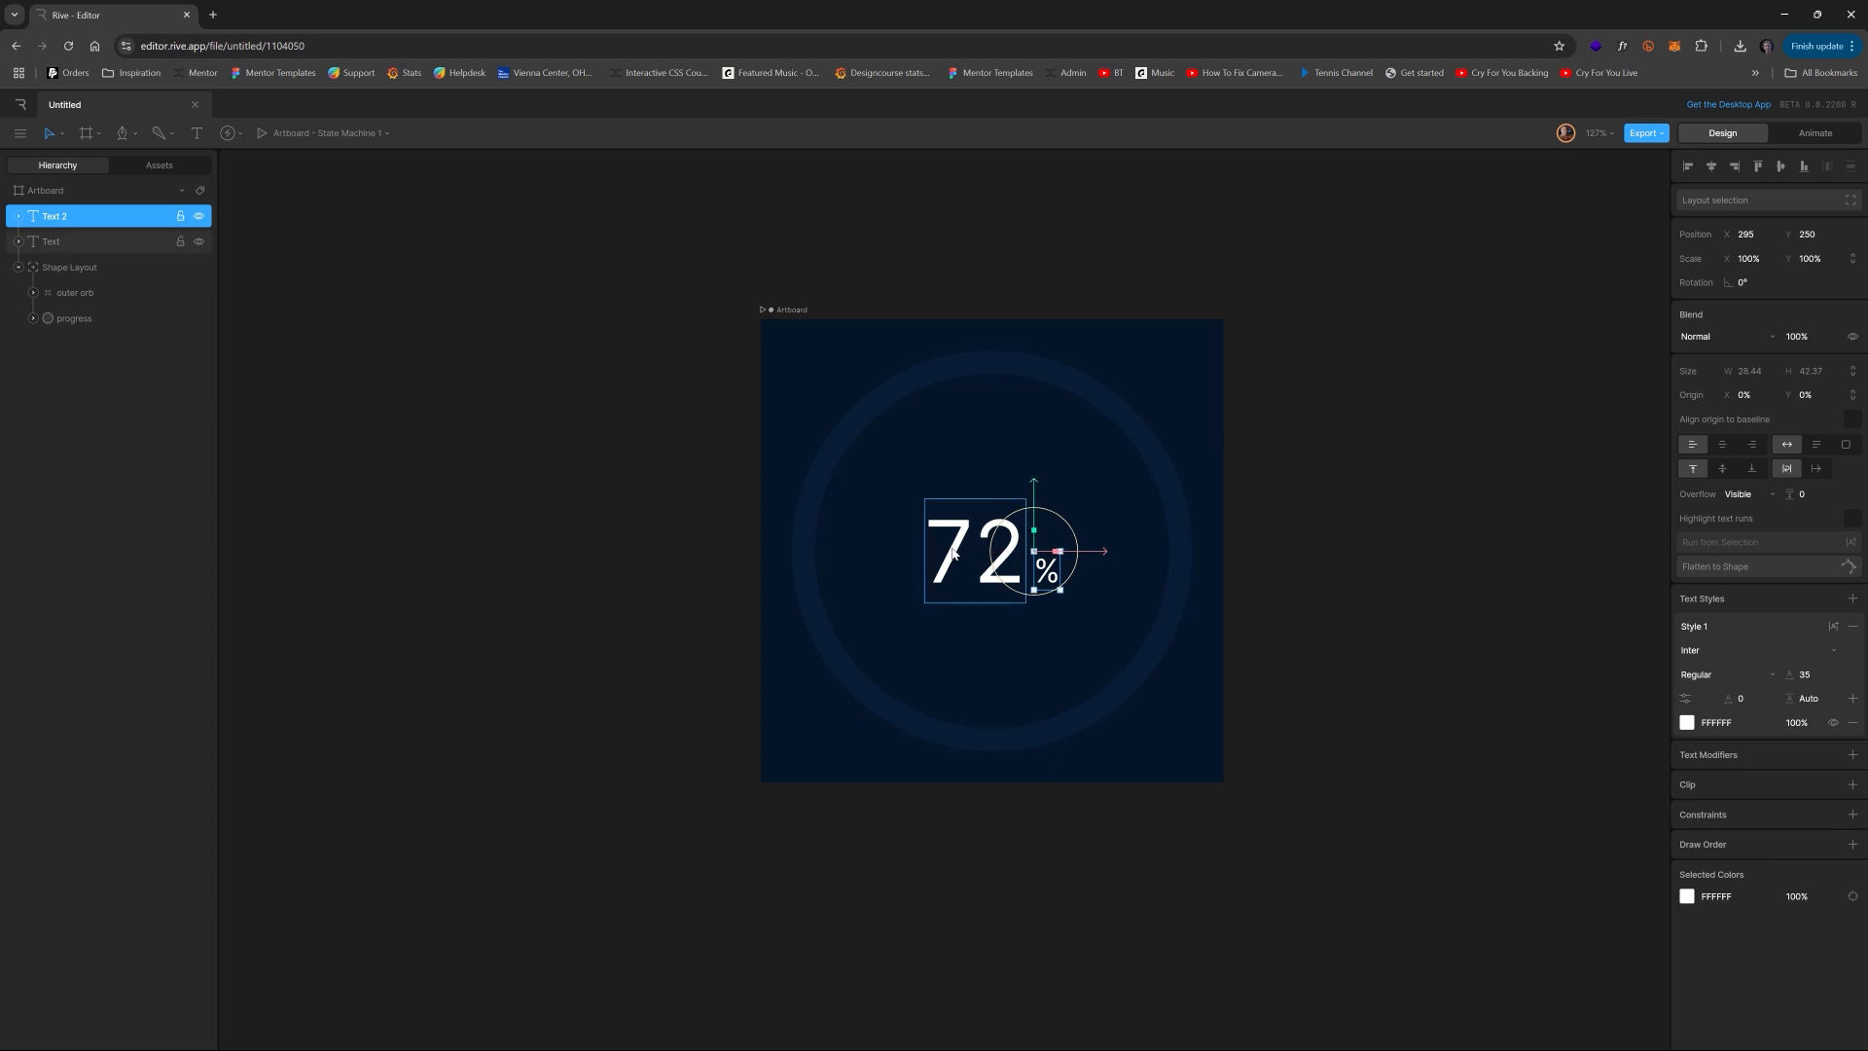
{"action": "left_click", "coordinate": [50, 241]}
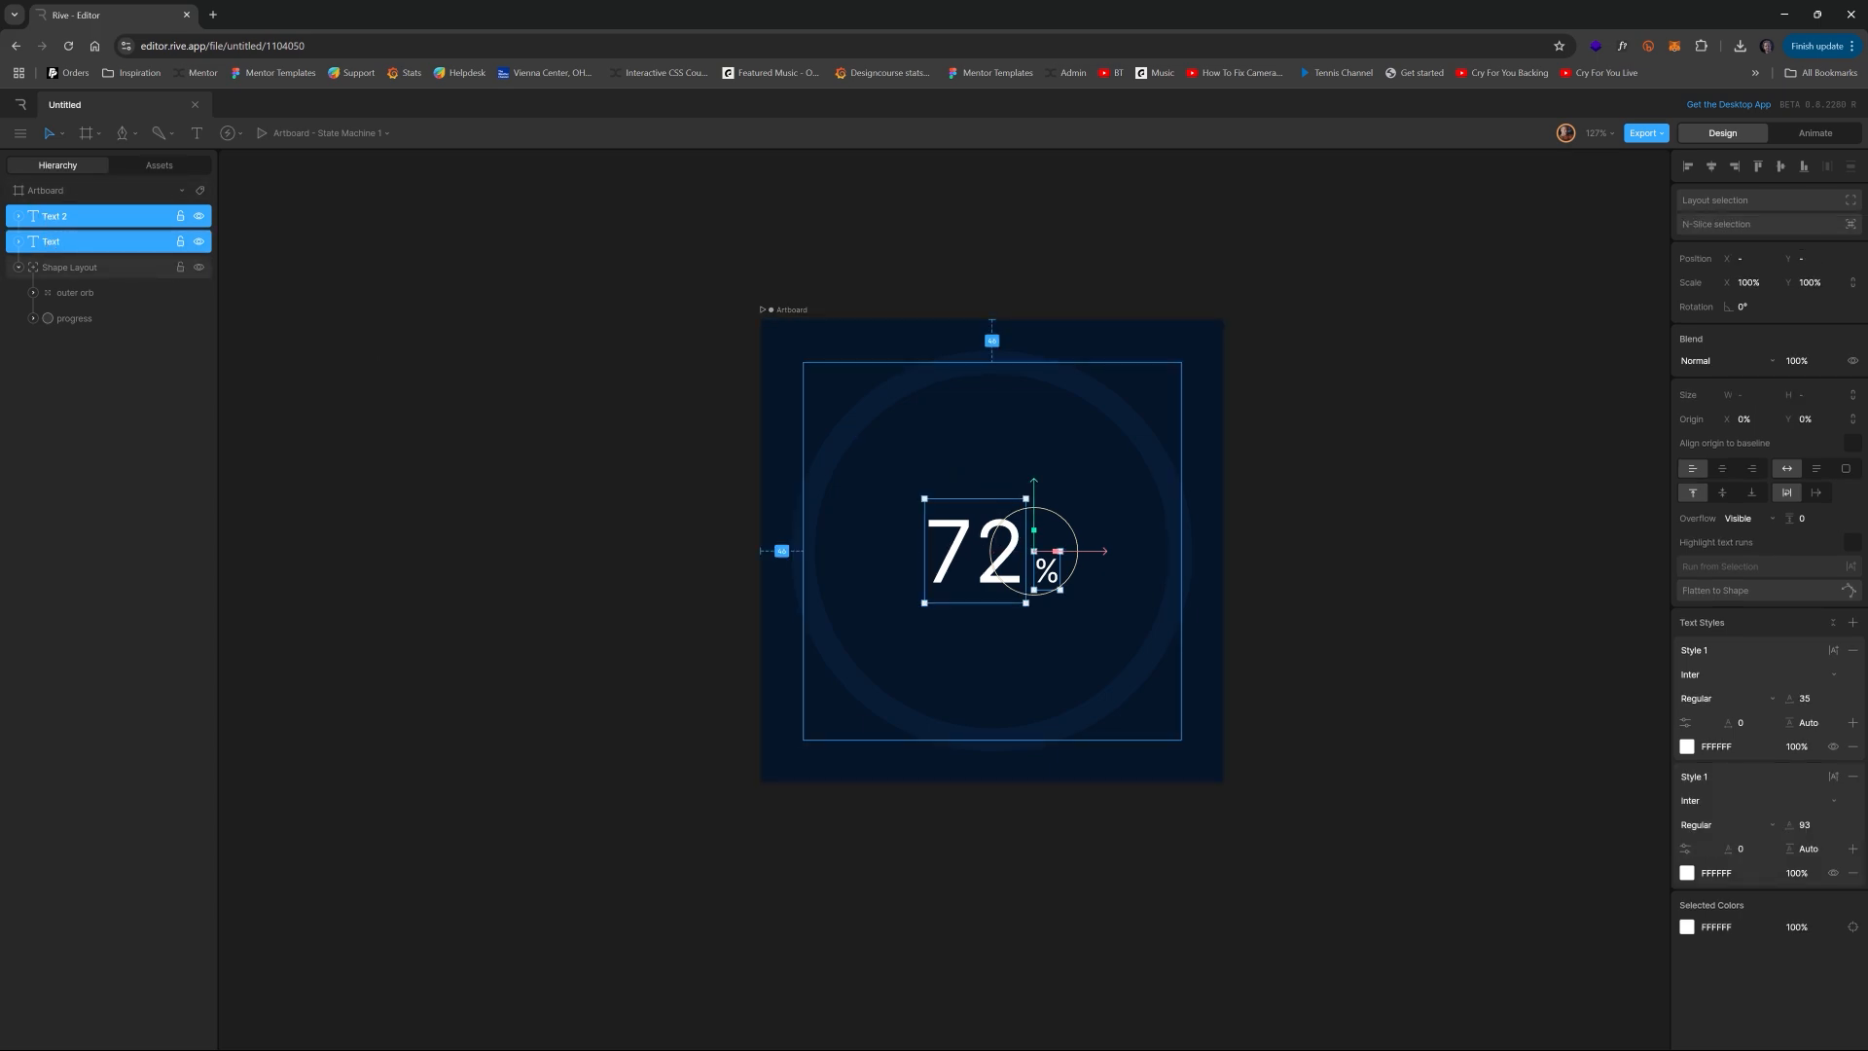
- Wrap the 72 and % texts into a single Row layout via the context menu
{"action": "right_click", "coordinate": [1047, 551]}
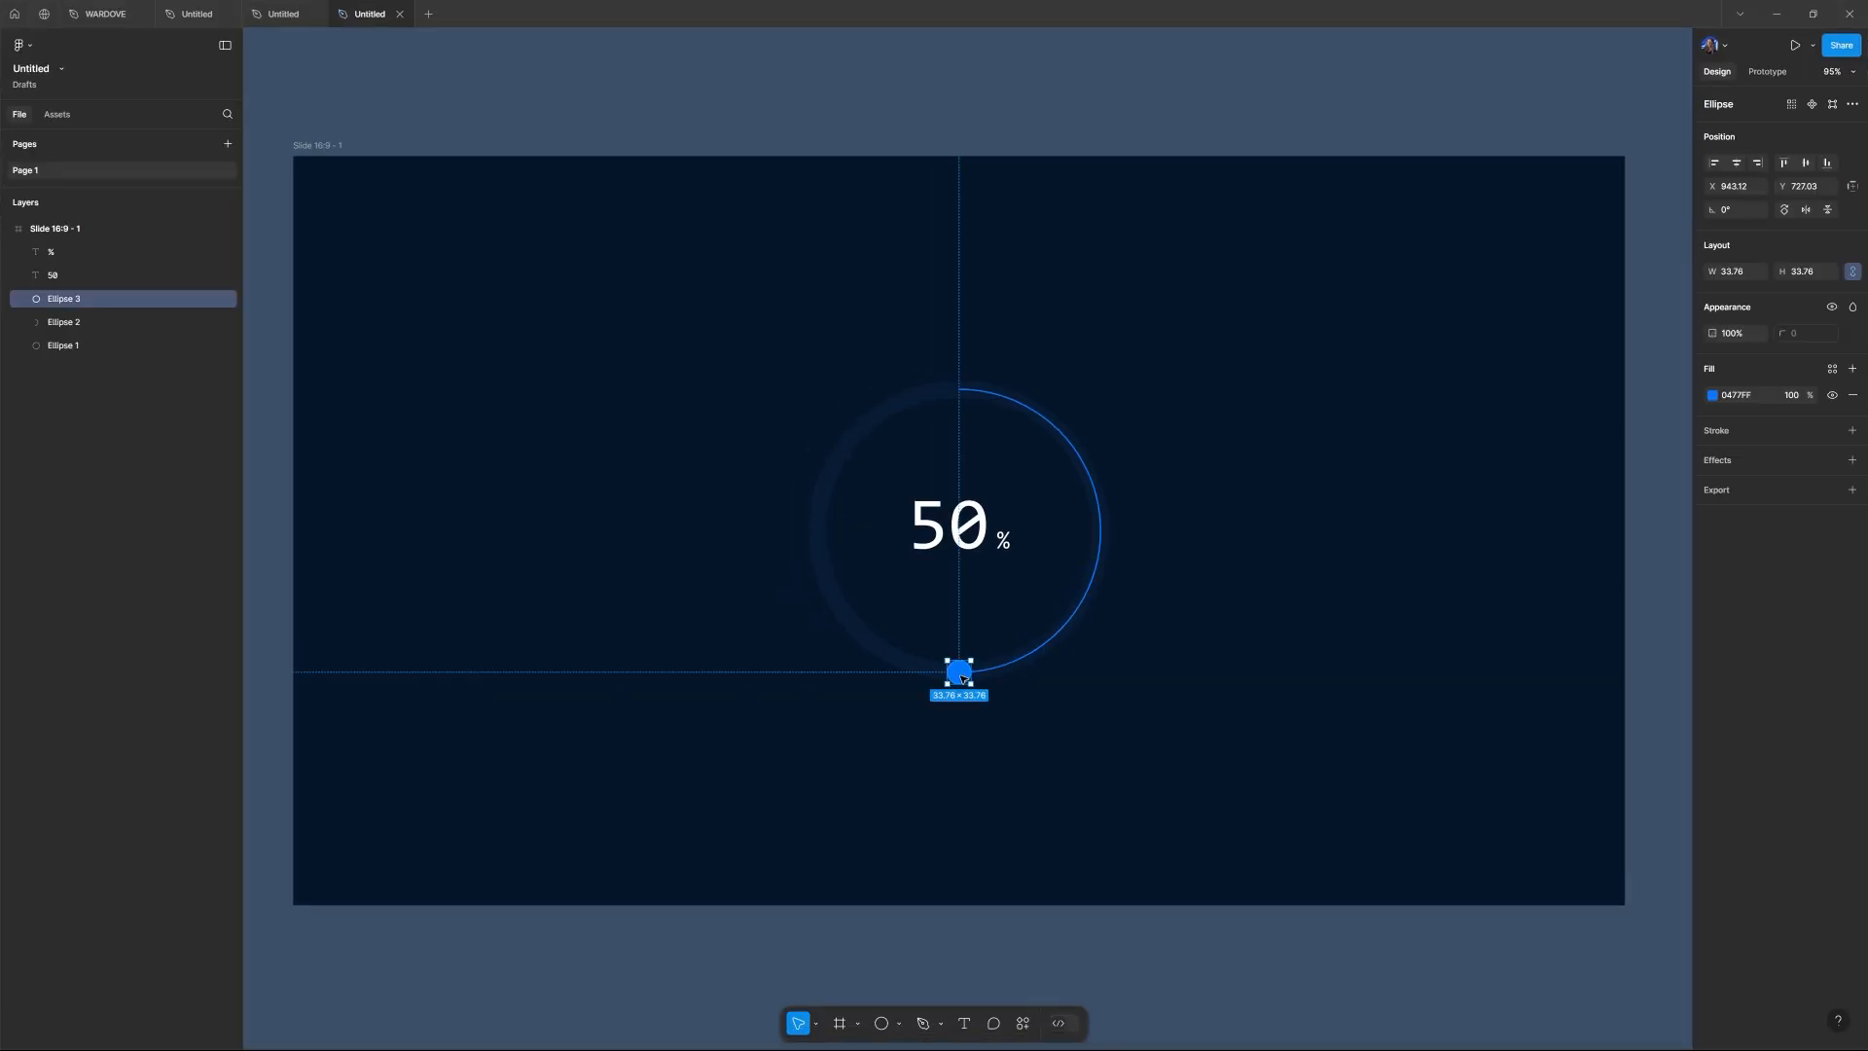
{"action": "mouse_move", "coordinate": [1606, 251]}
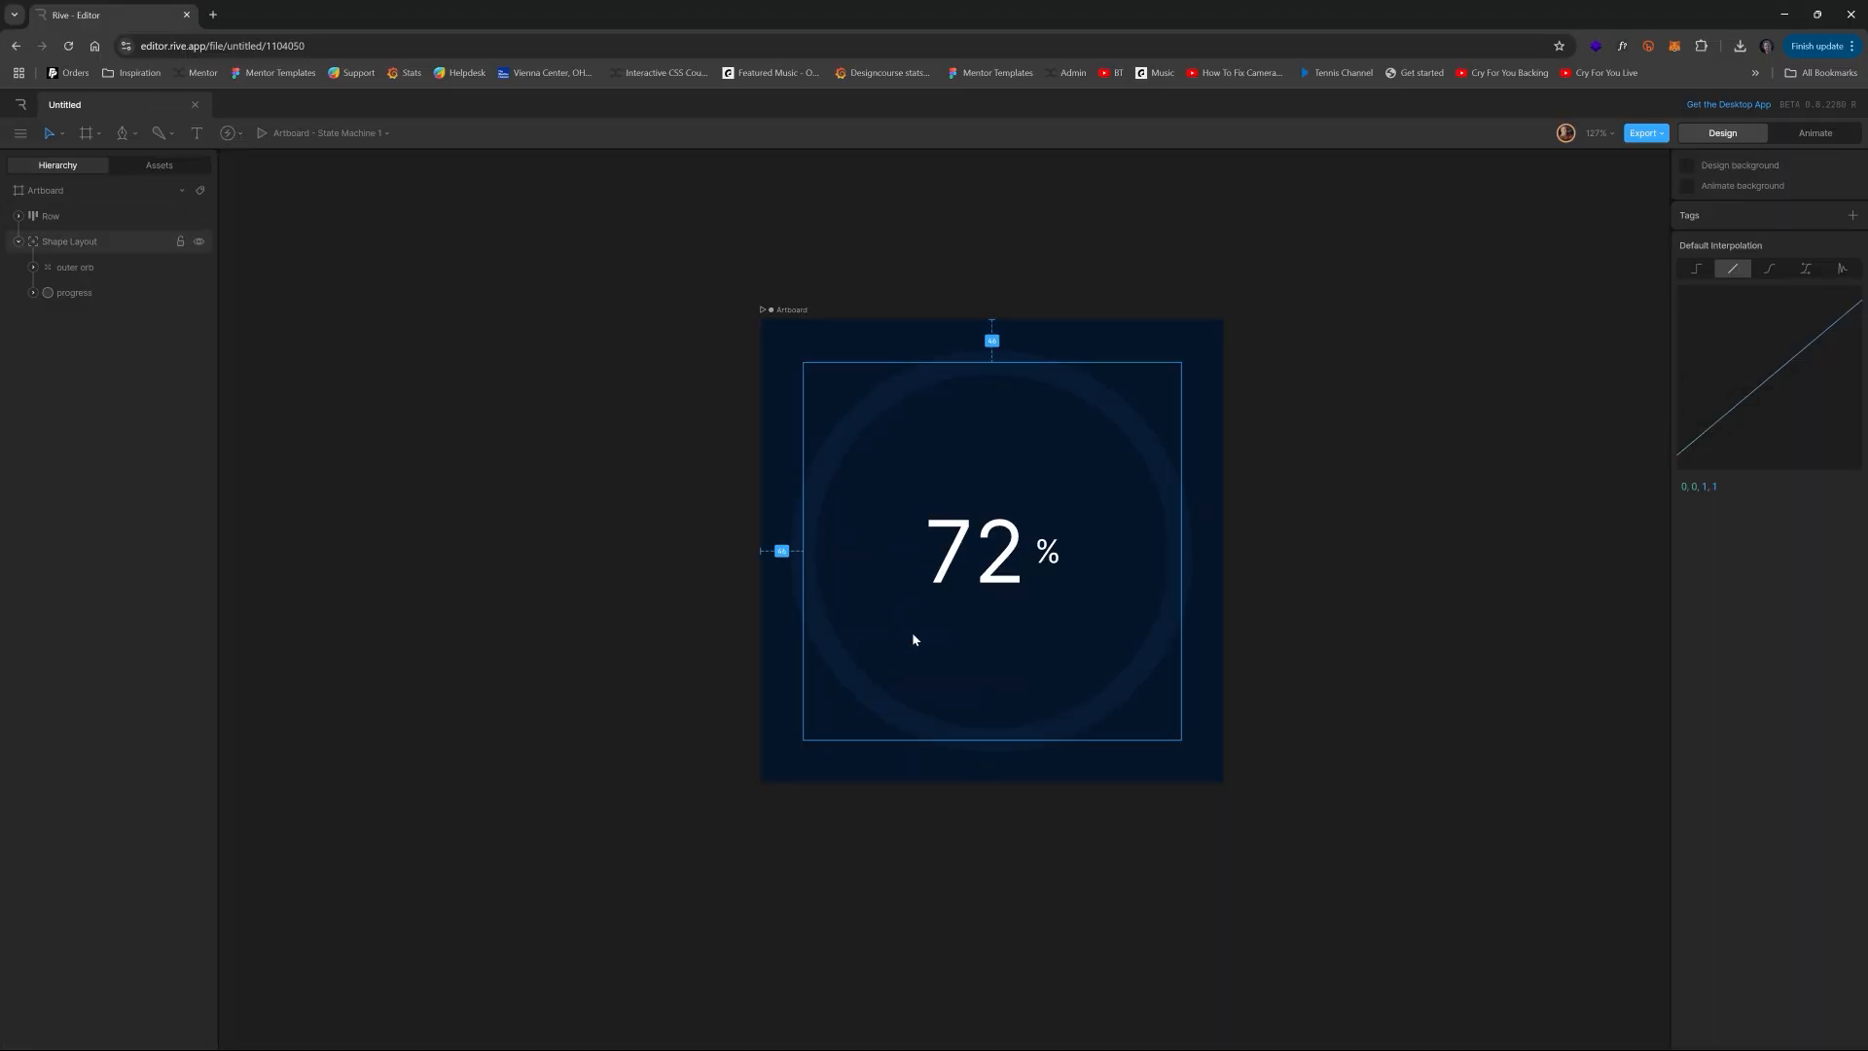
- Draw a small blue 0477FF orb on the ring and freeze-move its origin to the centre (250, 250)
{"action": "left_click", "coordinate": [125, 133]}
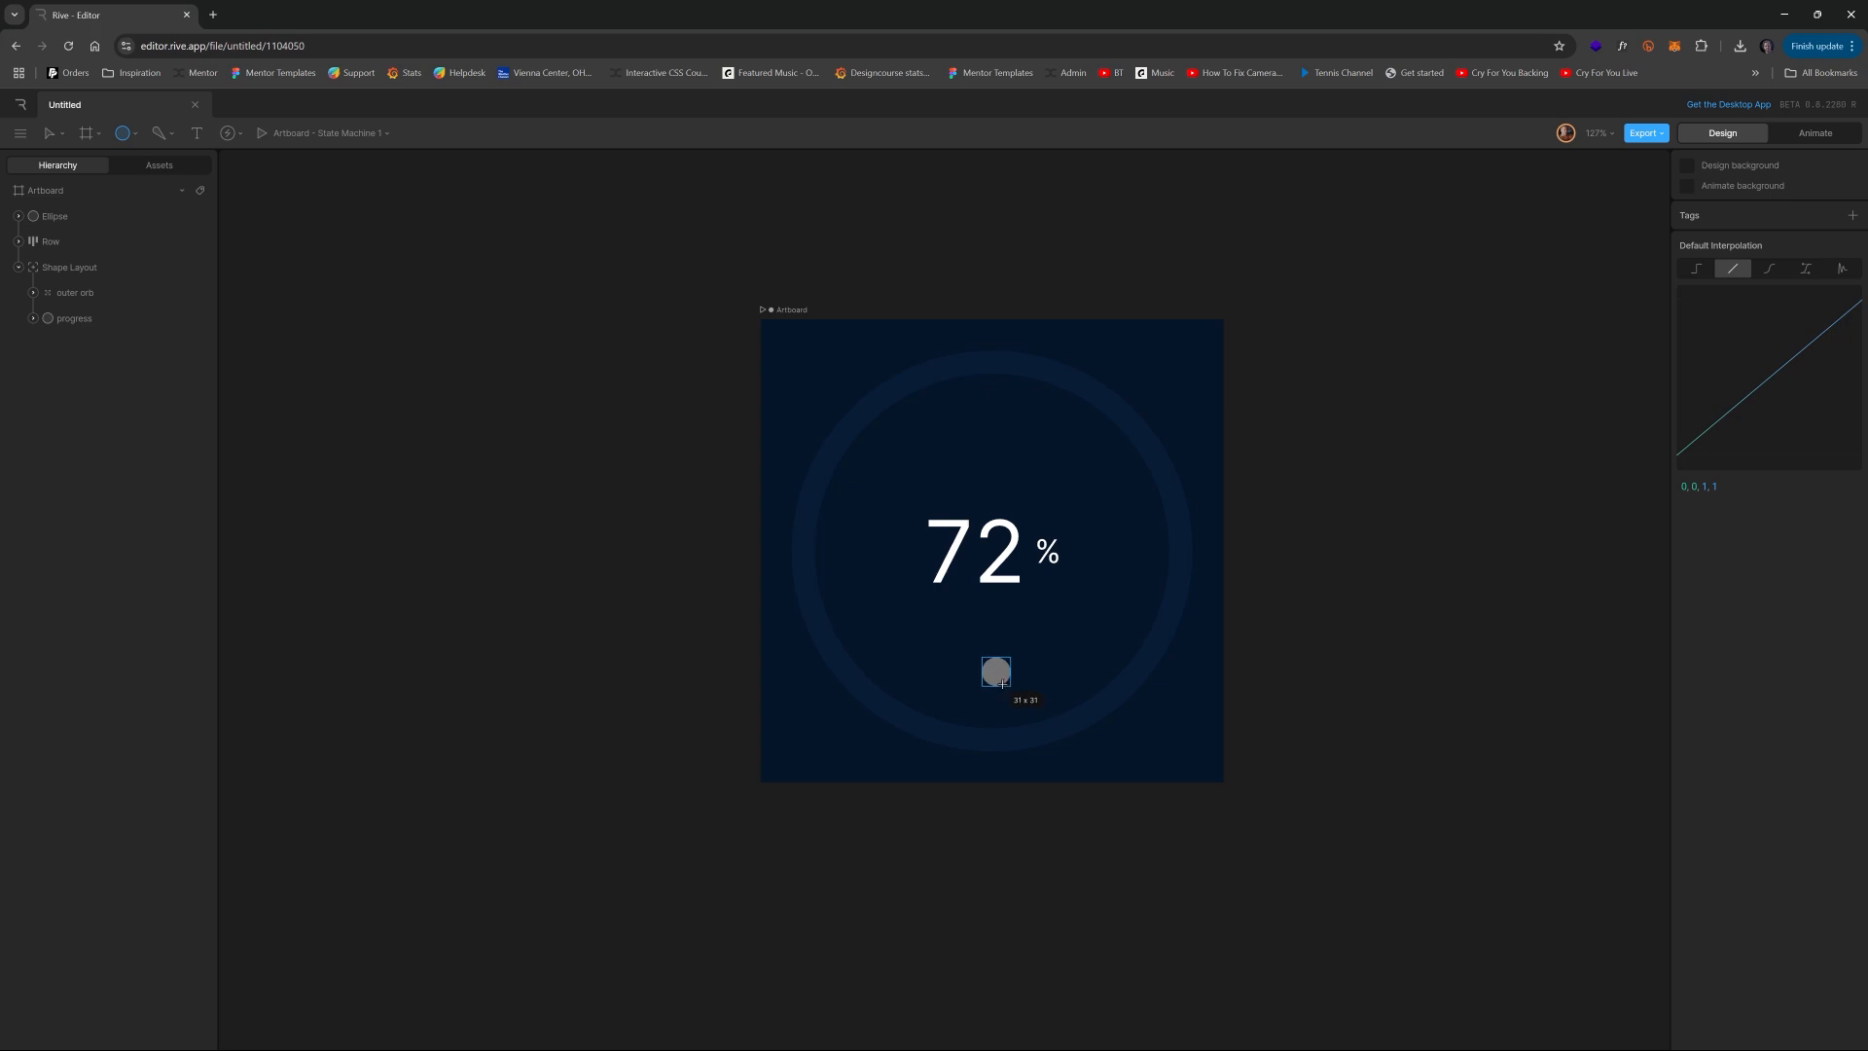
{"action": "left_click", "coordinate": [996, 672]}
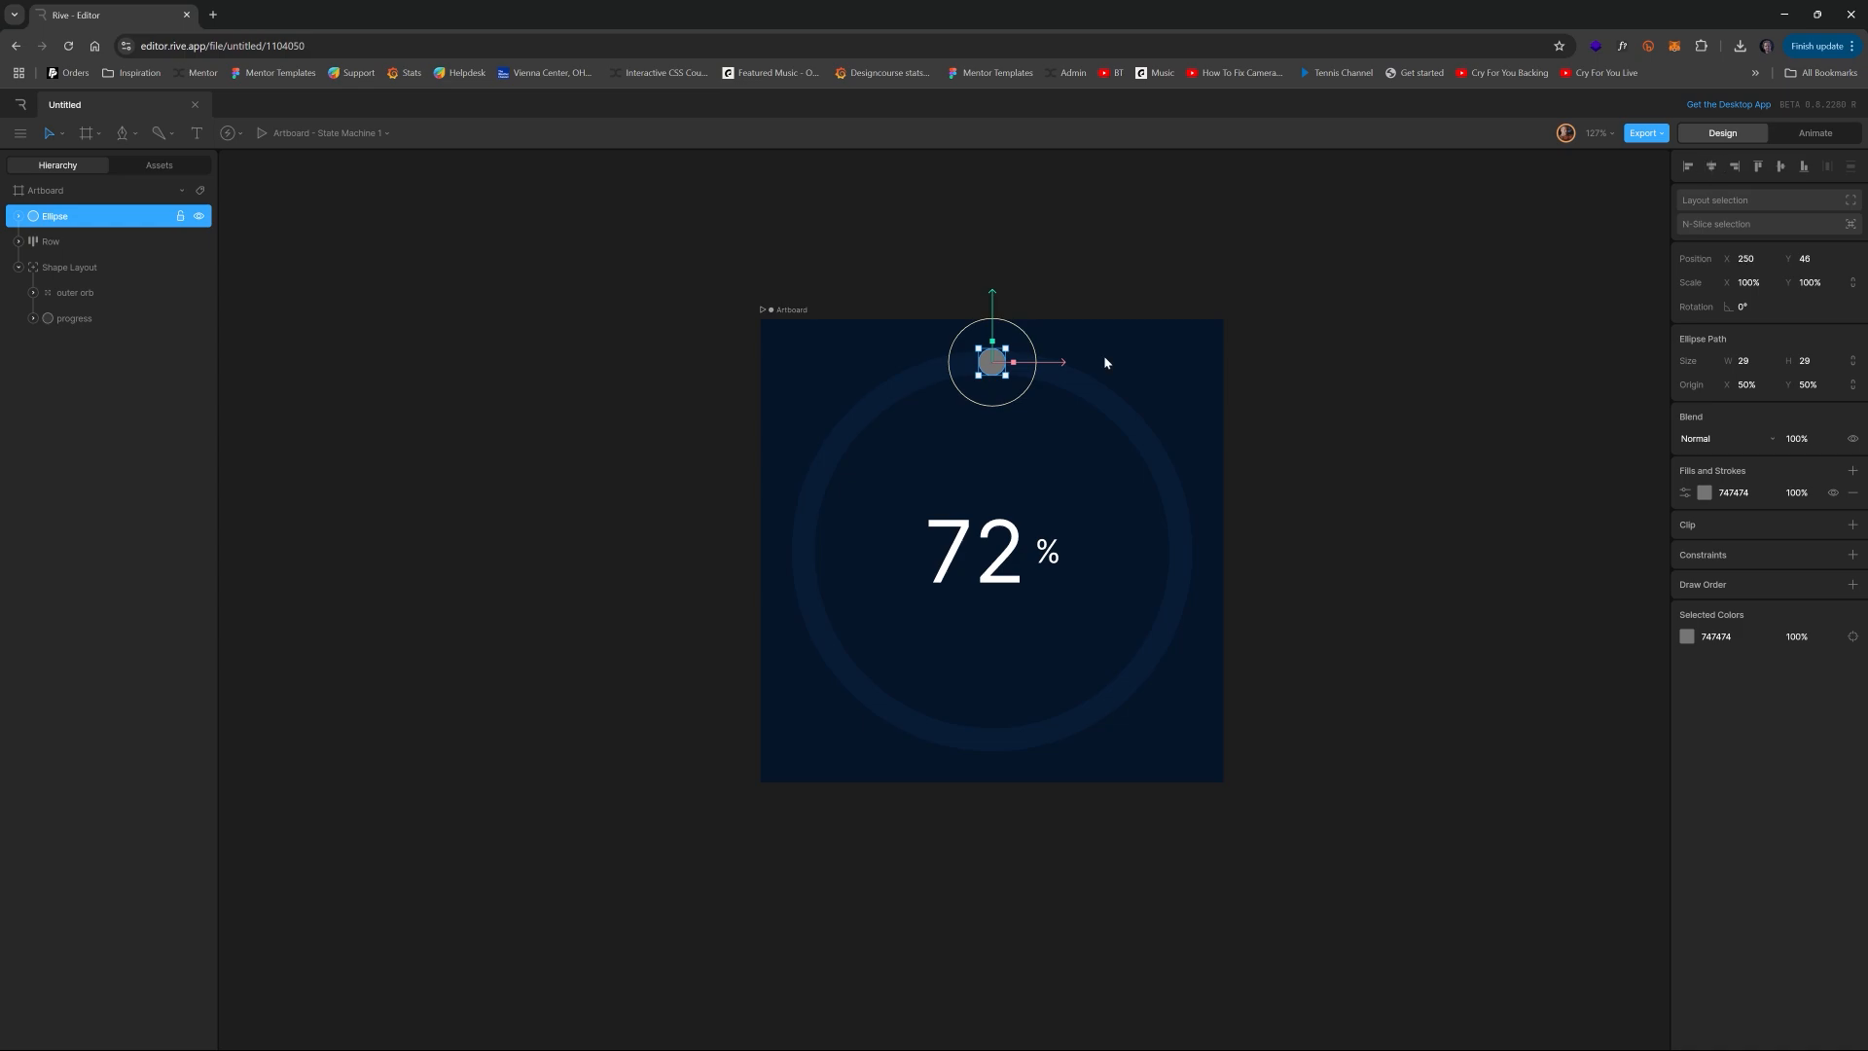
{"action": "mouse_move", "coordinate": [1259, 516]}
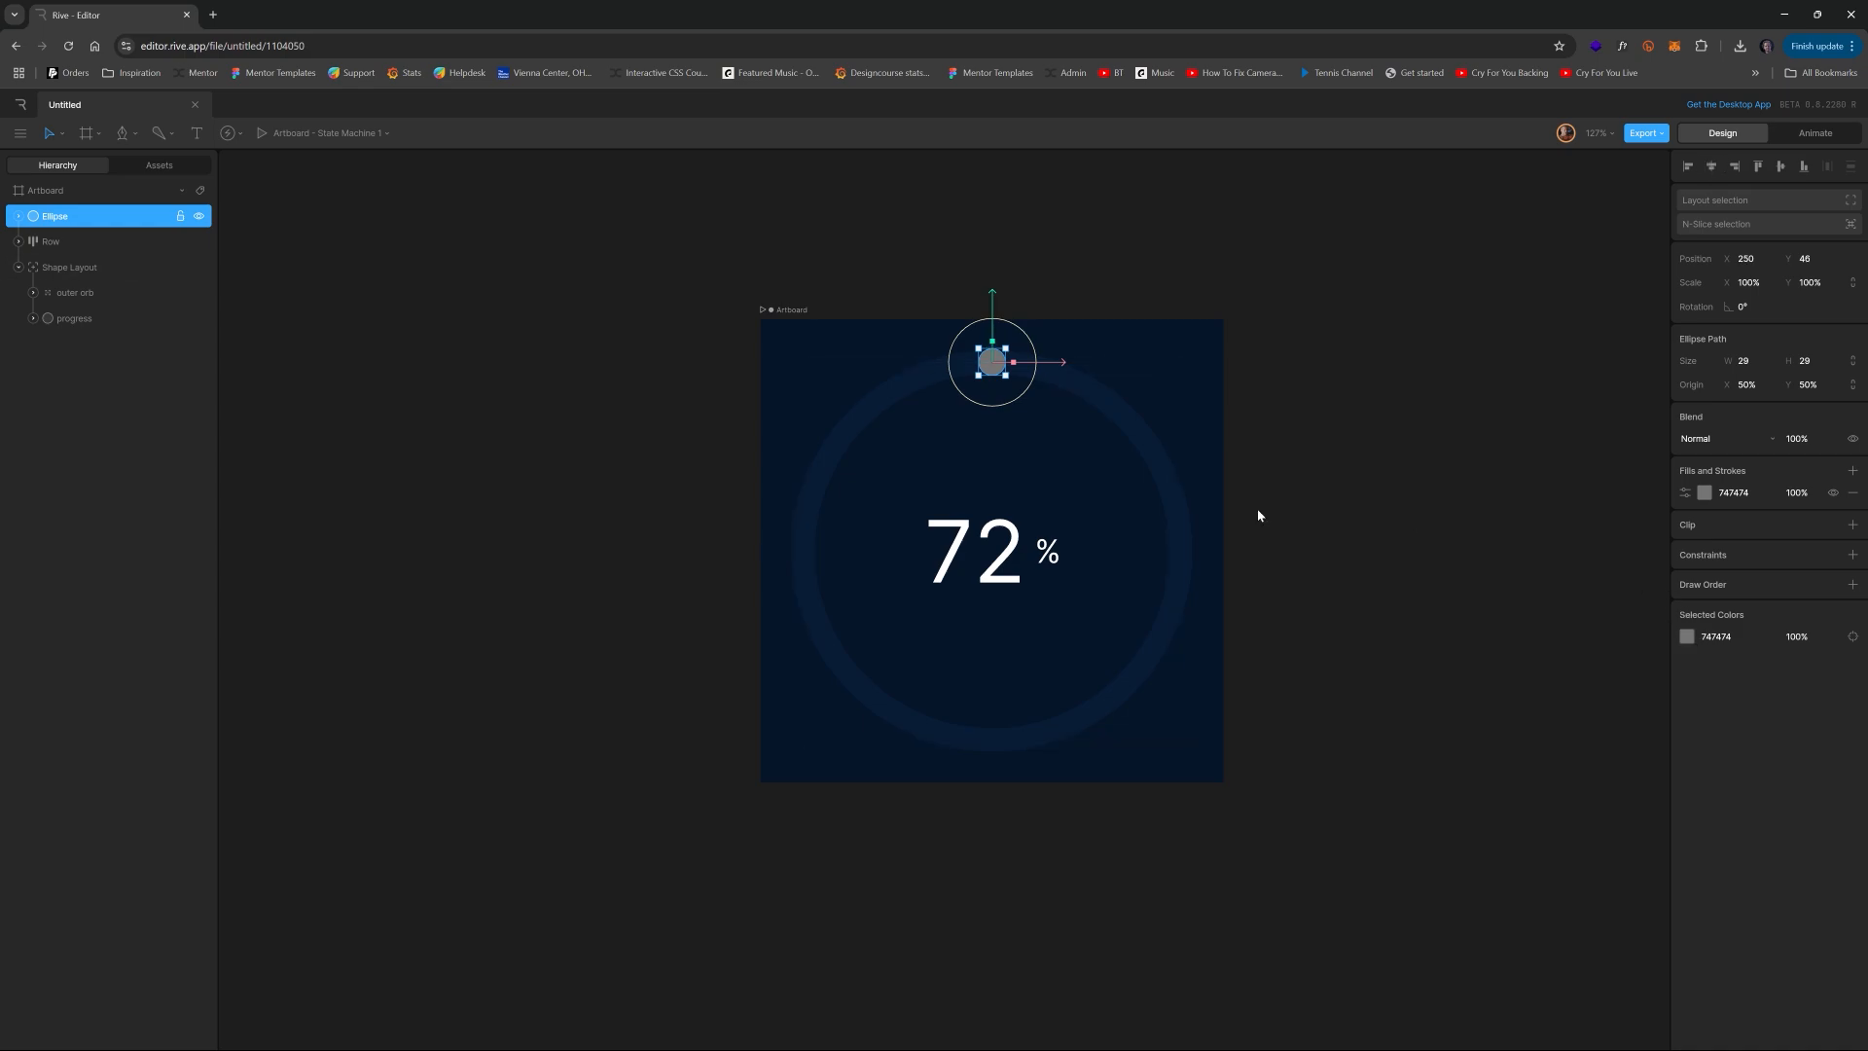
{"action": "mouse_move", "coordinate": [837, 1031]}
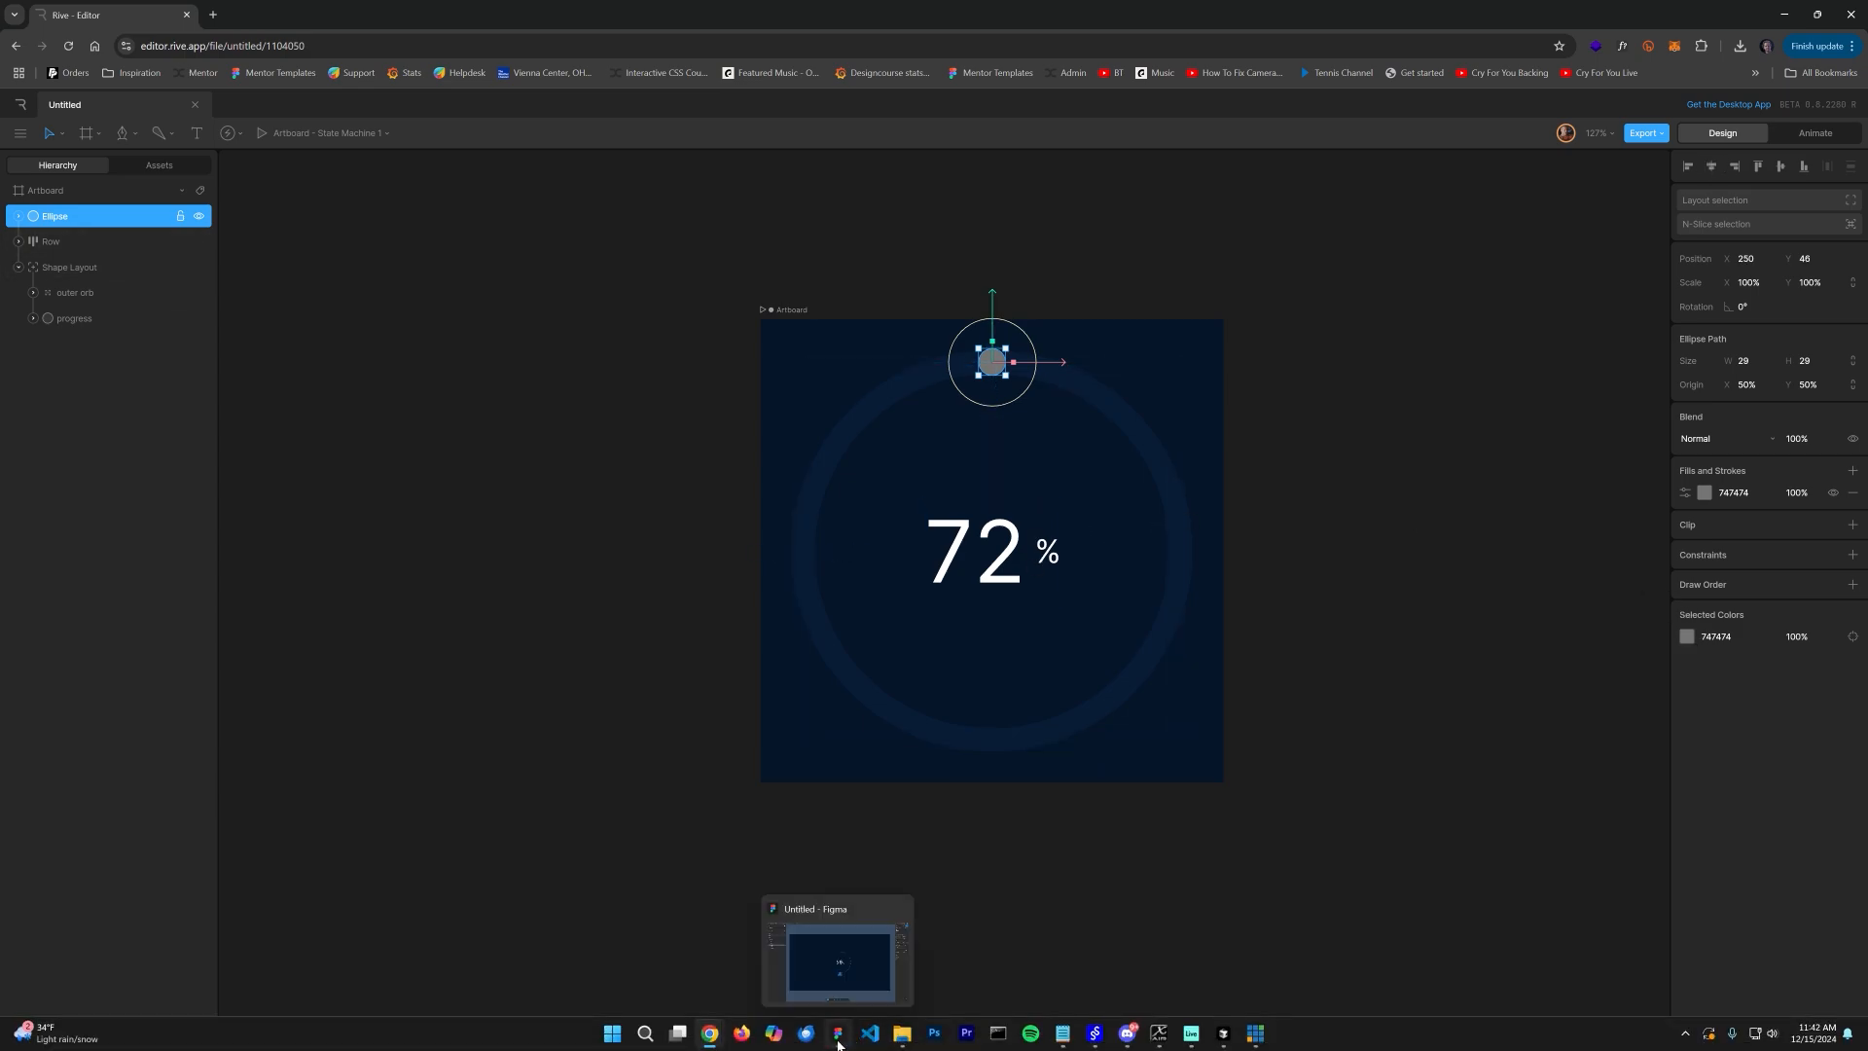
{"action": "left_click", "coordinate": [837, 954]}
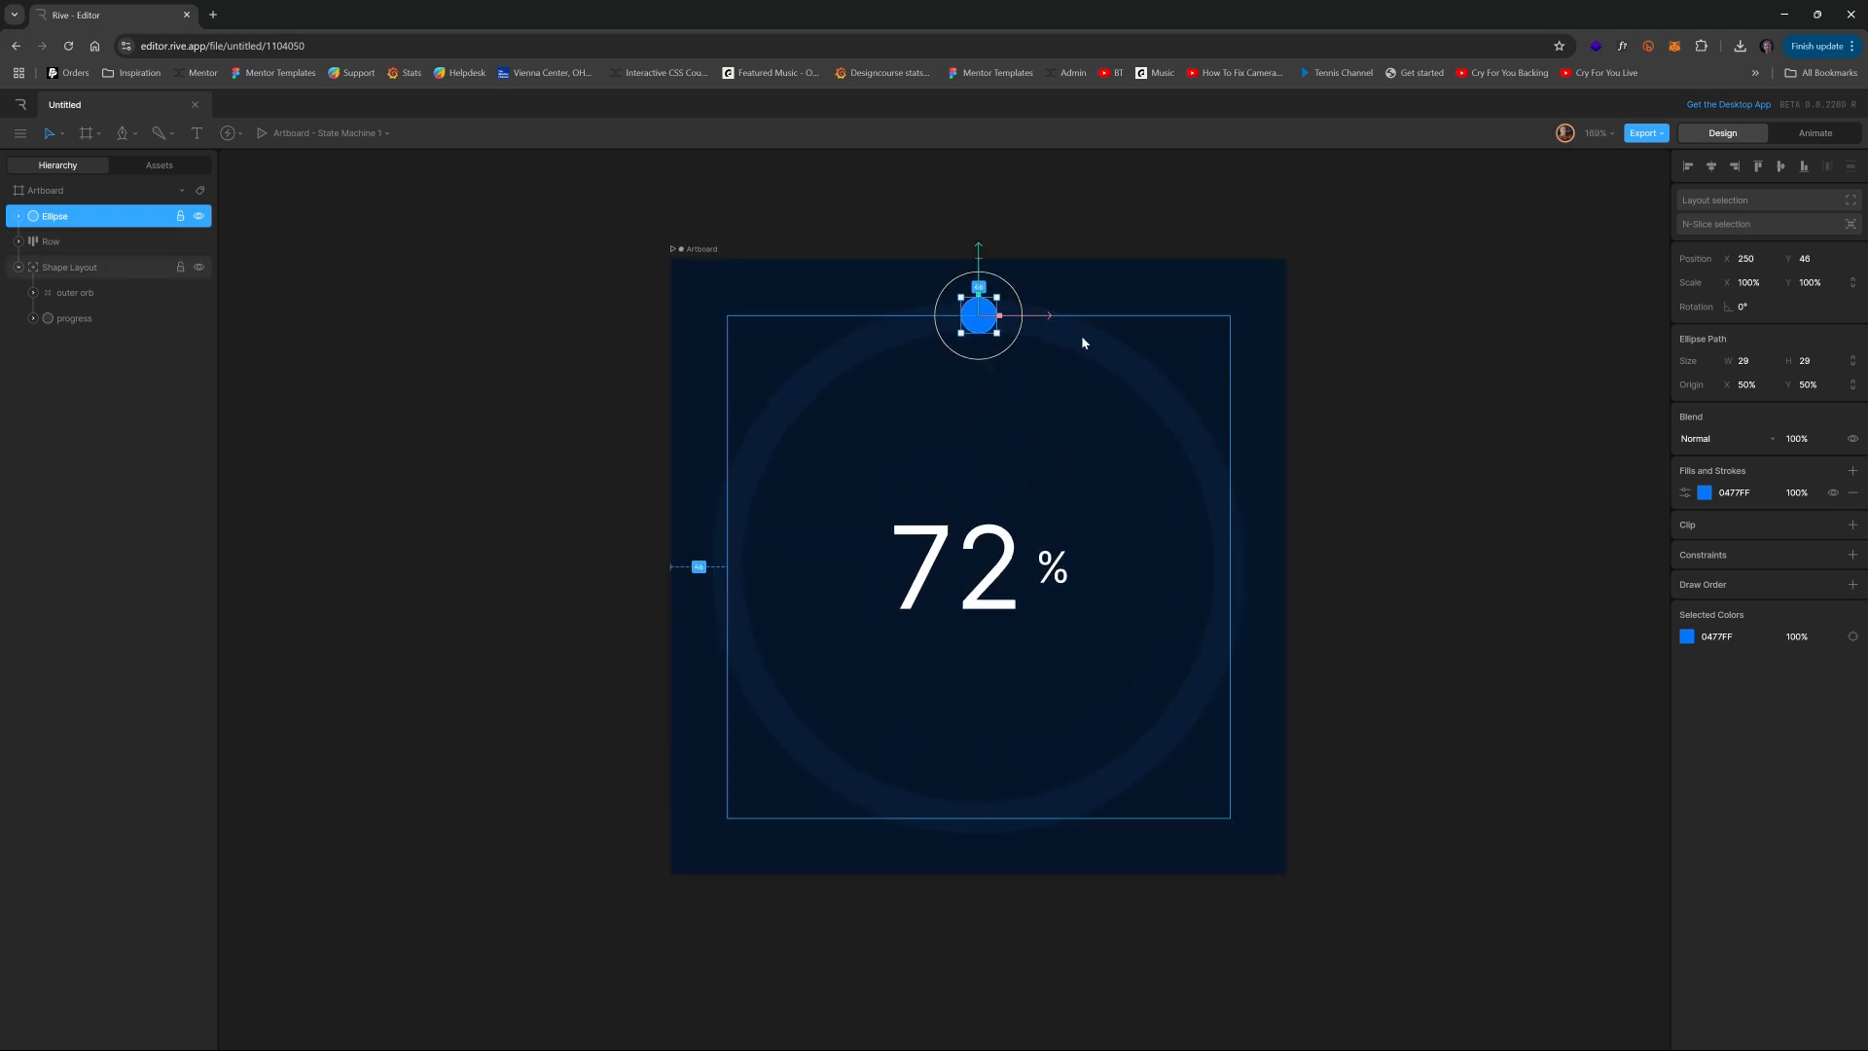
{"action": "mouse_move", "coordinate": [1215, 541]}
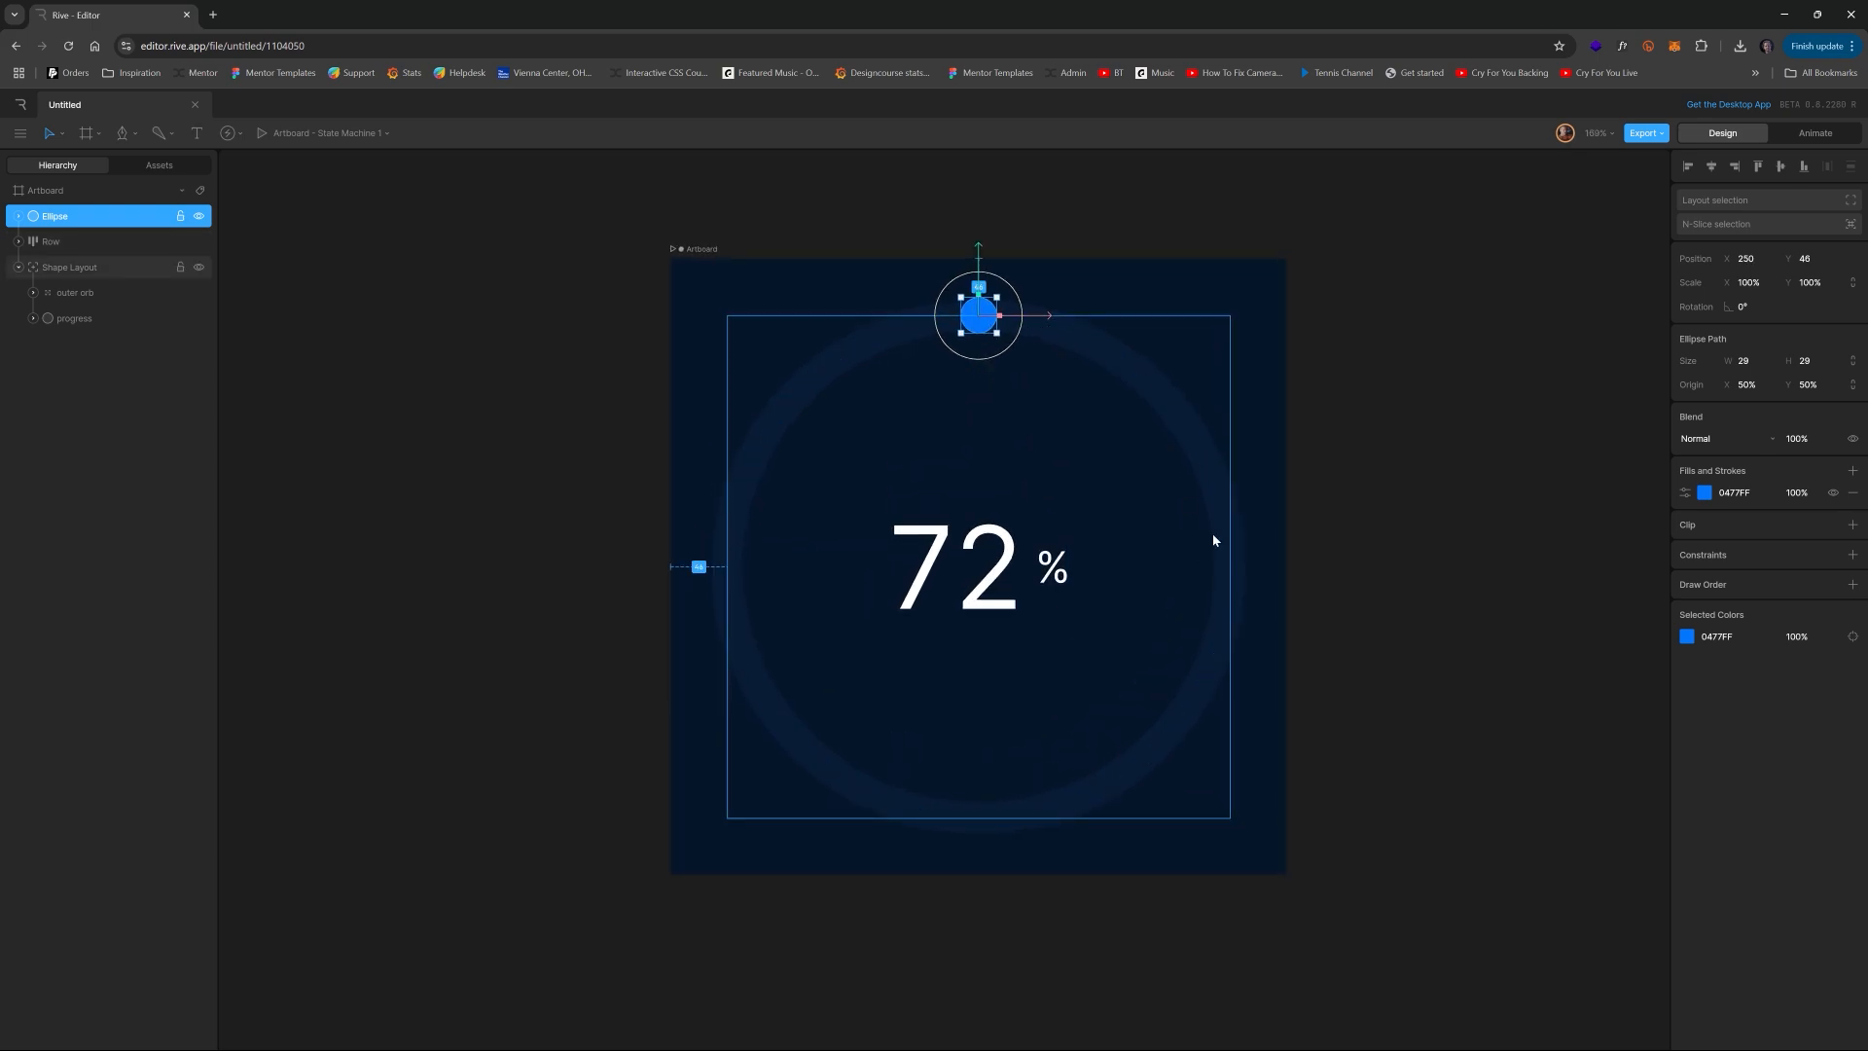
{"action": "mouse_move", "coordinate": [940, 389]}
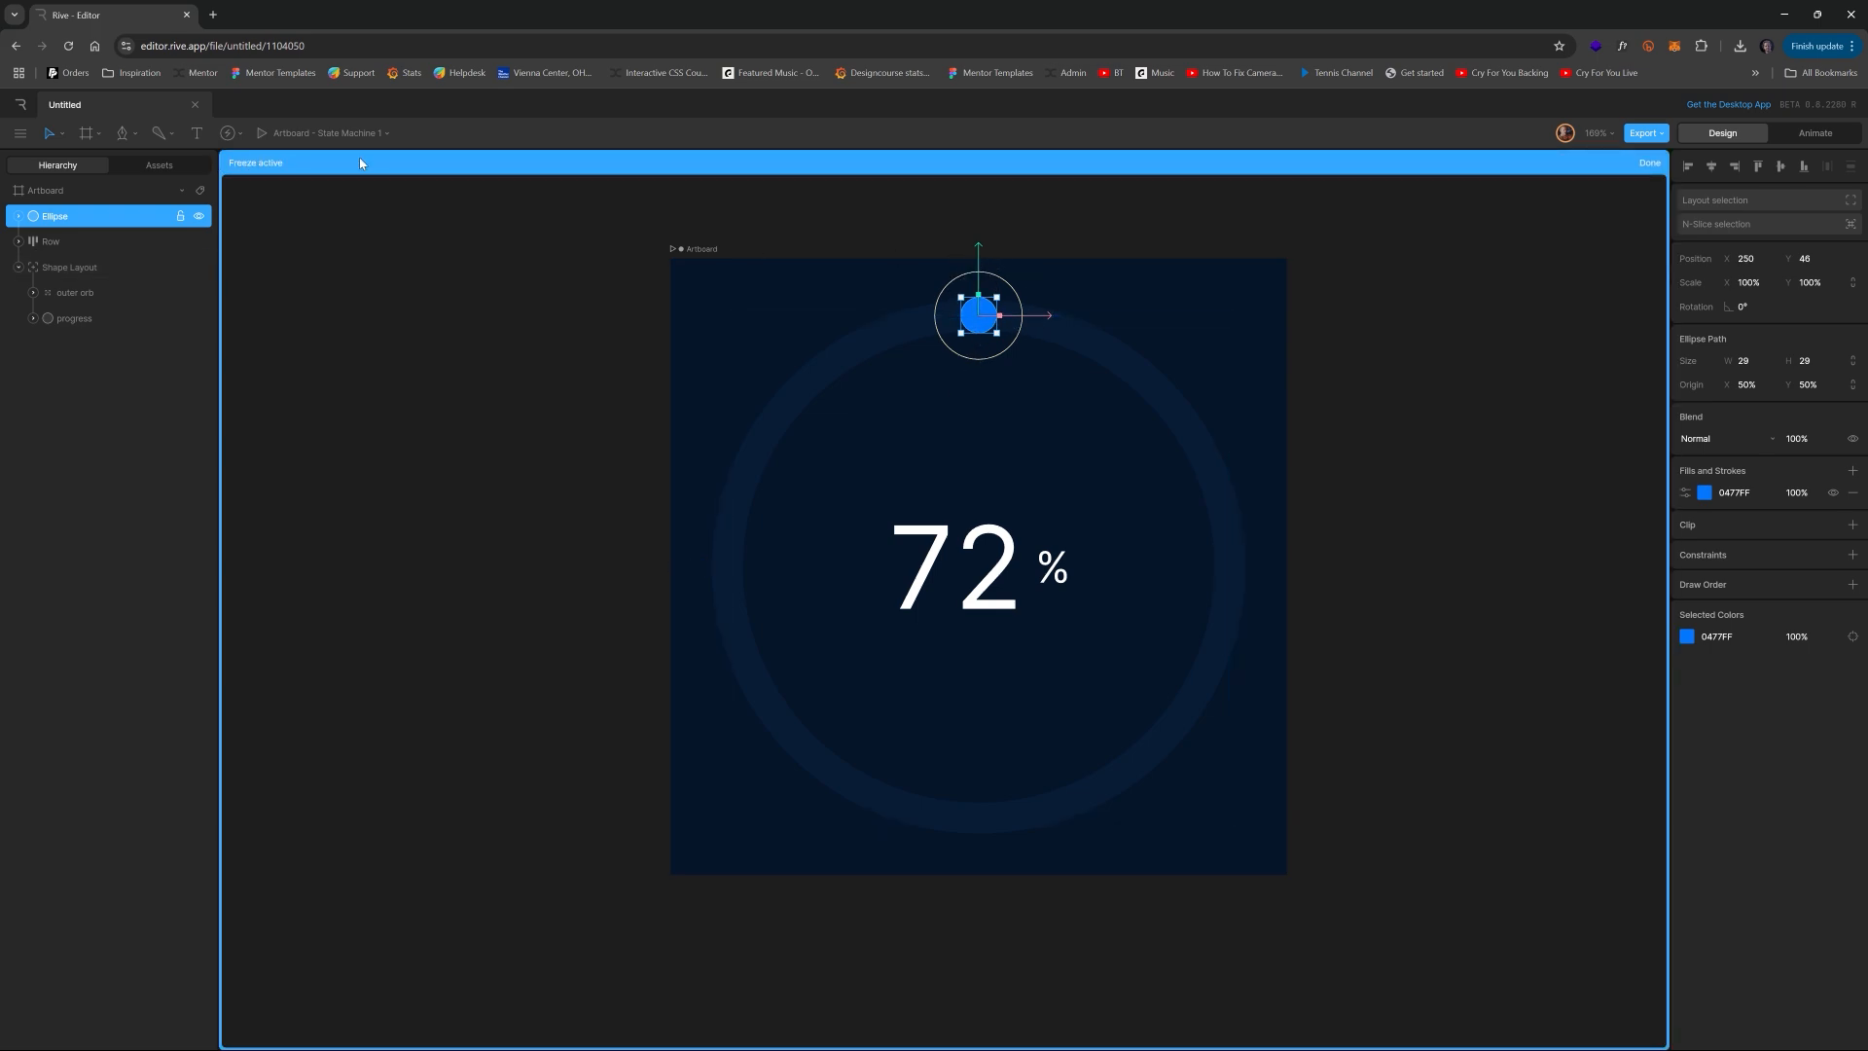
{"action": "mouse_move", "coordinate": [980, 251]}
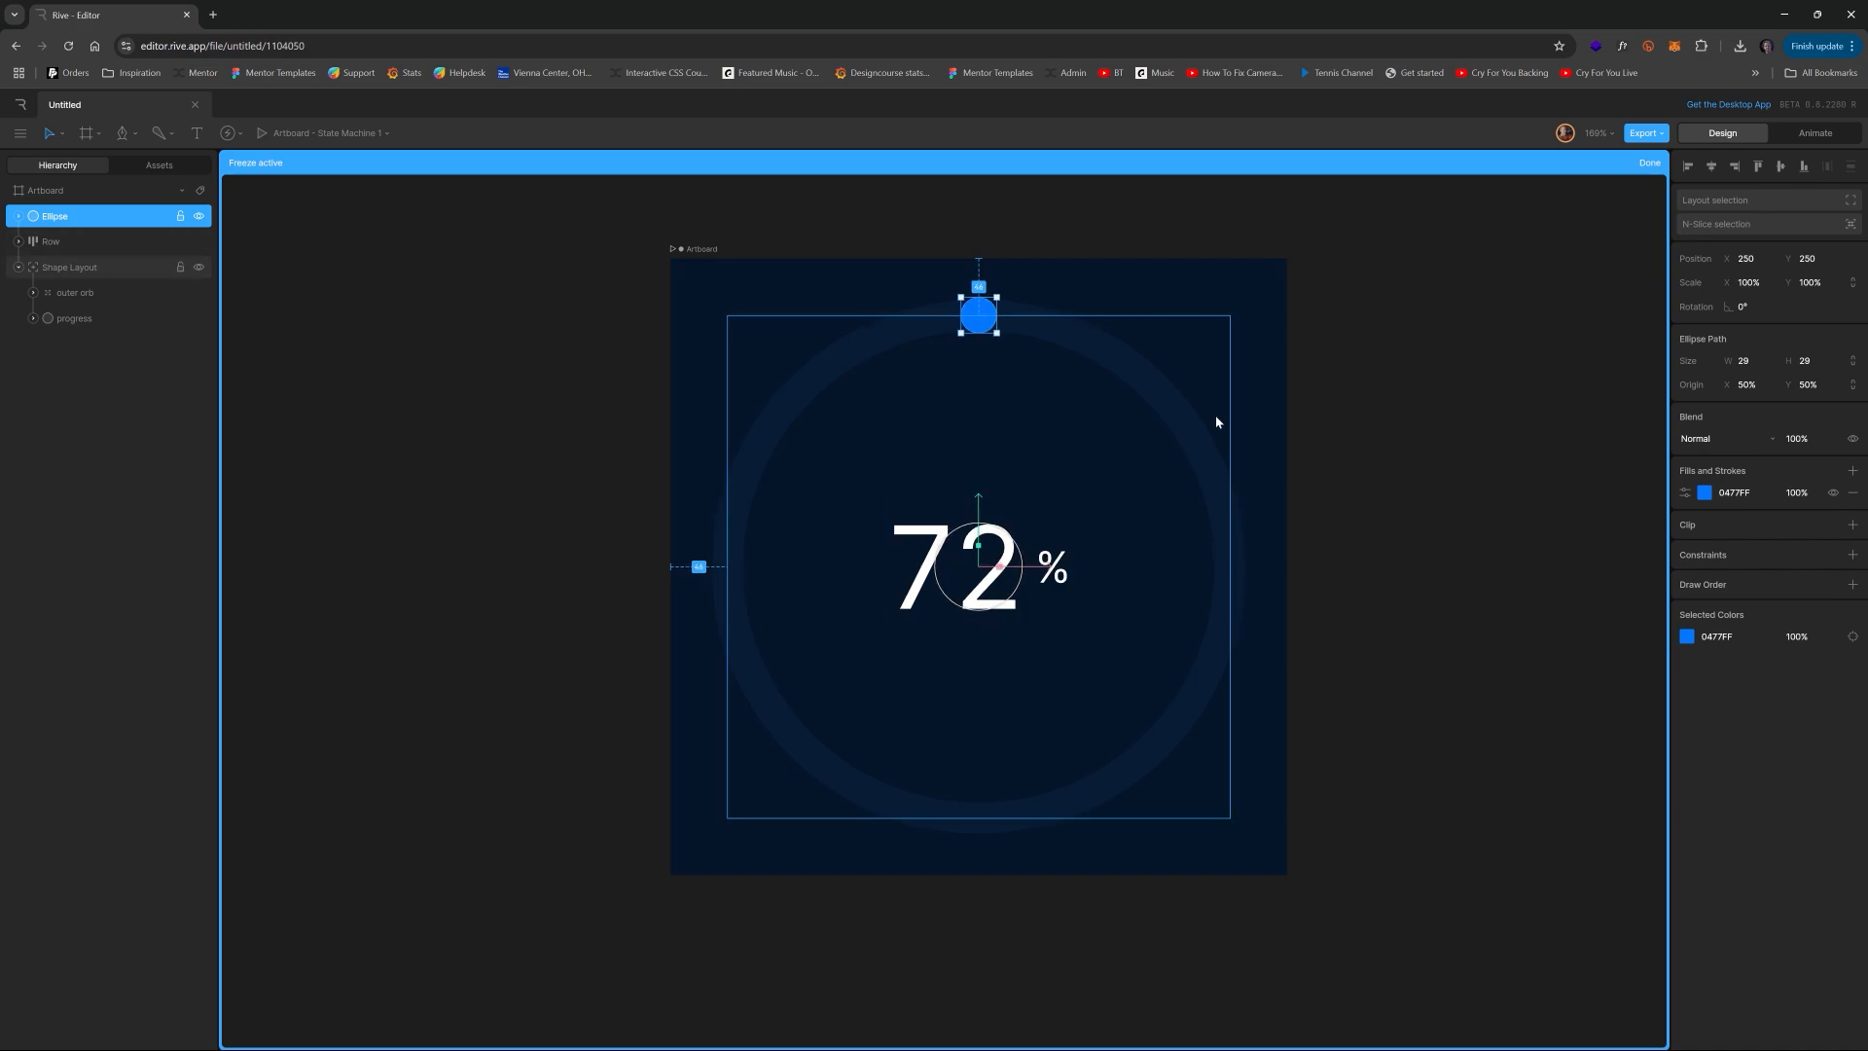
{"action": "left_click", "coordinate": [1650, 162]}
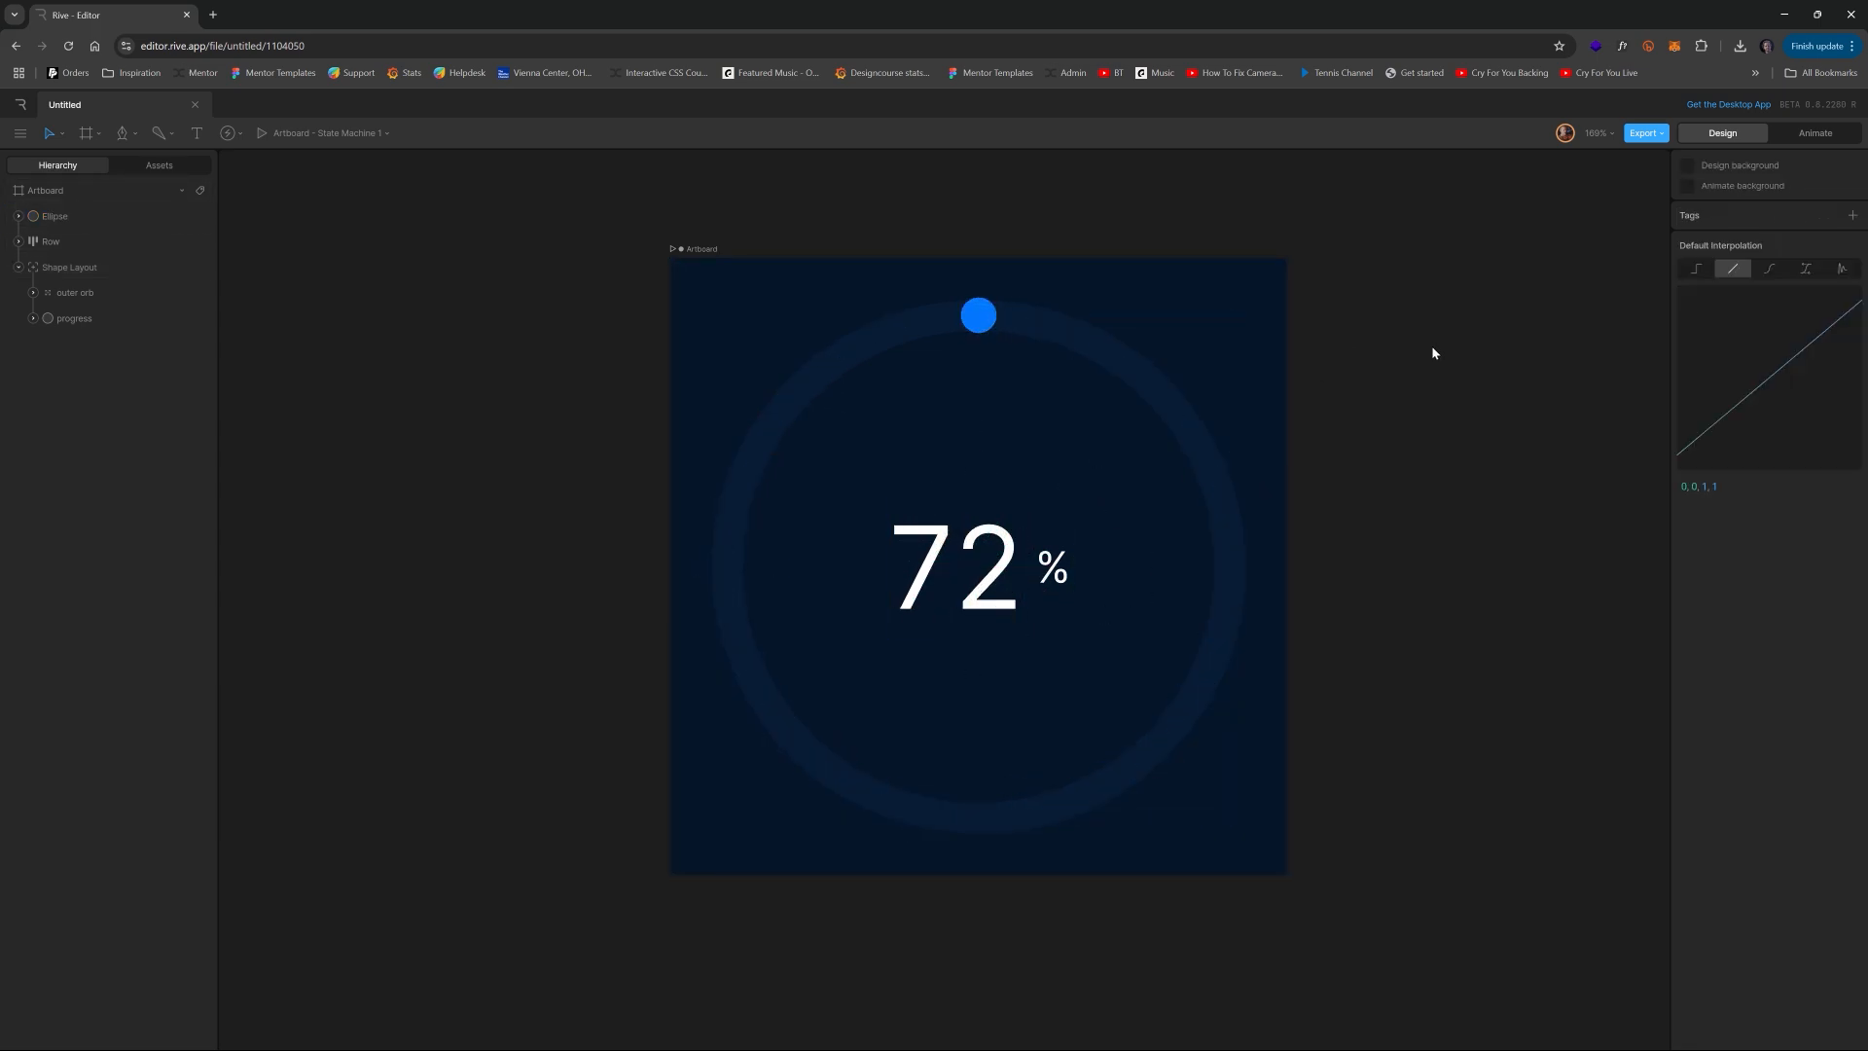
- Duplicate the orb as a 12×12 darker-blue dot above it, pivoting at the ring's centre
{"action": "left_click", "coordinate": [976, 315]}
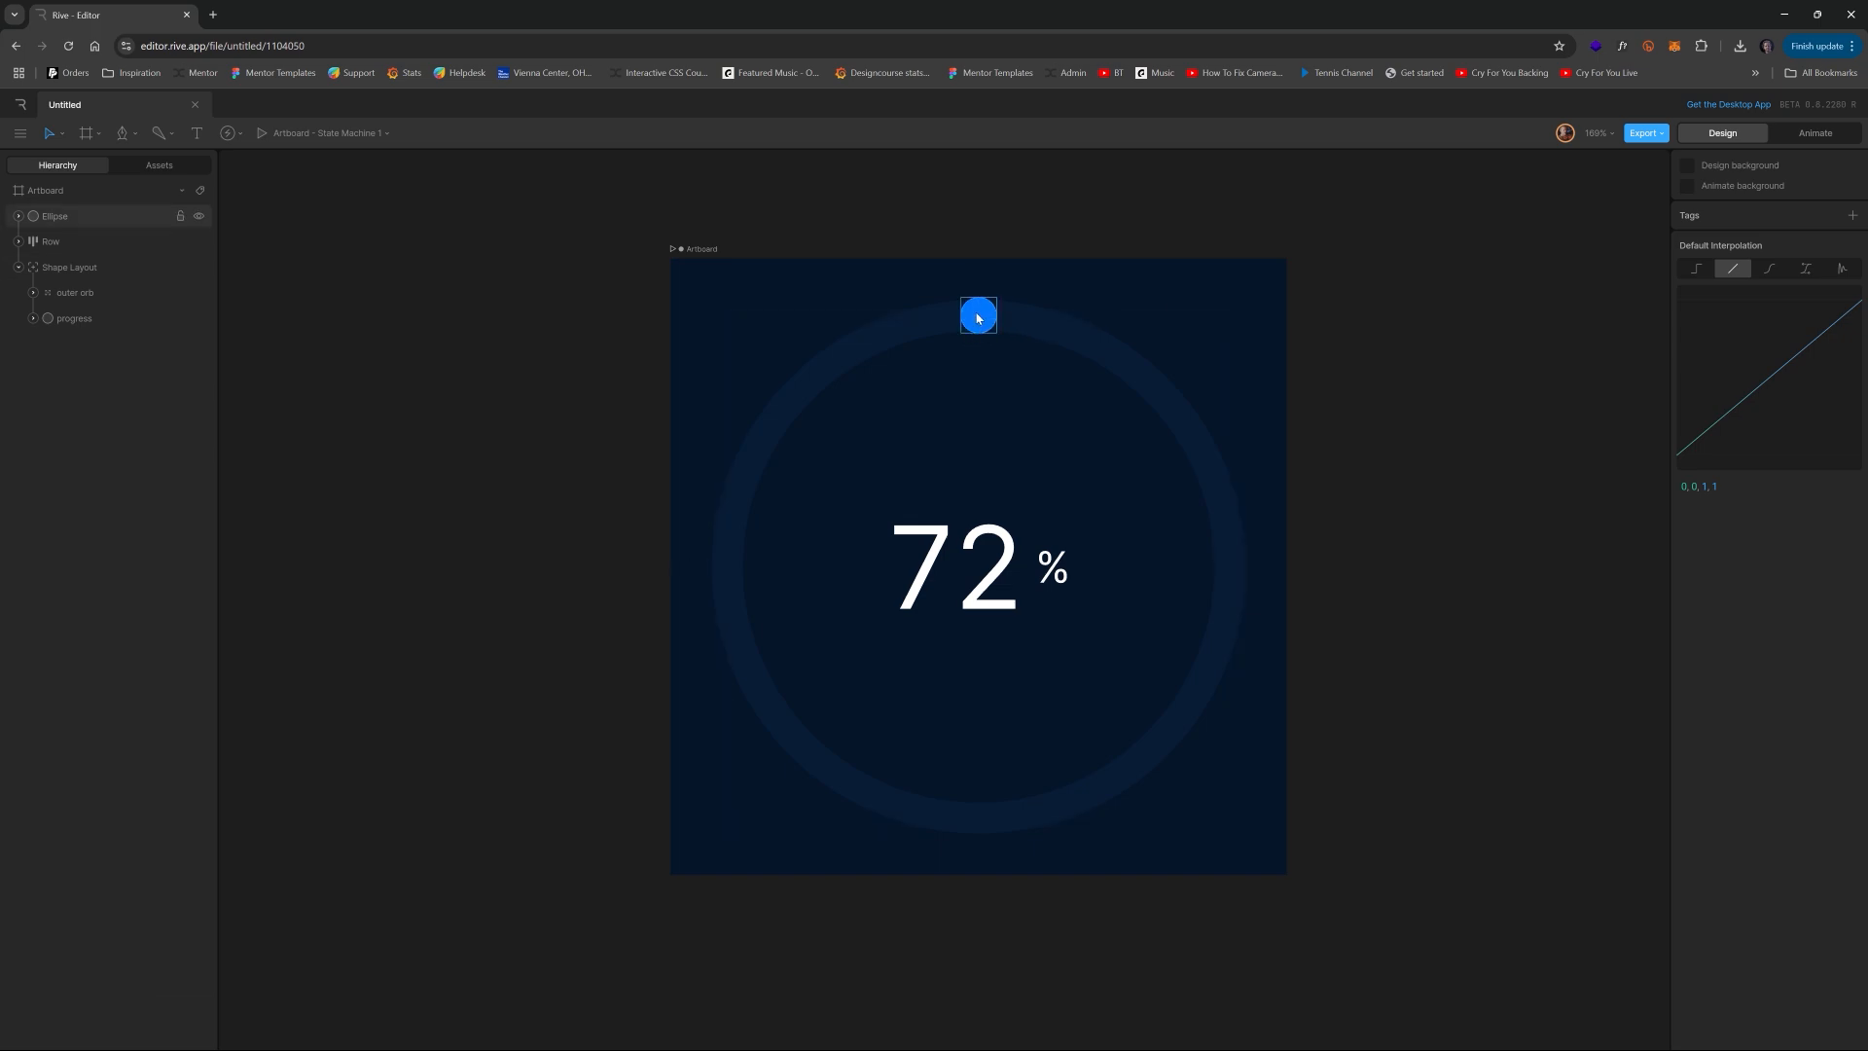
{"action": "left_click", "coordinate": [978, 316]}
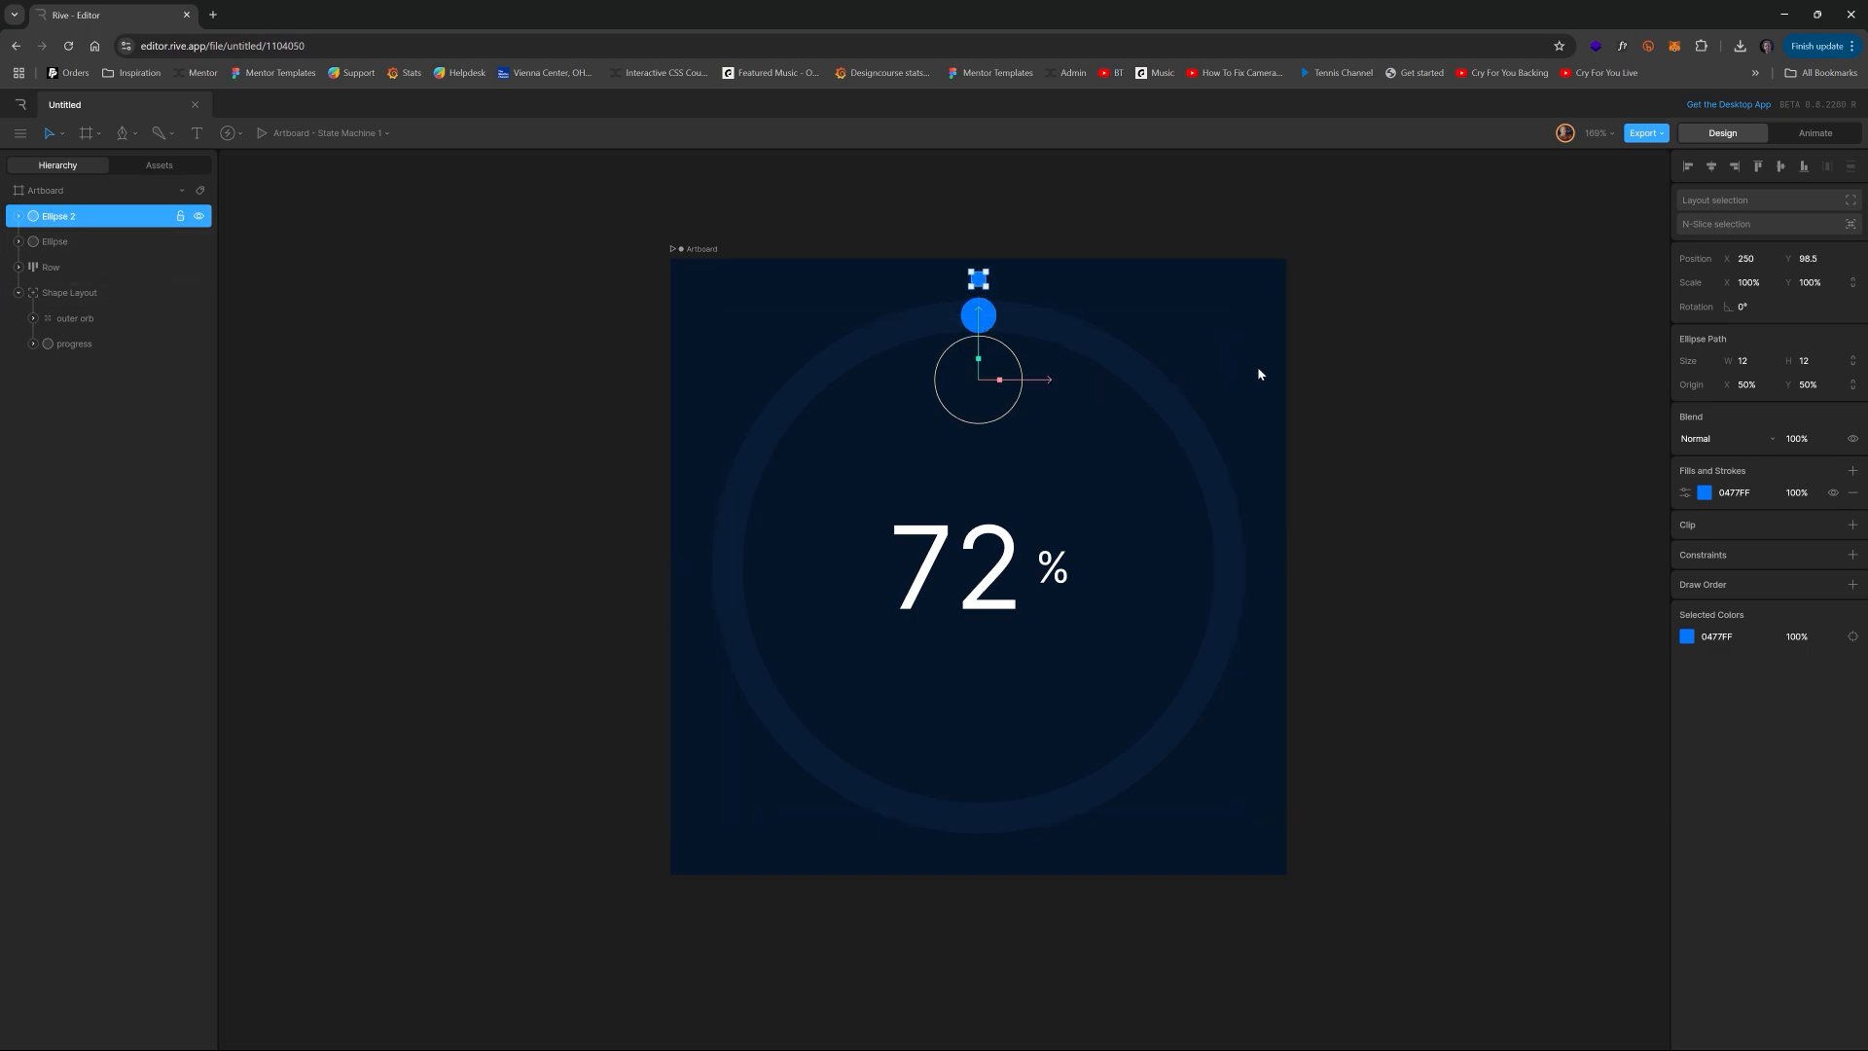
{"action": "left_click", "coordinate": [977, 315]}
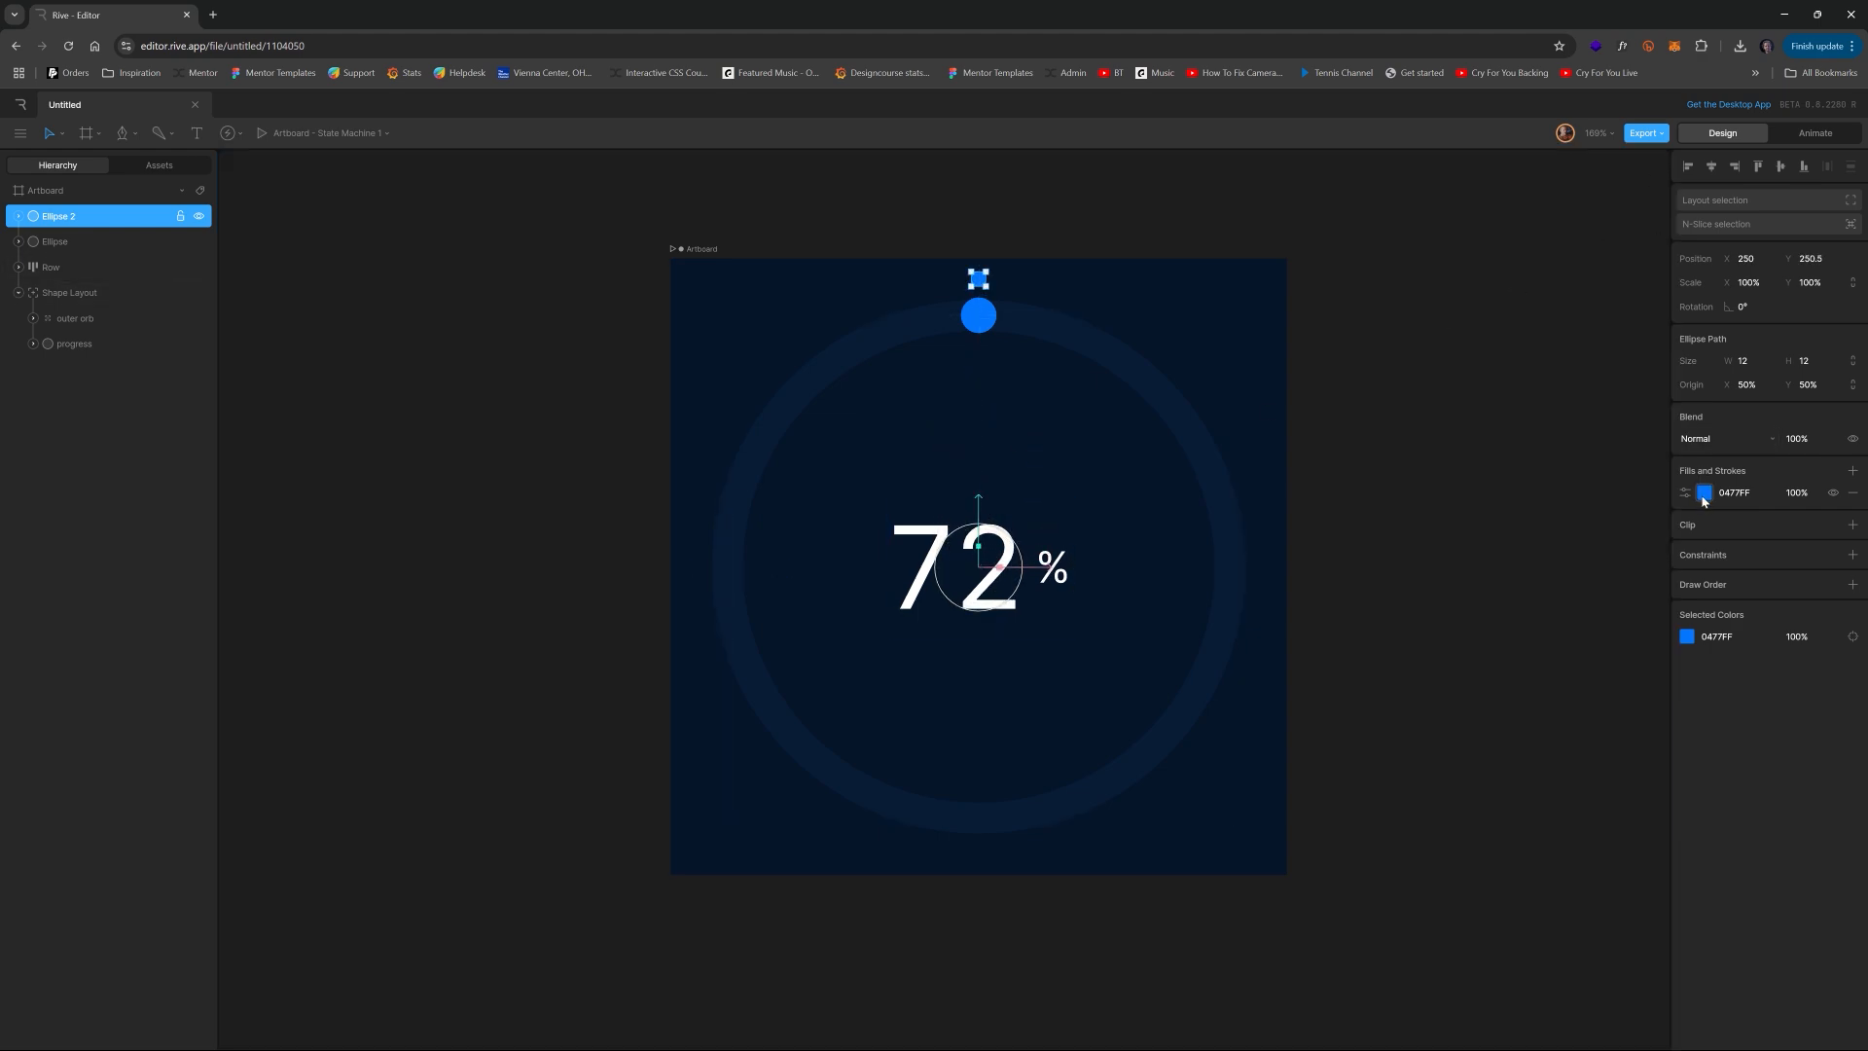
{"action": "left_click", "coordinate": [1701, 493]}
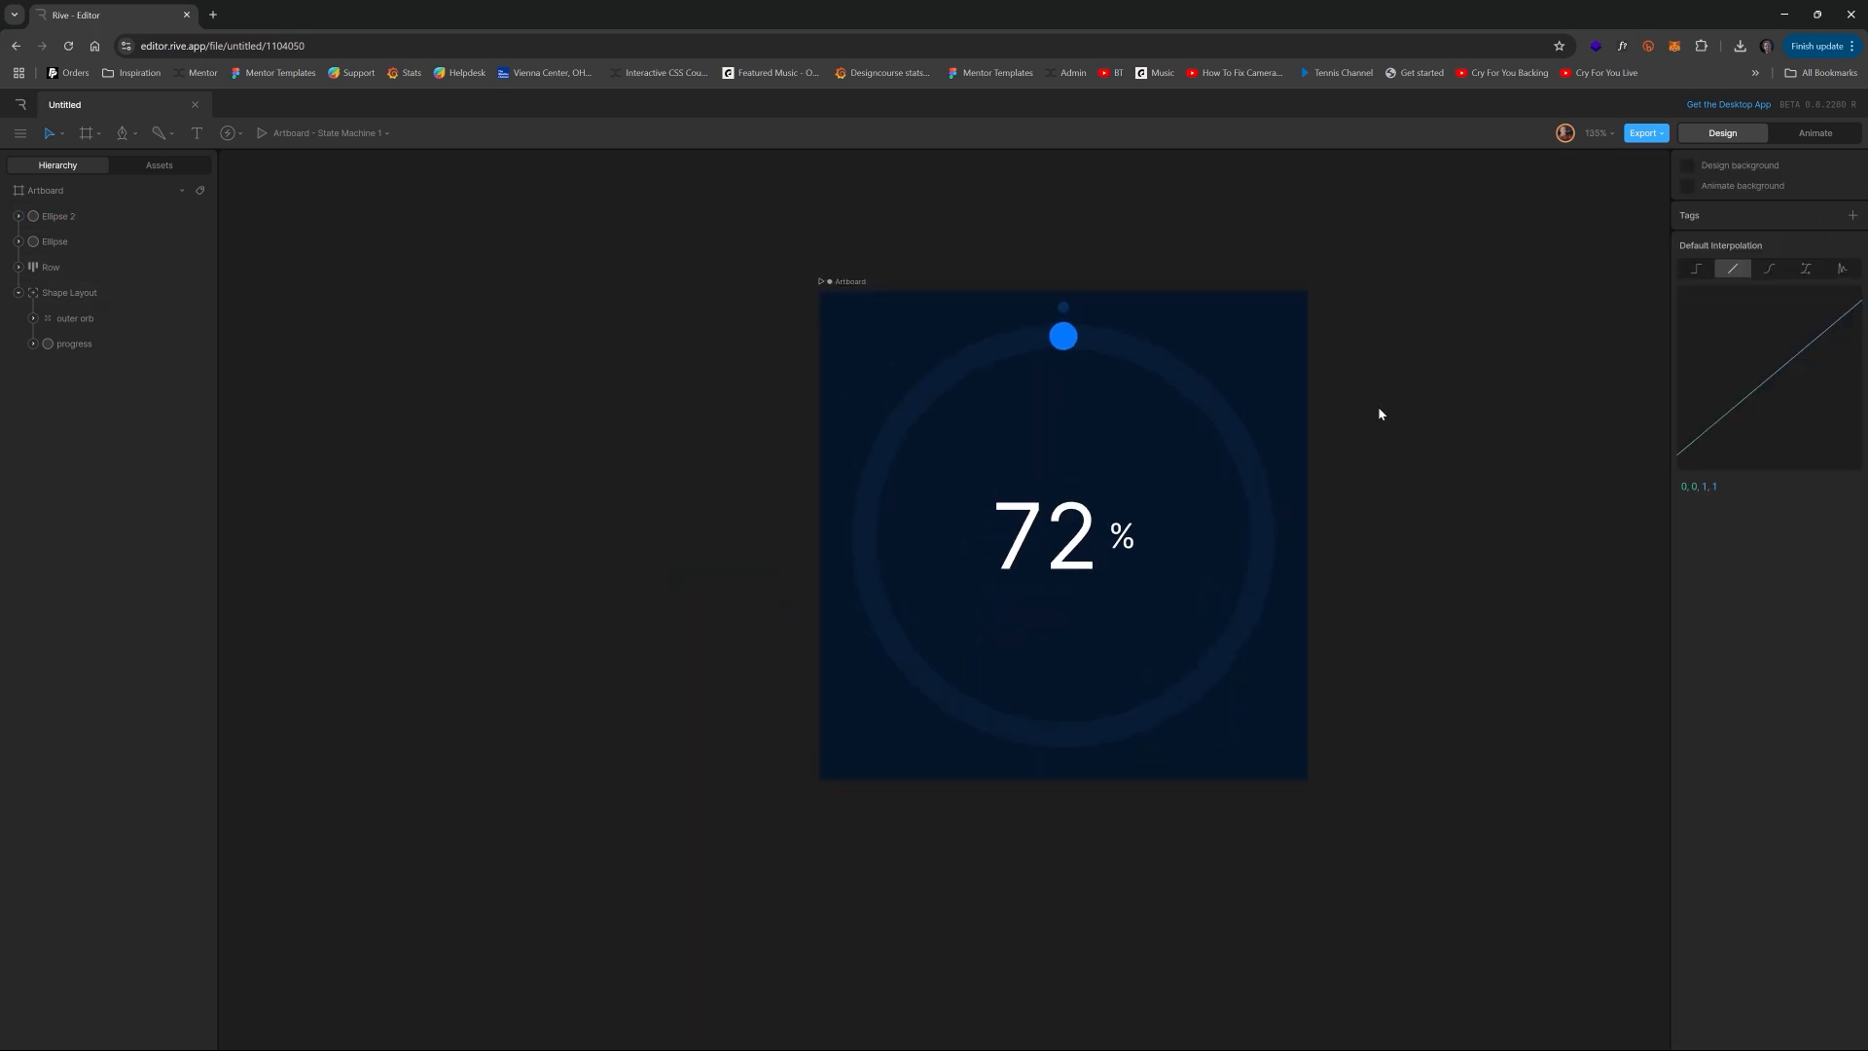
- Expand Row > Text Layout > Text and rename the 72 text run to Scroll Percentage
{"action": "left_click", "coordinate": [50, 267]}
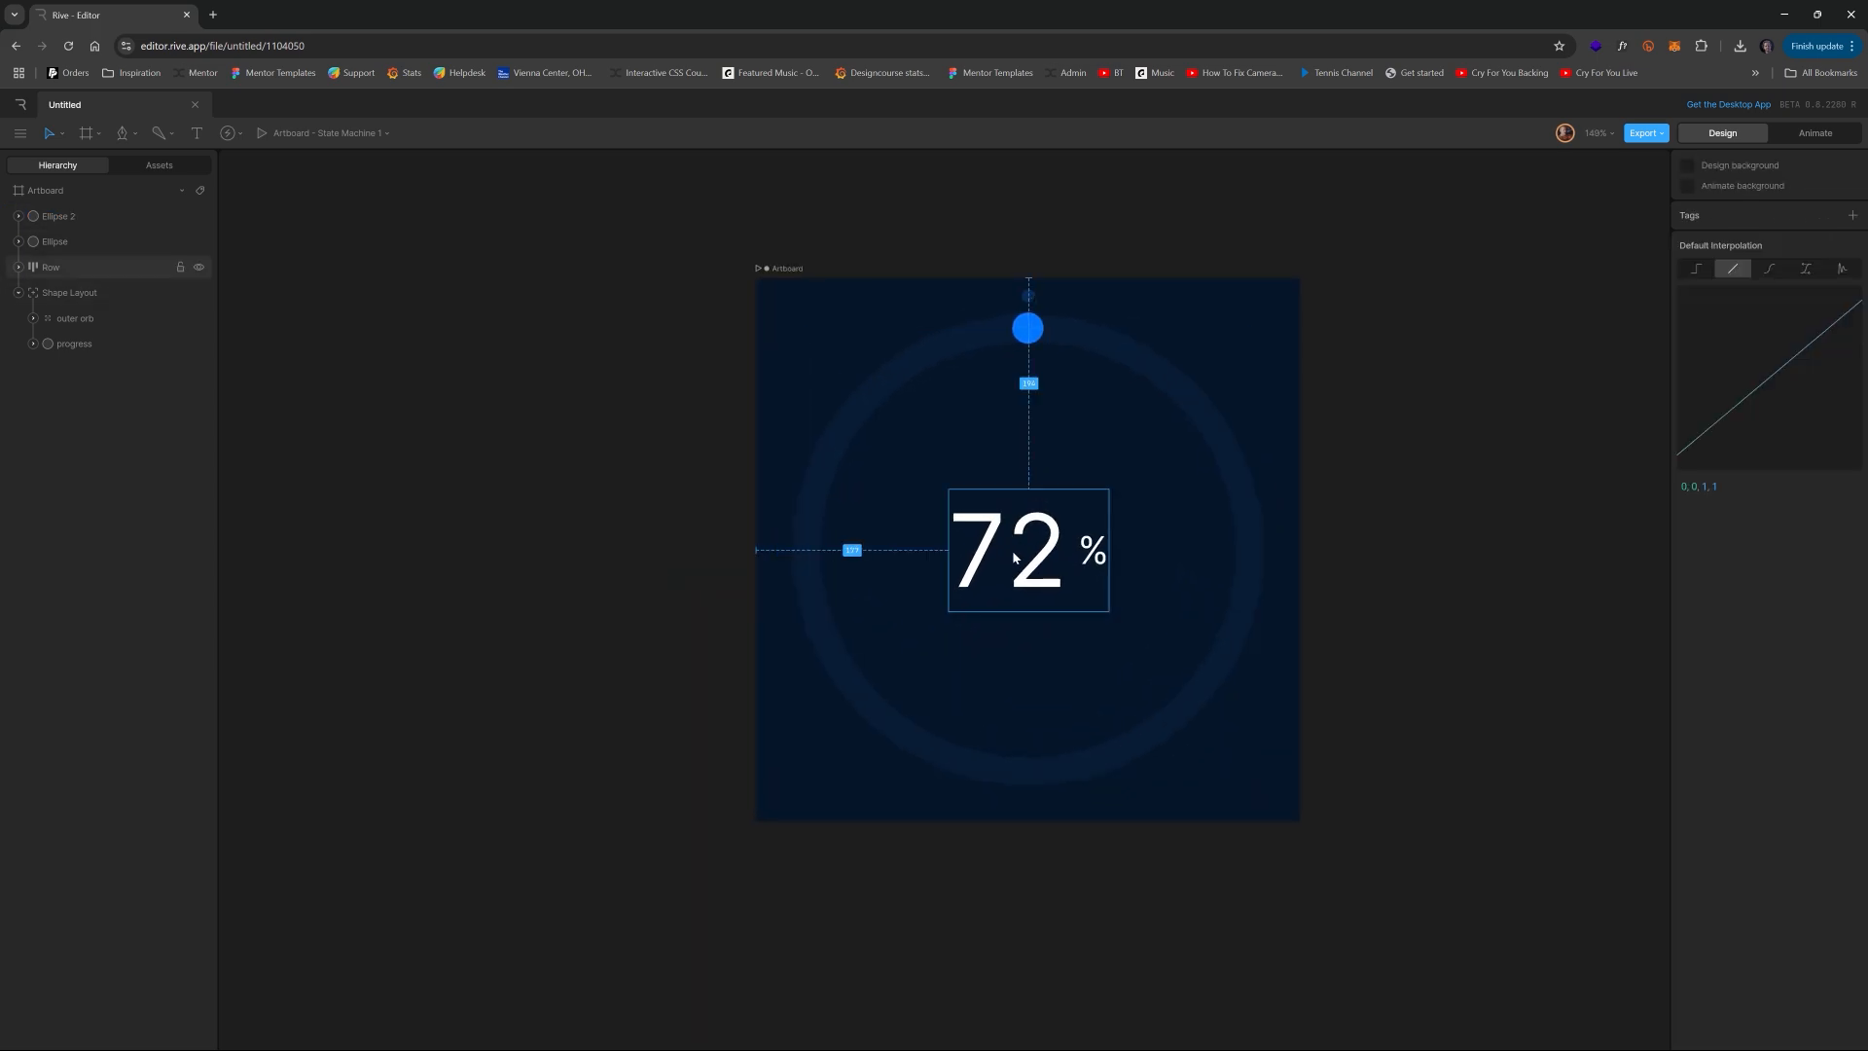
{"action": "left_click", "coordinate": [50, 266]}
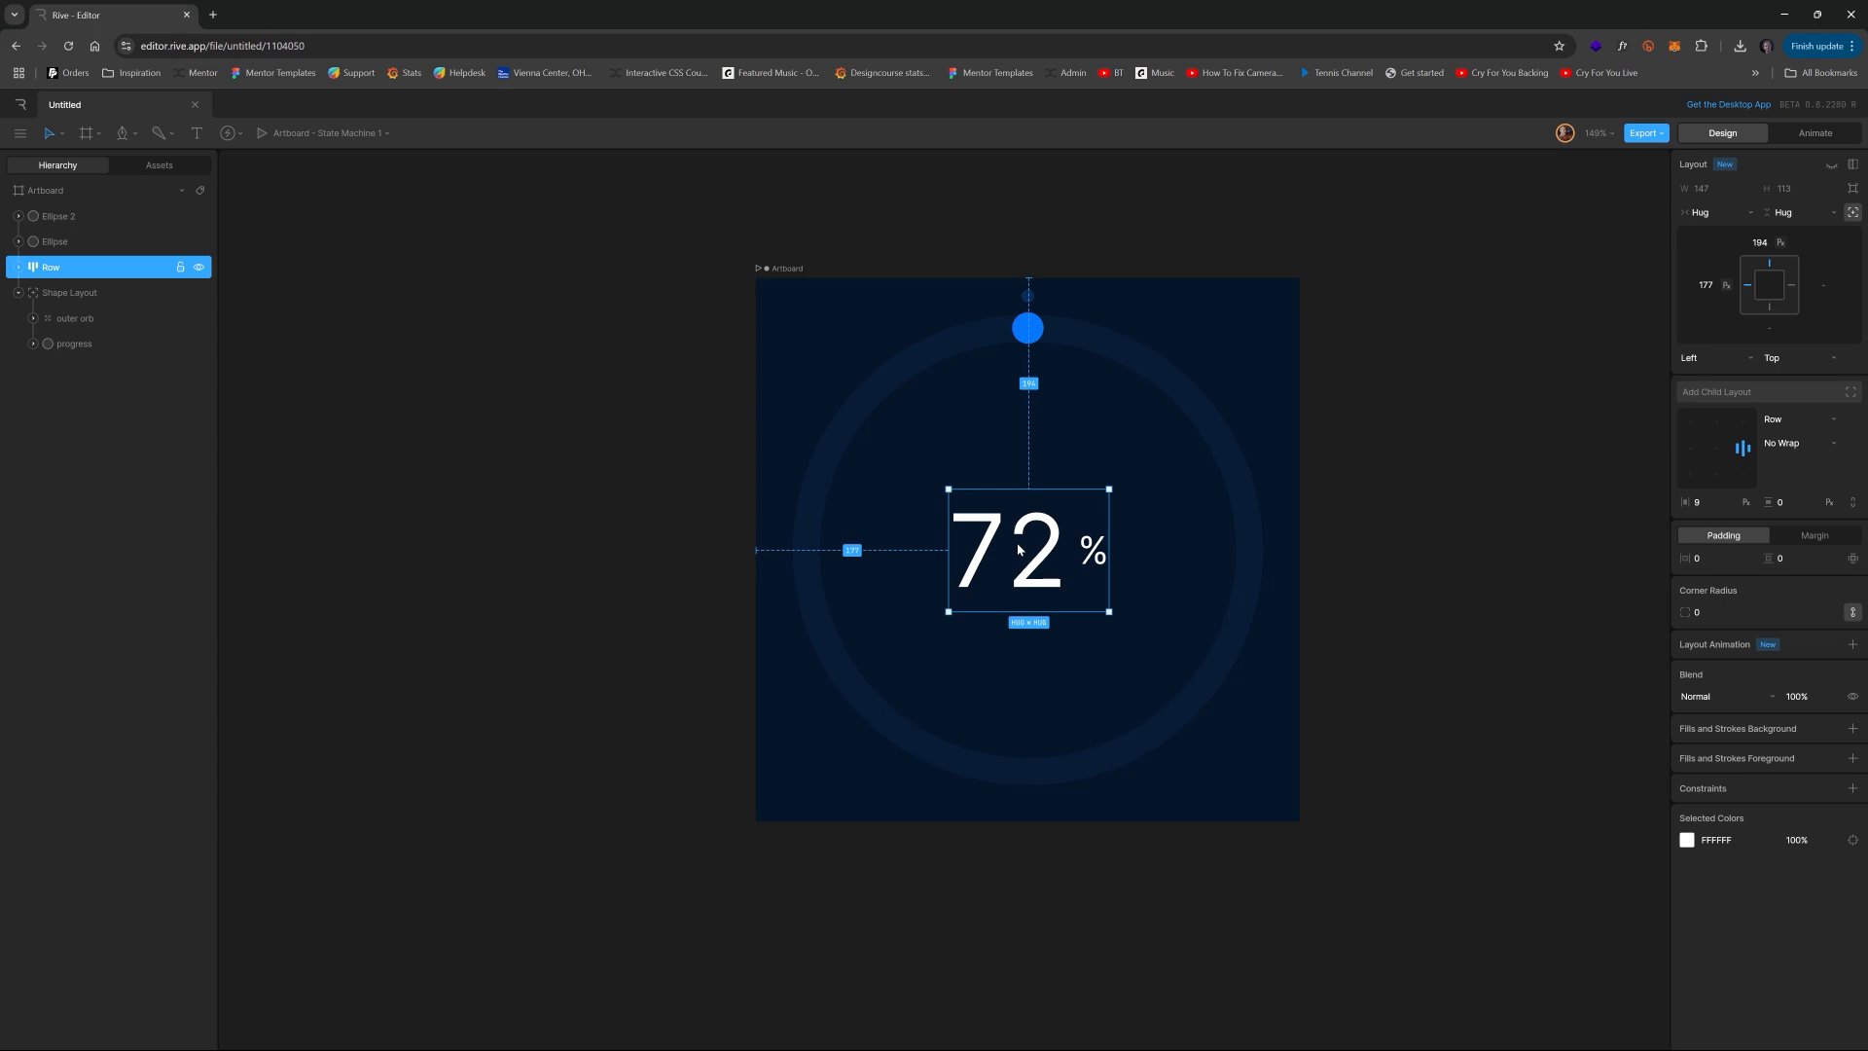
{"action": "left_click", "coordinate": [17, 266]}
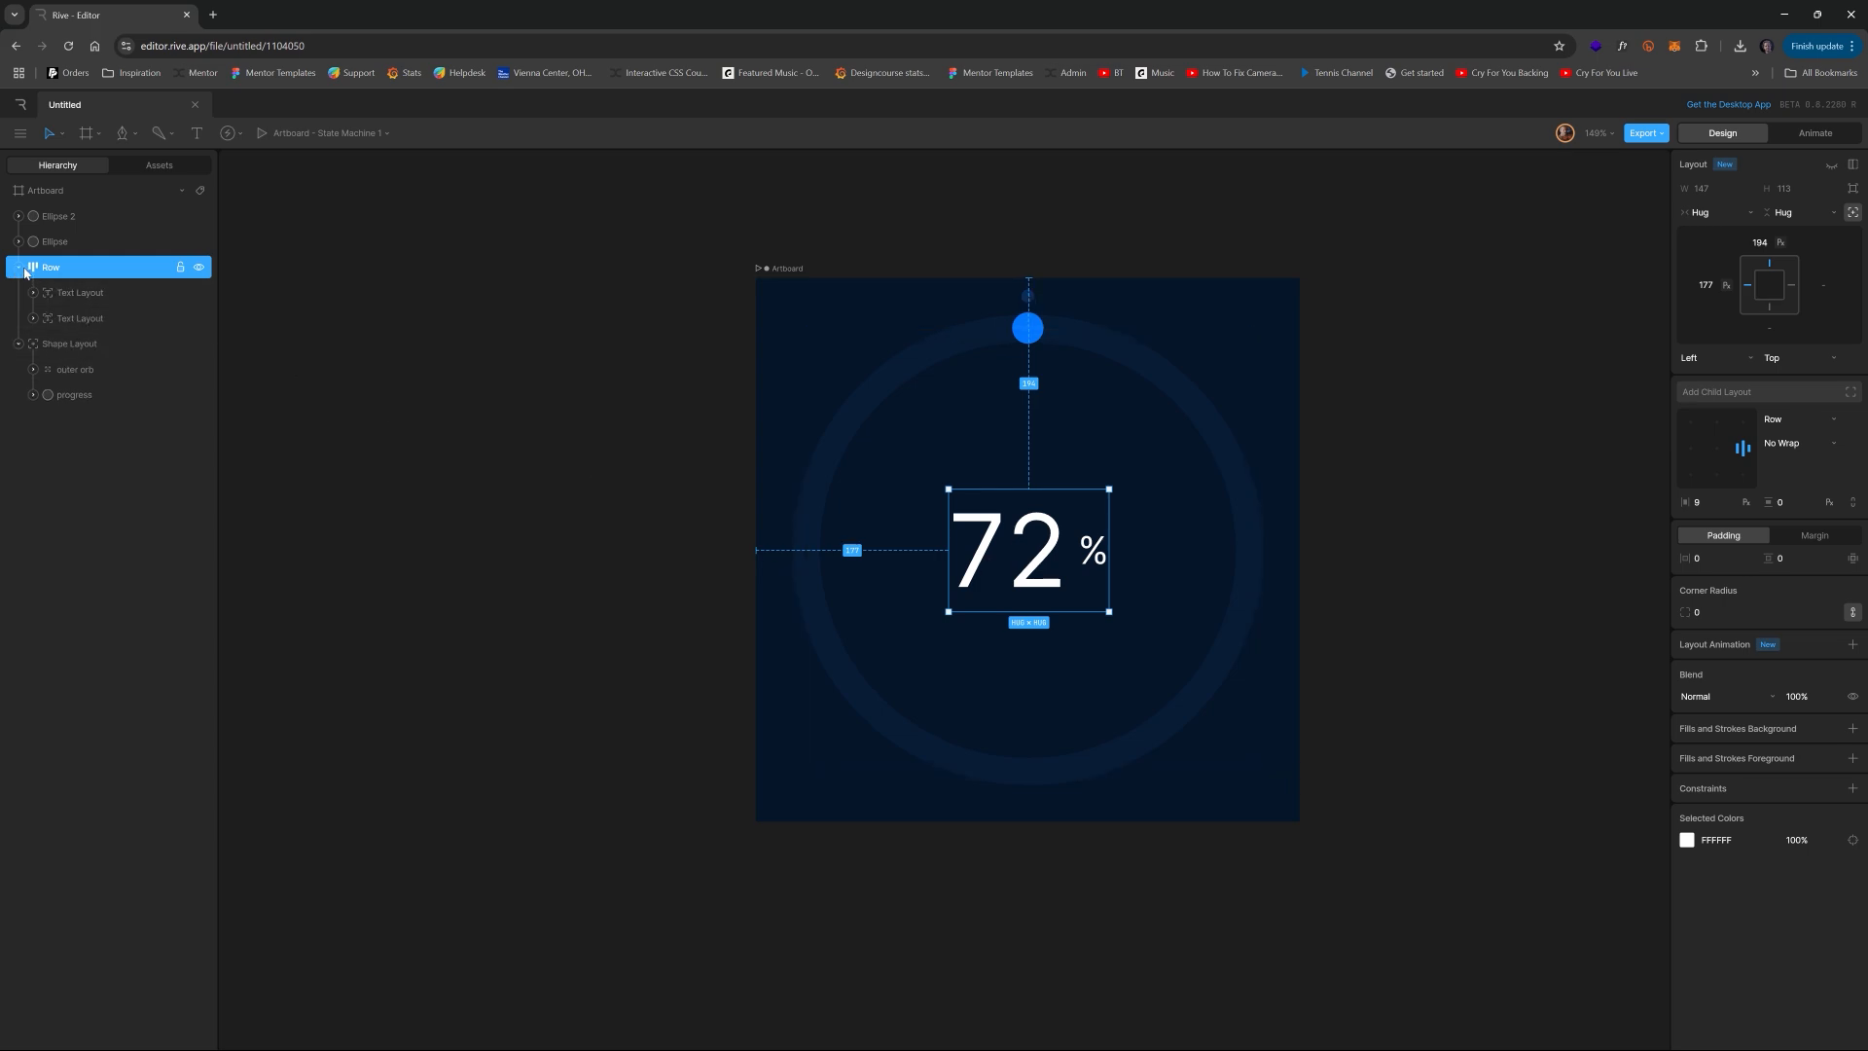
{"action": "left_click", "coordinate": [78, 294]}
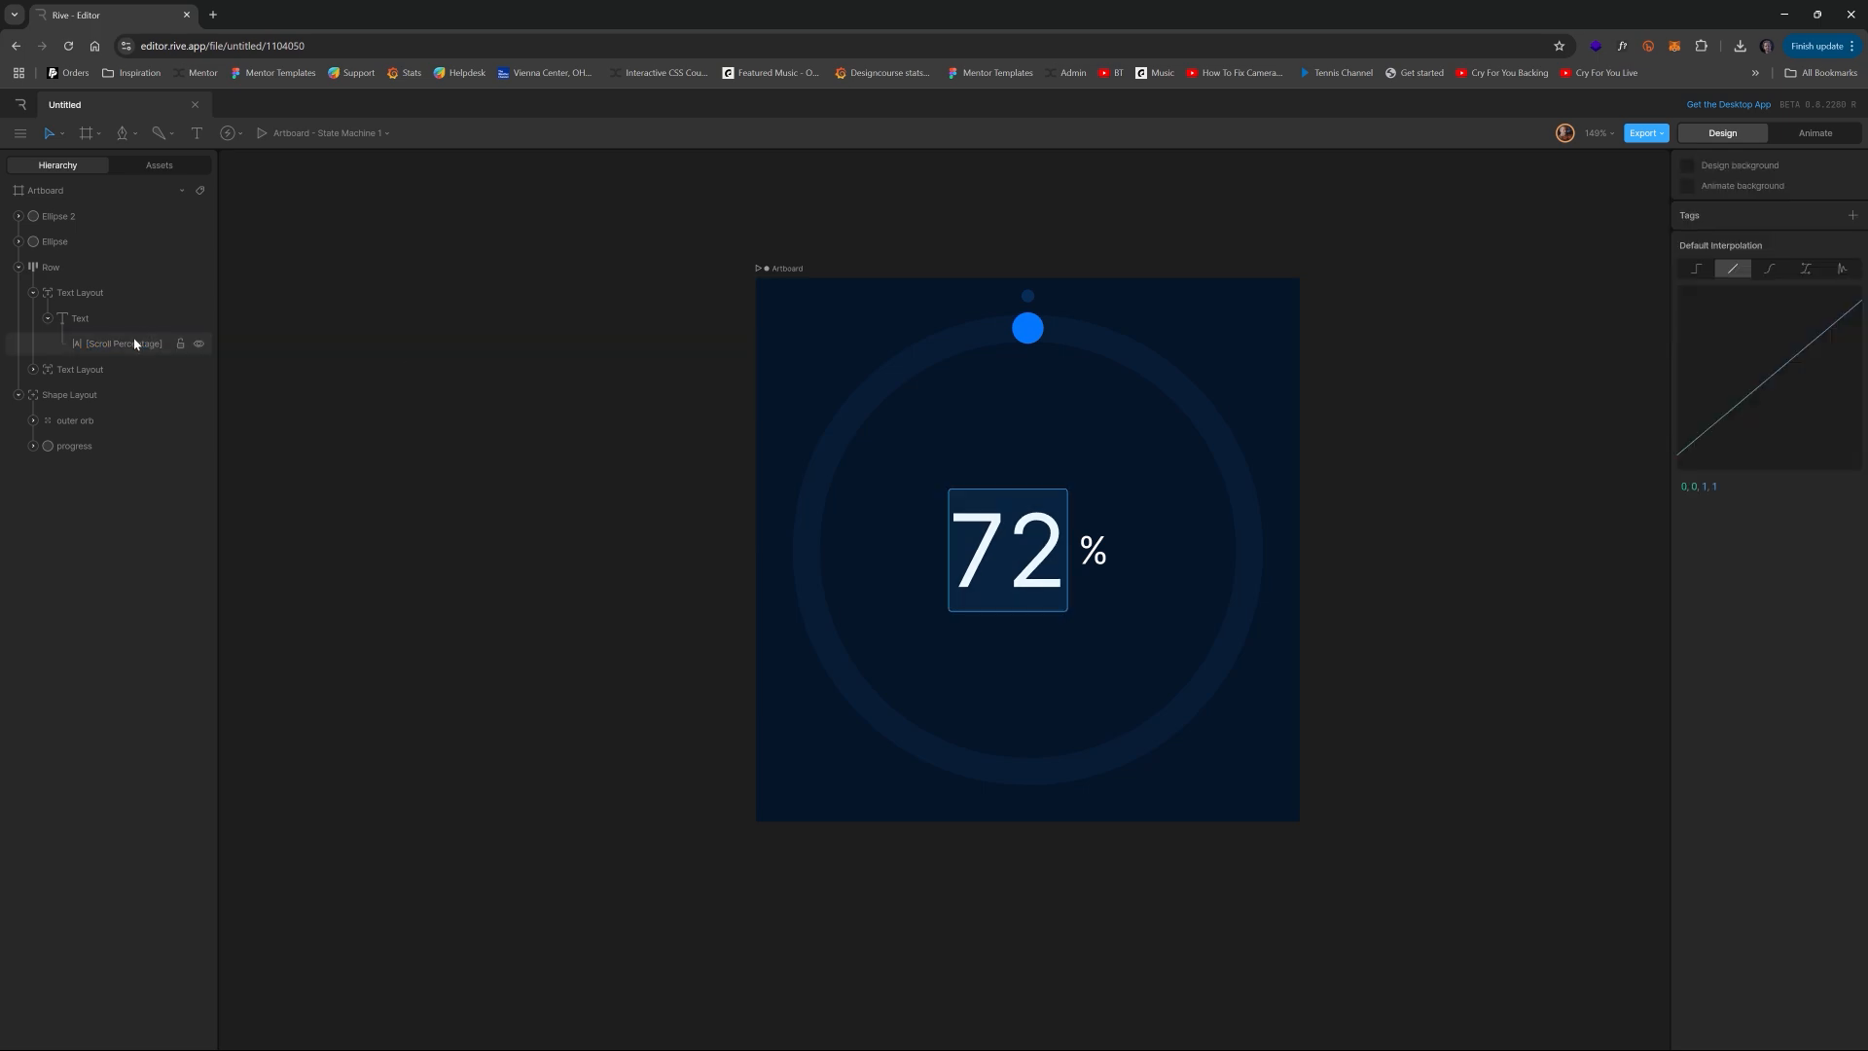
{"action": "left_click", "coordinate": [122, 343]}
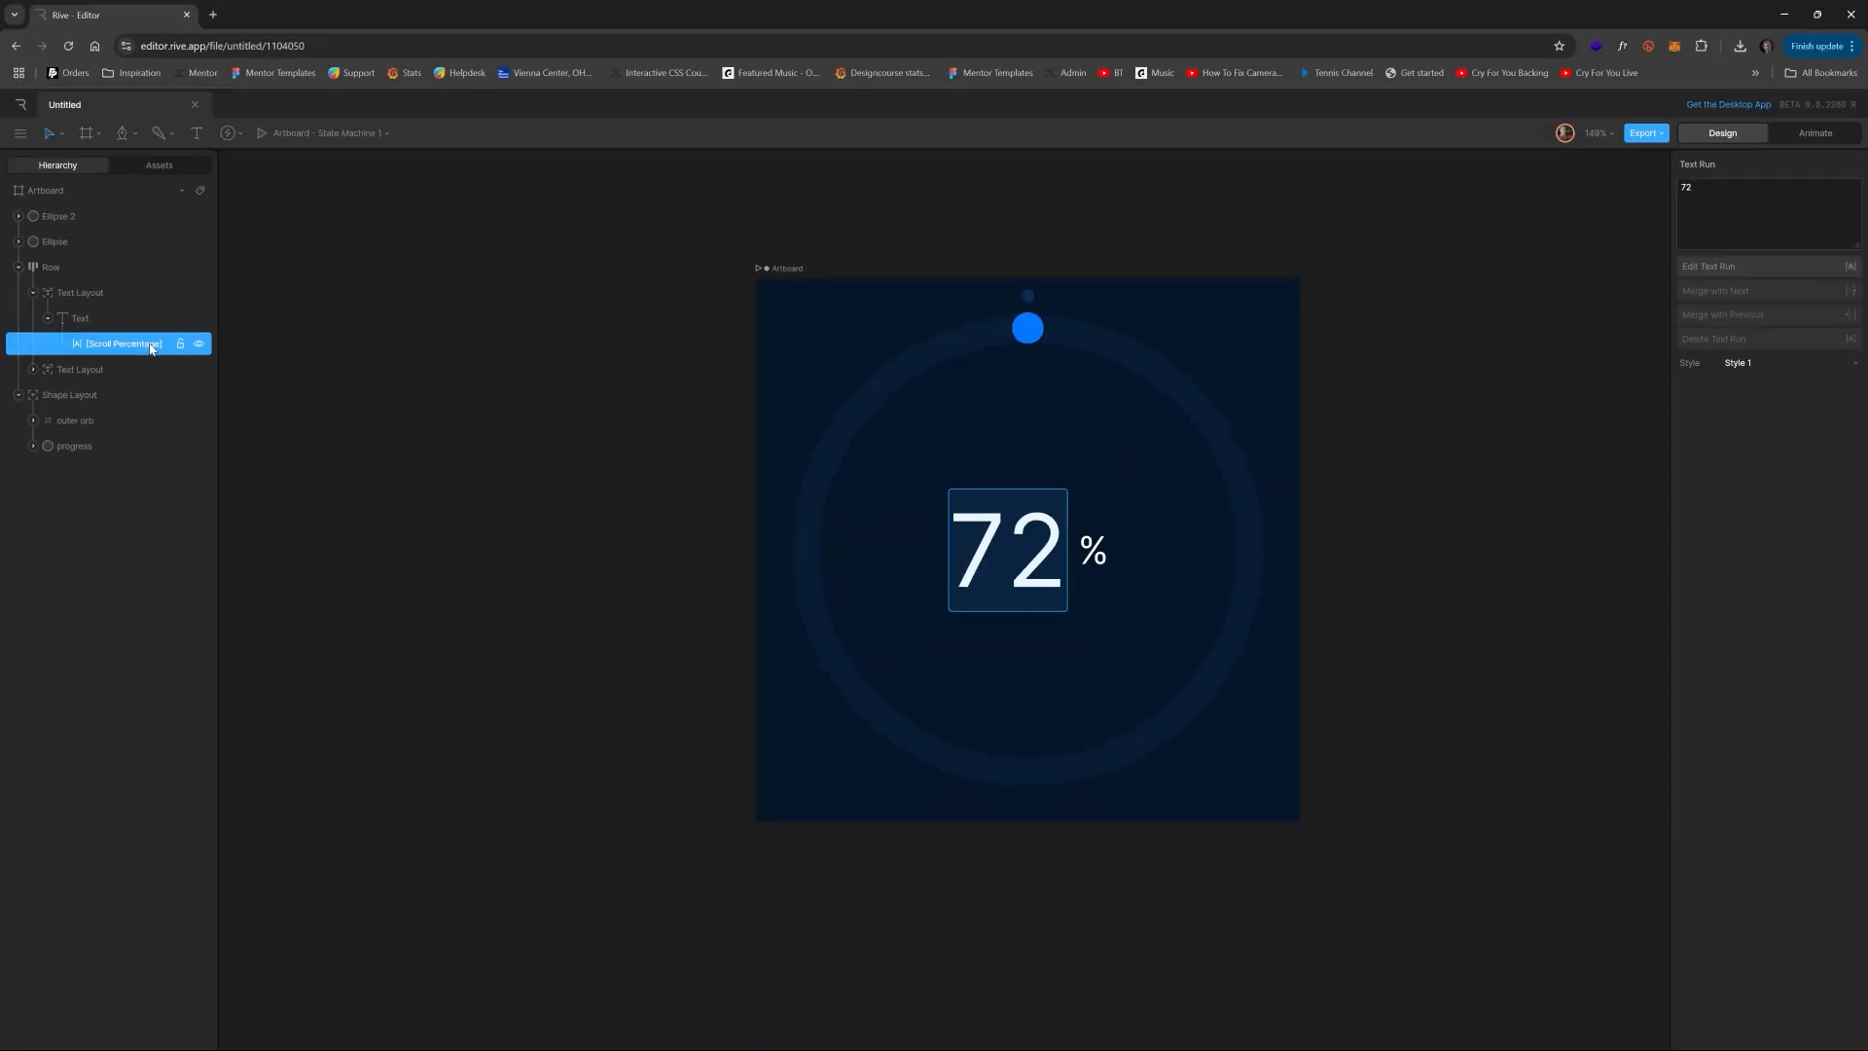
{"action": "mouse_move", "coordinate": [440, 386]}
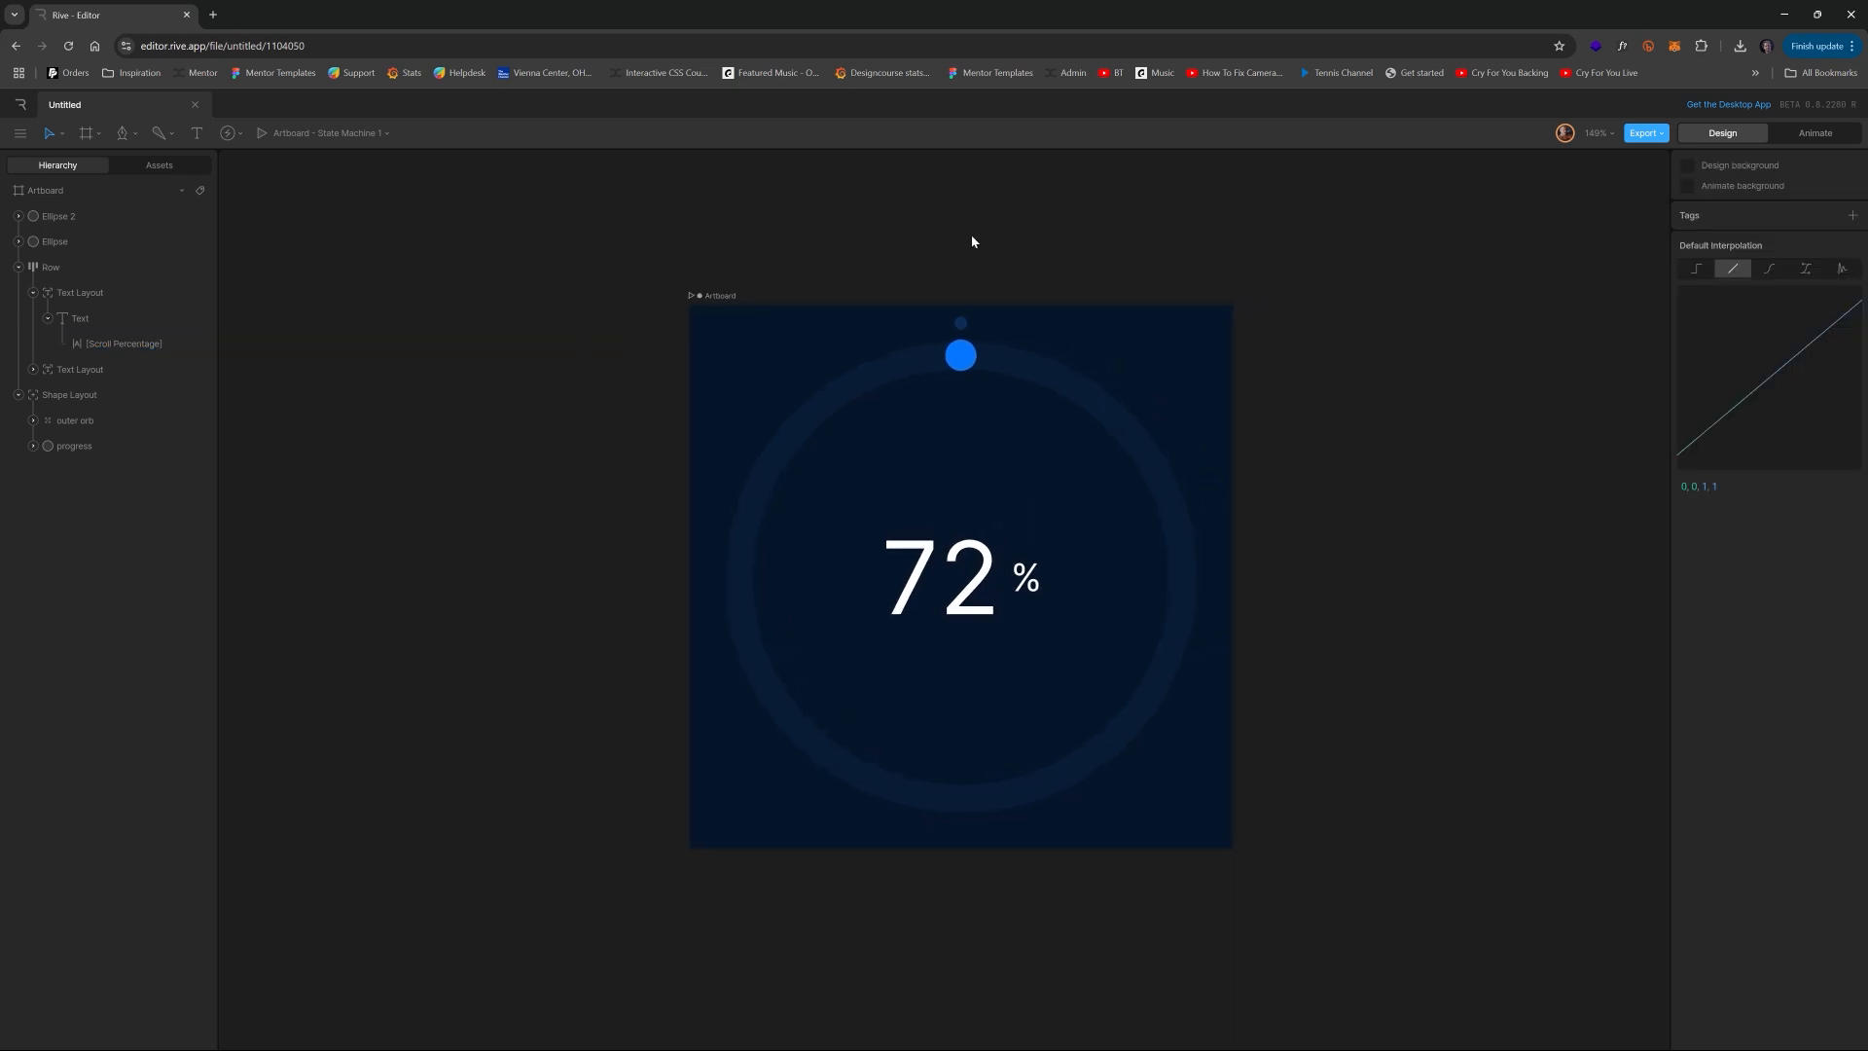
- Switch to Animate mode with State Machine 1 and select the small dark dot
{"action": "left_click", "coordinate": [1814, 133]}
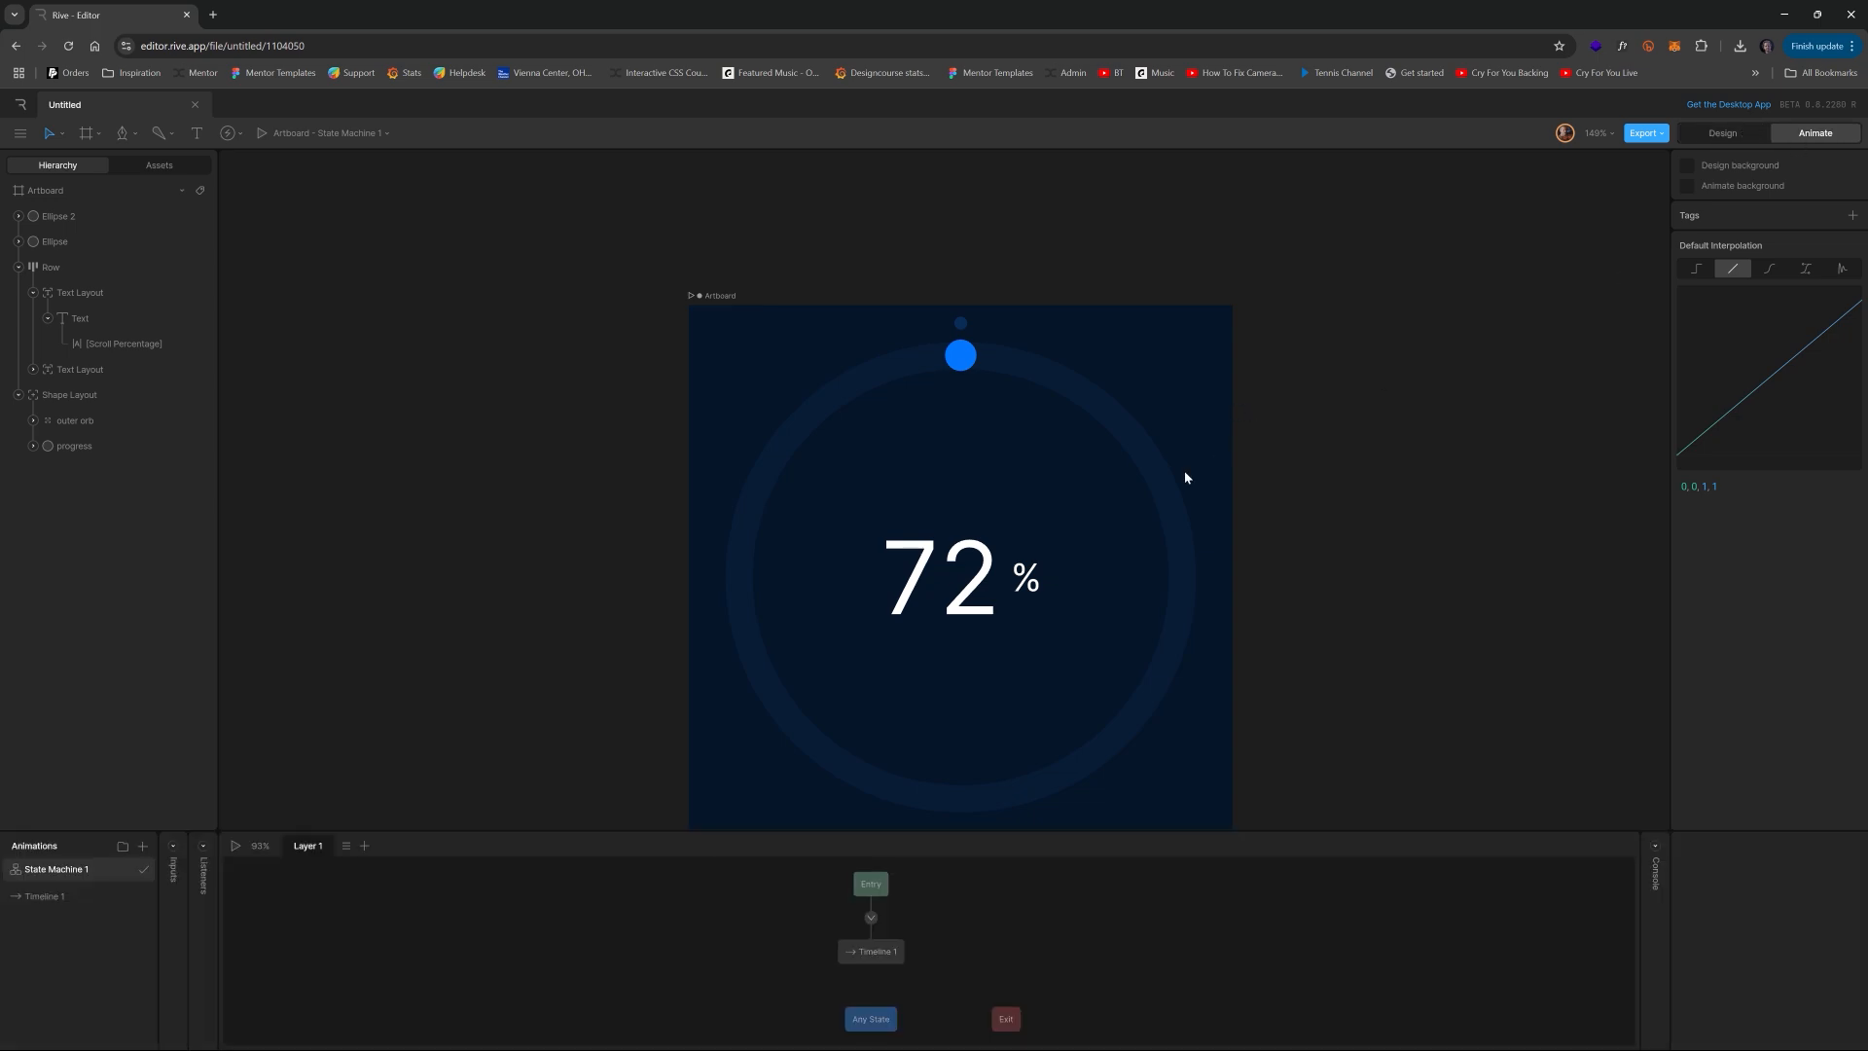
{"action": "scroll", "scroll_direction": "down", "scroll_amount": 3}
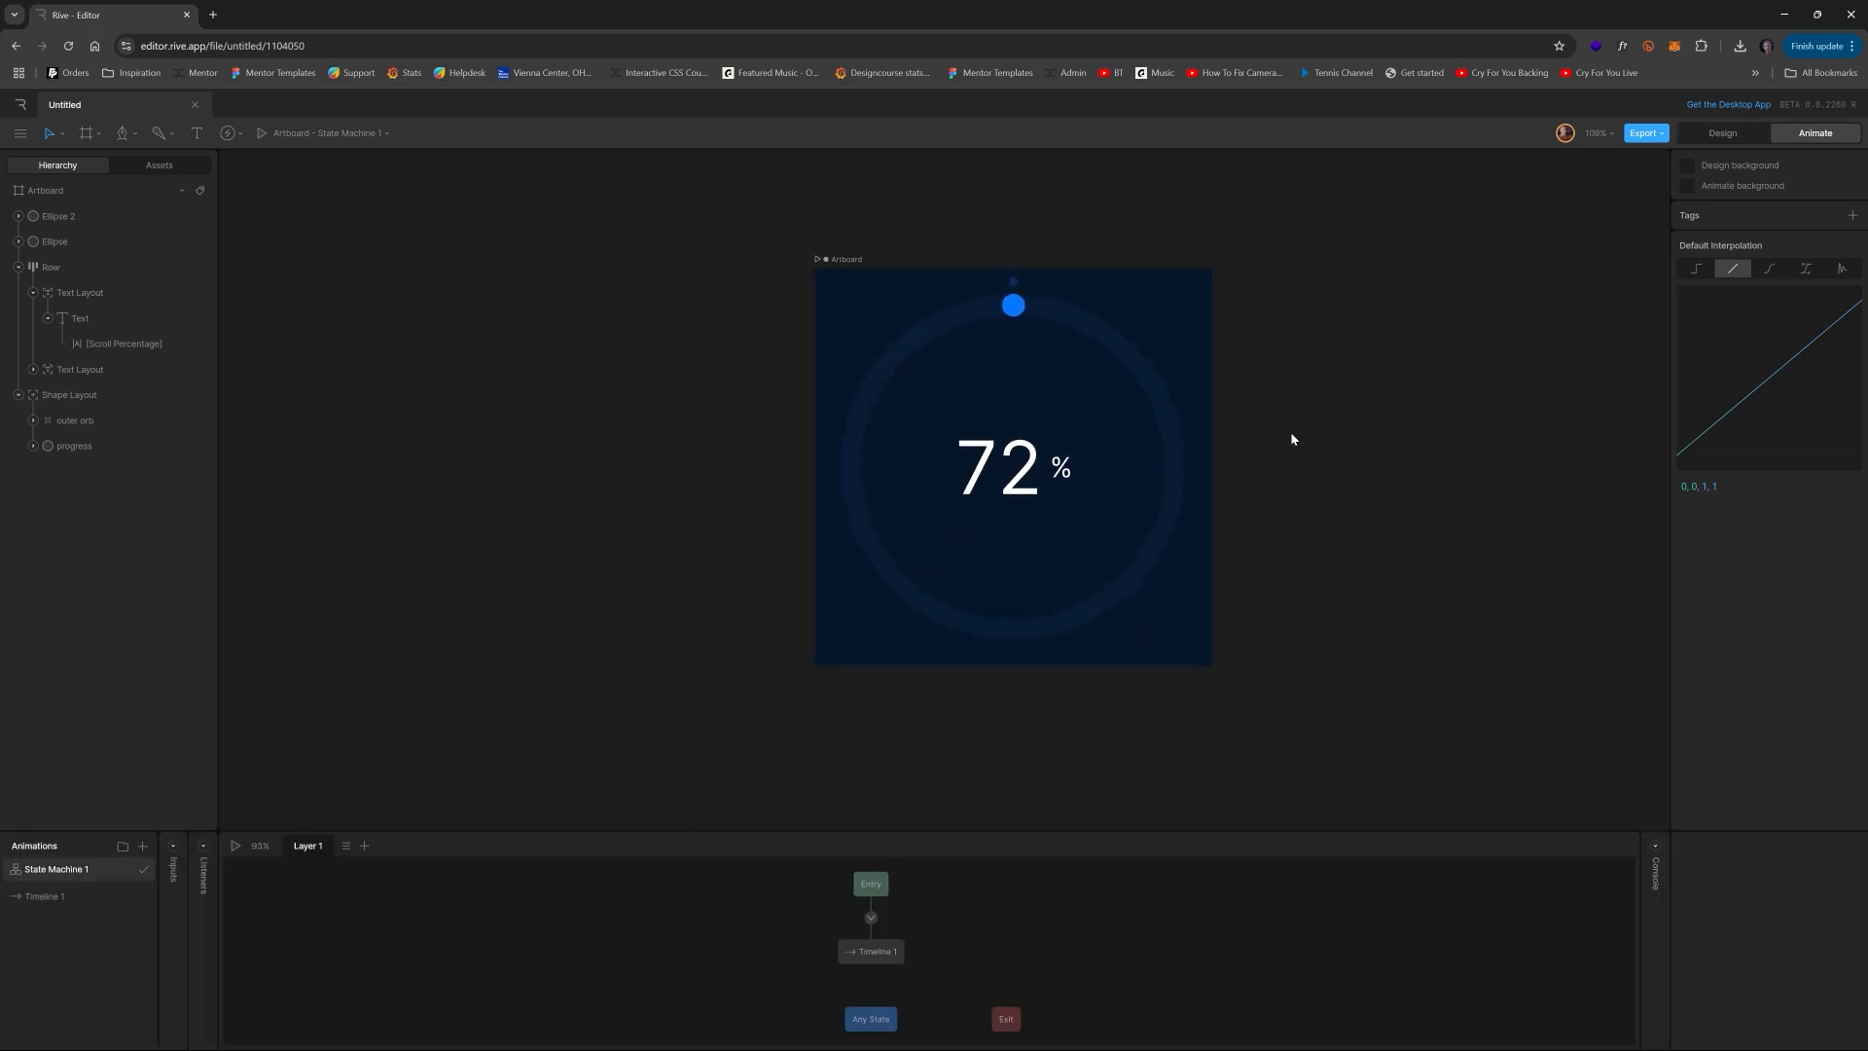
{"action": "left_click", "coordinate": [70, 395]}
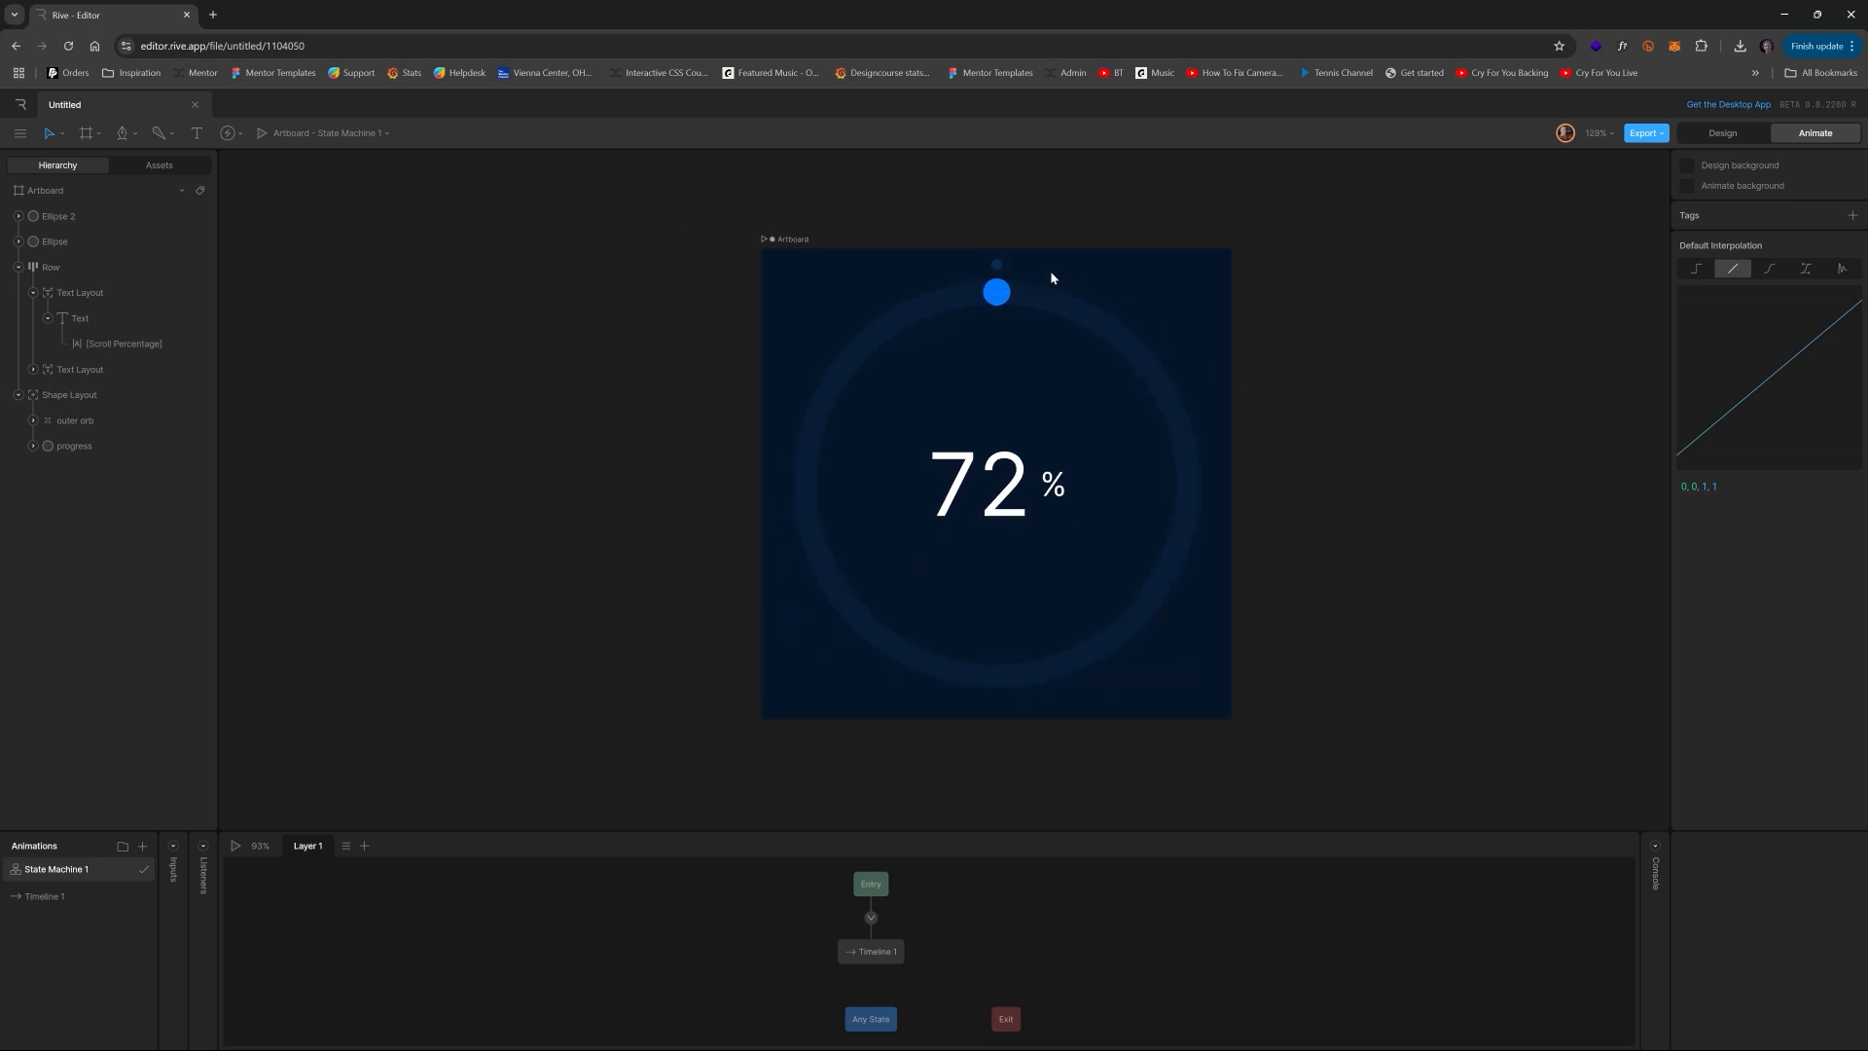
{"action": "left_click", "coordinate": [996, 290]}
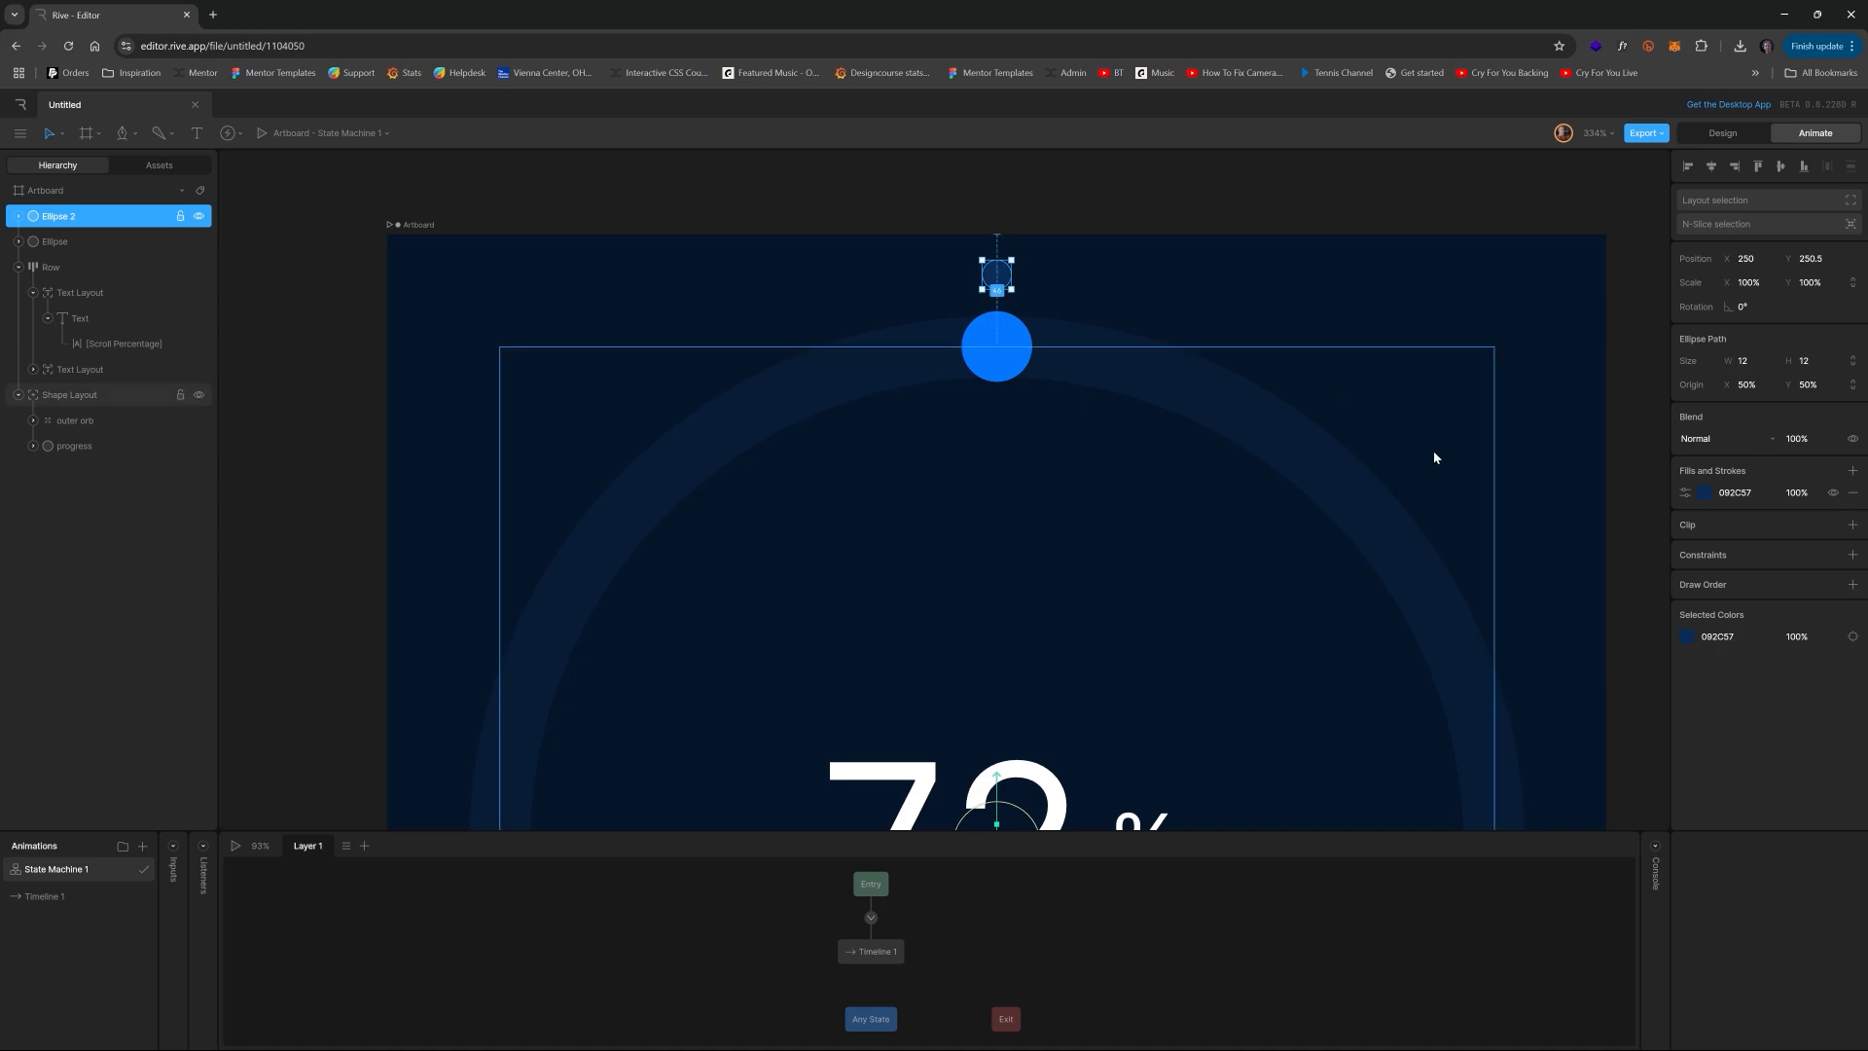
{"action": "mouse_move", "coordinate": [560, 432]}
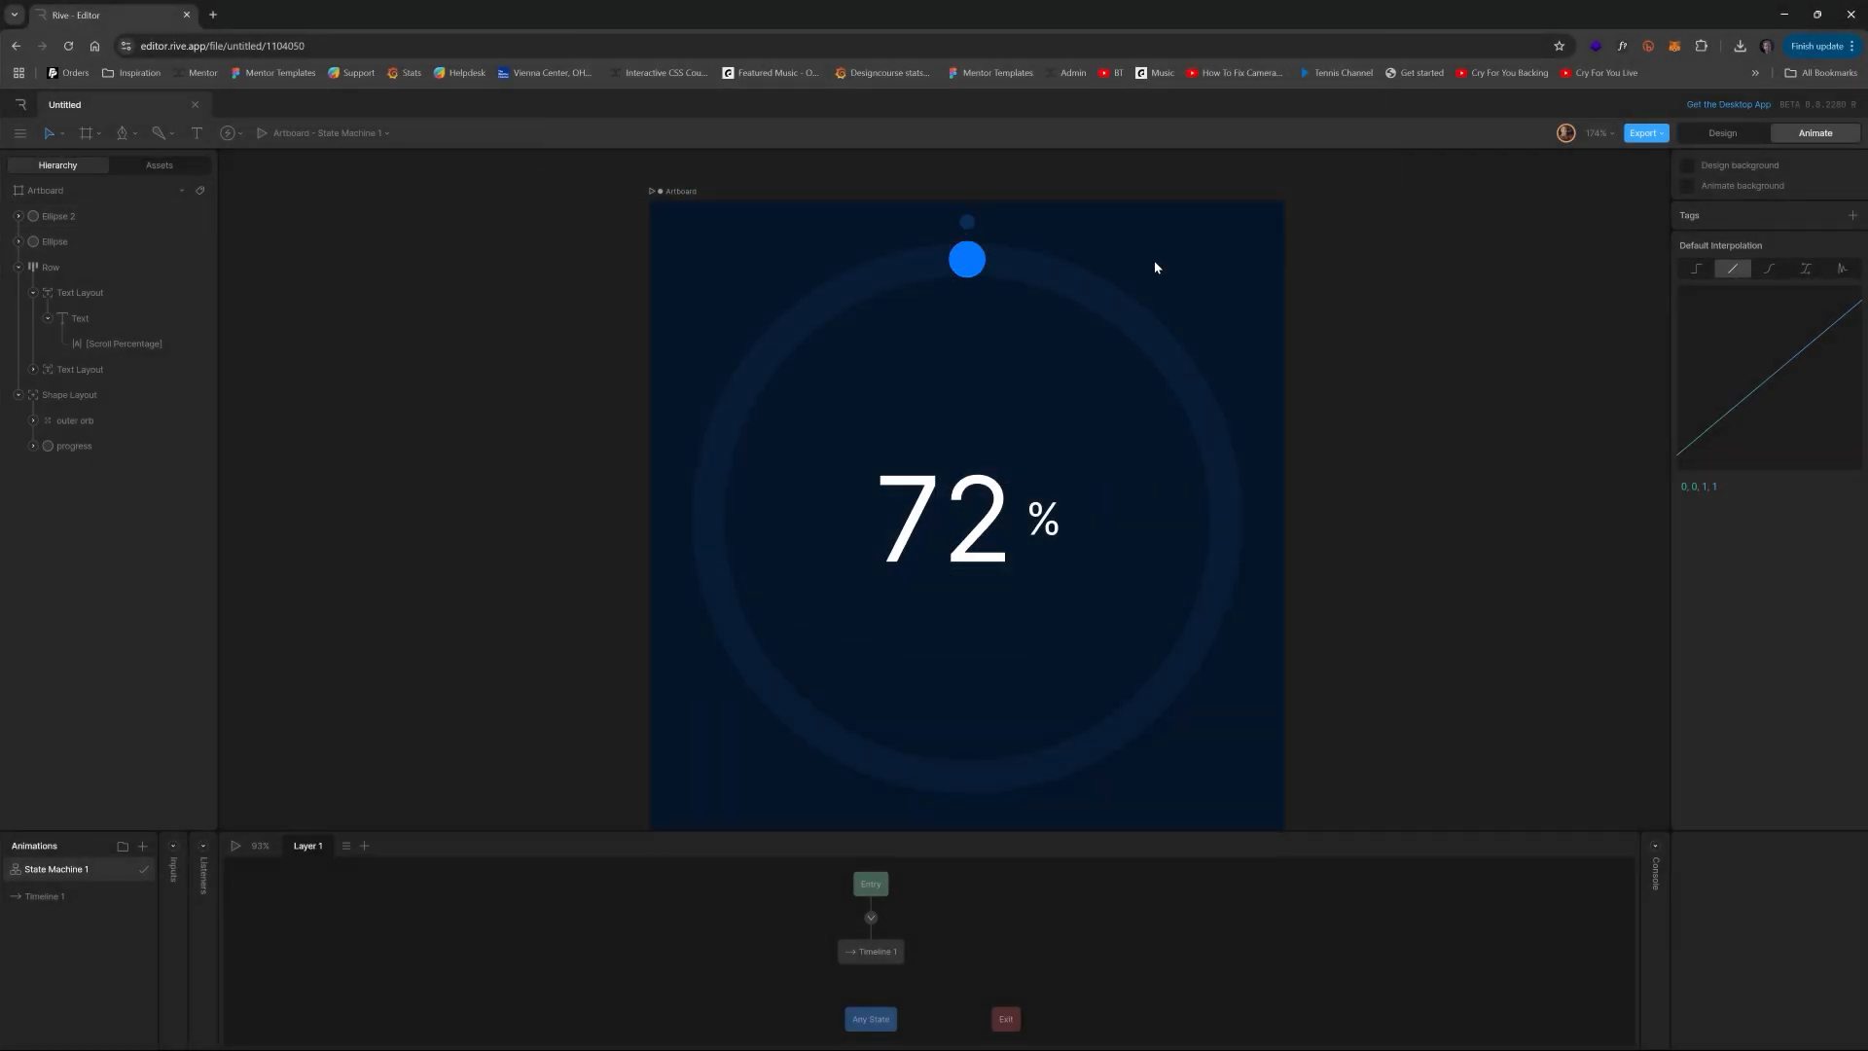
- Open Timeline 1, dismissing the stray file dialog and returning to the Rive editor
{"action": "left_click", "coordinate": [45, 895]}
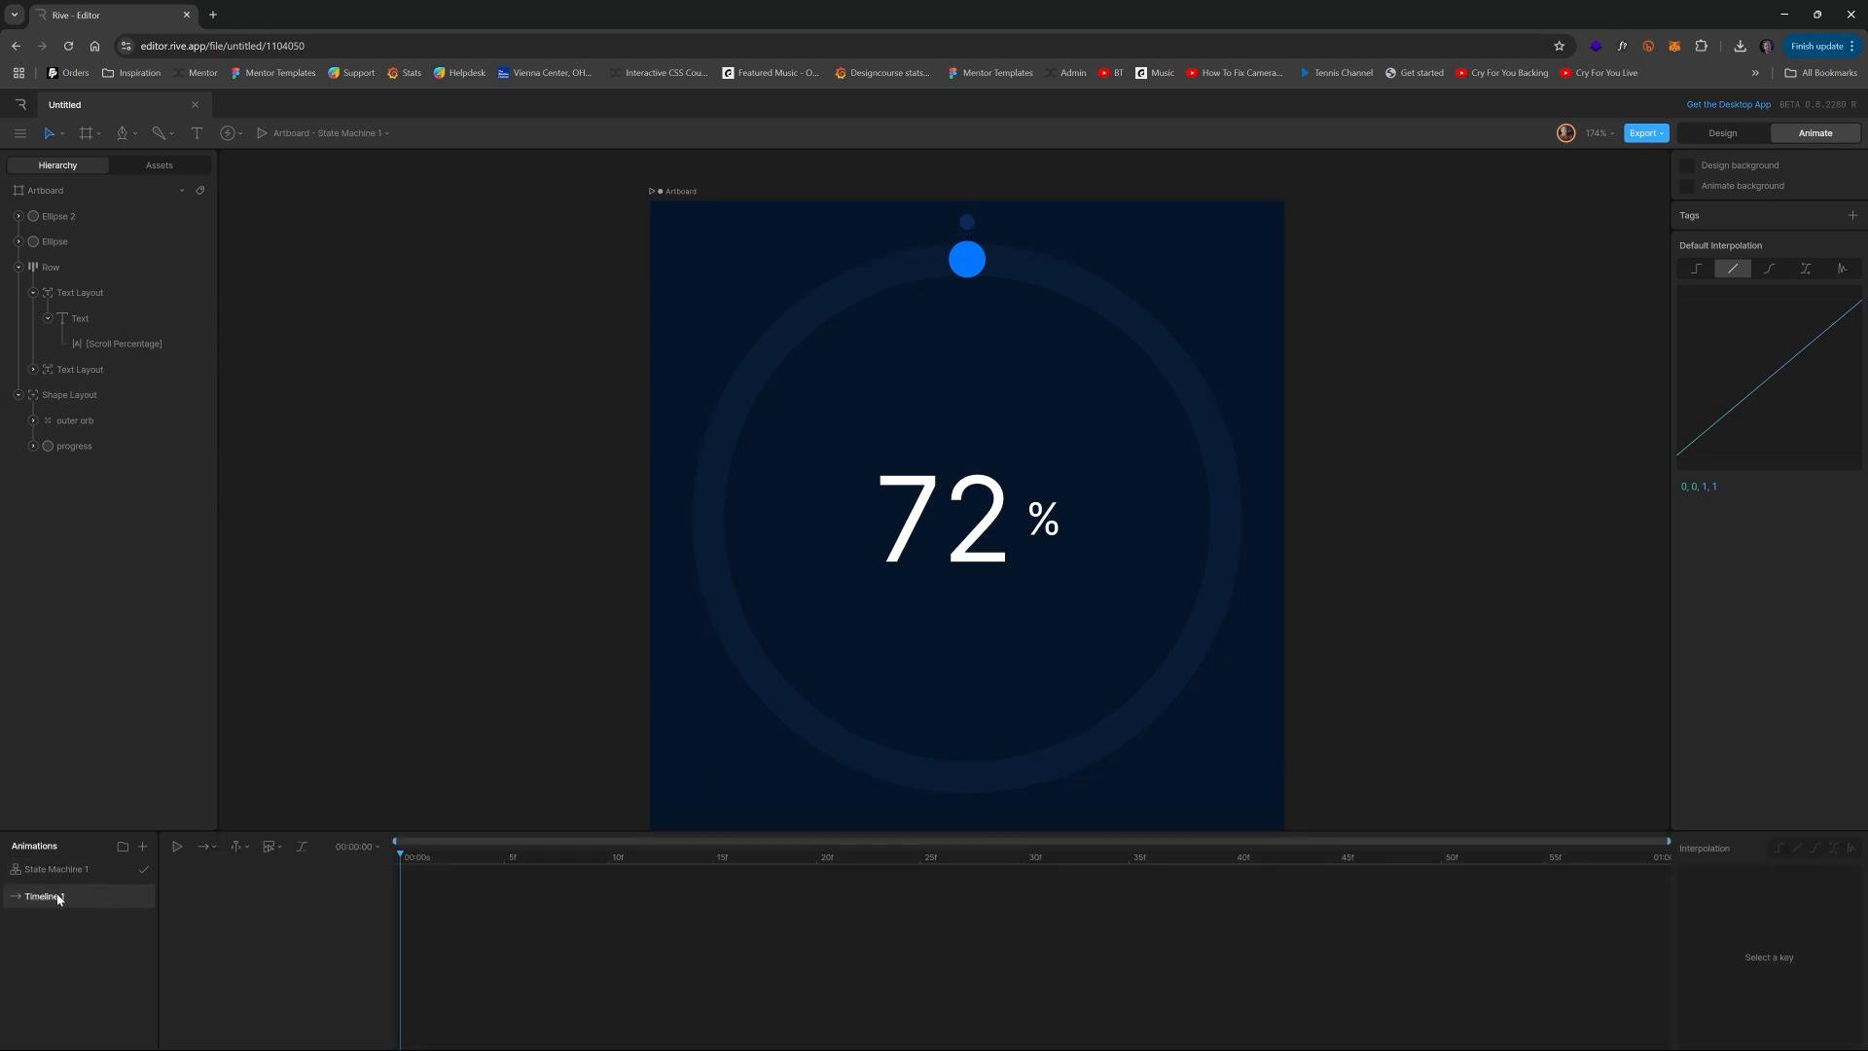
{"action": "double_click", "coordinate": [41, 895]}
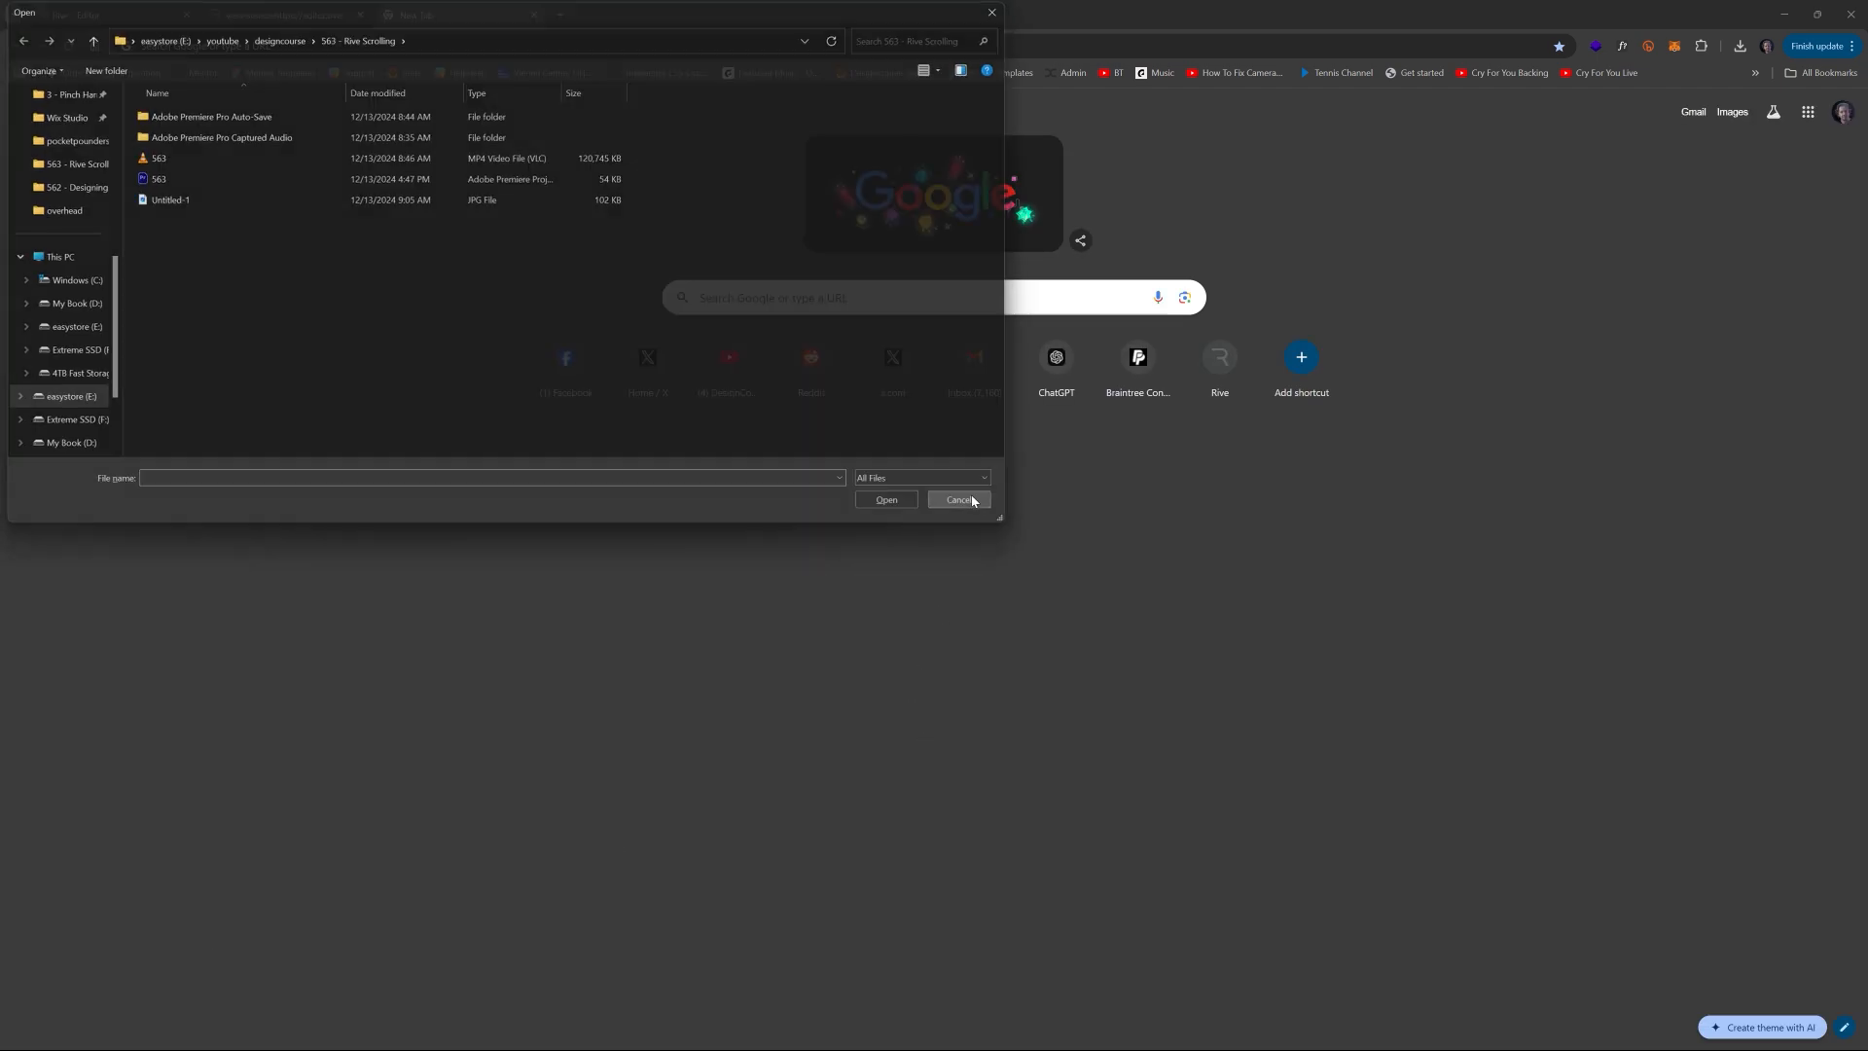
{"action": "left_click", "coordinate": [958, 500]}
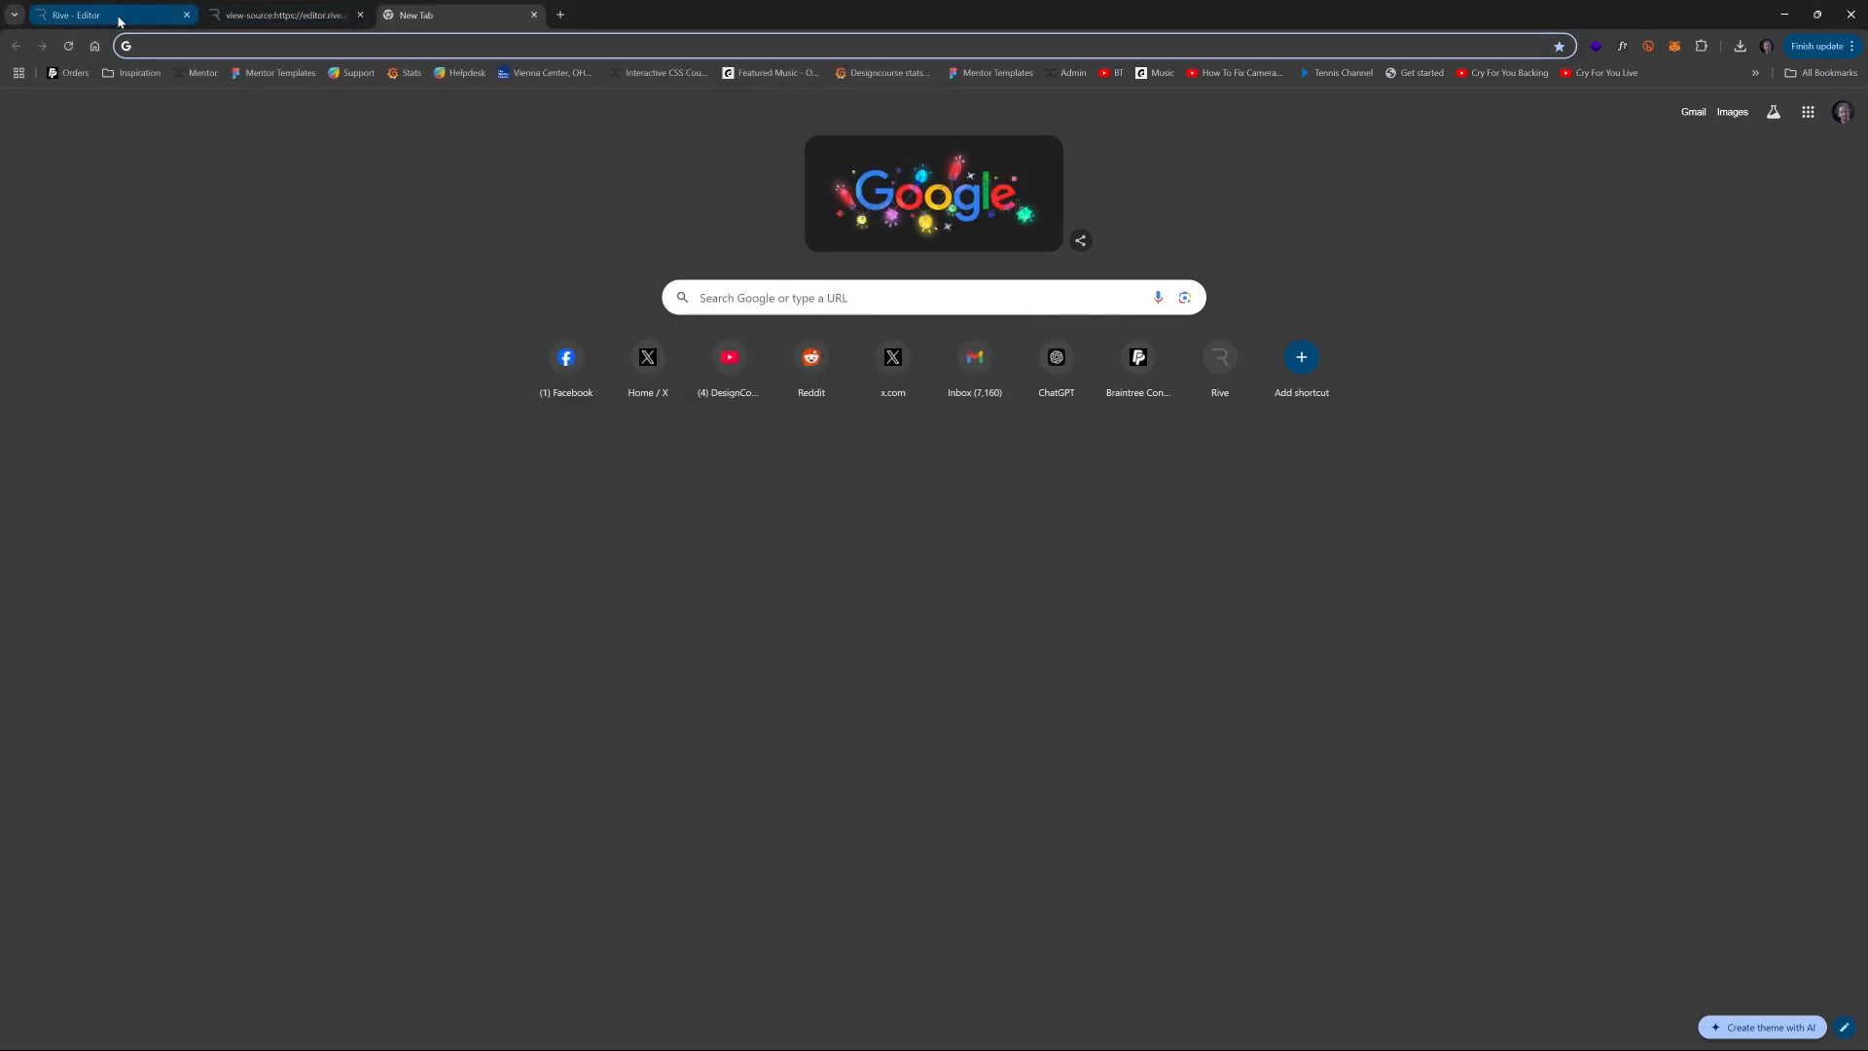
{"action": "left_click", "coordinate": [101, 13]}
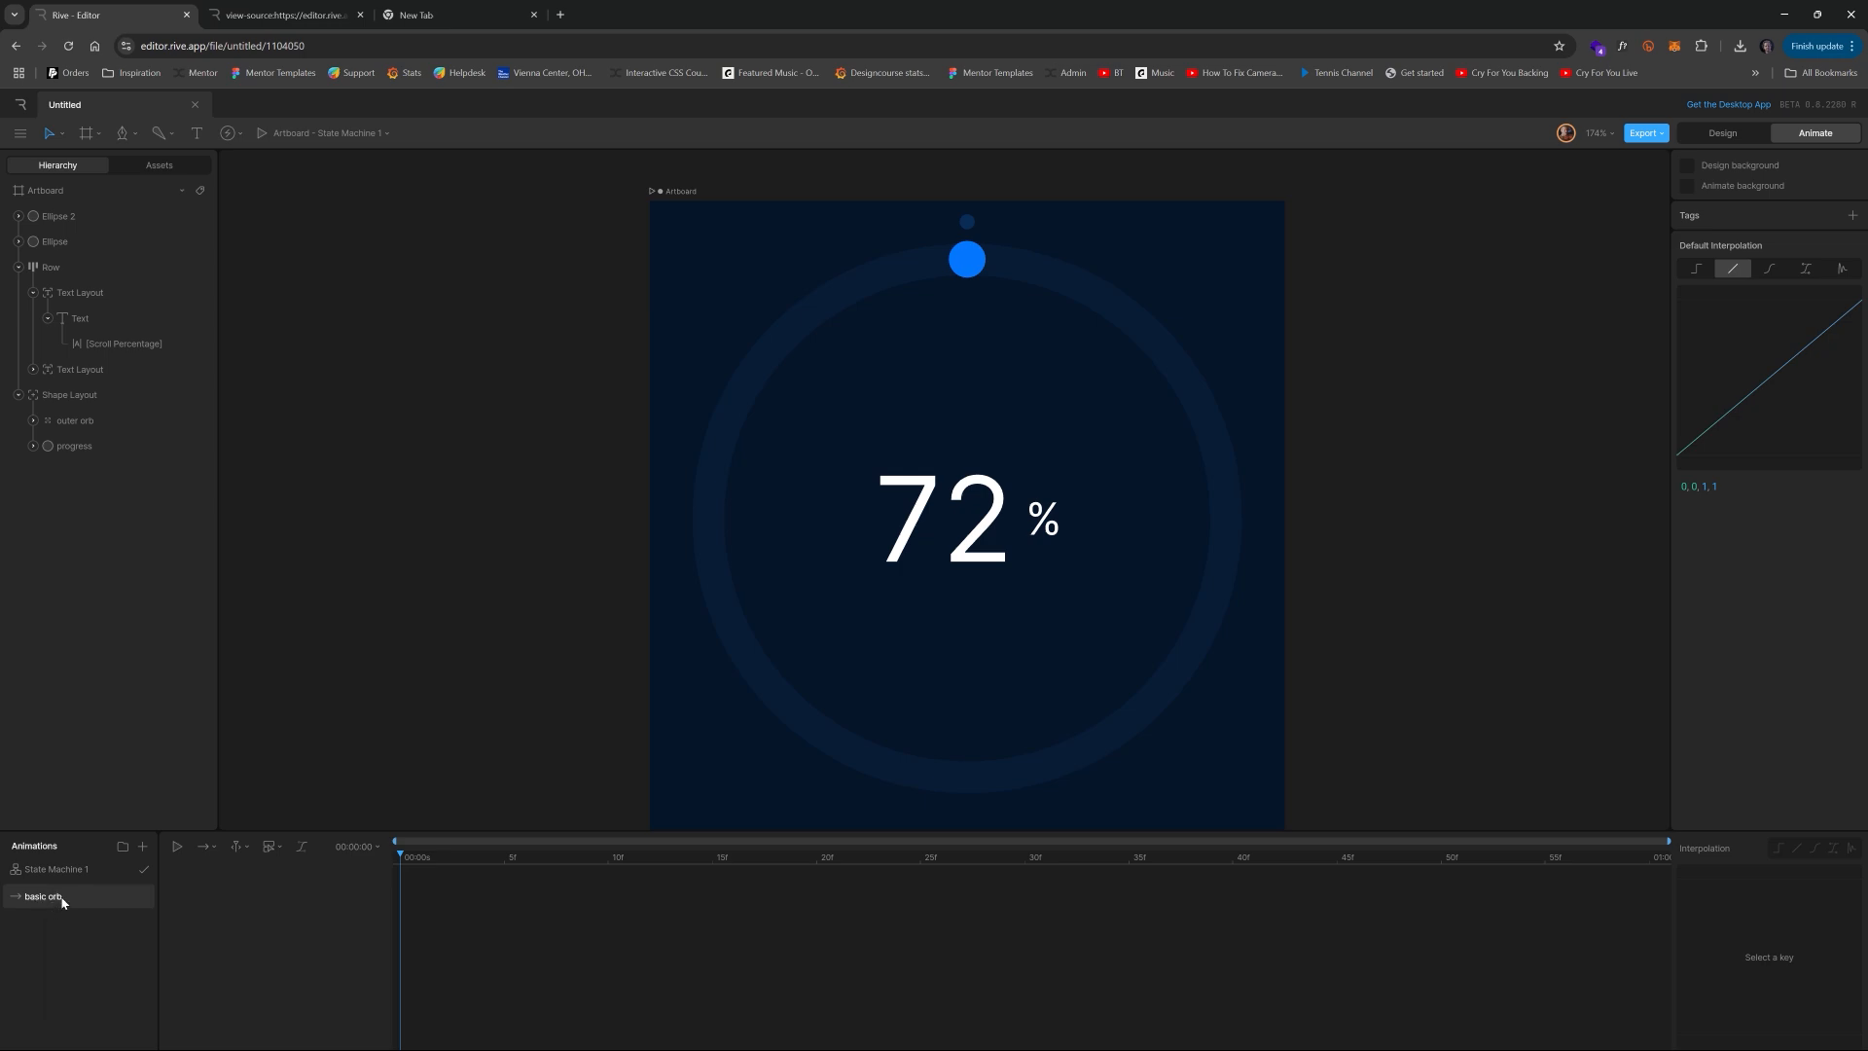
{"action": "mouse_move", "coordinate": [125, 909]}
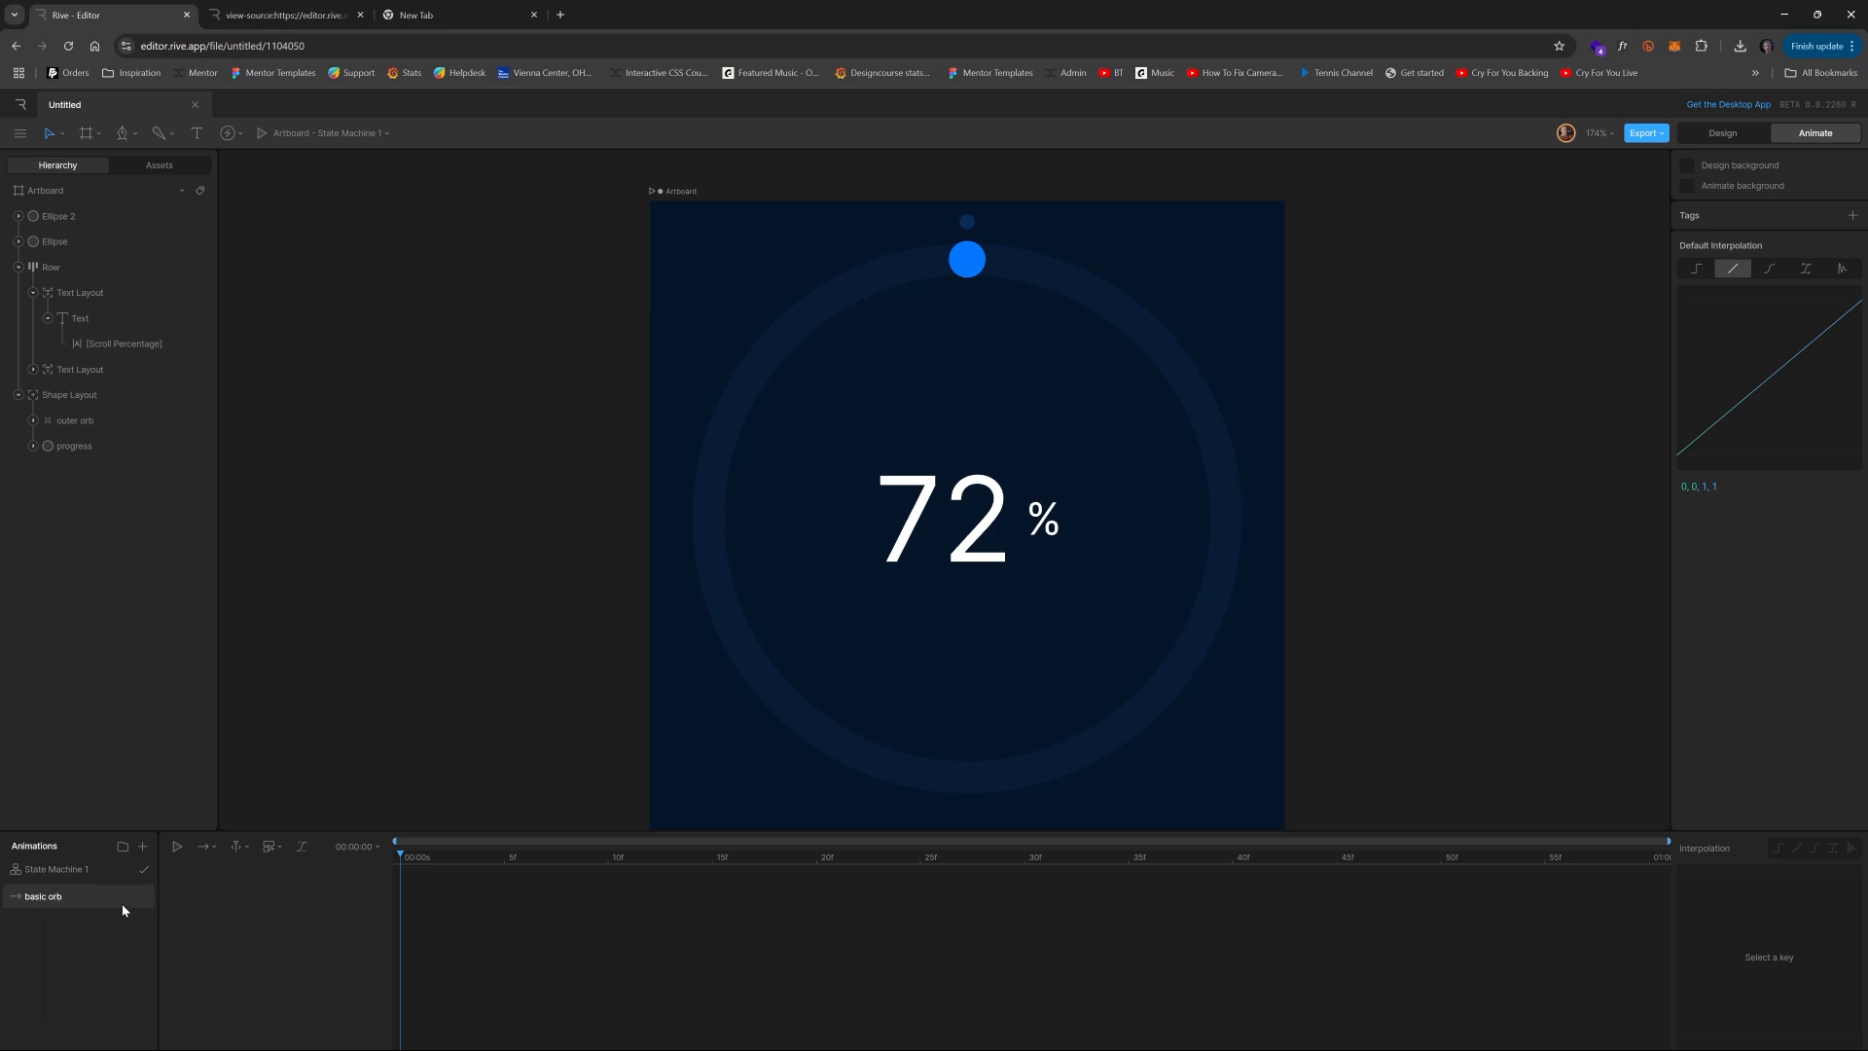
- Rename Timeline 1 to 'outer orb animation'
{"action": "double_click", "coordinate": [41, 895]}
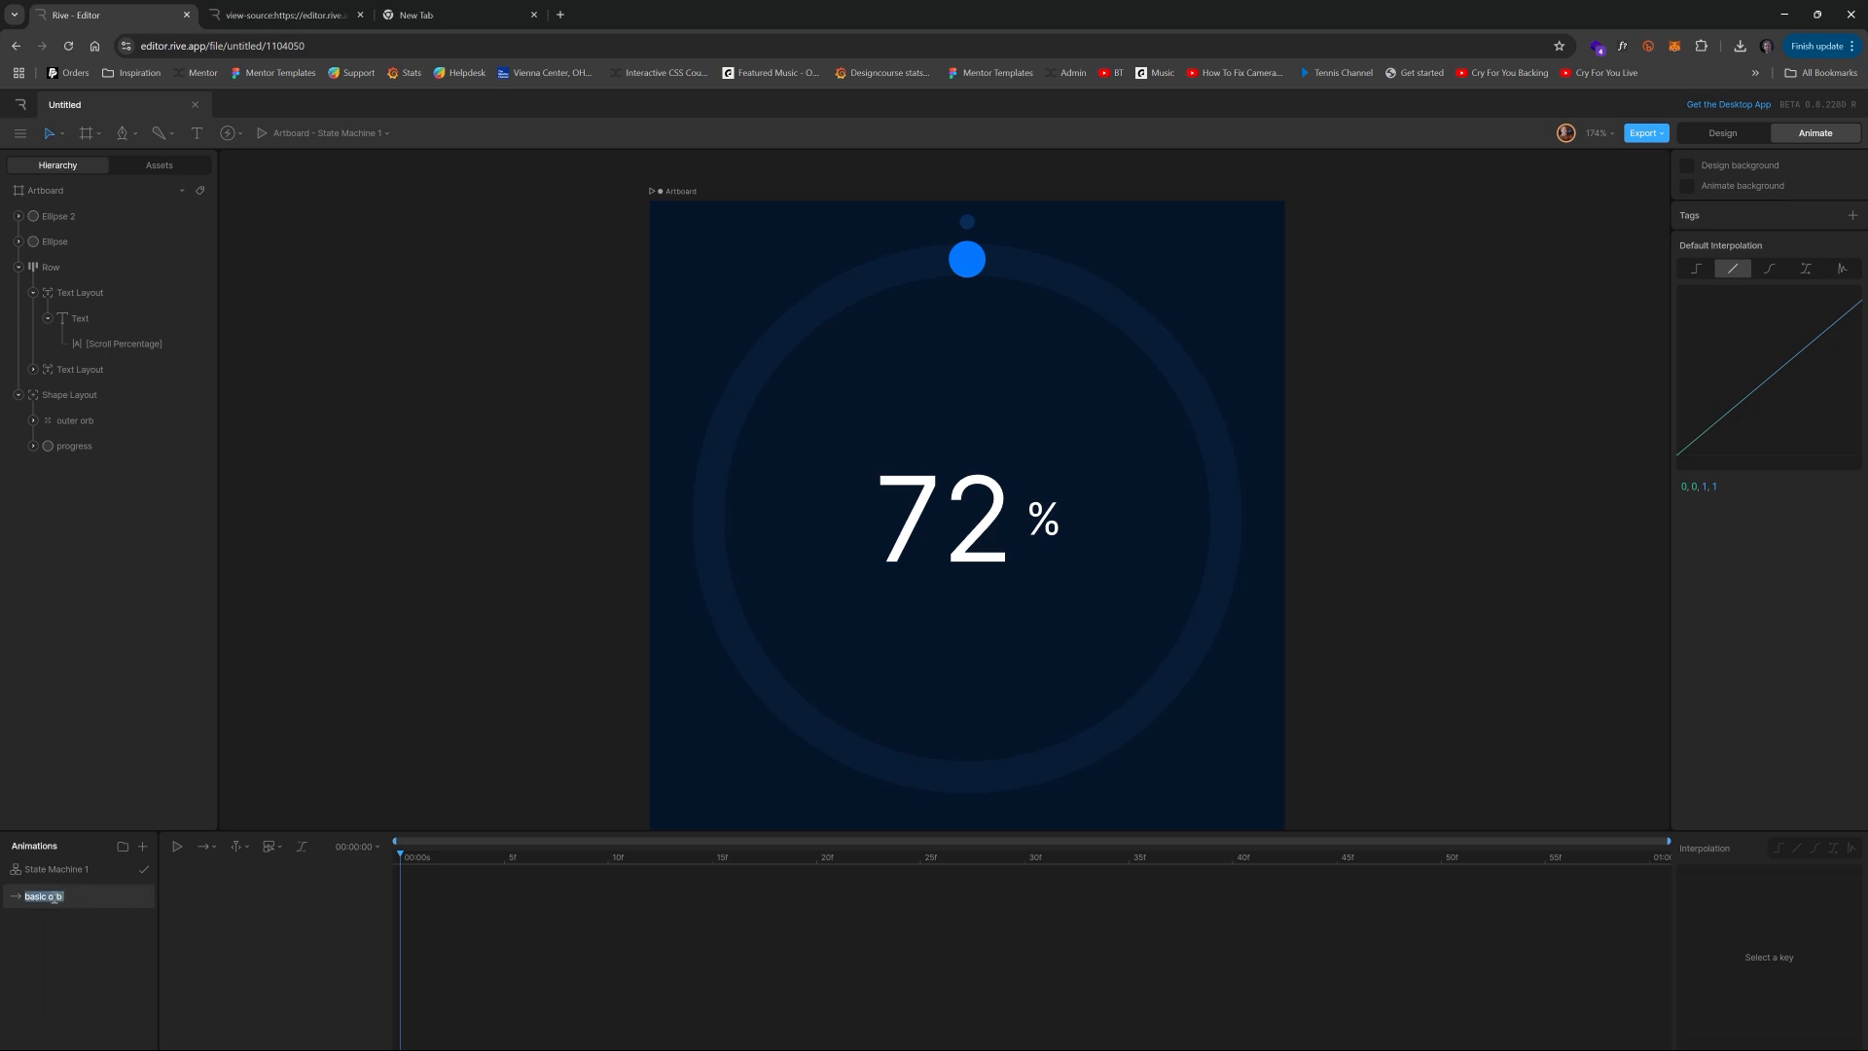
{"action": "type", "text": "outer orb animation"}
{"action": "type", "text": "360"}
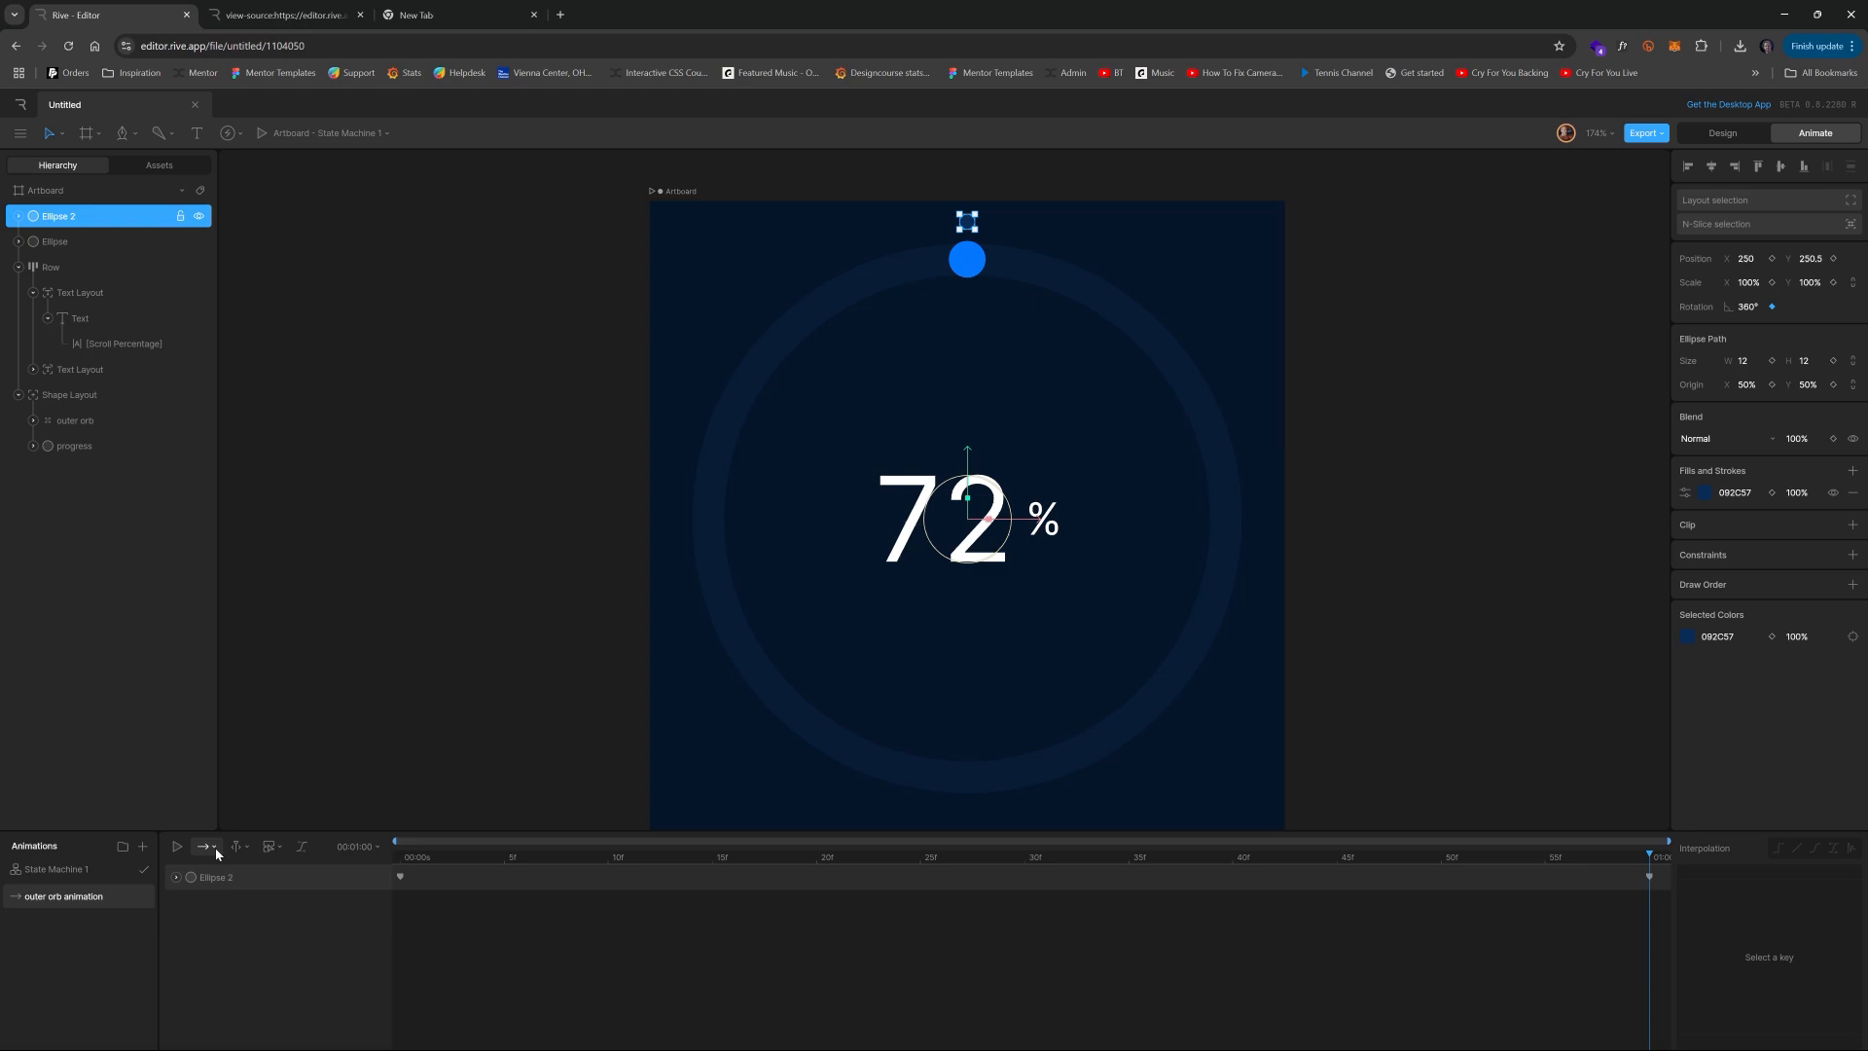
- Set the outer orb animation to loop and play the dot's 360° rotation
{"action": "left_click", "coordinate": [176, 846]}
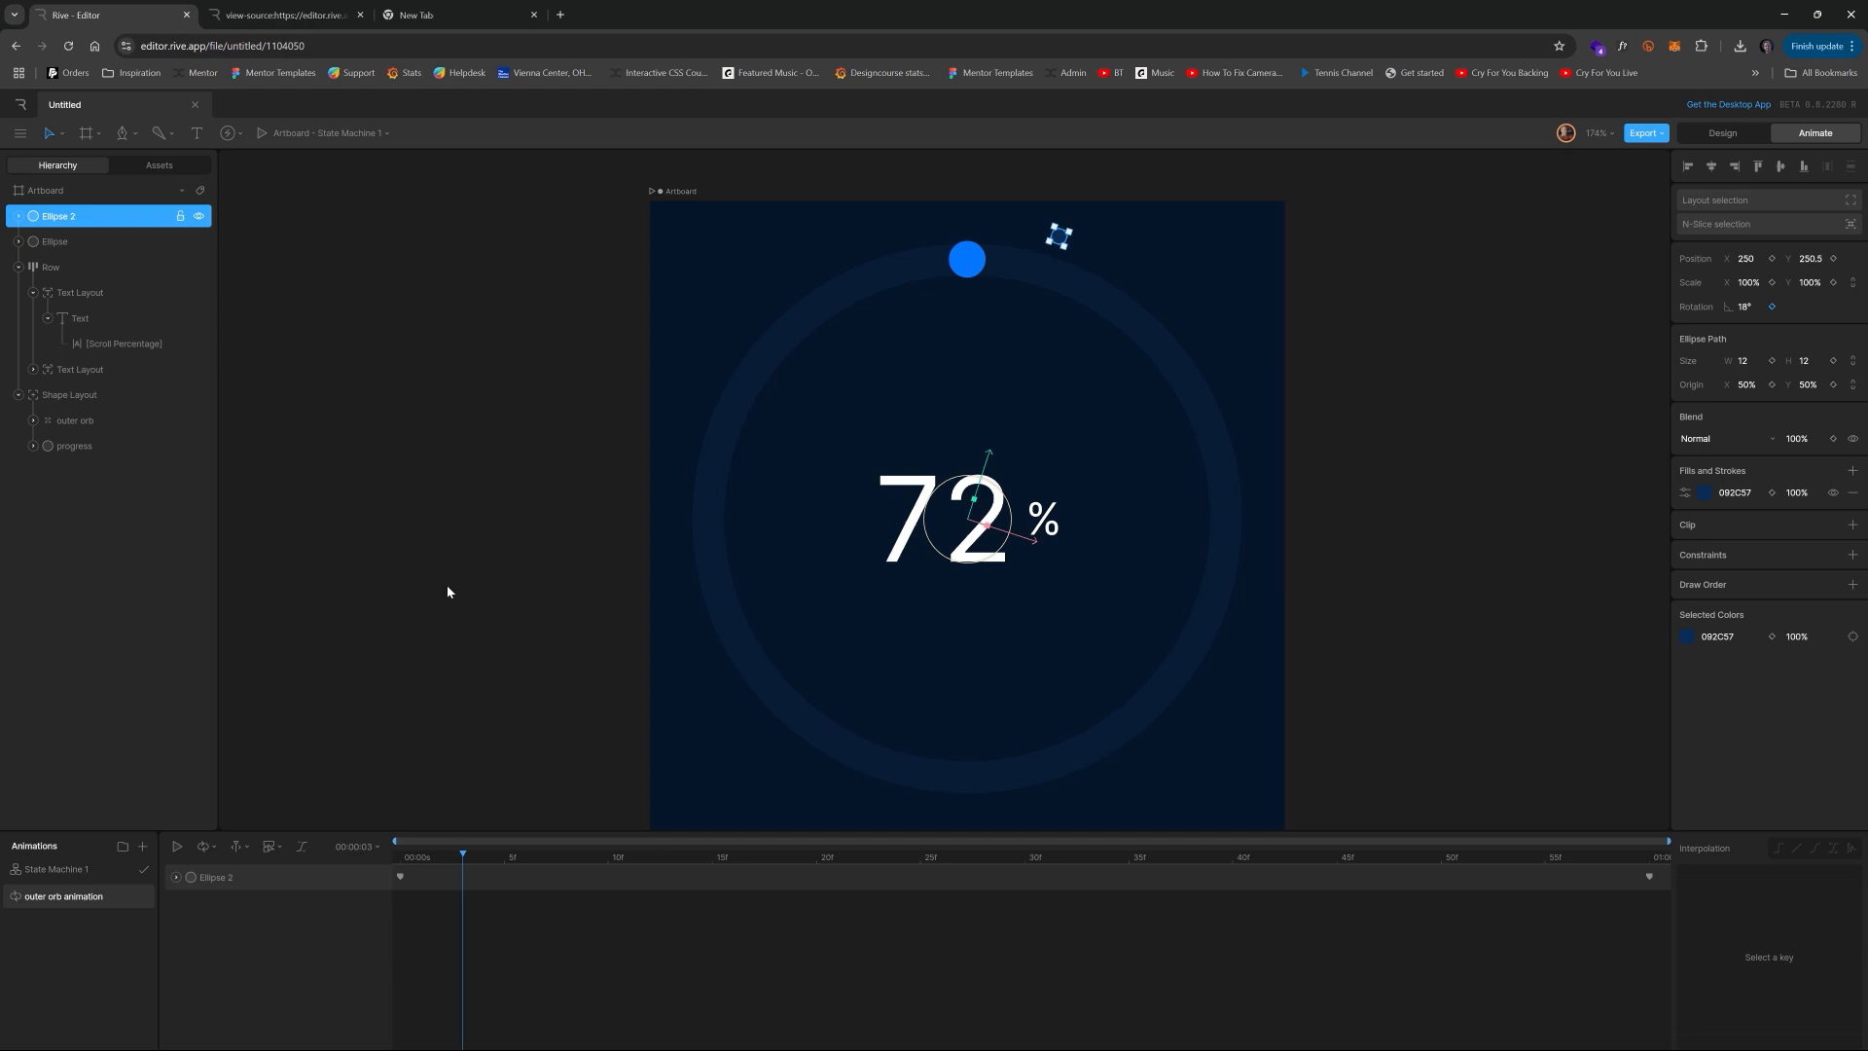
{"action": "left_click", "coordinate": [354, 846]}
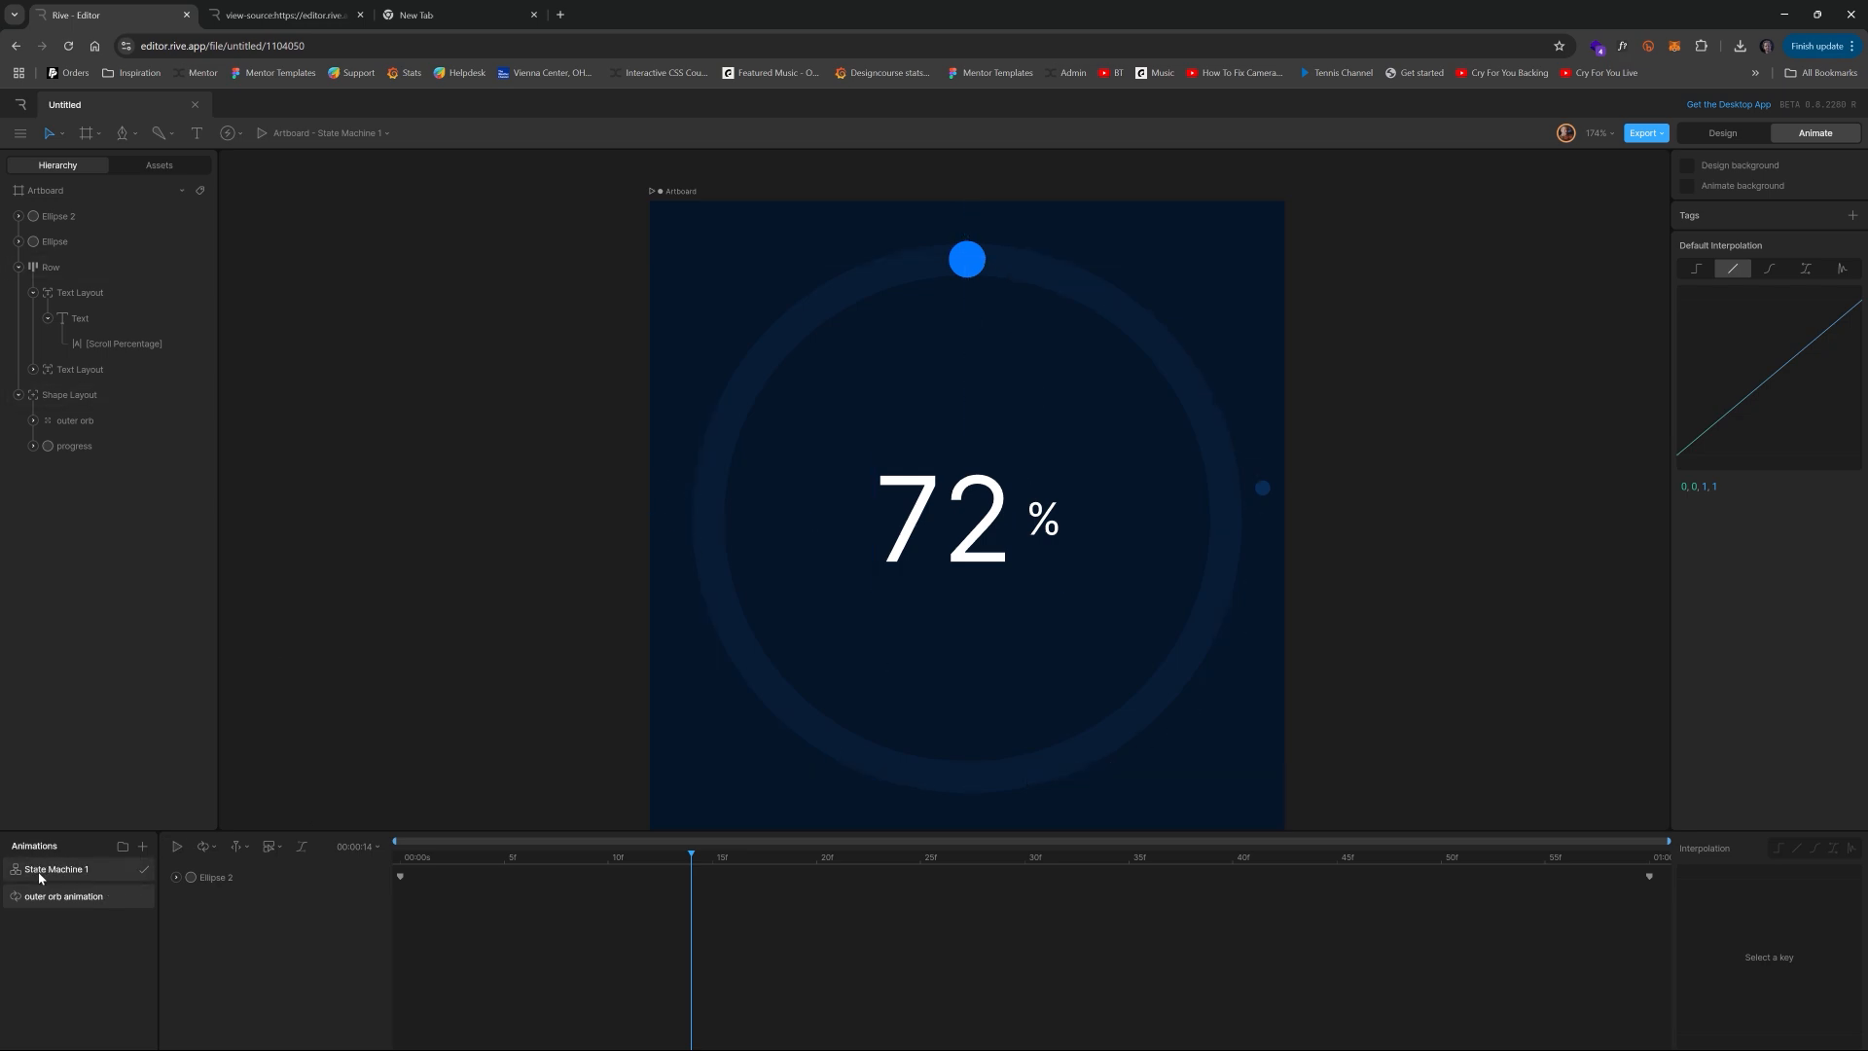
- Create timeline 'line animation start' and key the progress ring at its first frame
{"action": "left_click", "coordinate": [141, 847]}
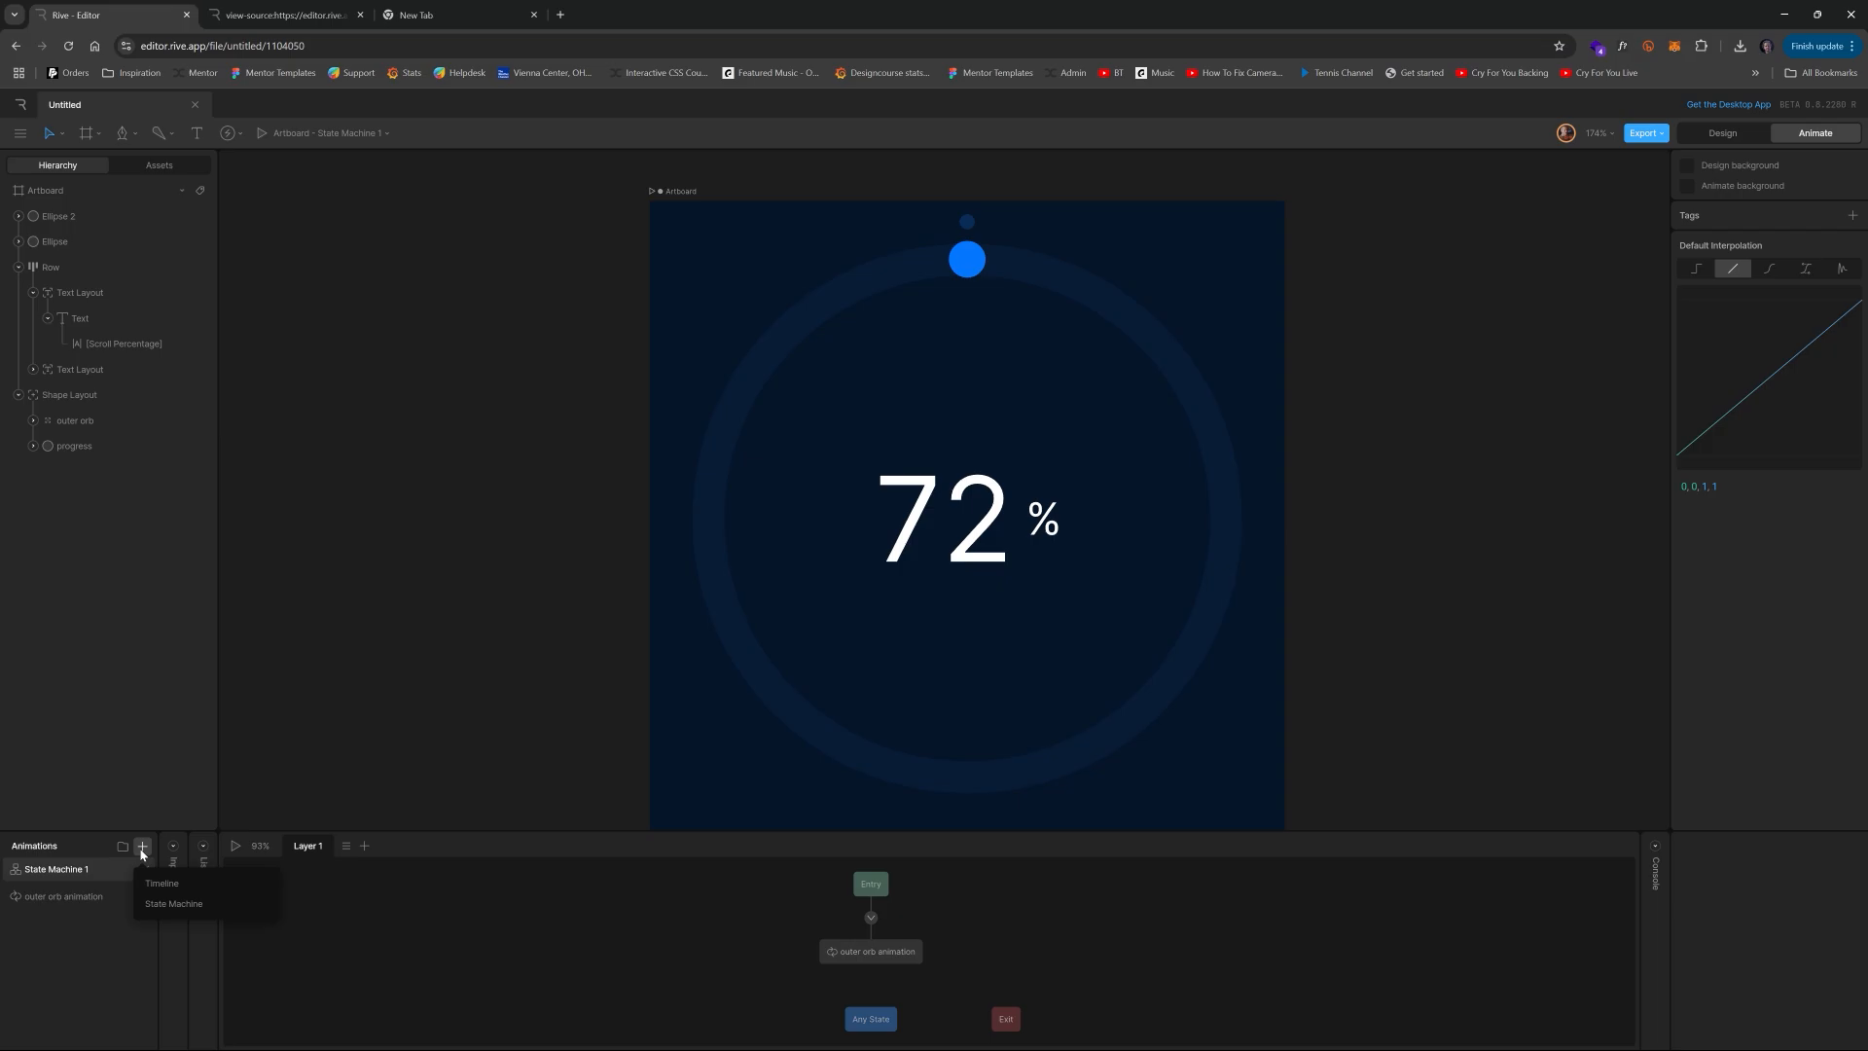
{"action": "left_click", "coordinate": [162, 883]}
{"action": "type", "text": "line animation start"}
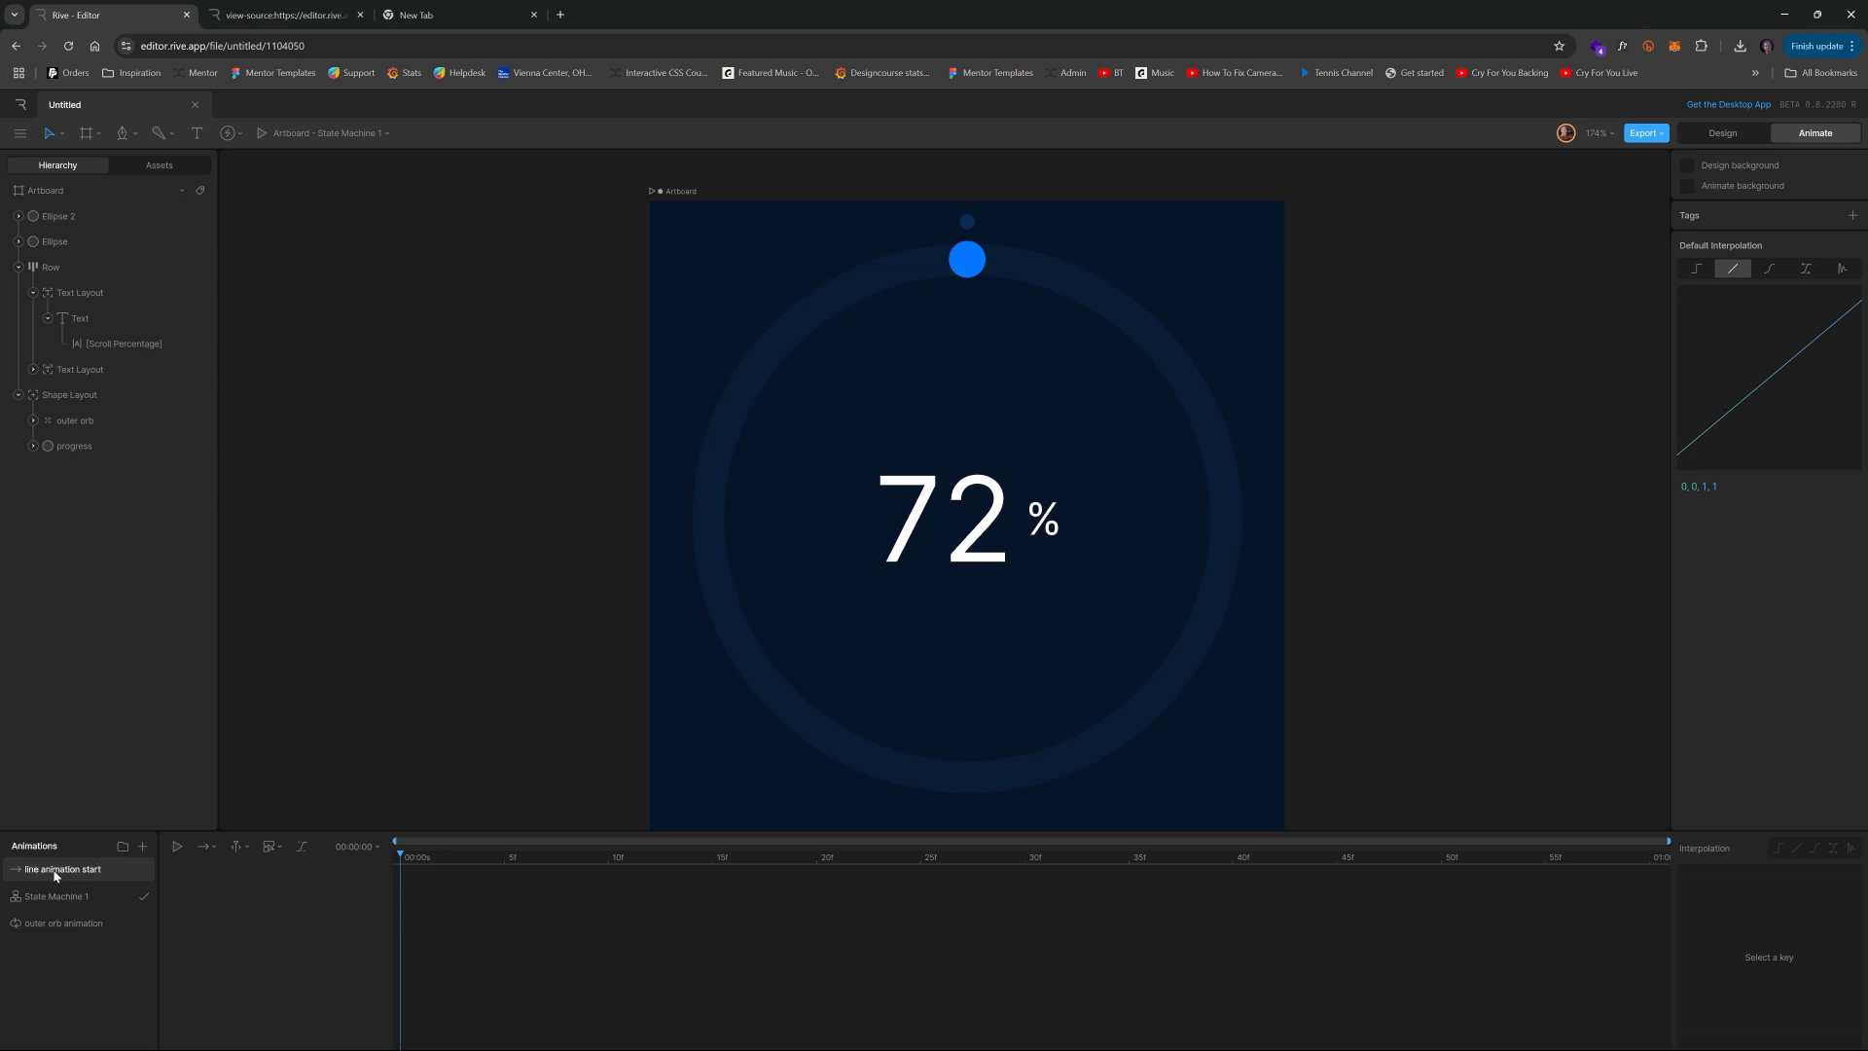
{"action": "mouse_move", "coordinate": [1047, 247]}
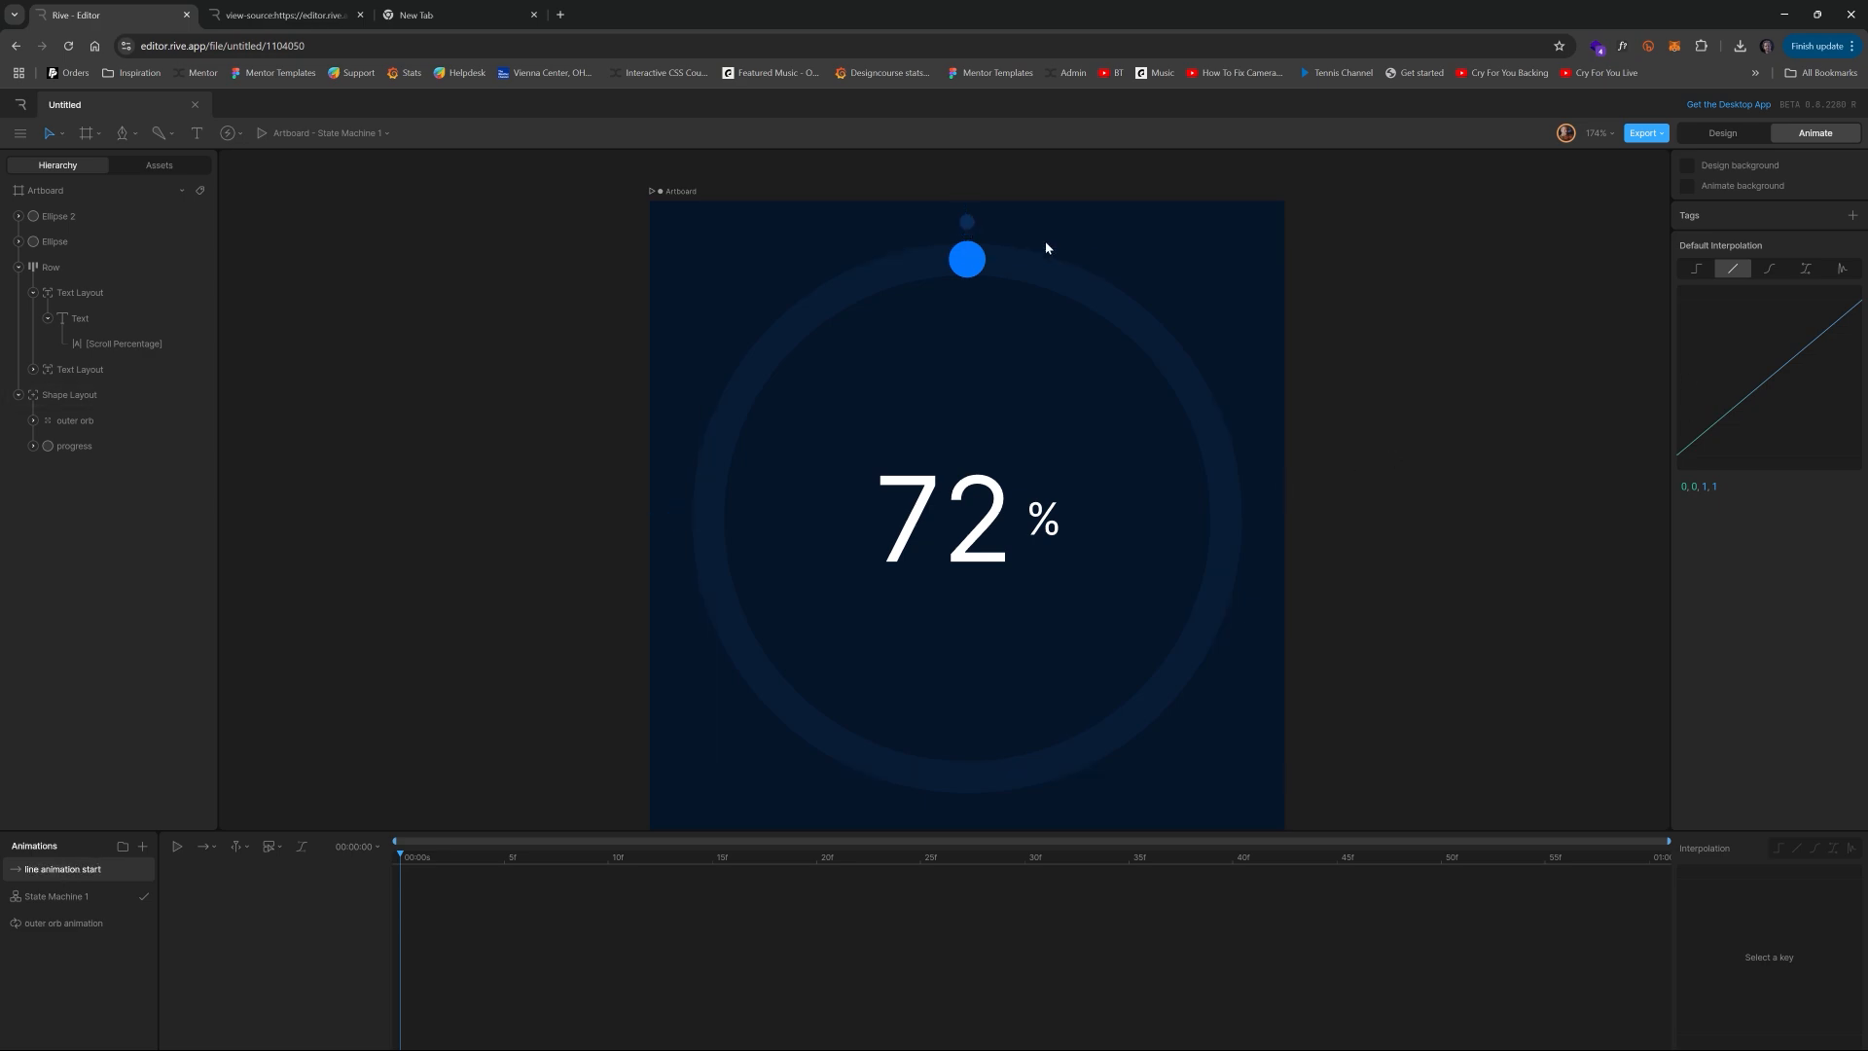
{"action": "left_click", "coordinate": [70, 395]}
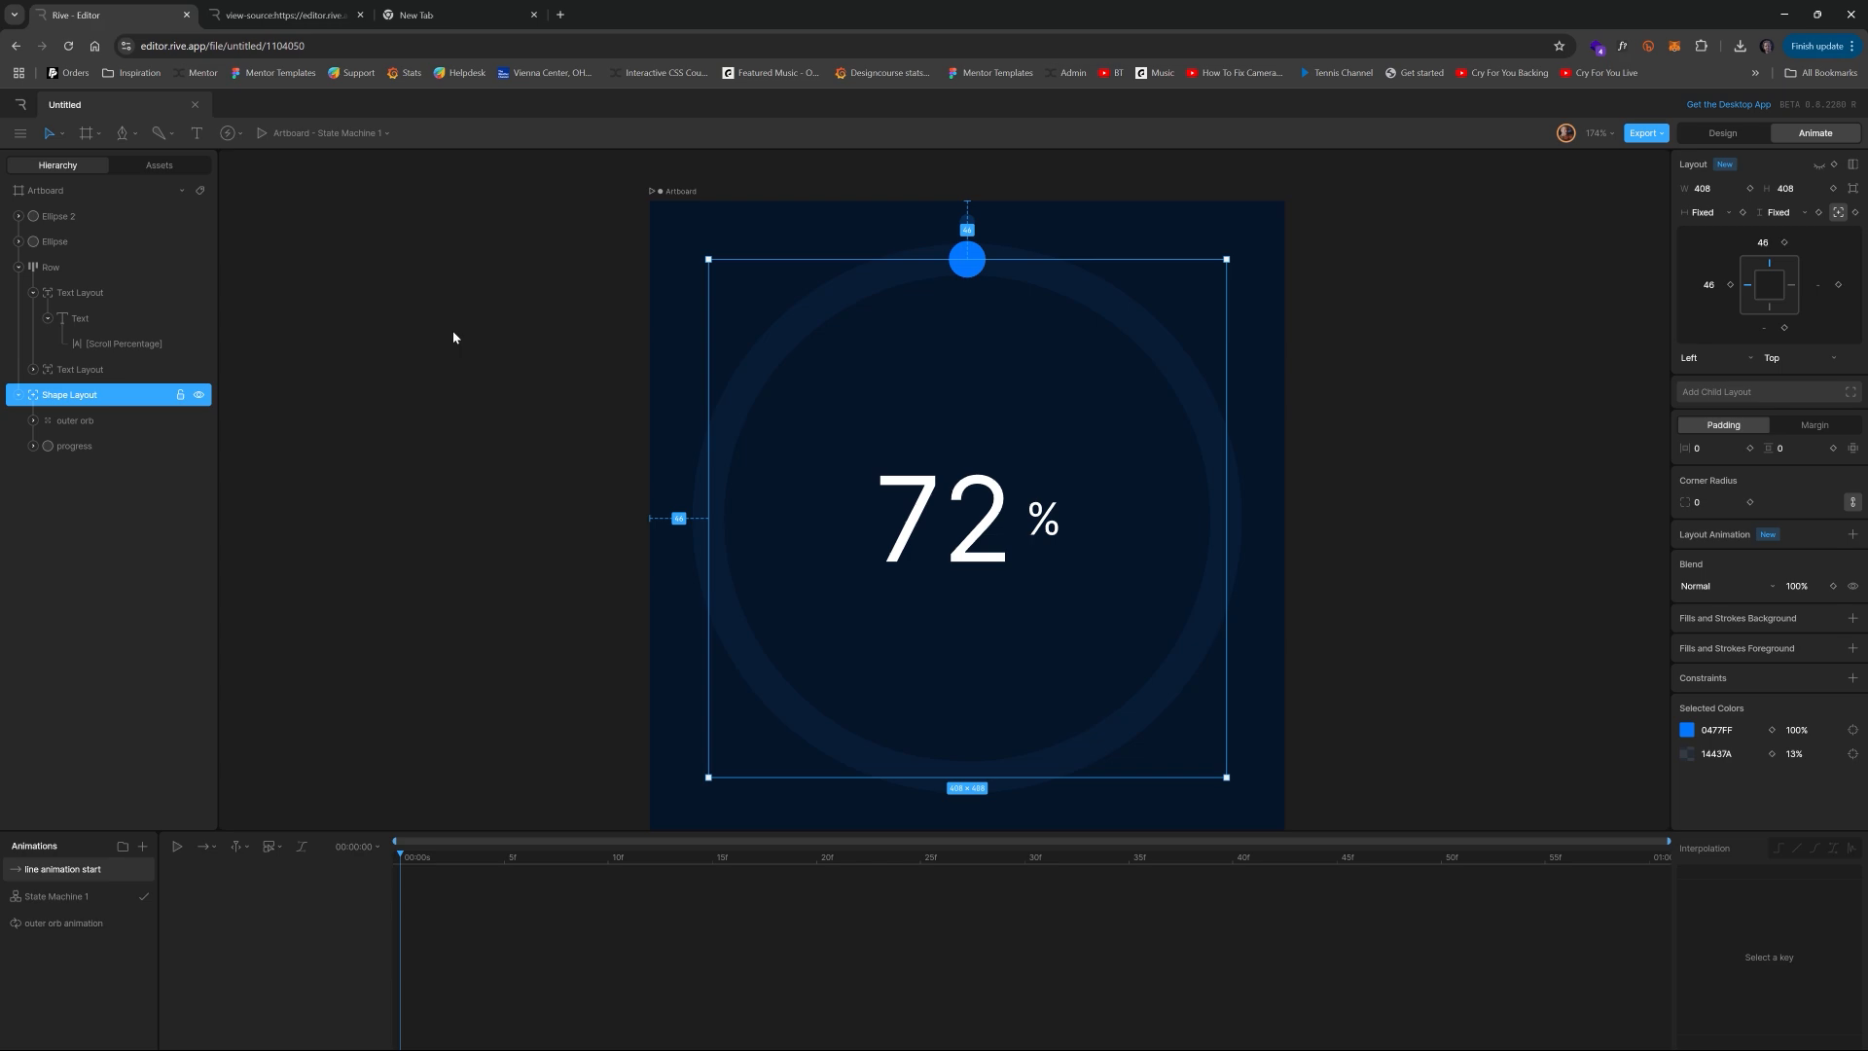
{"action": "mouse_move", "coordinate": [78, 420]}
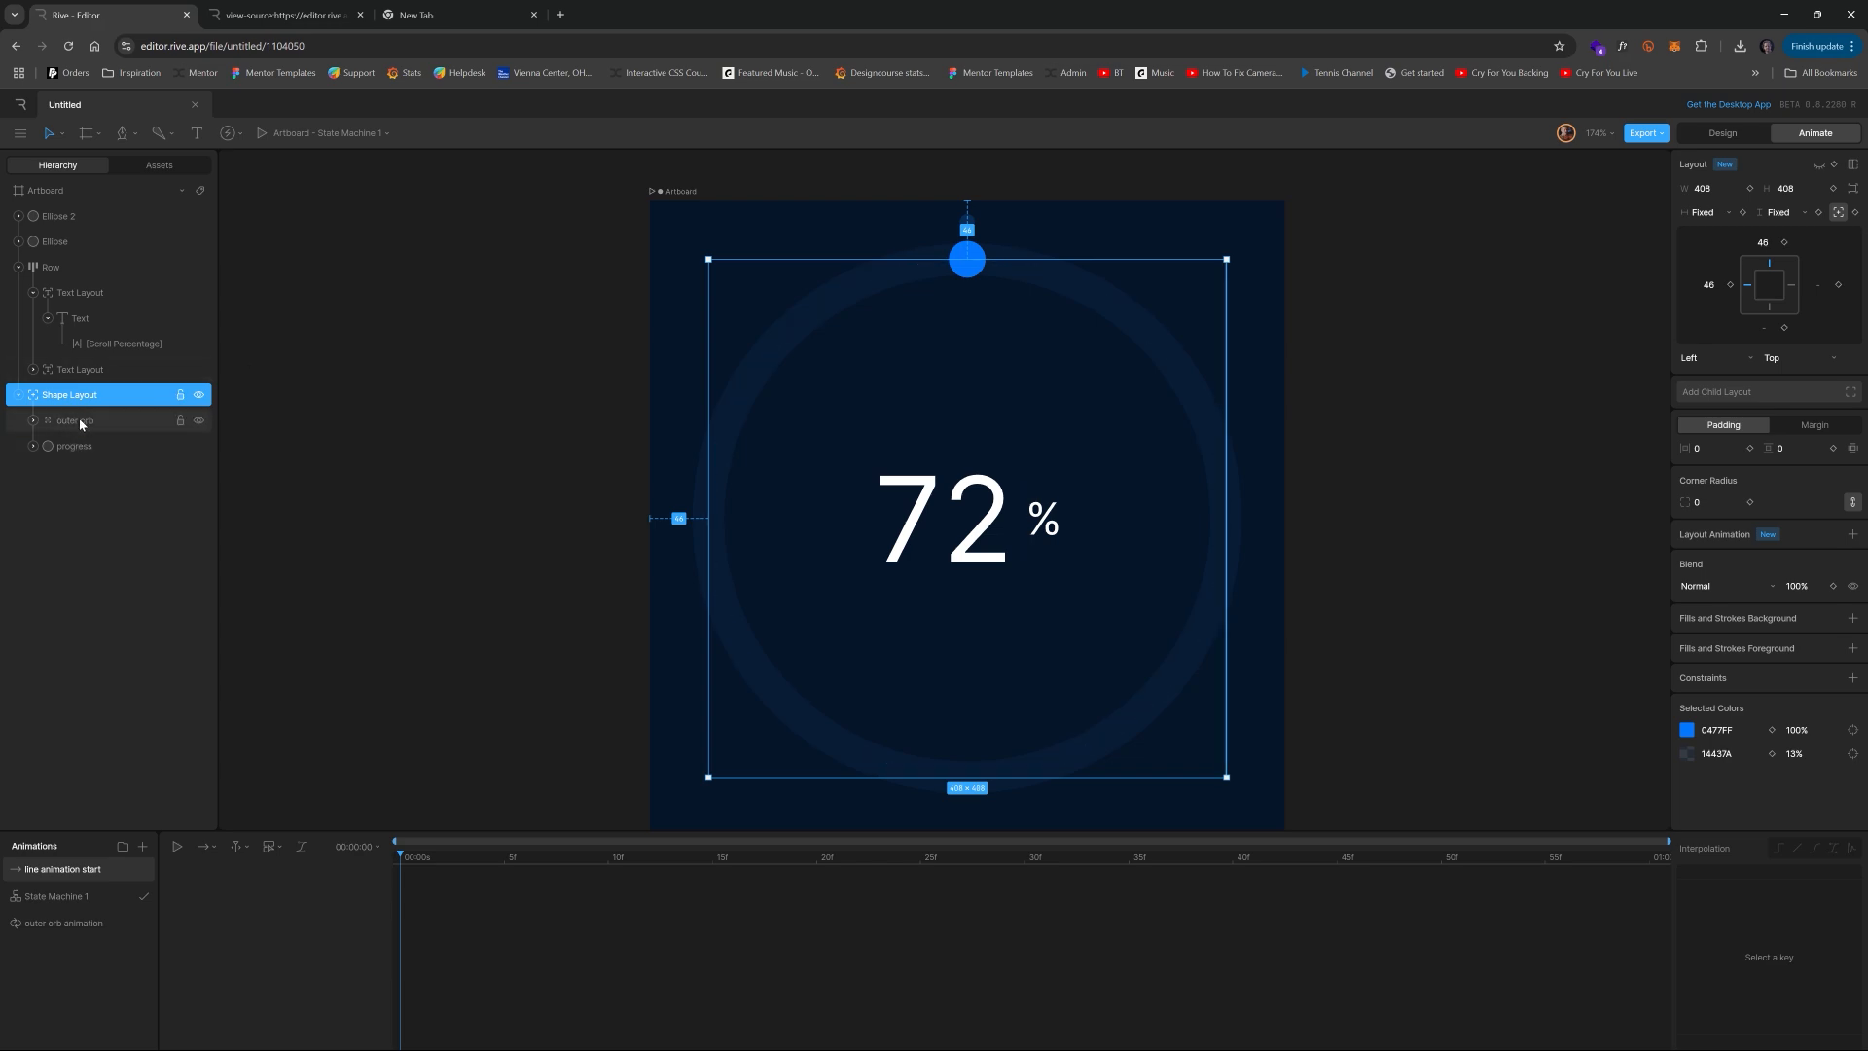
{"action": "left_click", "coordinate": [74, 445]}
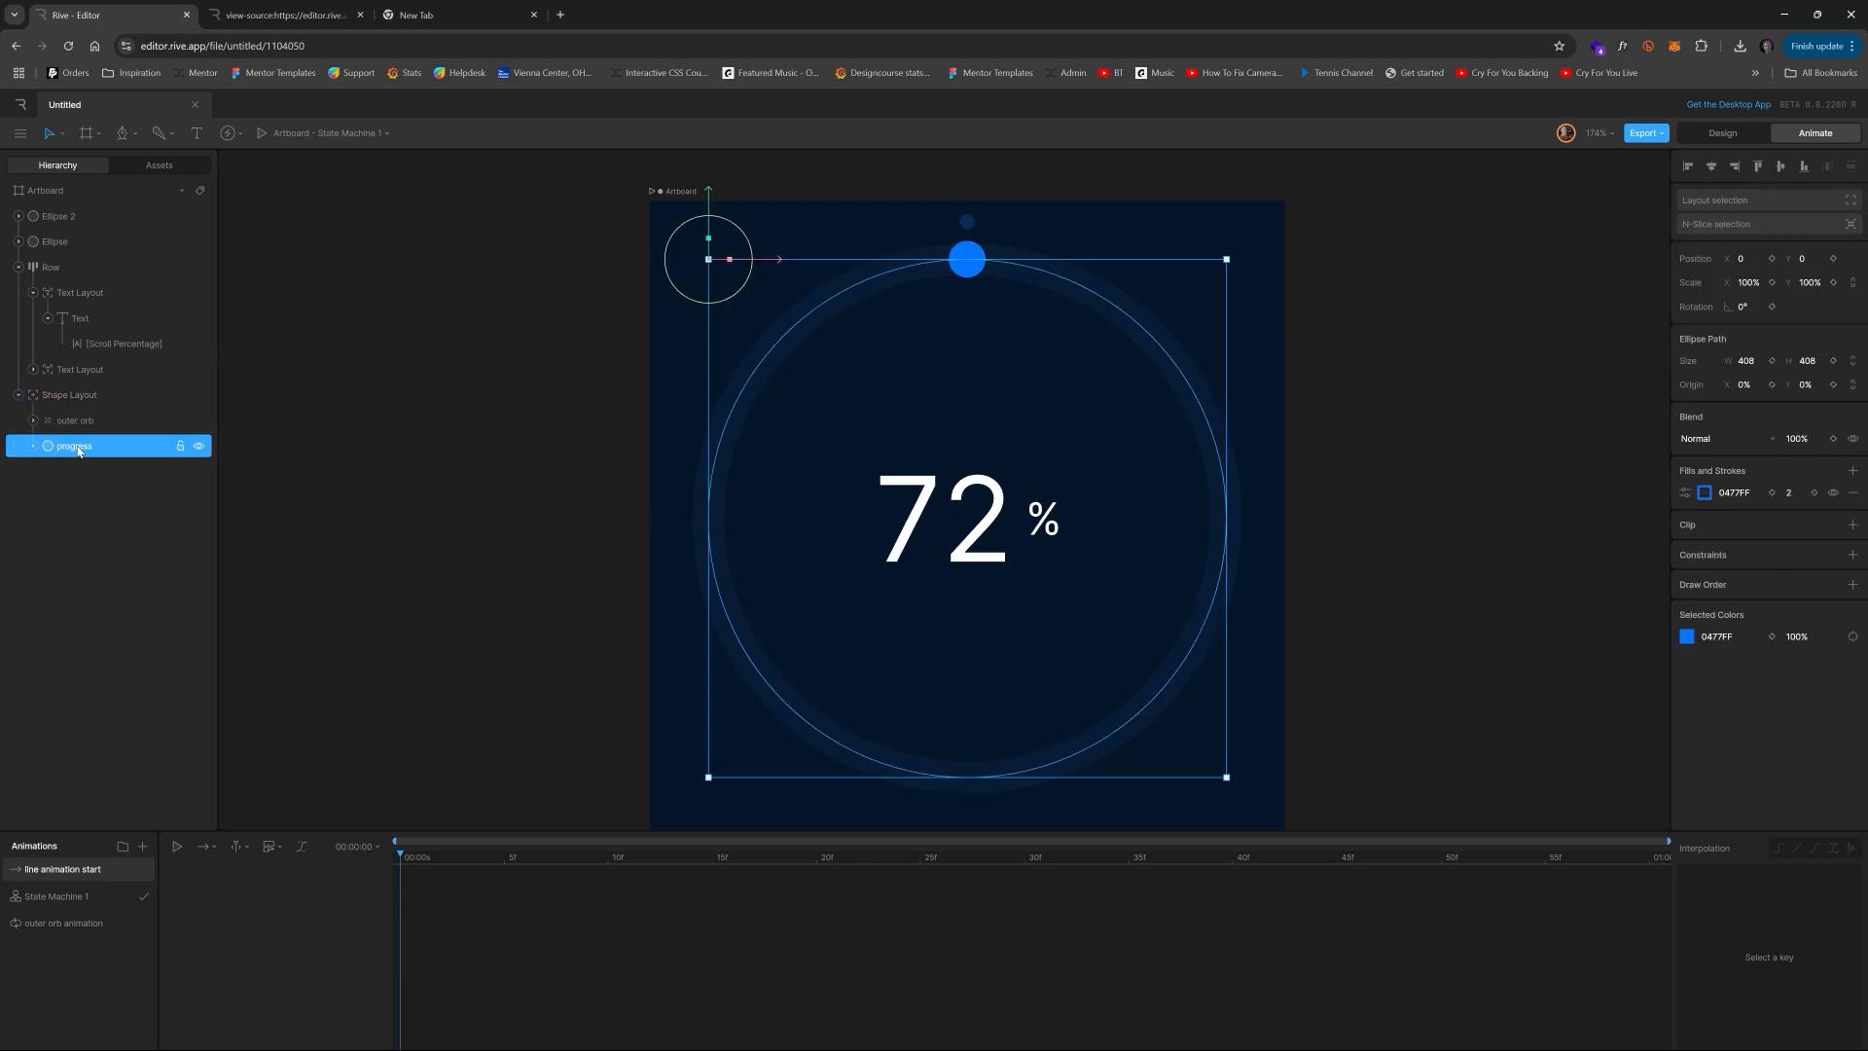
{"action": "mouse_move", "coordinate": [1665, 489]}
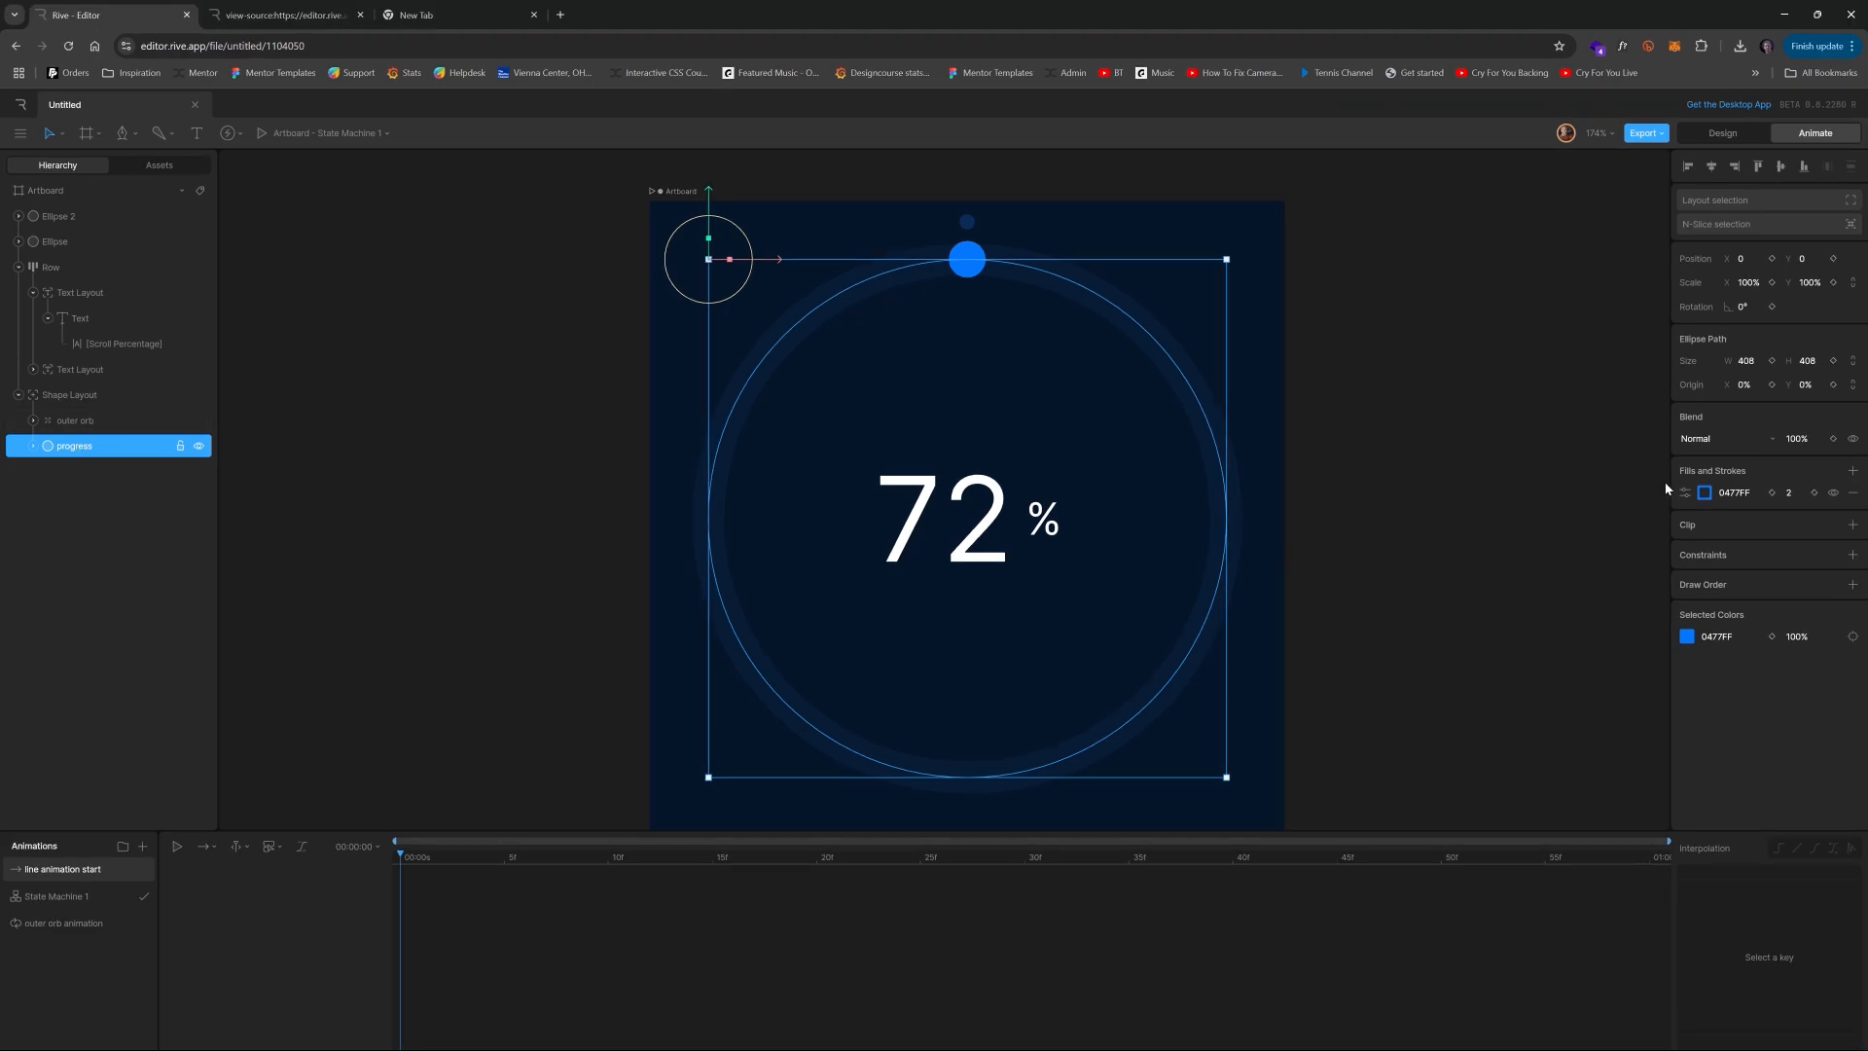
{"action": "left_click", "coordinate": [1685, 492]}
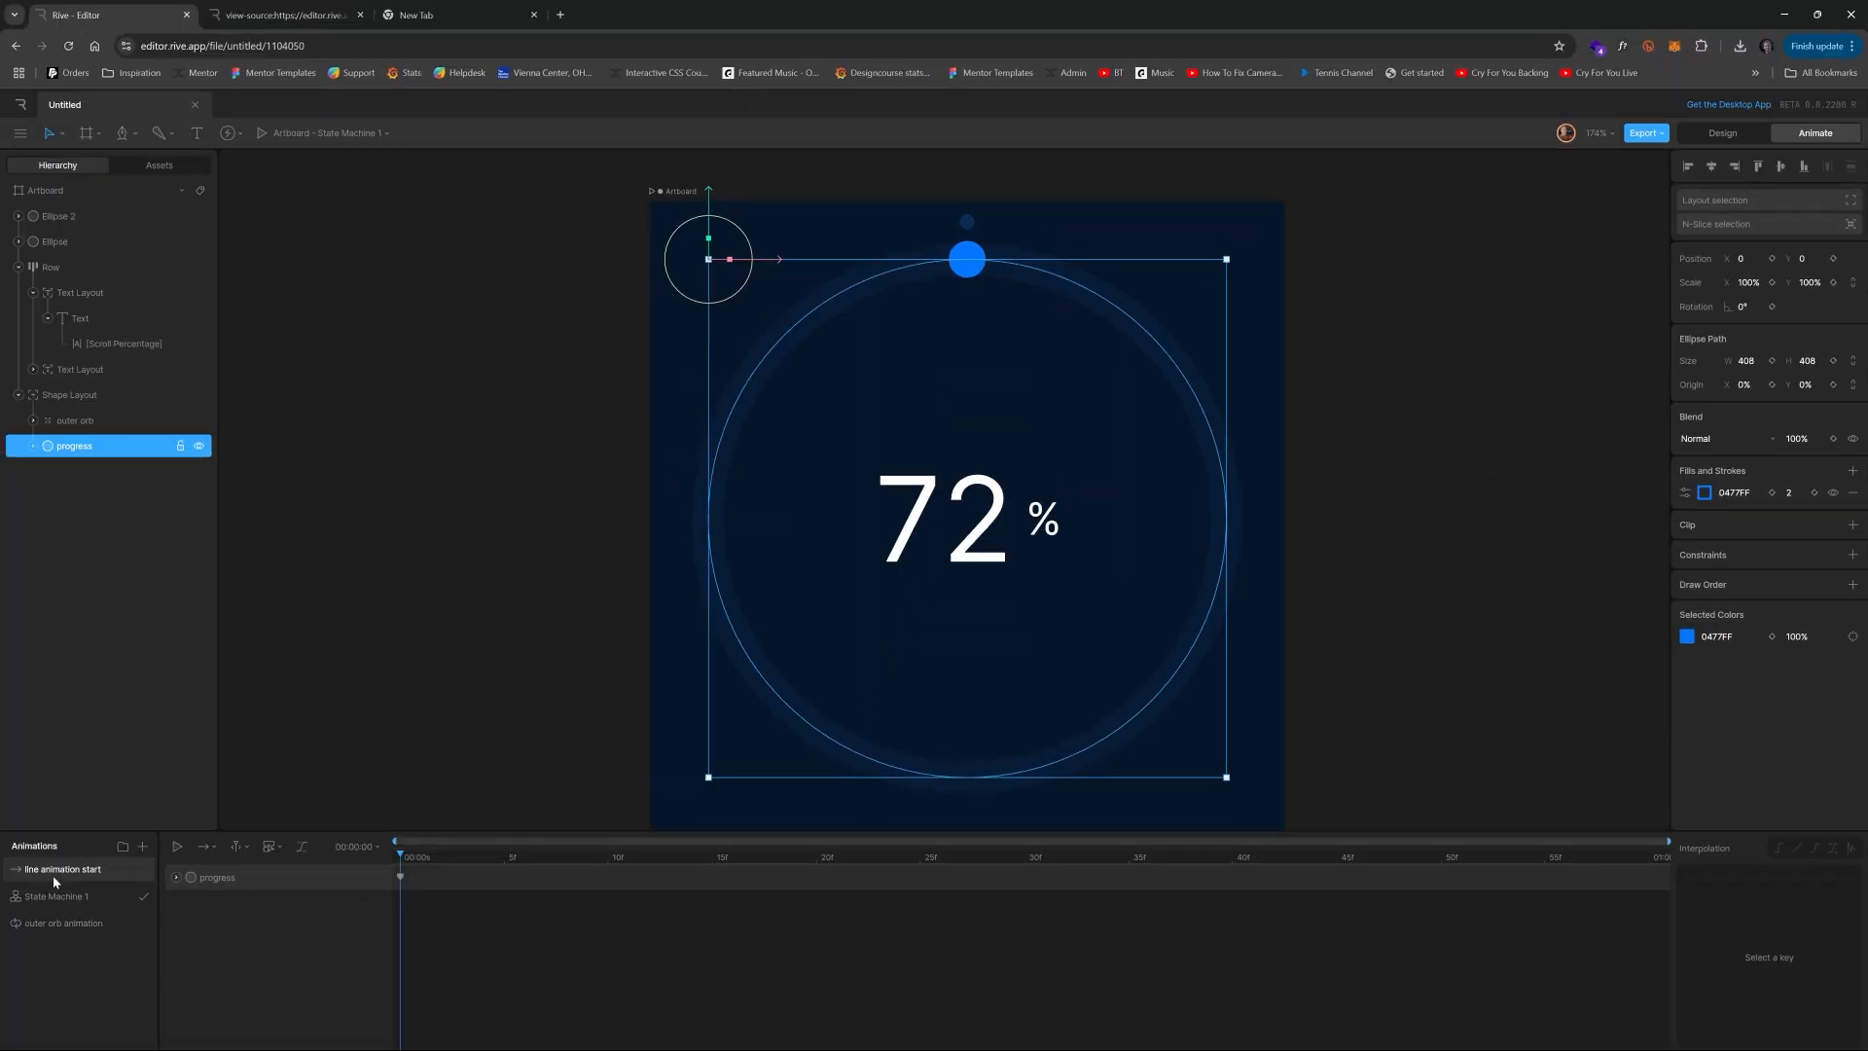
- Duplicate the timeline as 'line animation end' showing the full ring, then compare both
{"action": "right_click", "coordinate": [60, 868]}
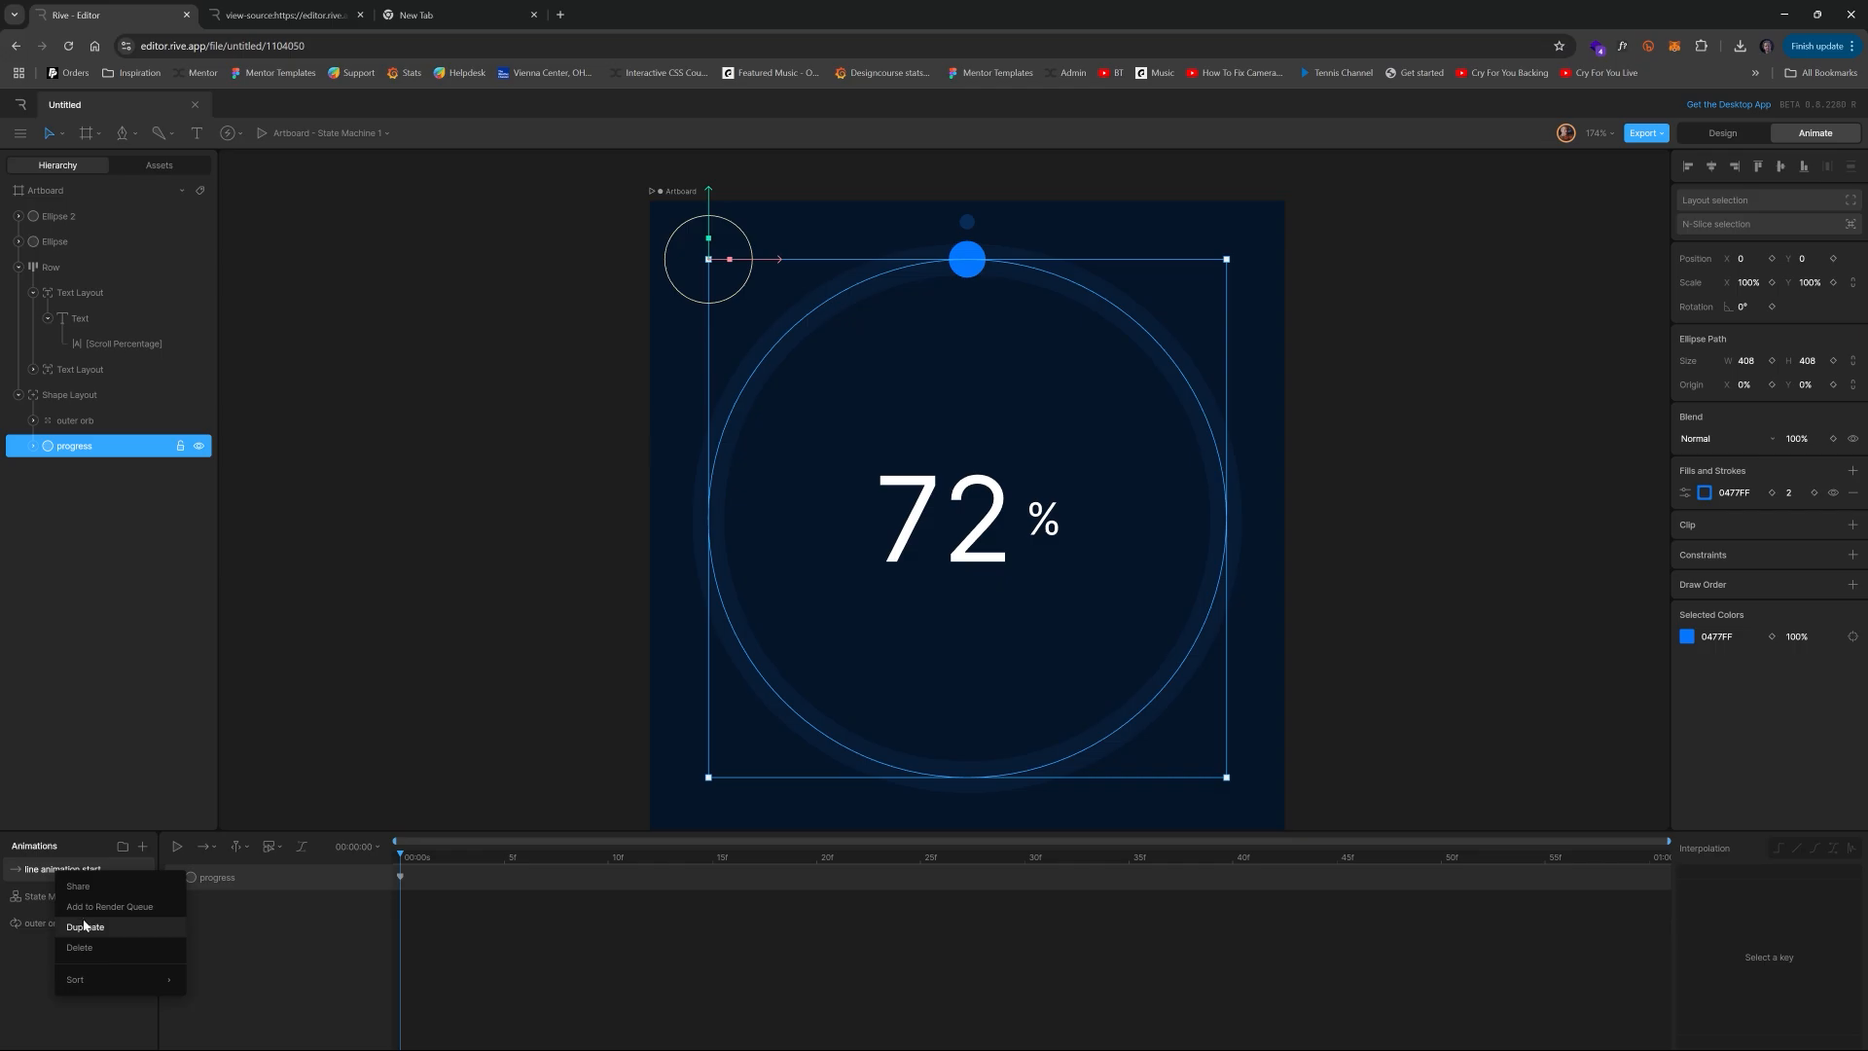
{"action": "left_click", "coordinate": [86, 926]}
{"action": "type", "text": "line animation end"}
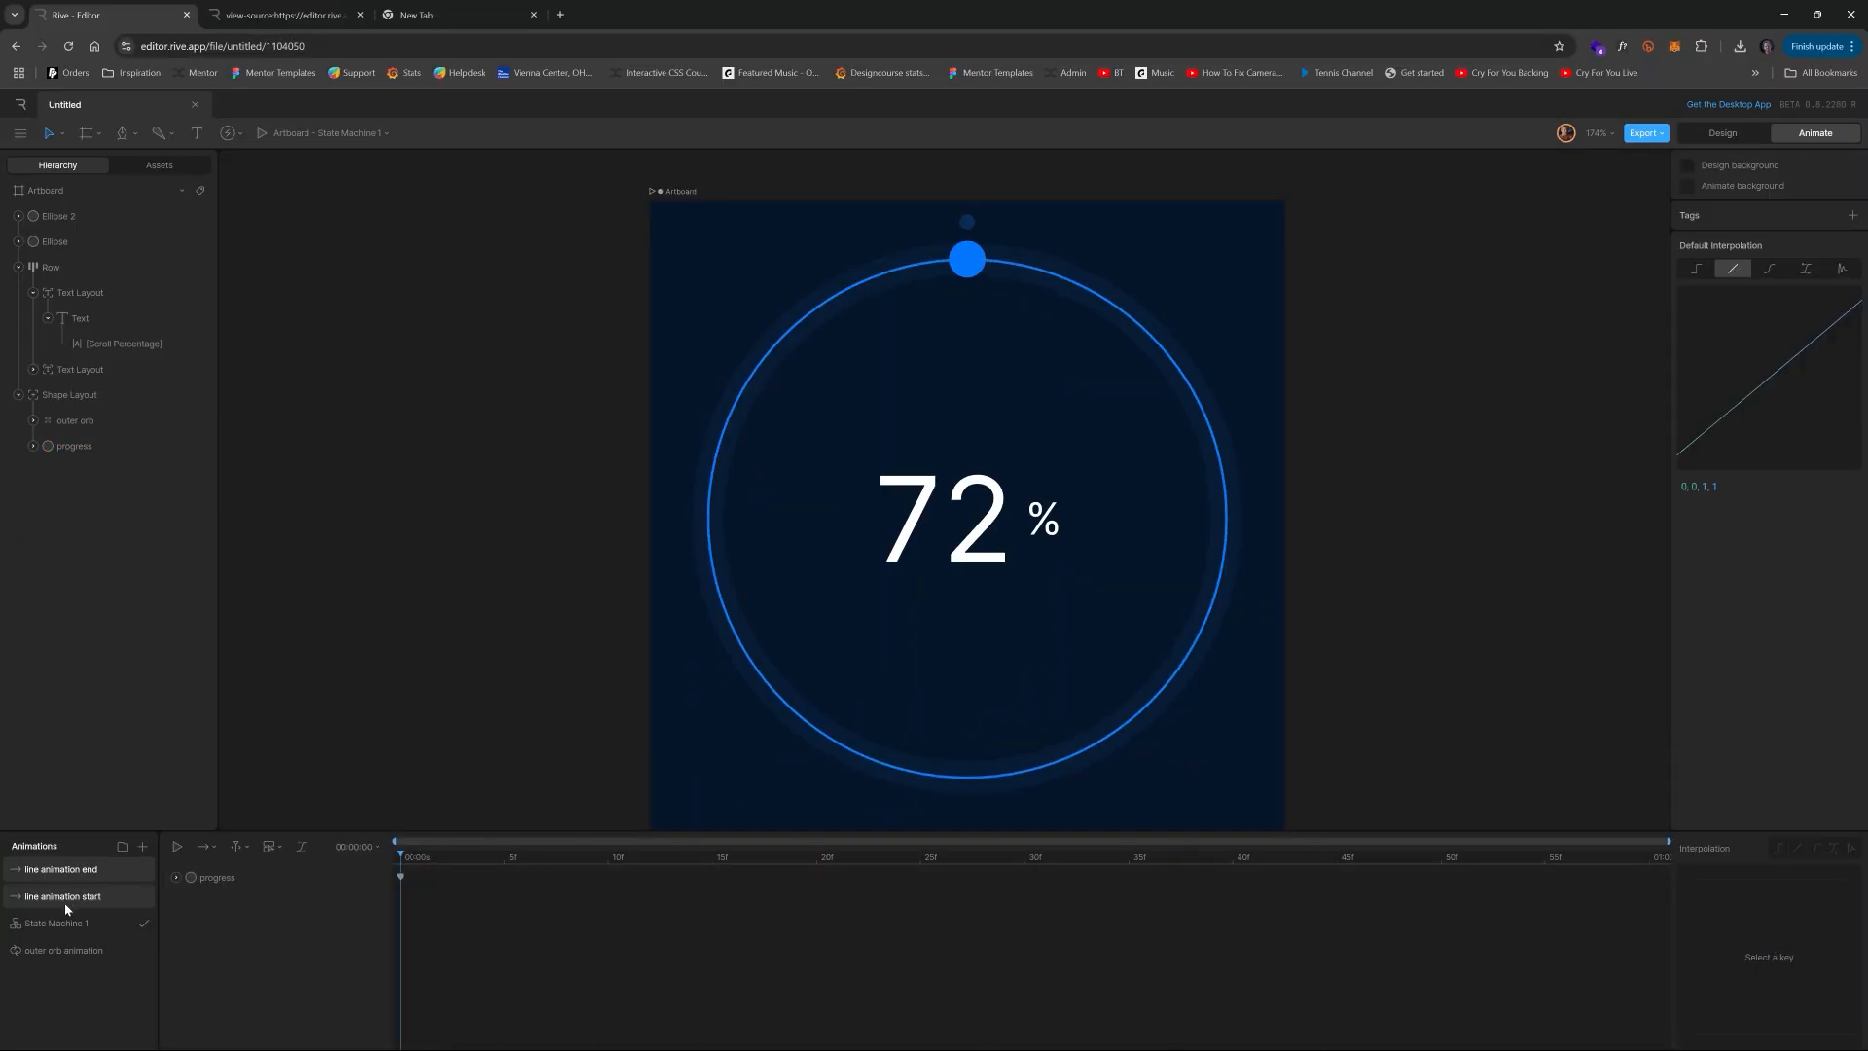
{"action": "left_click", "coordinate": [61, 868]}
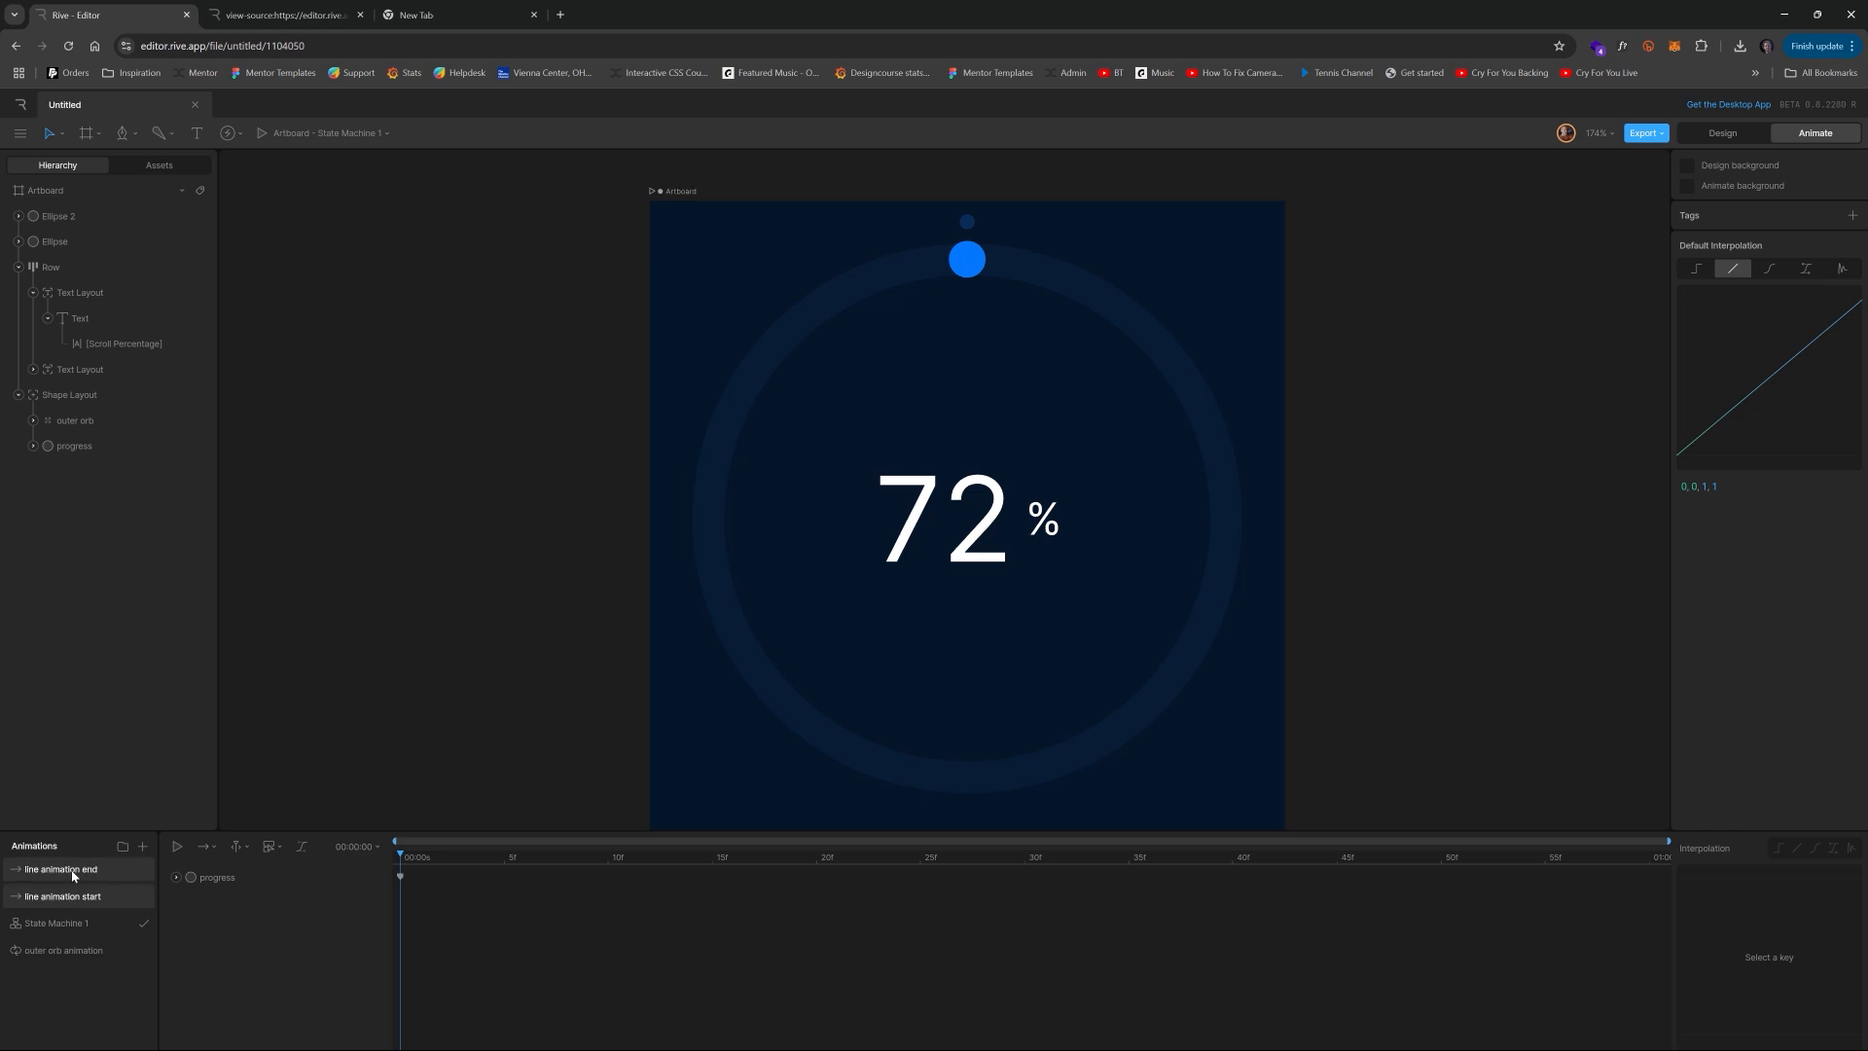
{"action": "left_click", "coordinate": [61, 895]}
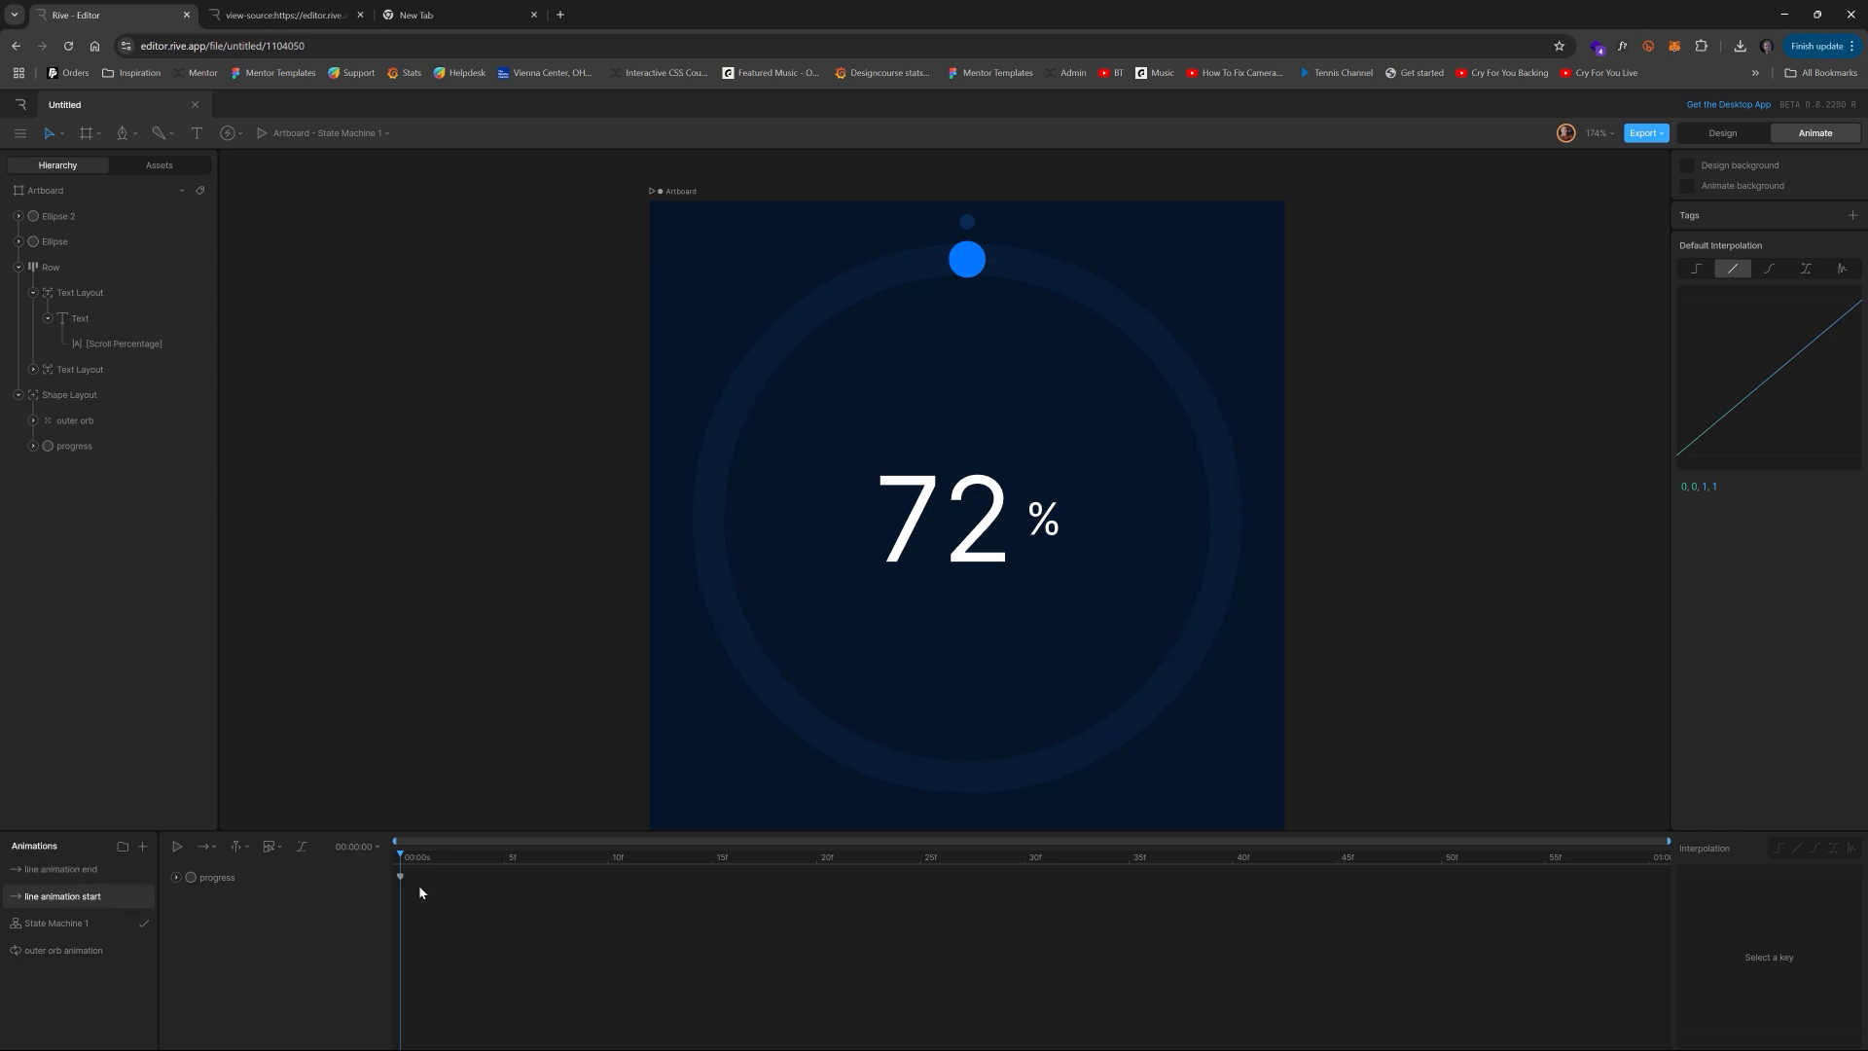
{"action": "left_click", "coordinate": [60, 867]}
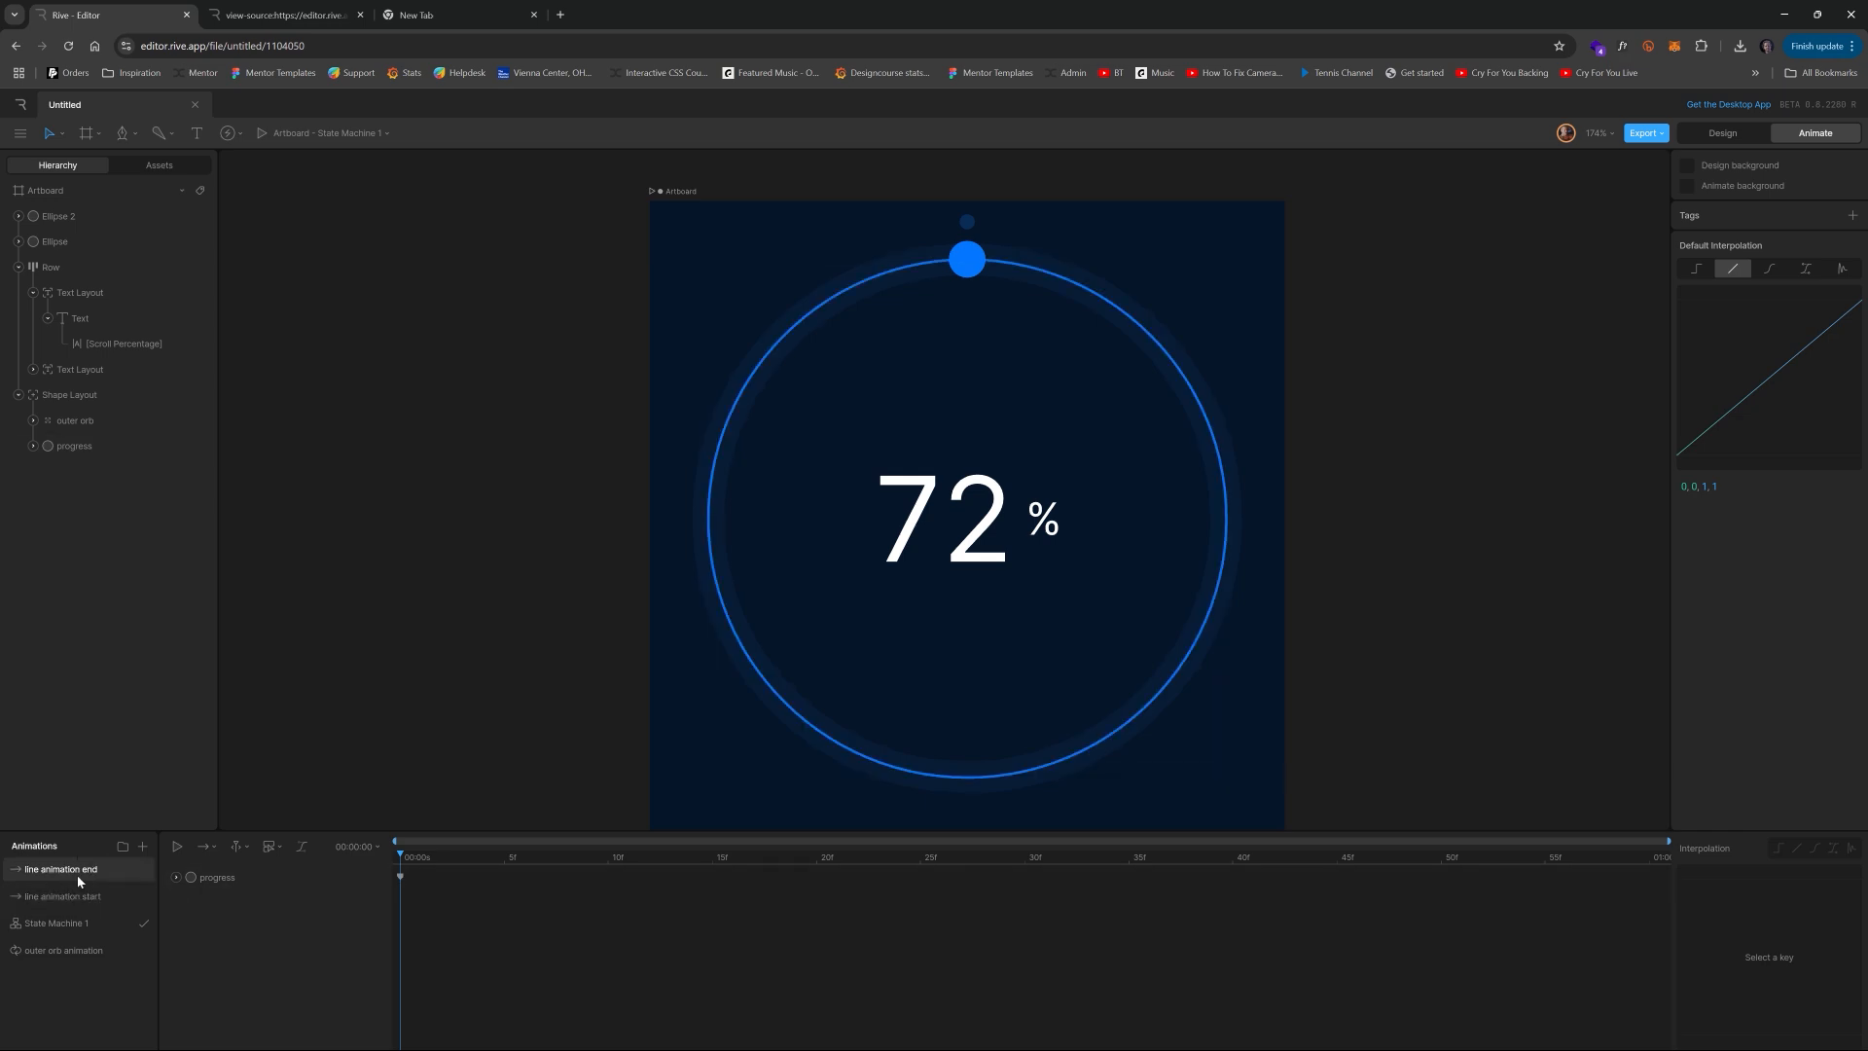
{"action": "left_click", "coordinate": [55, 923]}
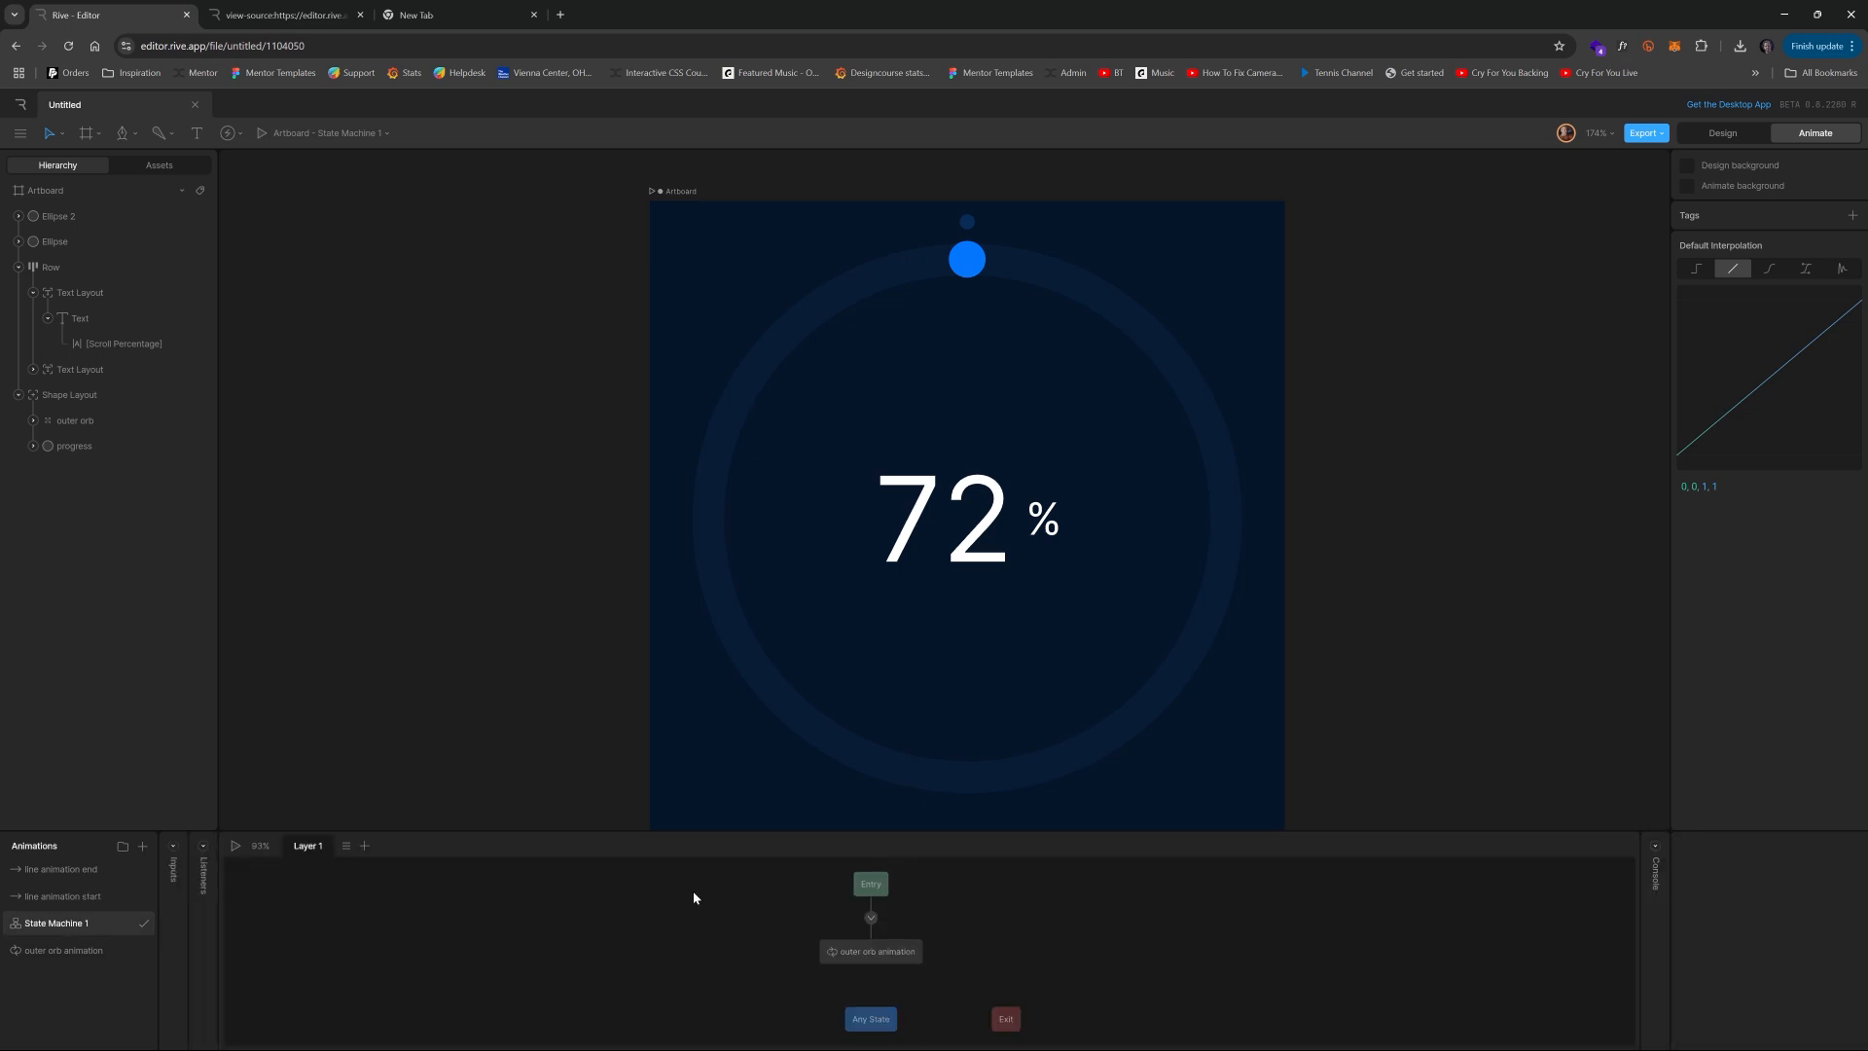
{"action": "mouse_move", "coordinate": [319, 831]}
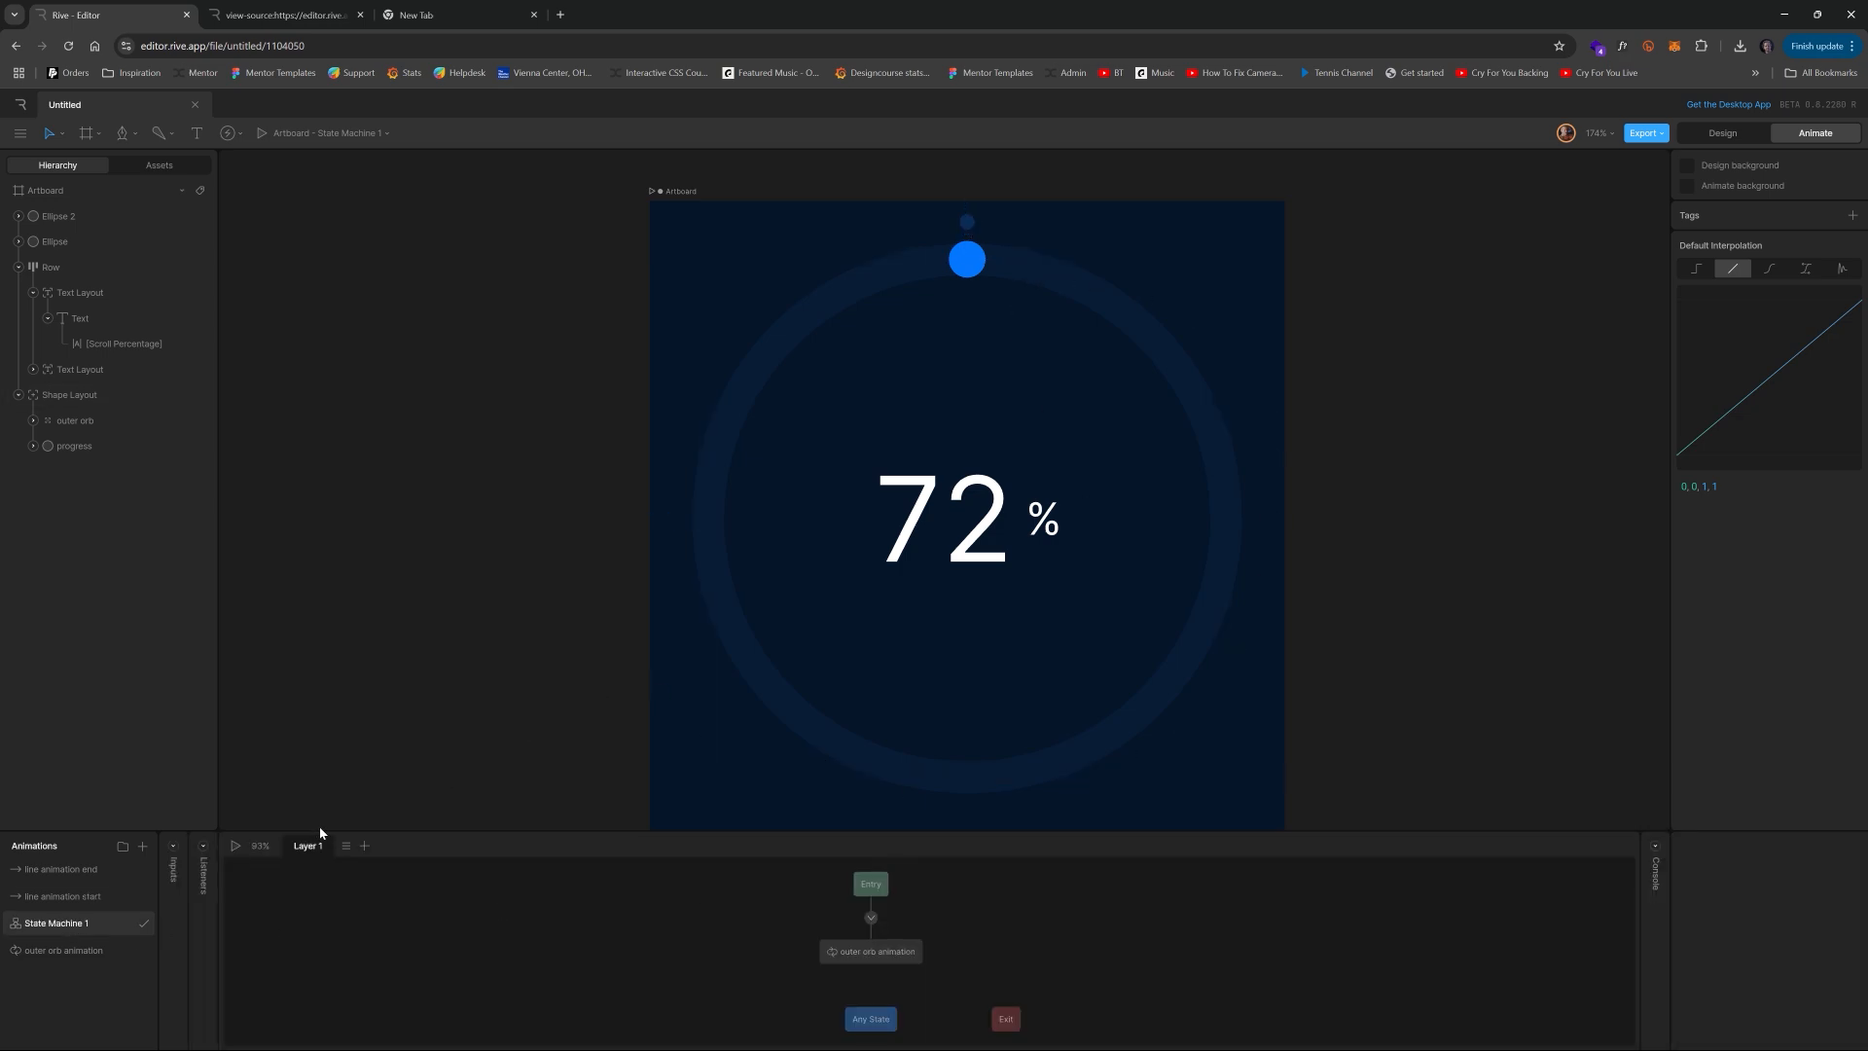
- Add a Number input named Scroll Percentage, set to 0, to State Machine 1
{"action": "left_click", "coordinate": [173, 847]}
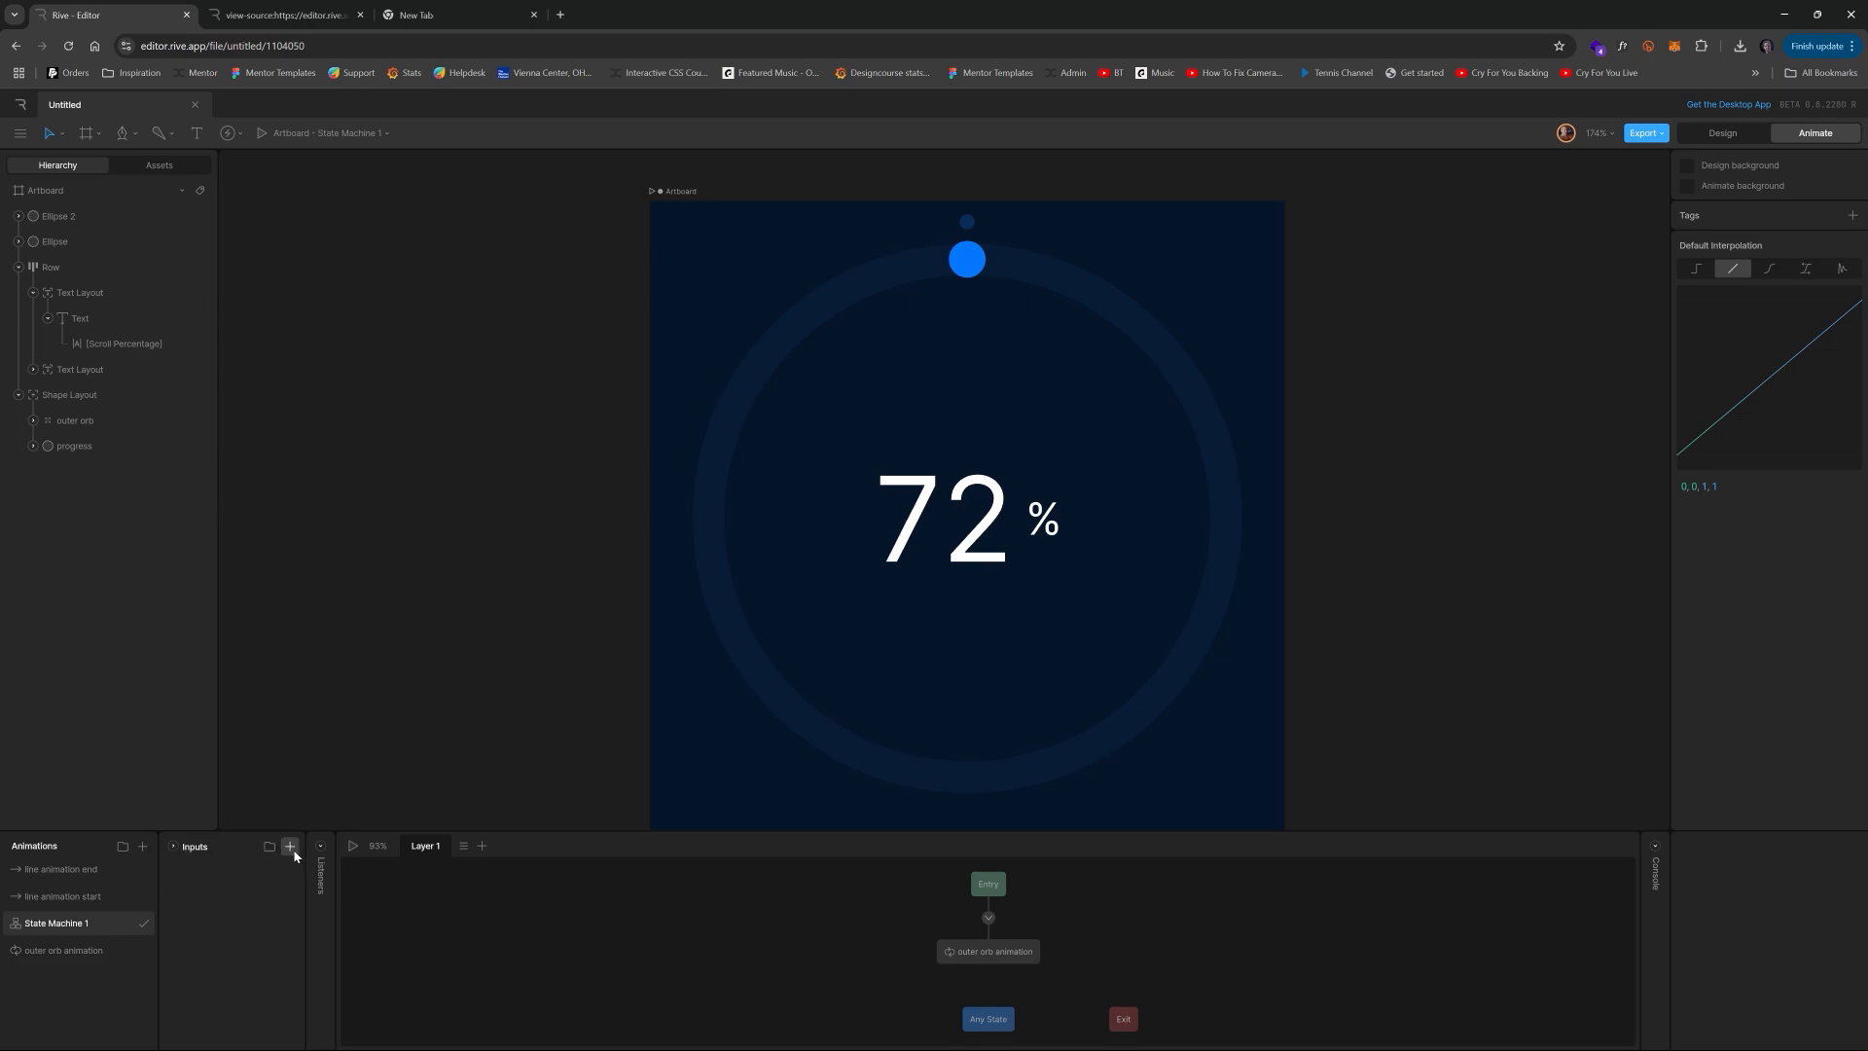
{"action": "left_click", "coordinate": [288, 847]}
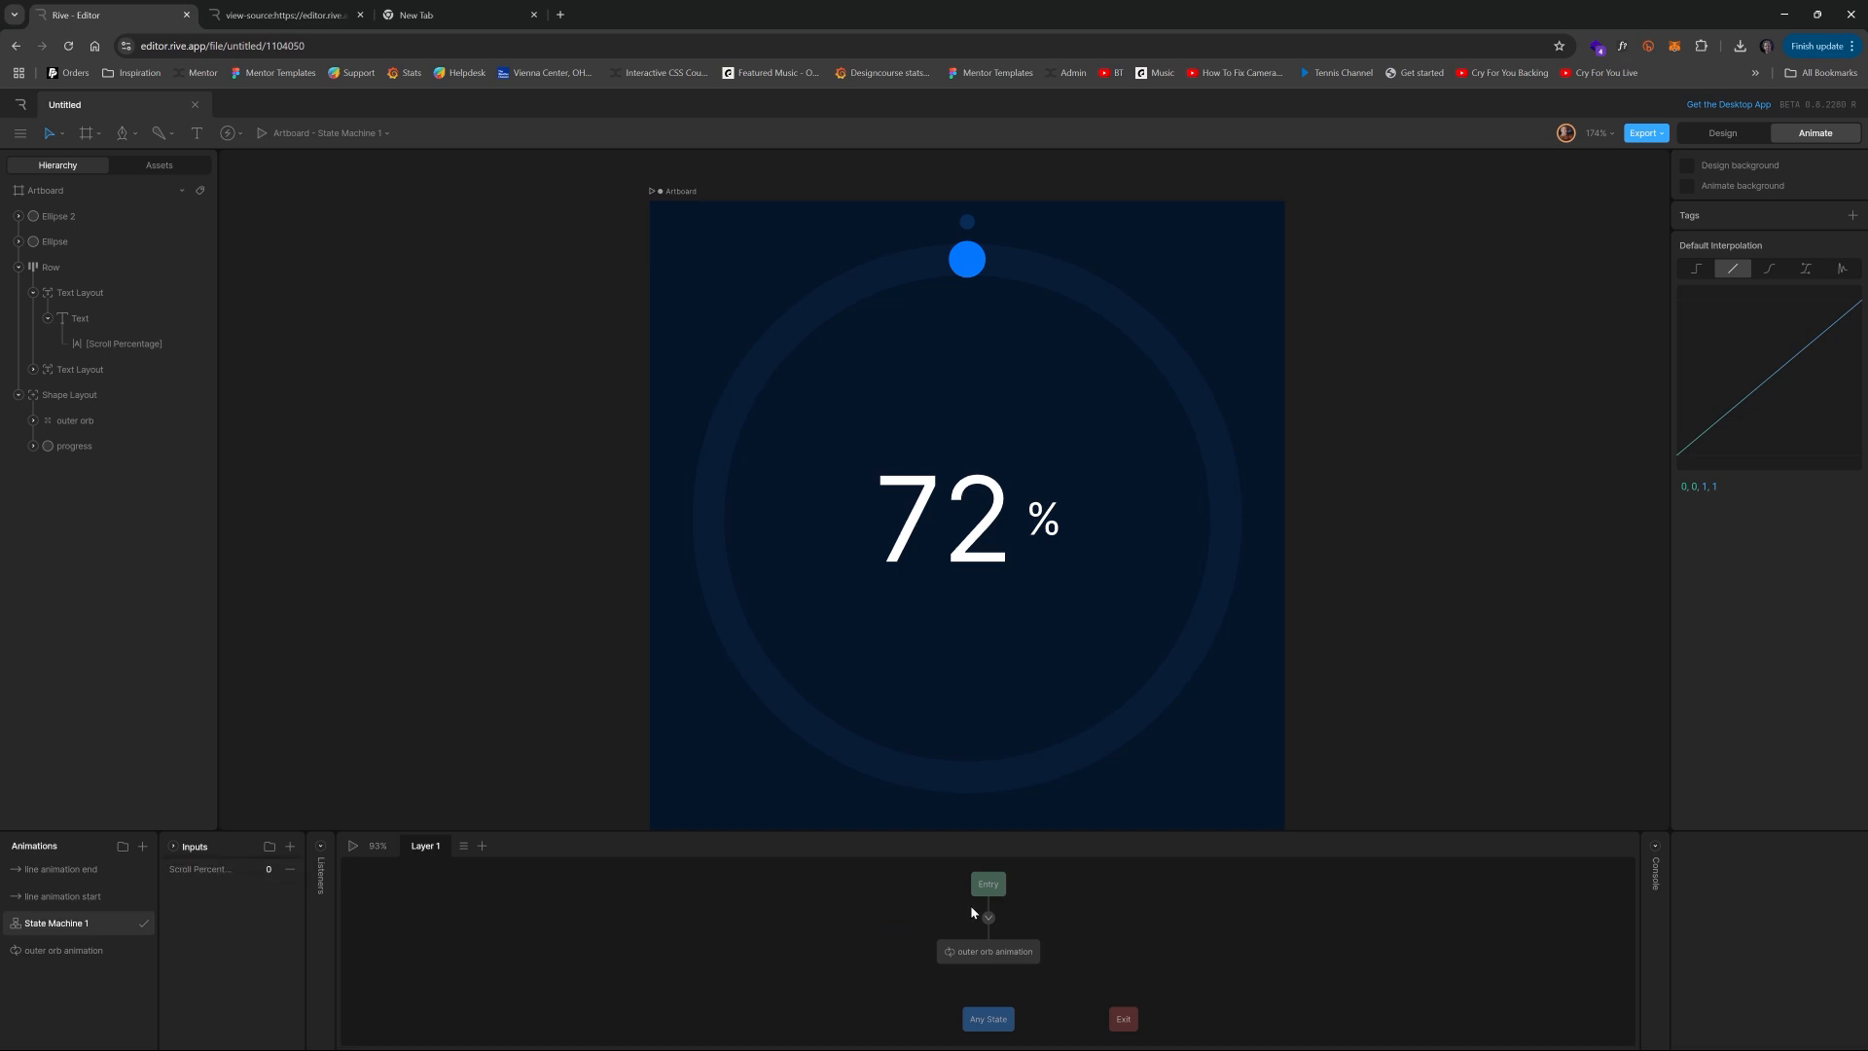
{"action": "mouse_move", "coordinate": [862, 837]}
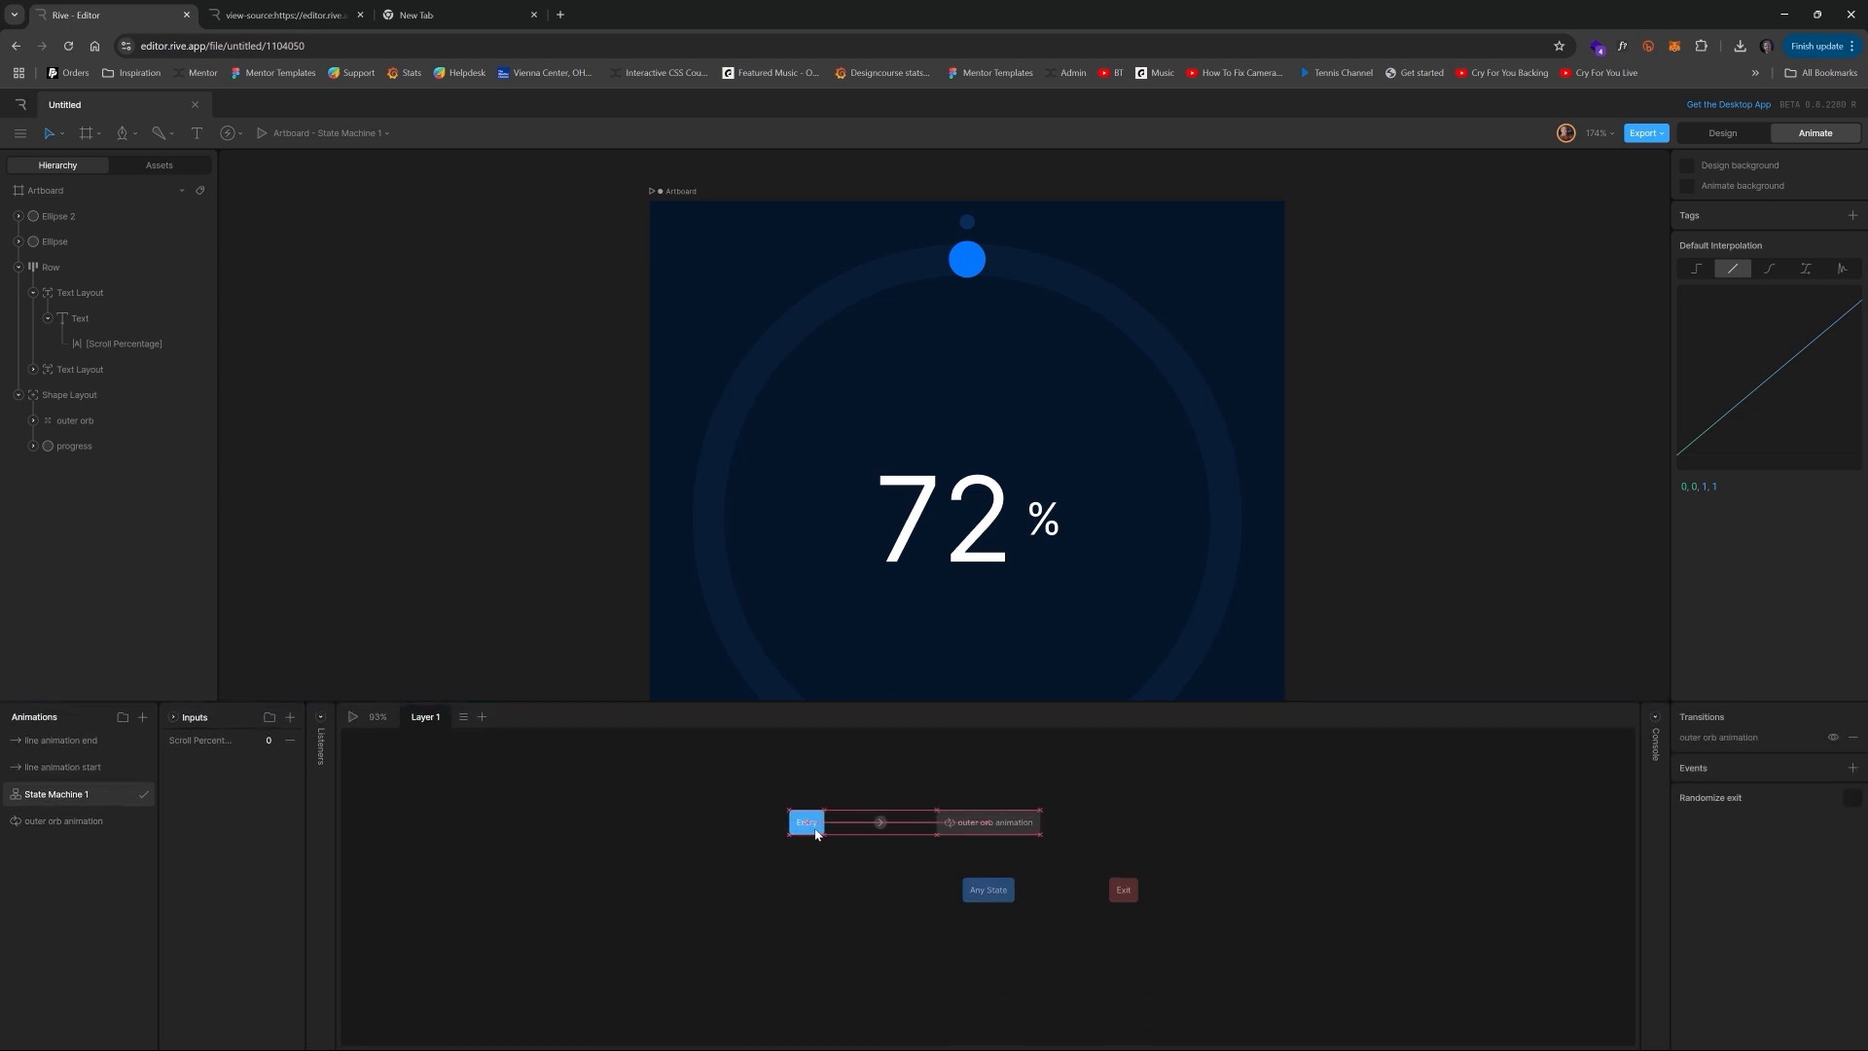
- Add a second state machine layer and rename Layer 1 to 'outer orb'
{"action": "left_click", "coordinate": [1000, 821]}
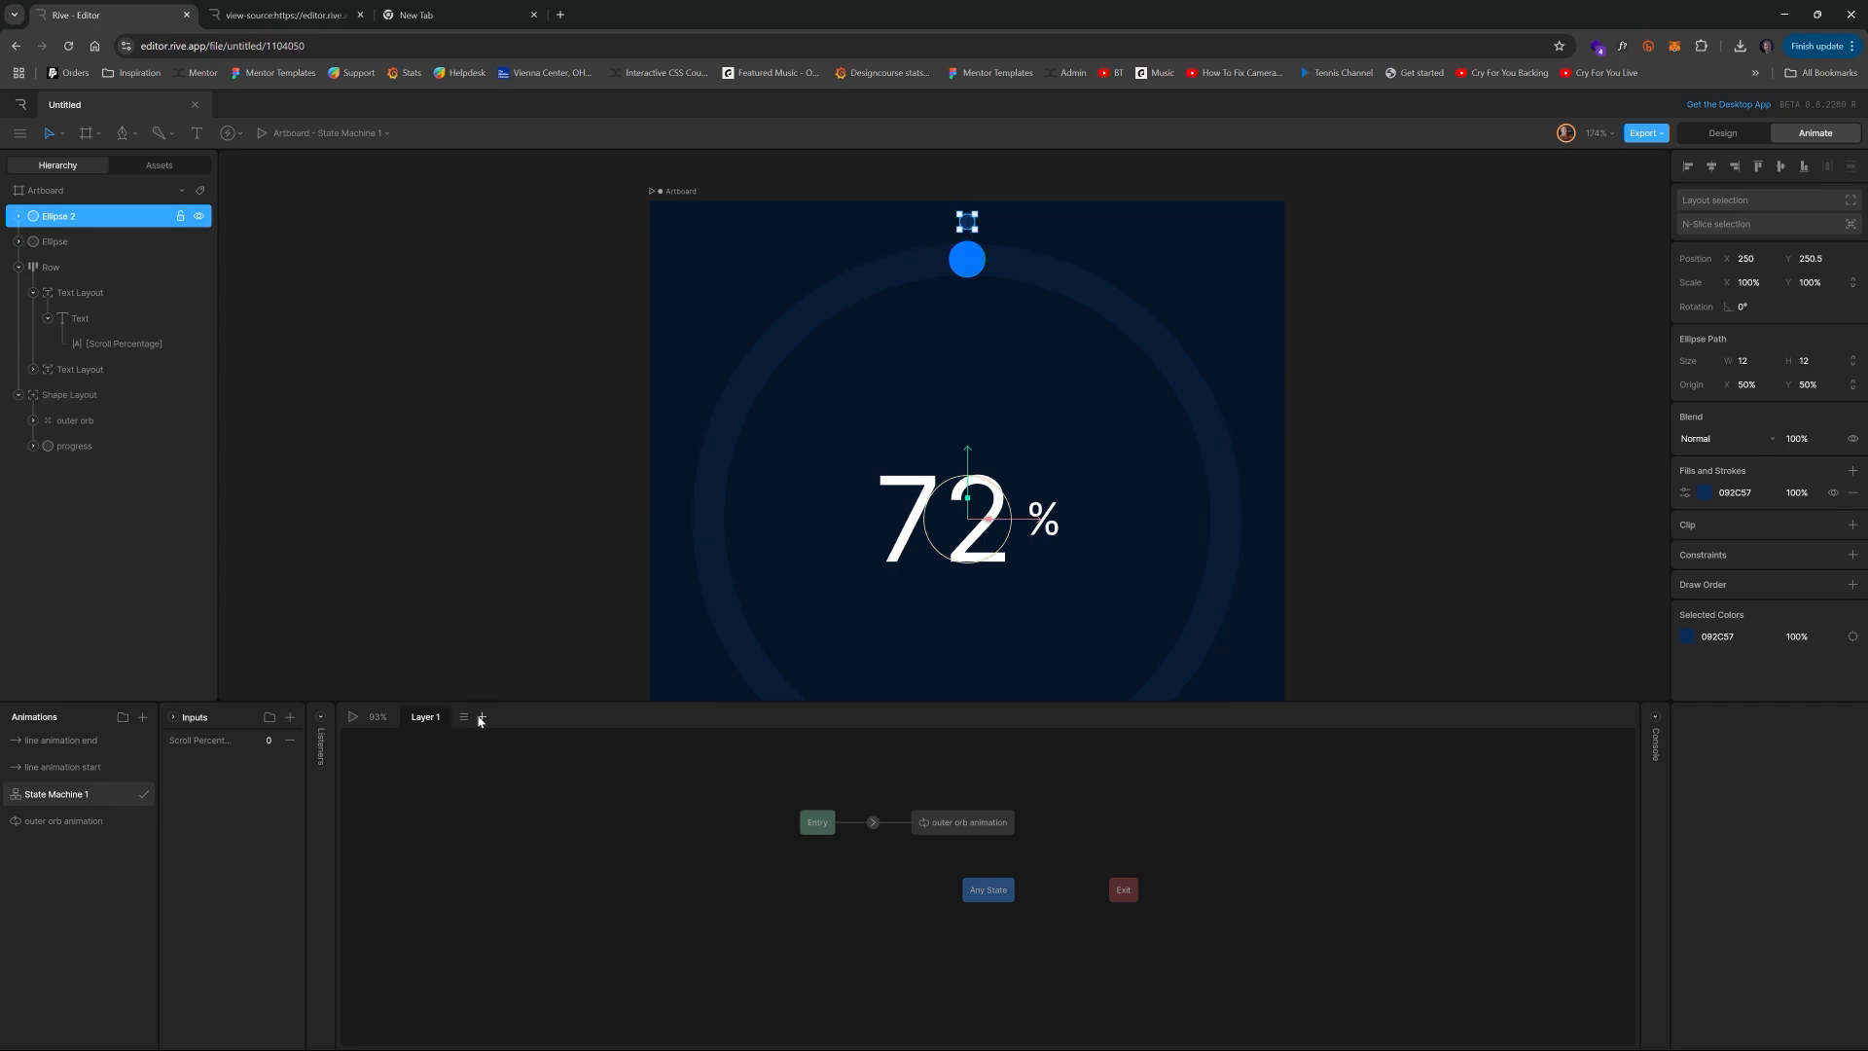
{"action": "left_click", "coordinate": [481, 717]}
{"action": "type", "text": "oute"}
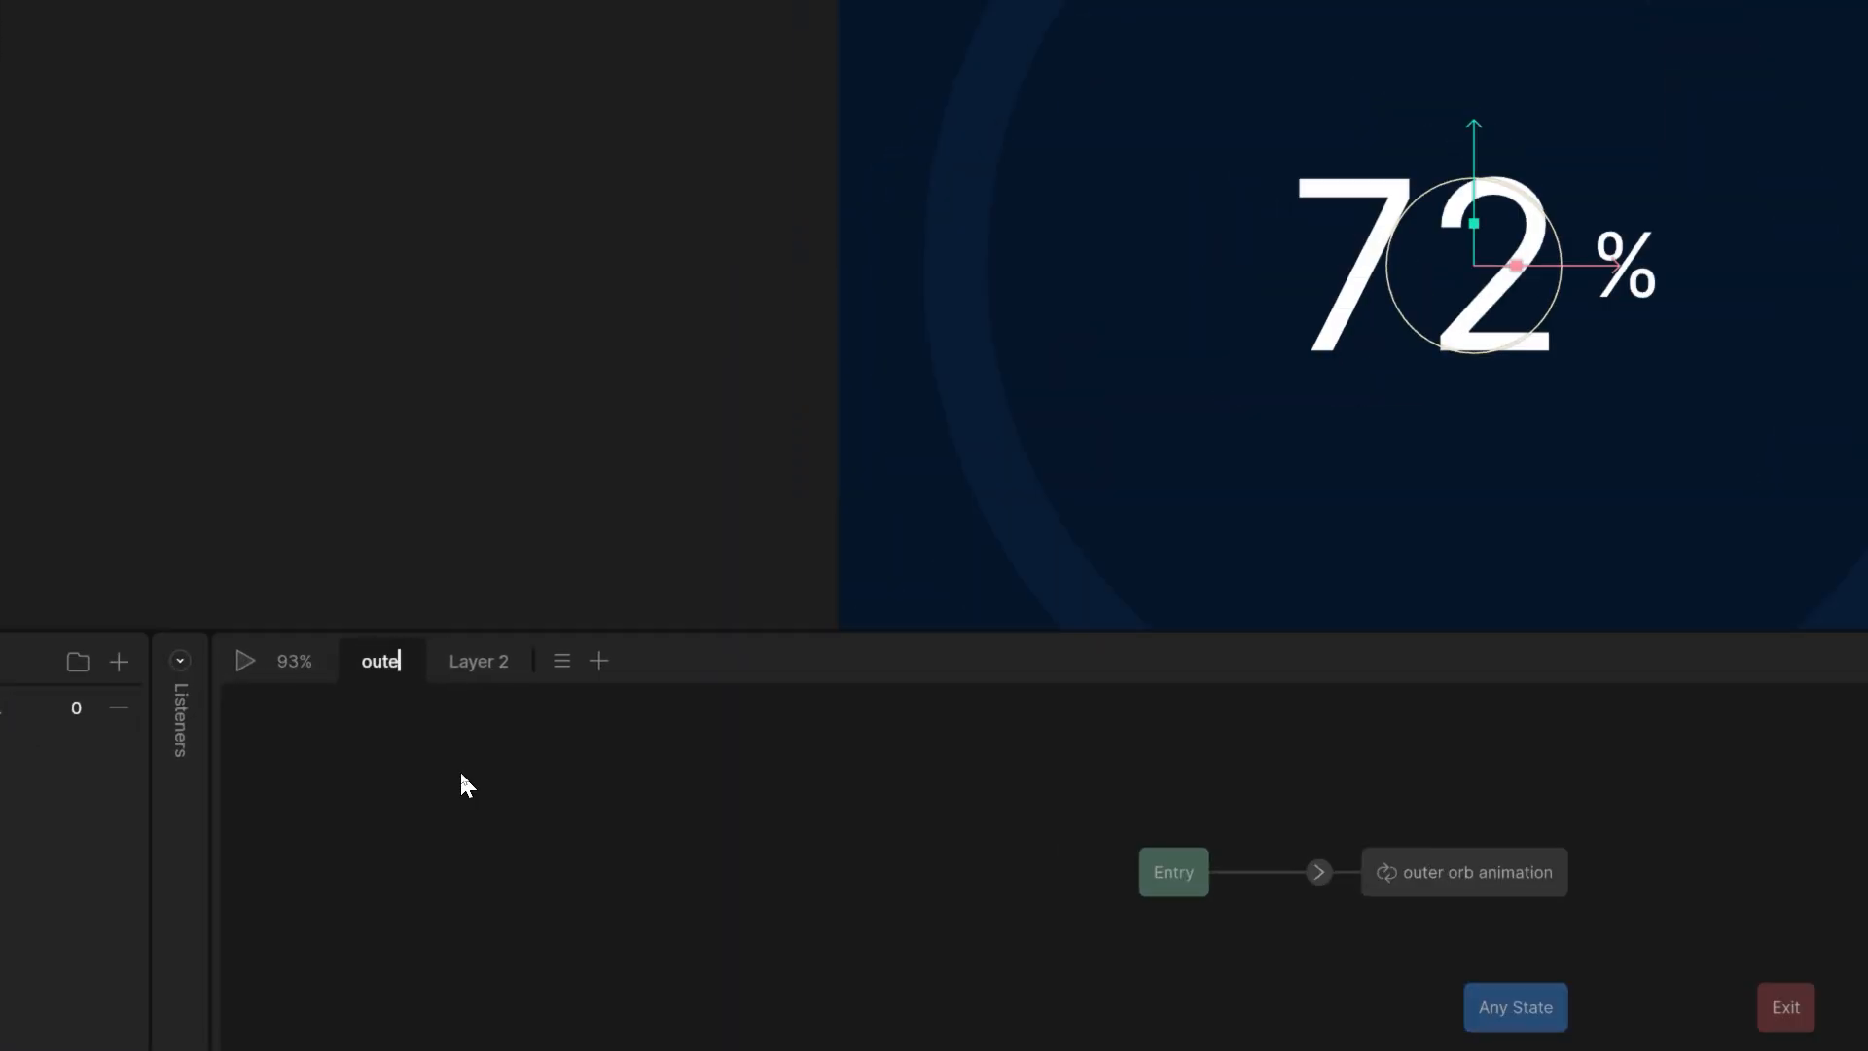
{"action": "type", "text": "r orb"}
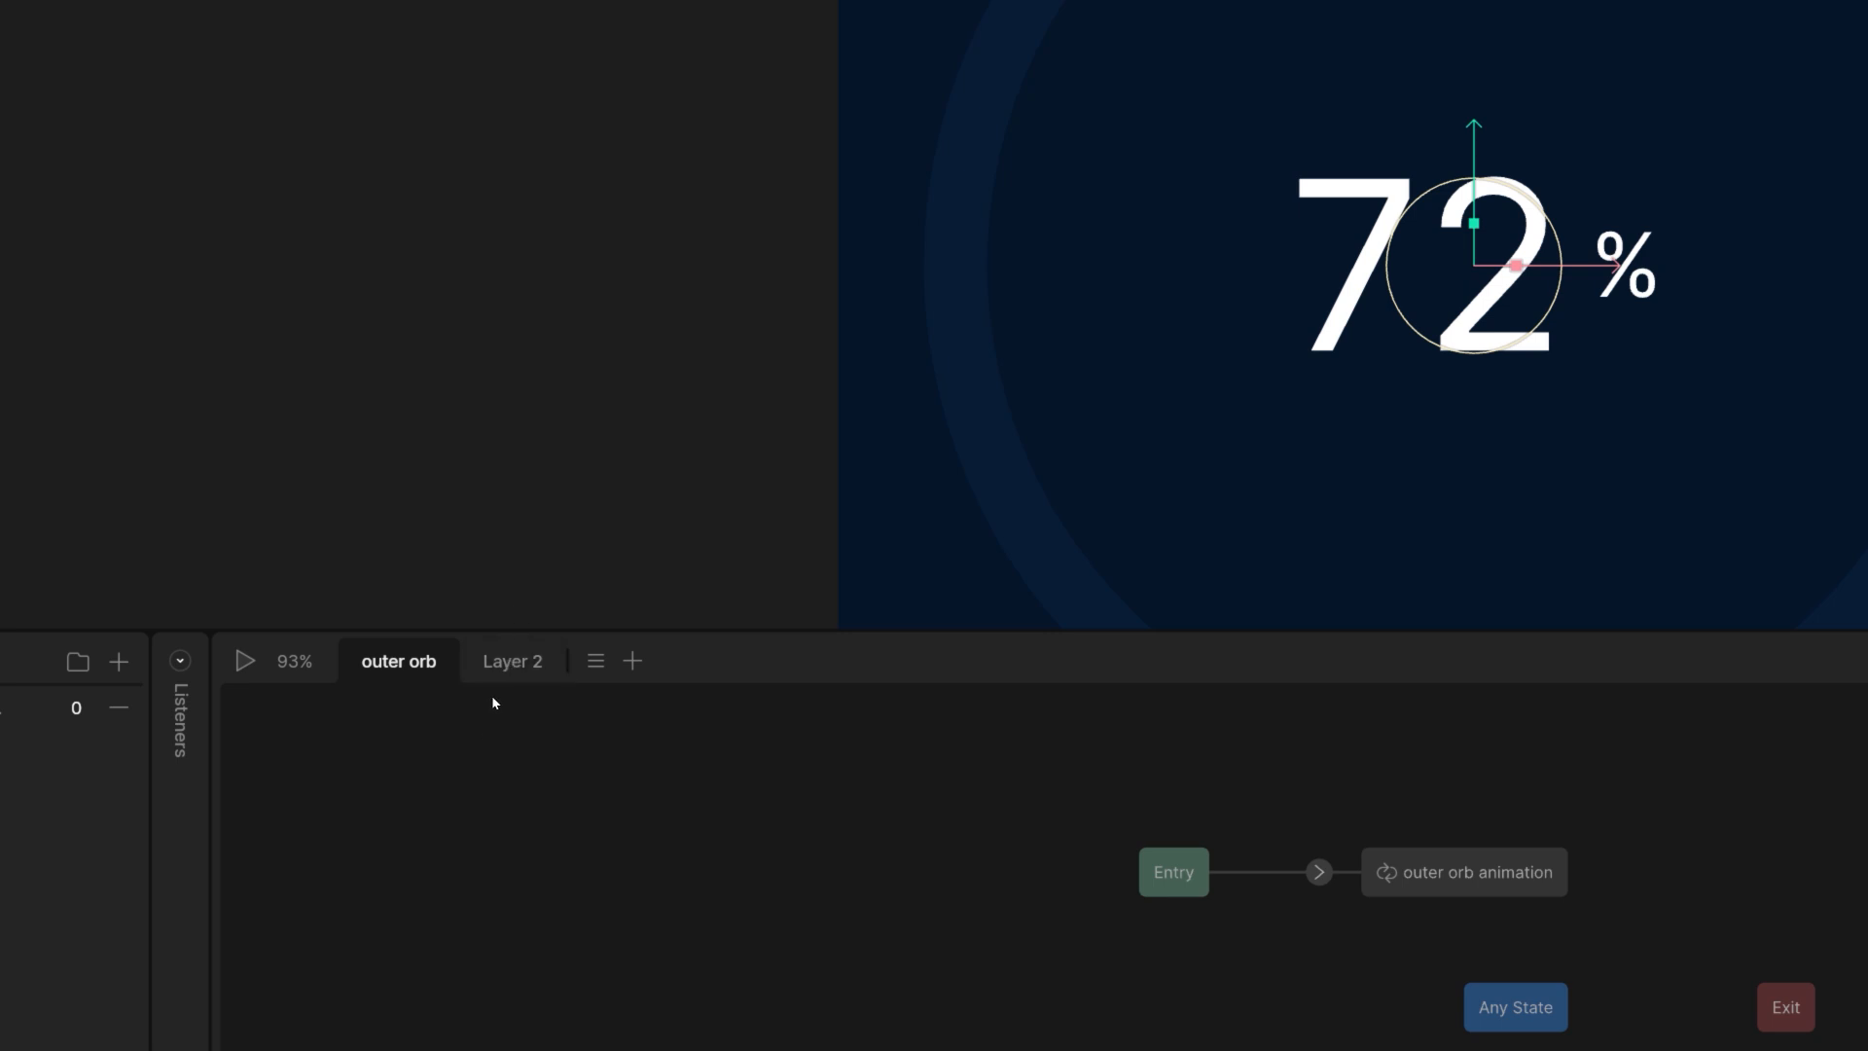
- Rename Layer 2 to 'primary line anim'
{"action": "left_click", "coordinate": [512, 662]}
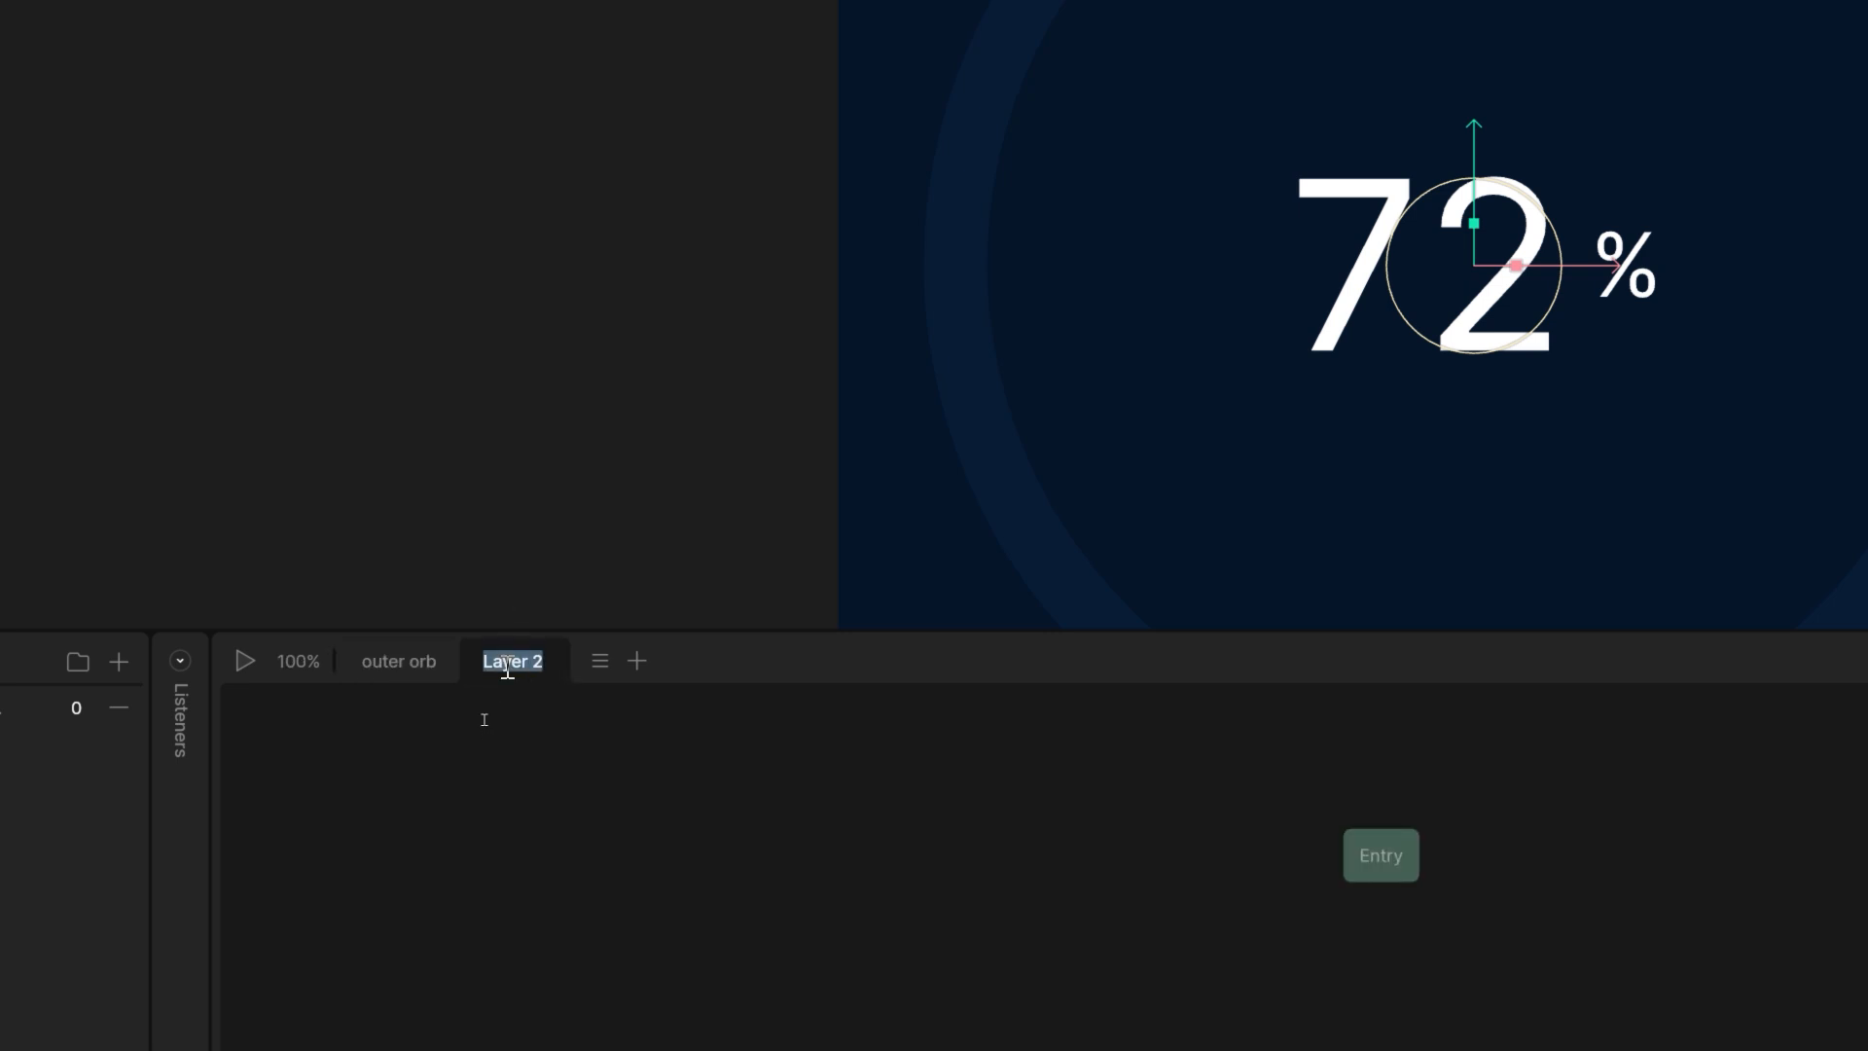
{"action": "type", "text": "p"}
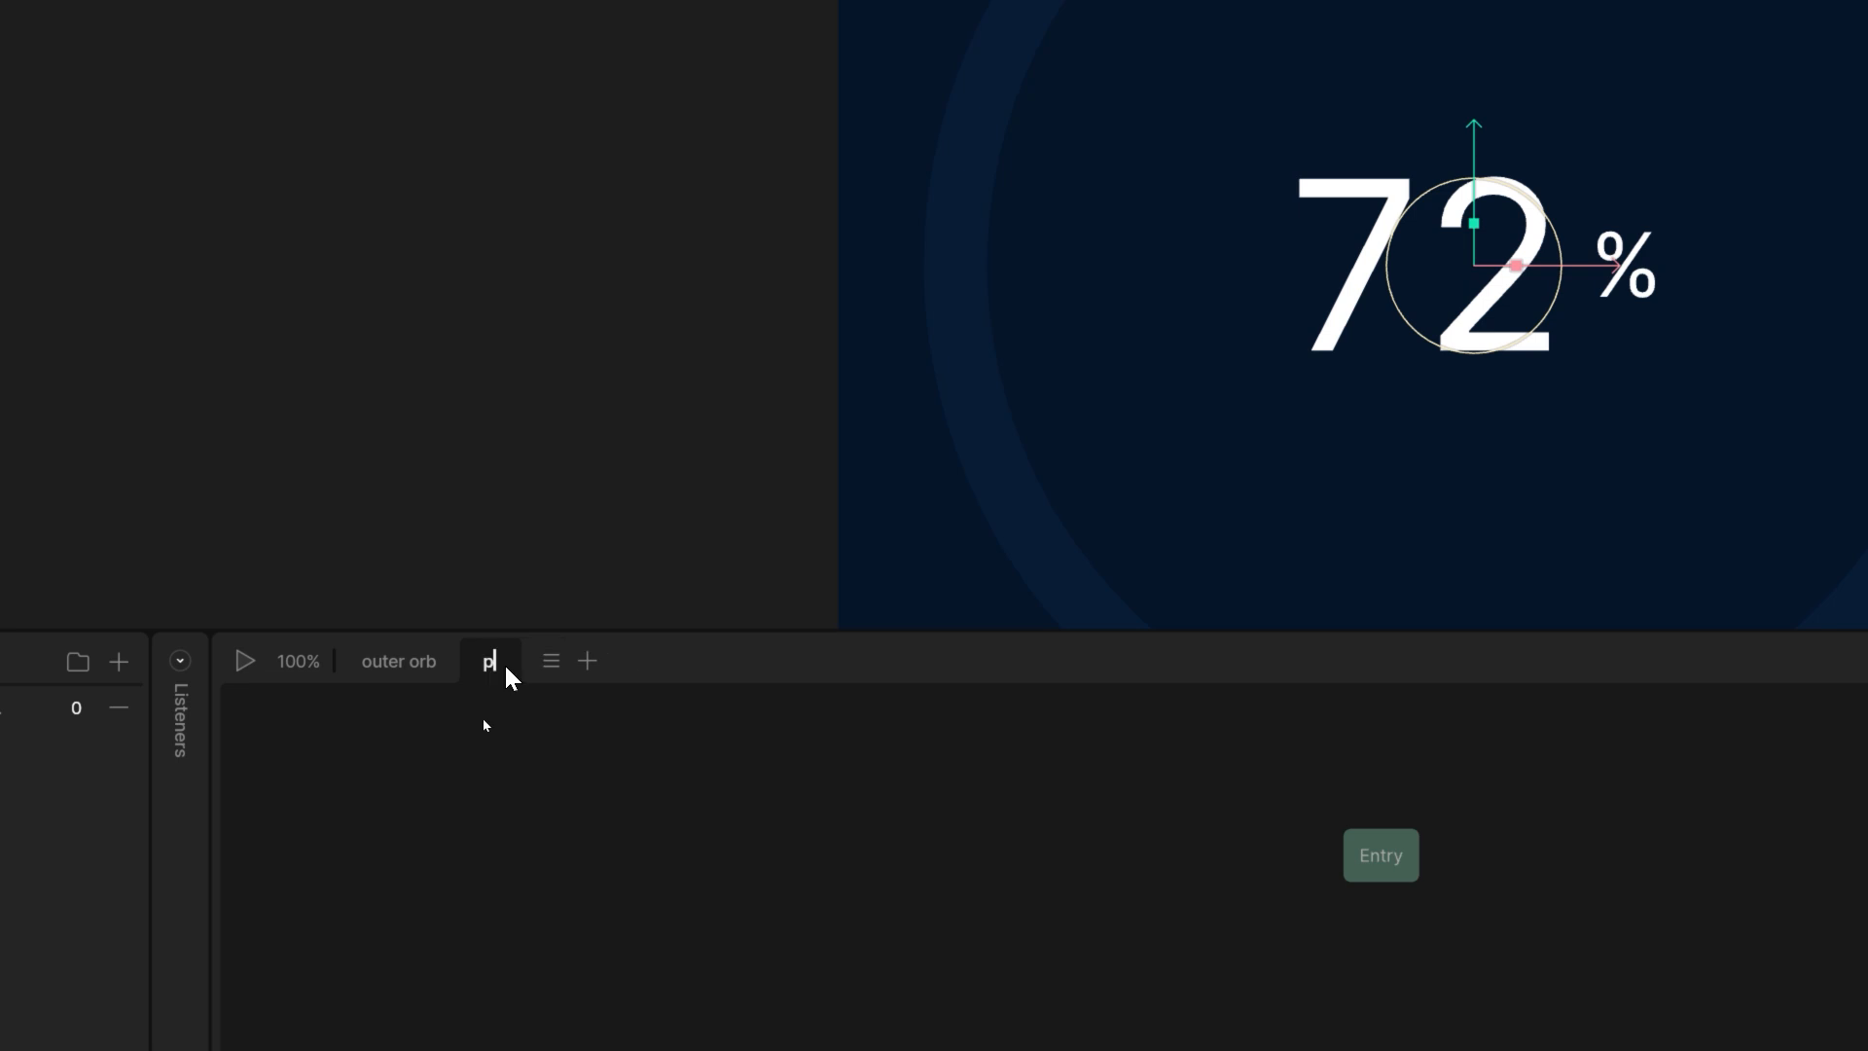
{"action": "type", "text": "rimary lie anim"}
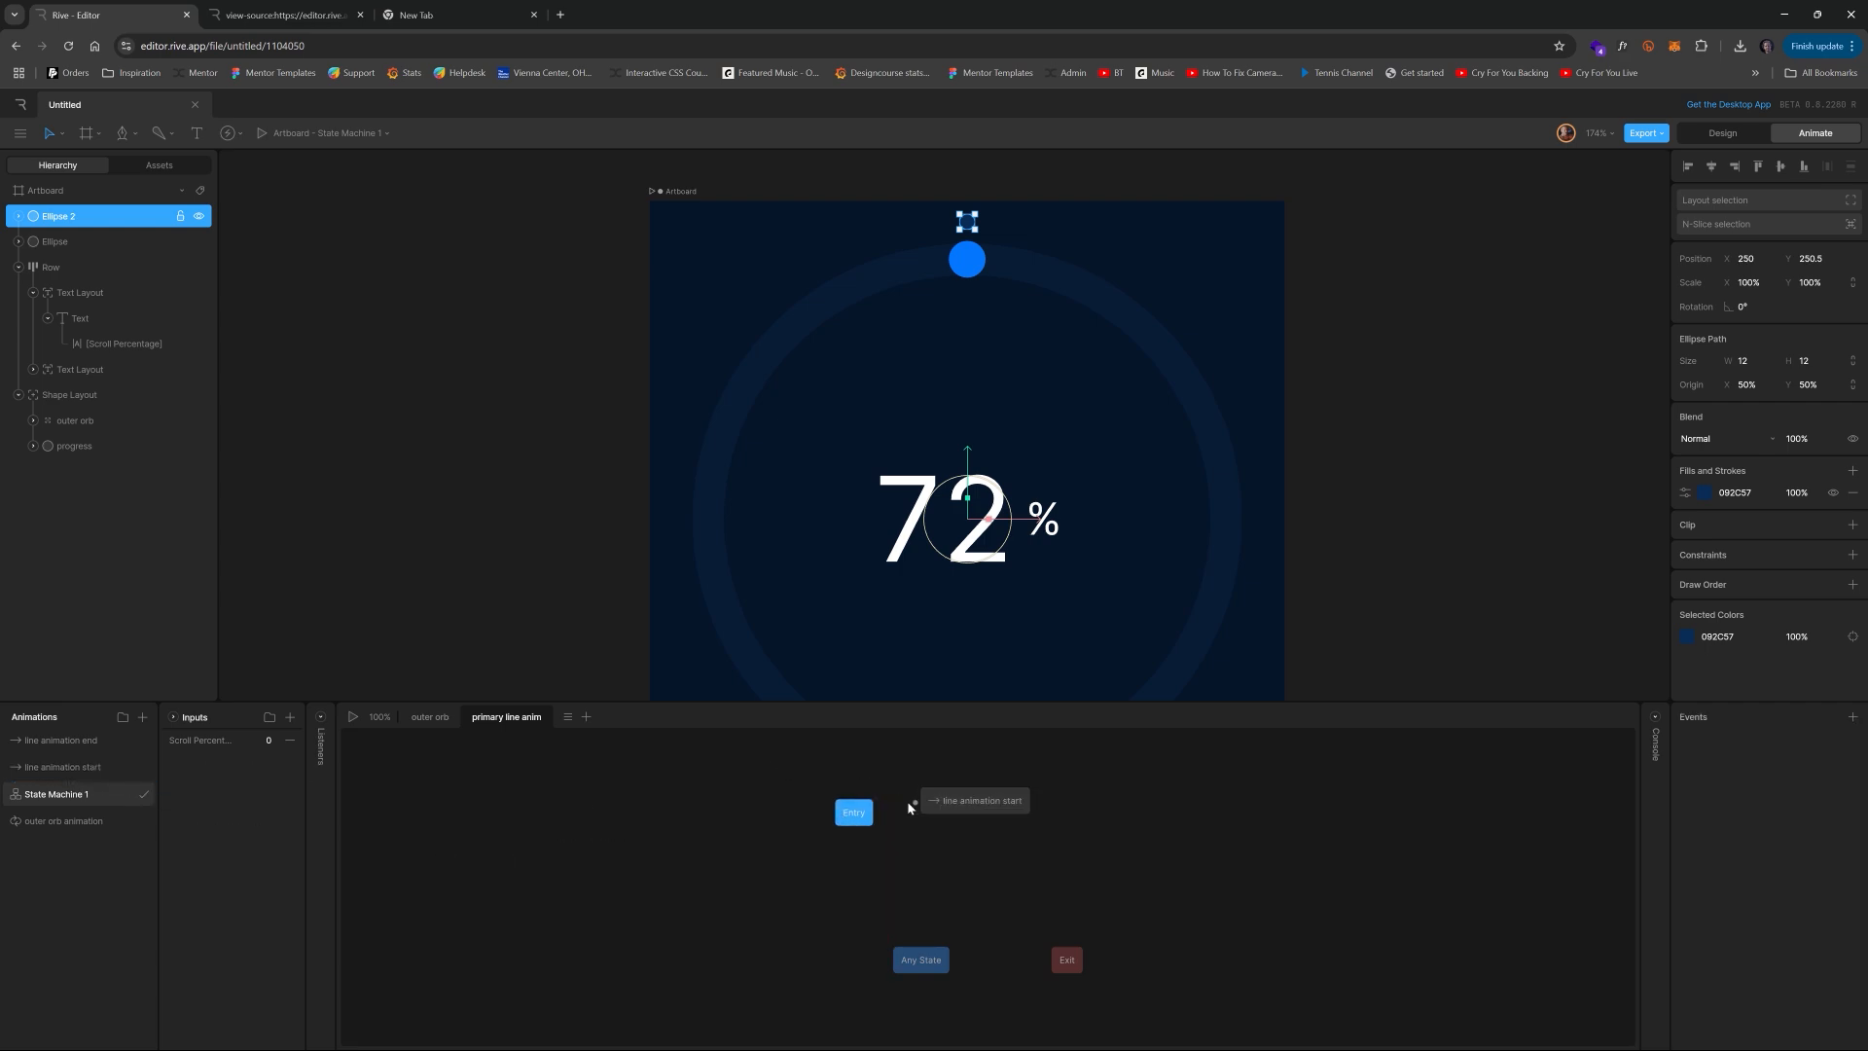
- Place the line animation start state in the layer and connect it from Entry
{"action": "left_click", "coordinate": [977, 812]}
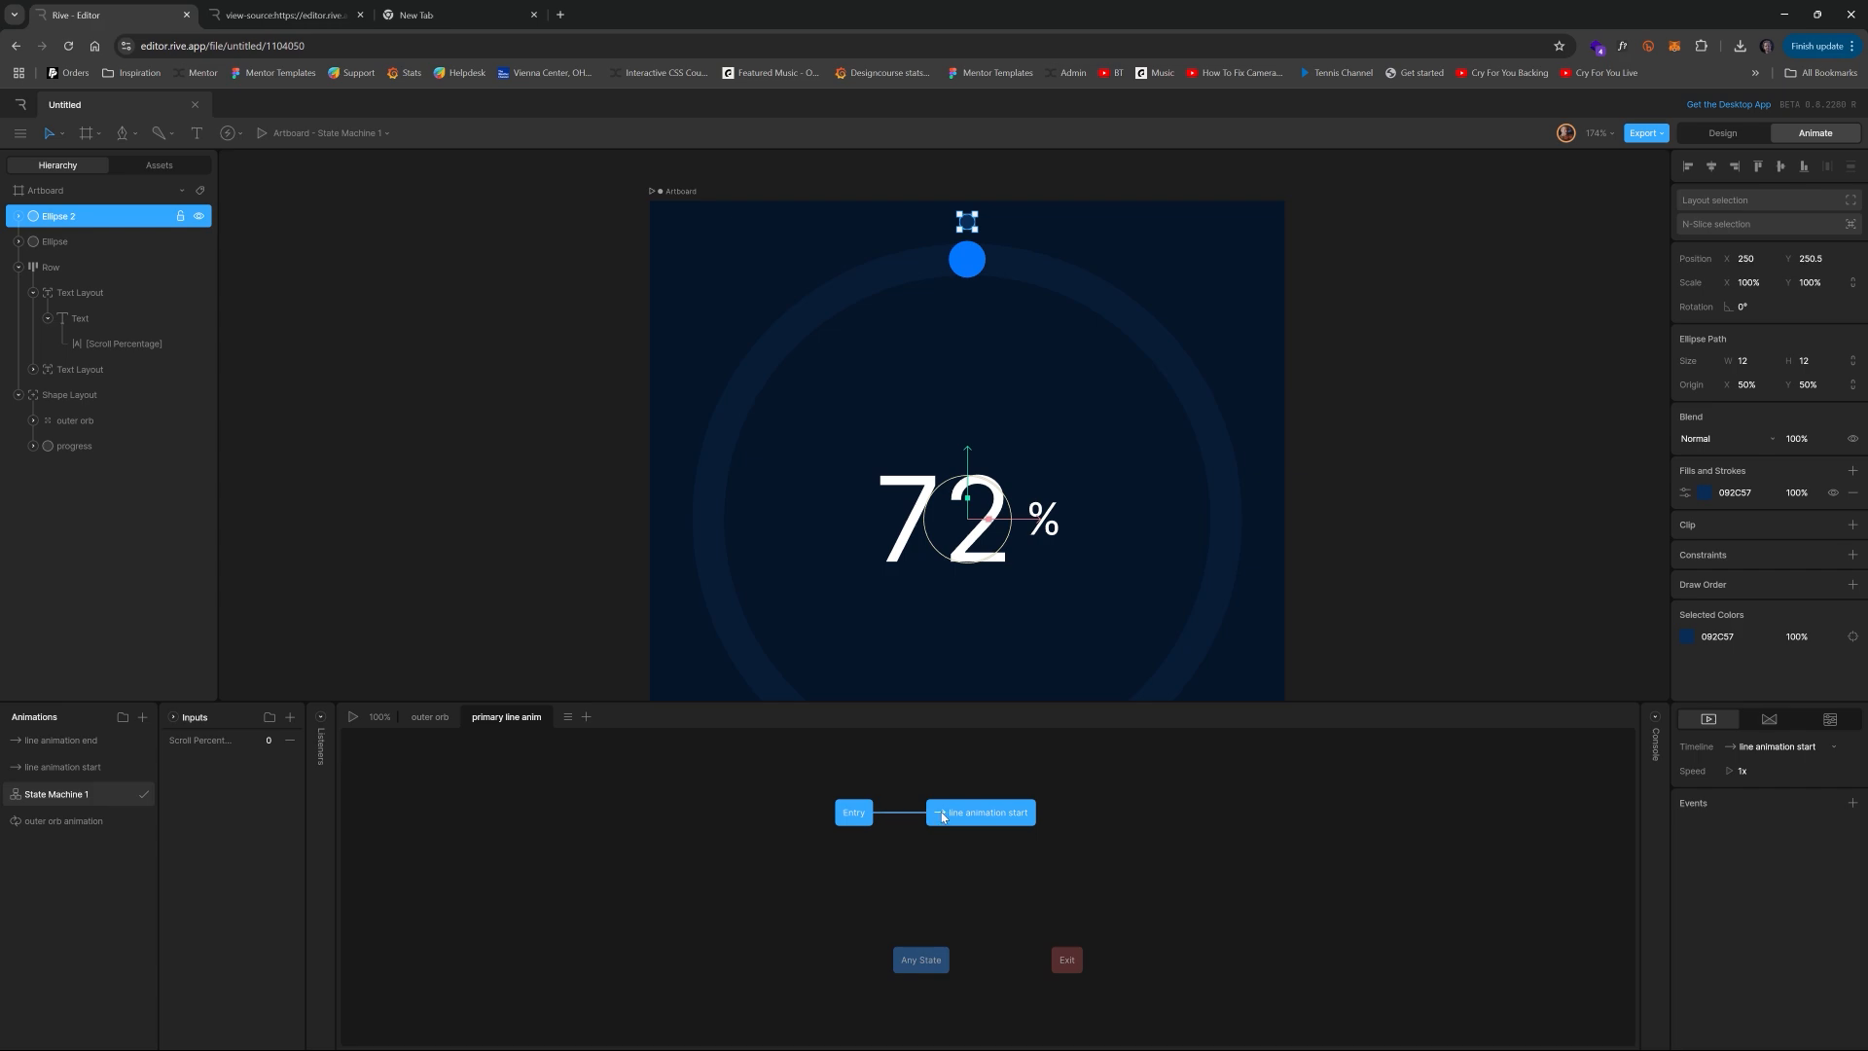
{"action": "left_click", "coordinate": [899, 811]}
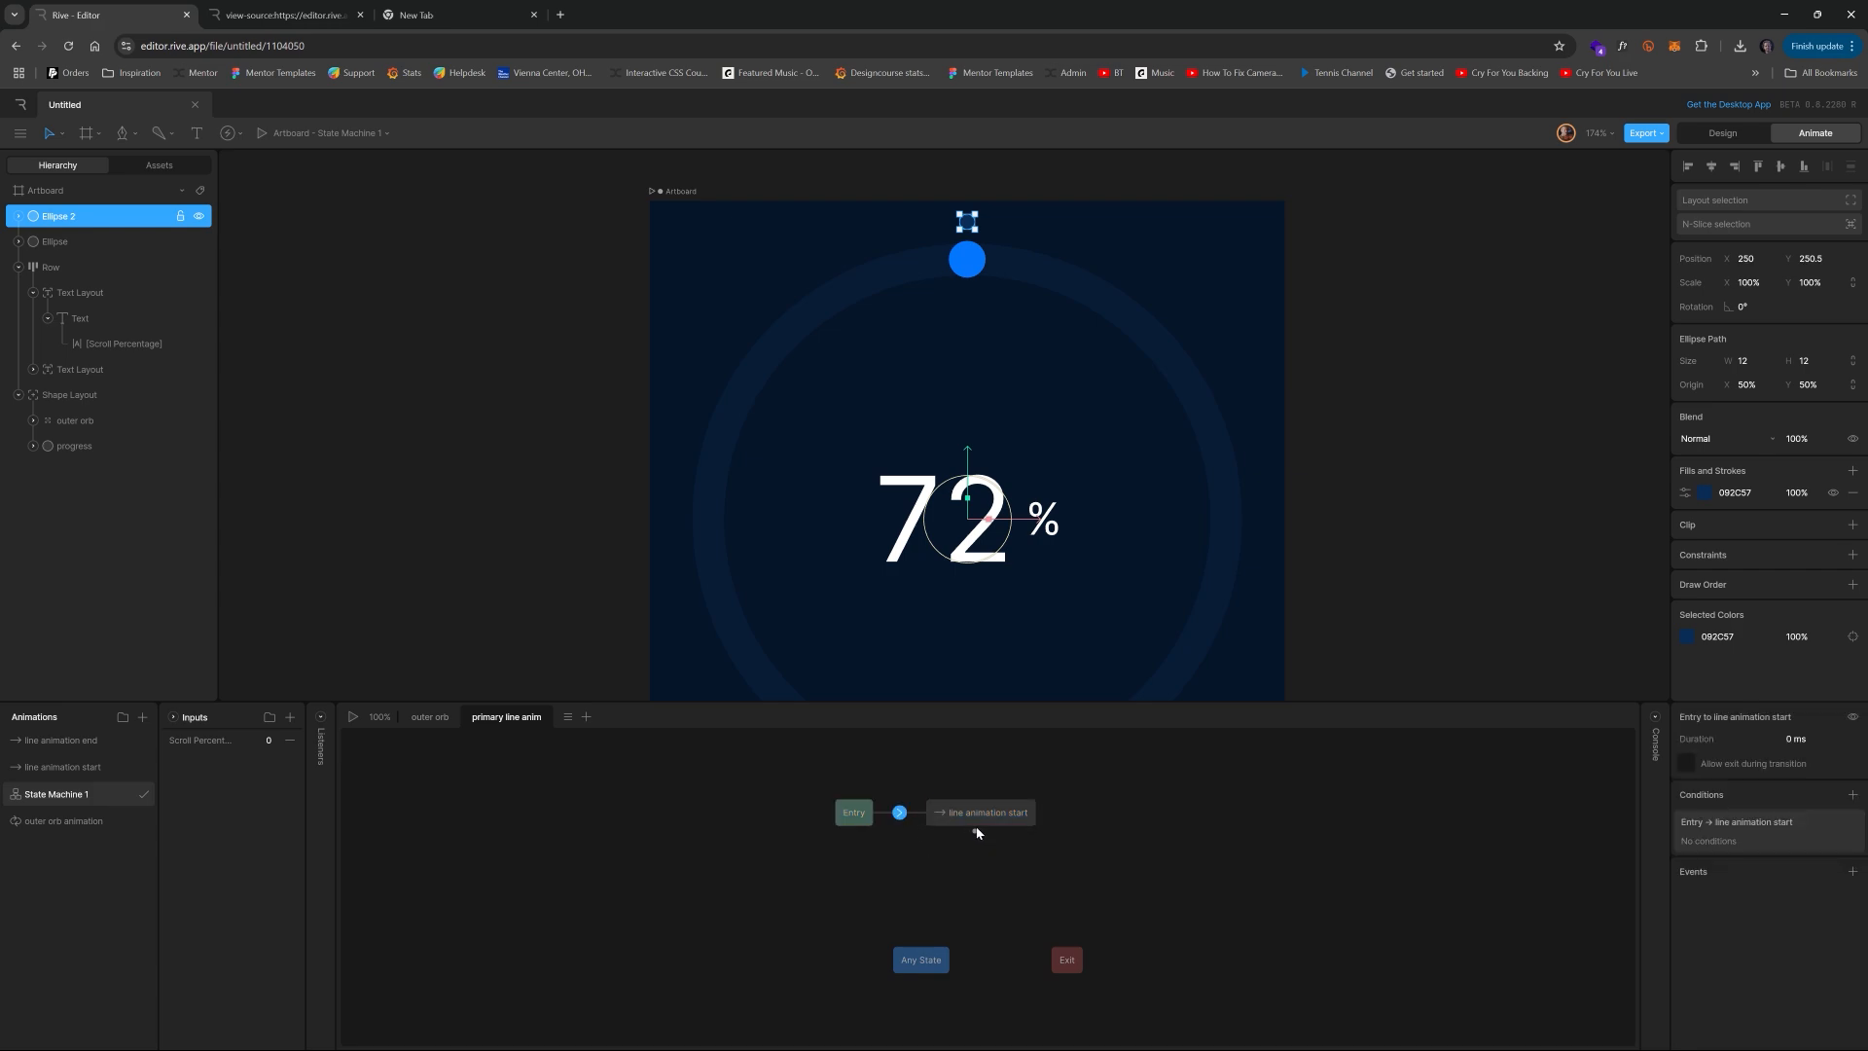
{"action": "left_click", "coordinate": [979, 812]}
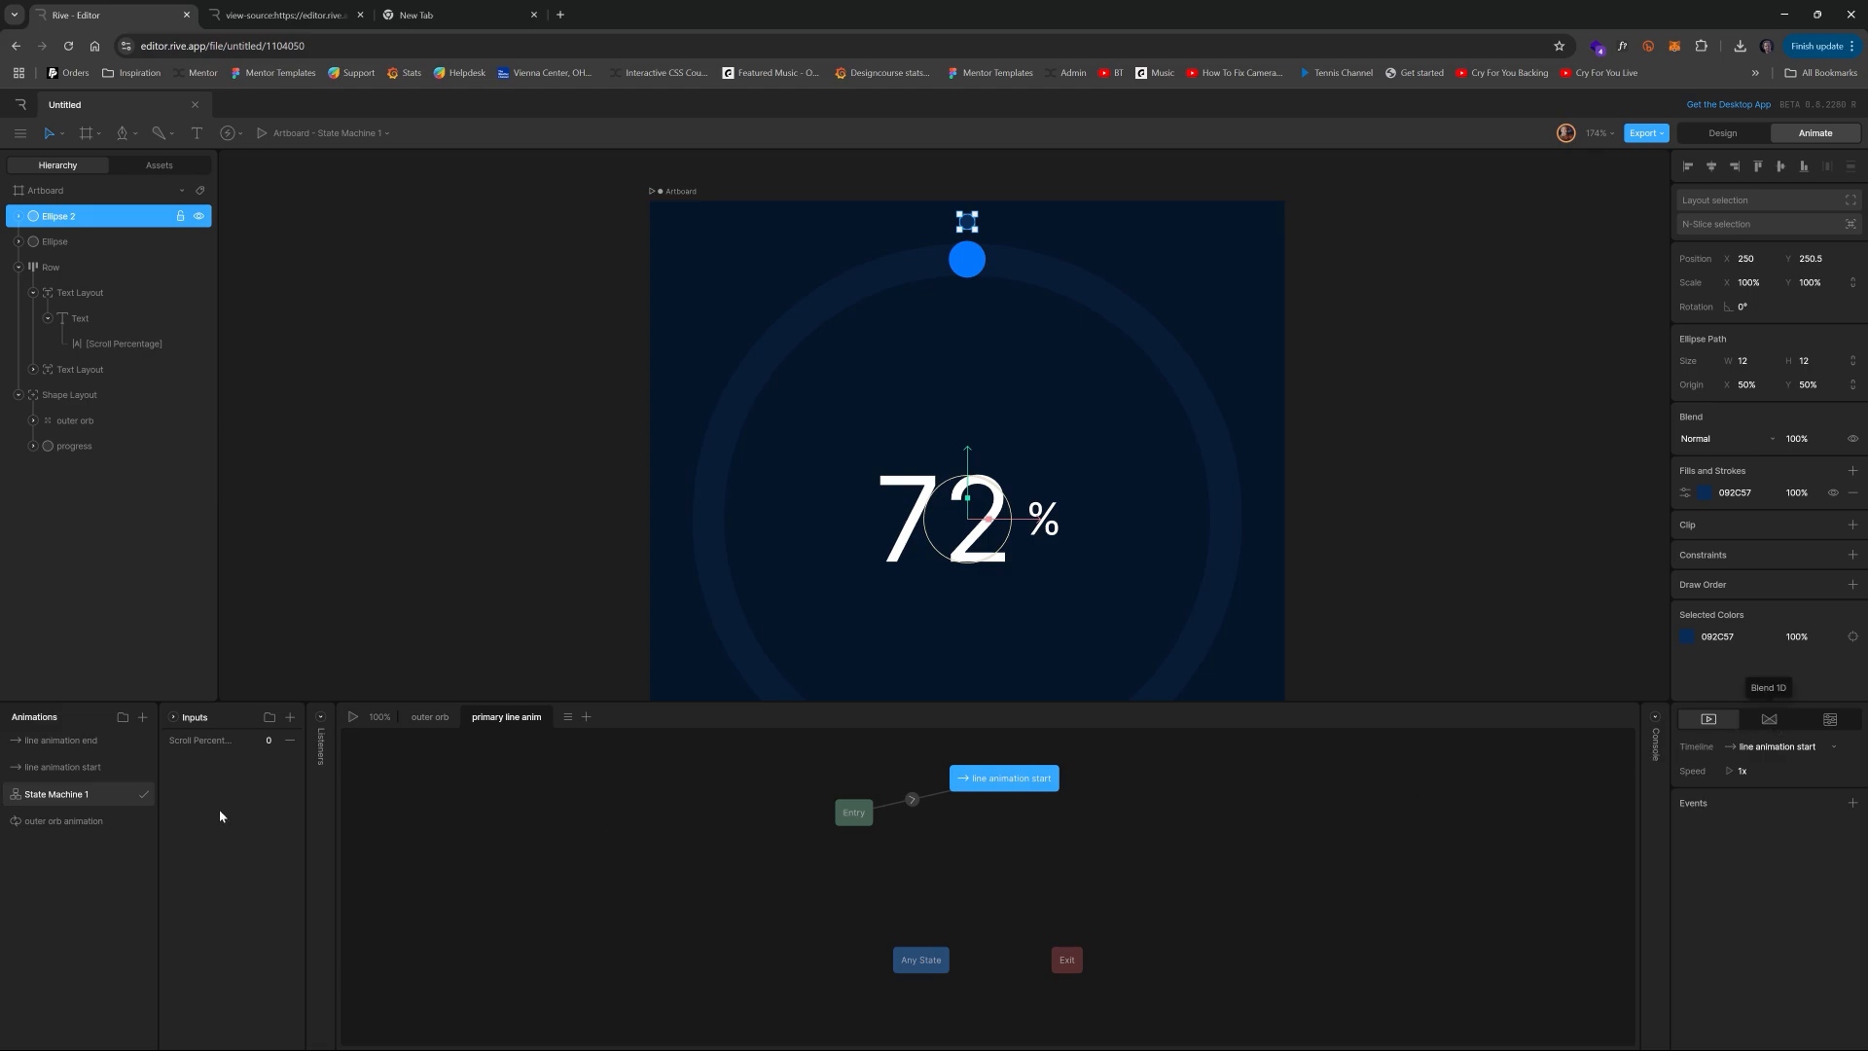
- Review the line animation start timeline, then select the state following Entry for blending
{"action": "left_click", "coordinate": [54, 794]}
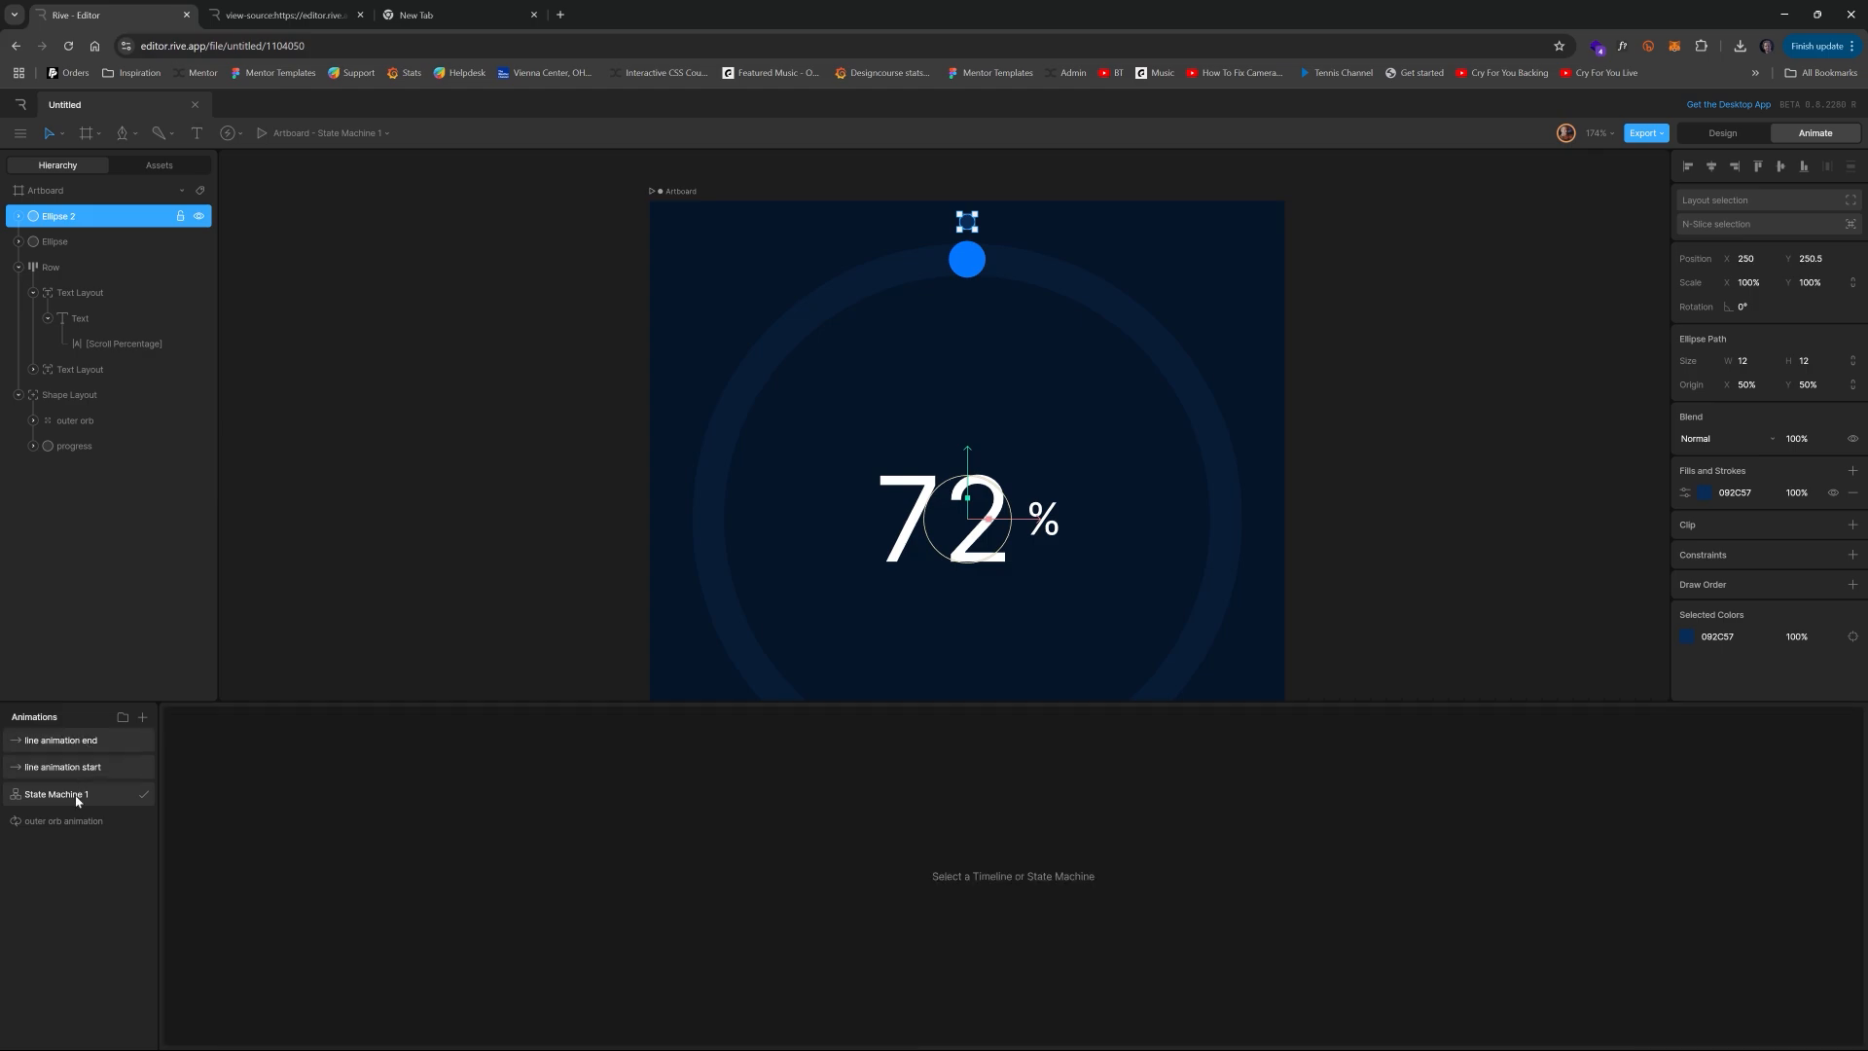
{"action": "left_click", "coordinate": [56, 794]}
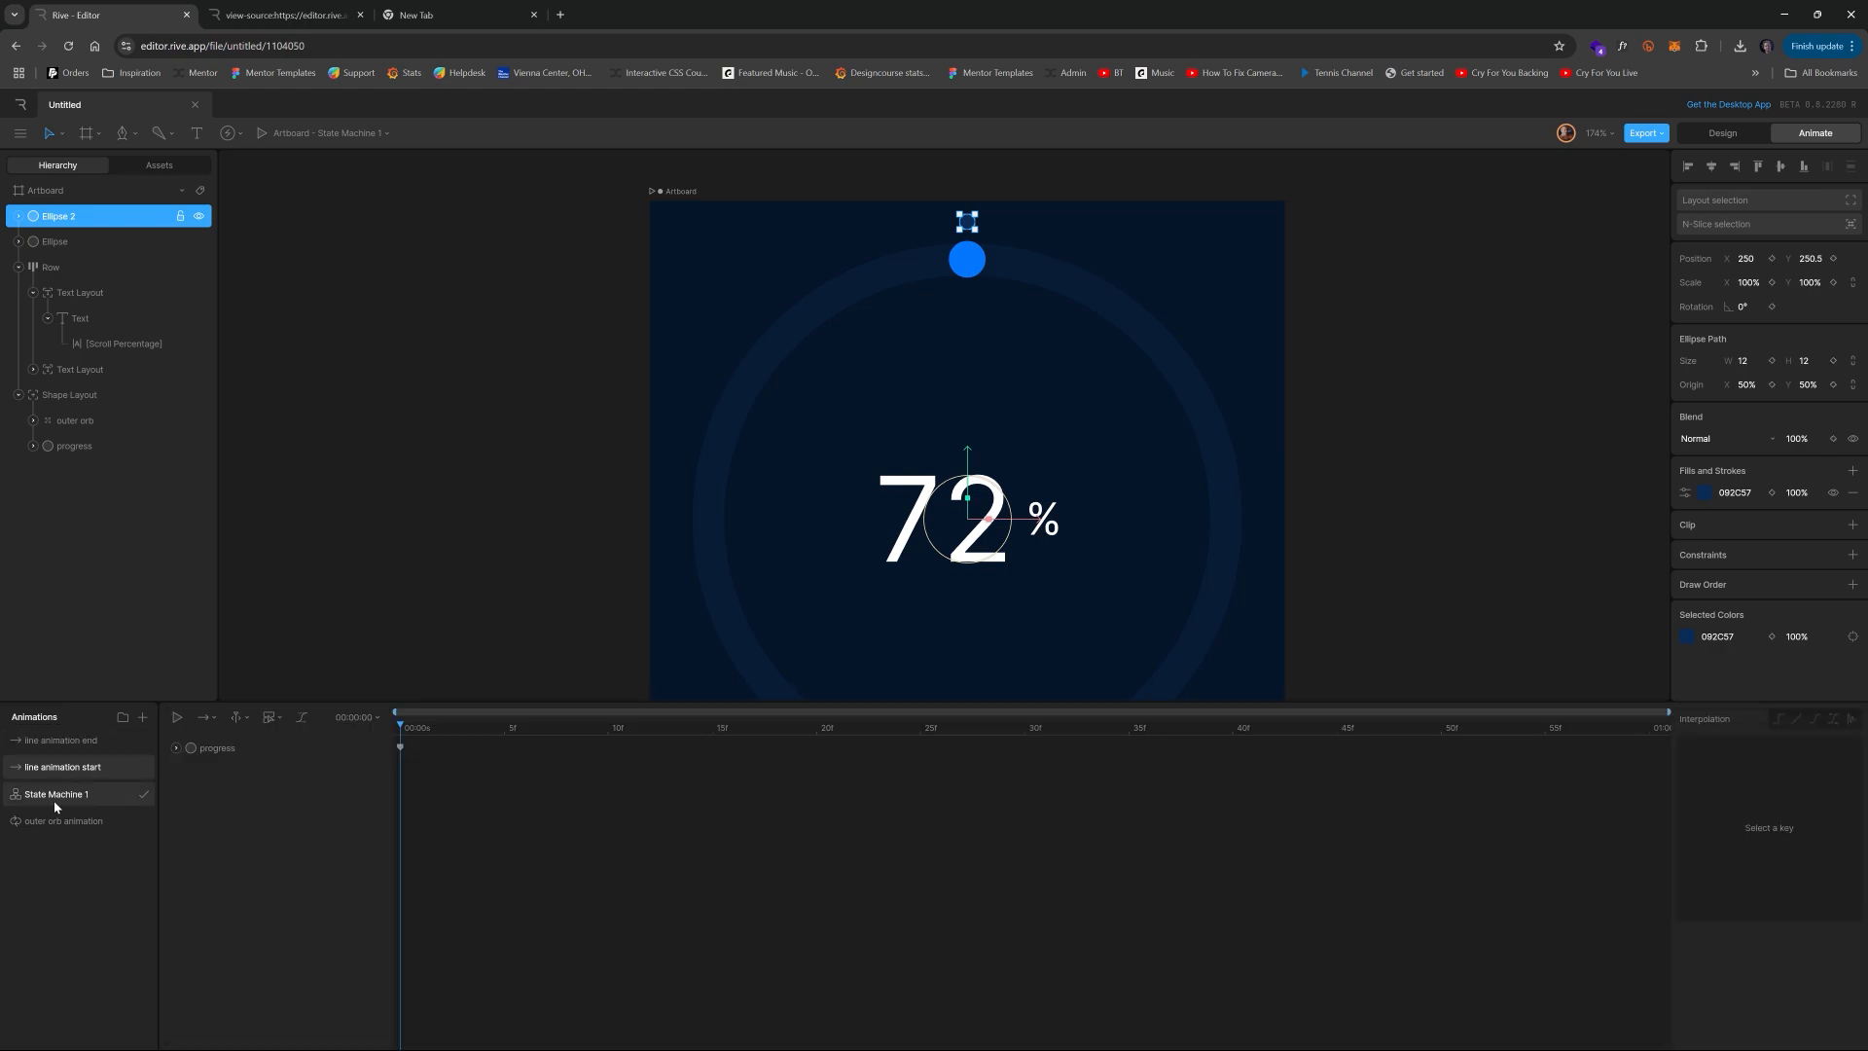
{"action": "left_click", "coordinate": [54, 794]}
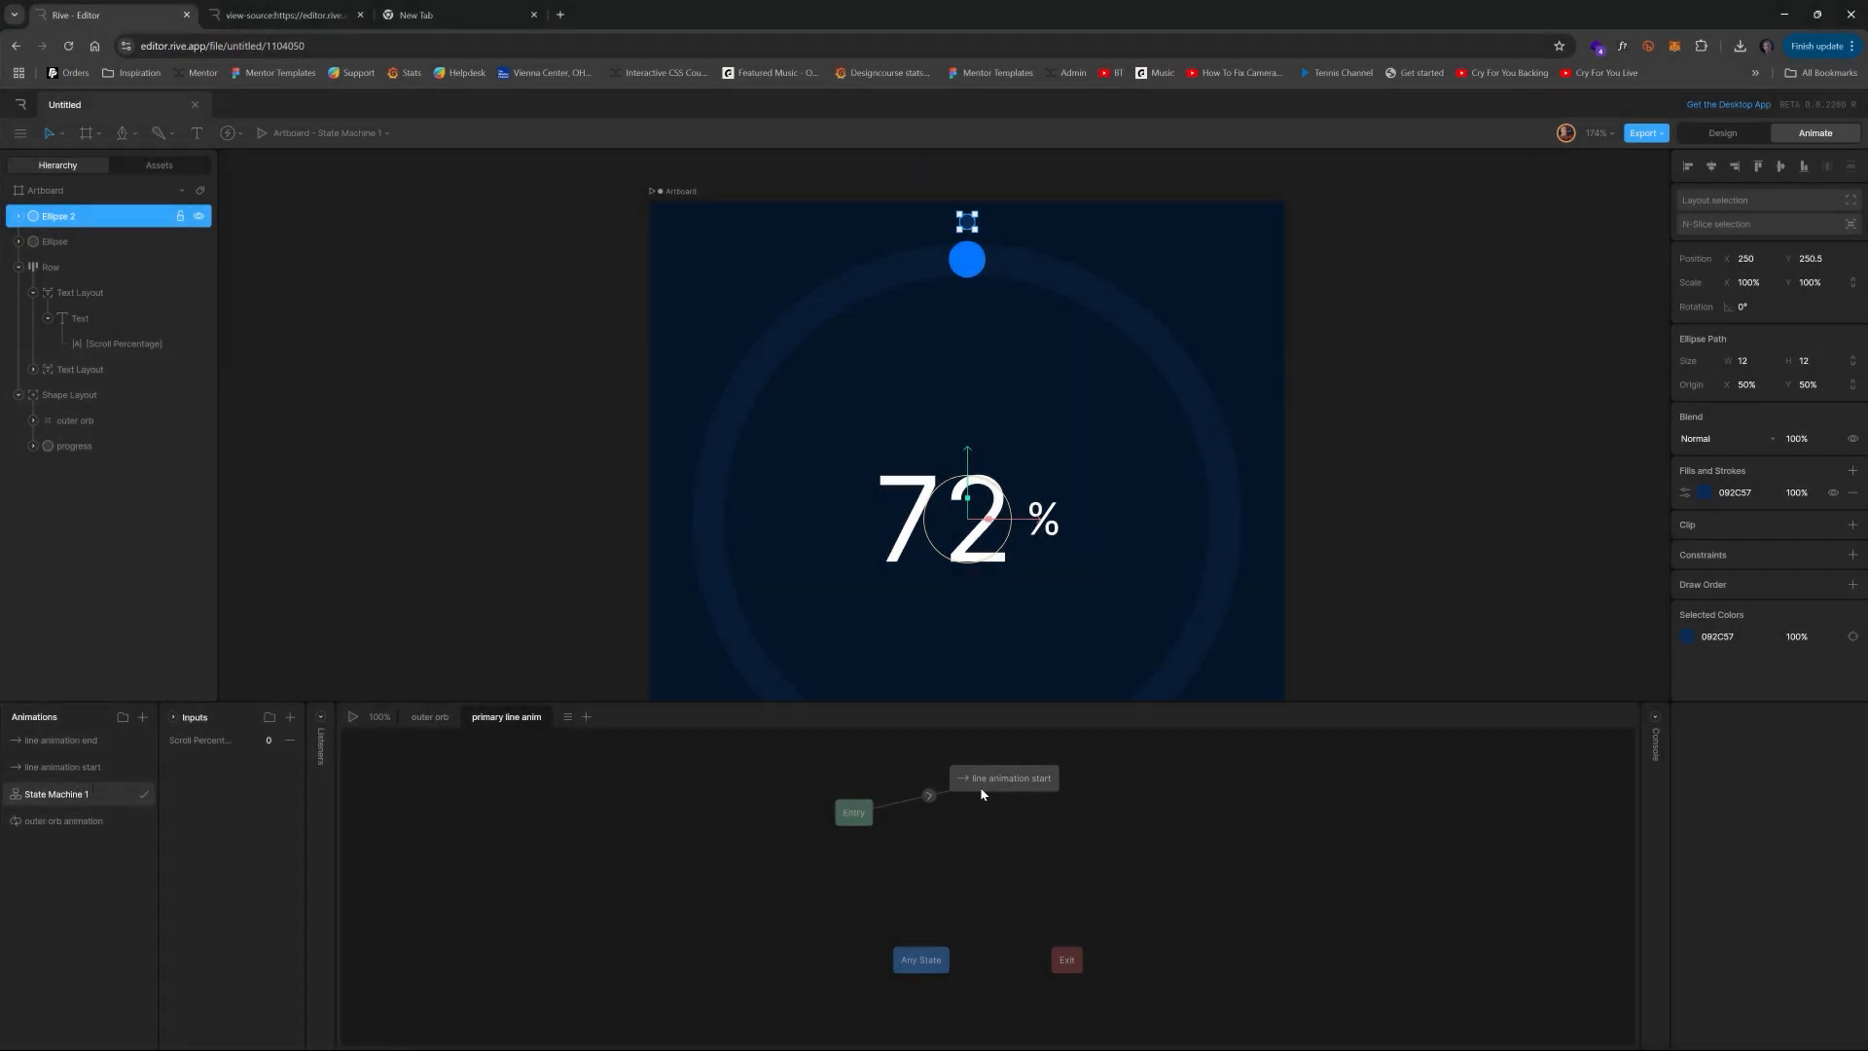
{"action": "left_click", "coordinate": [1010, 784]}
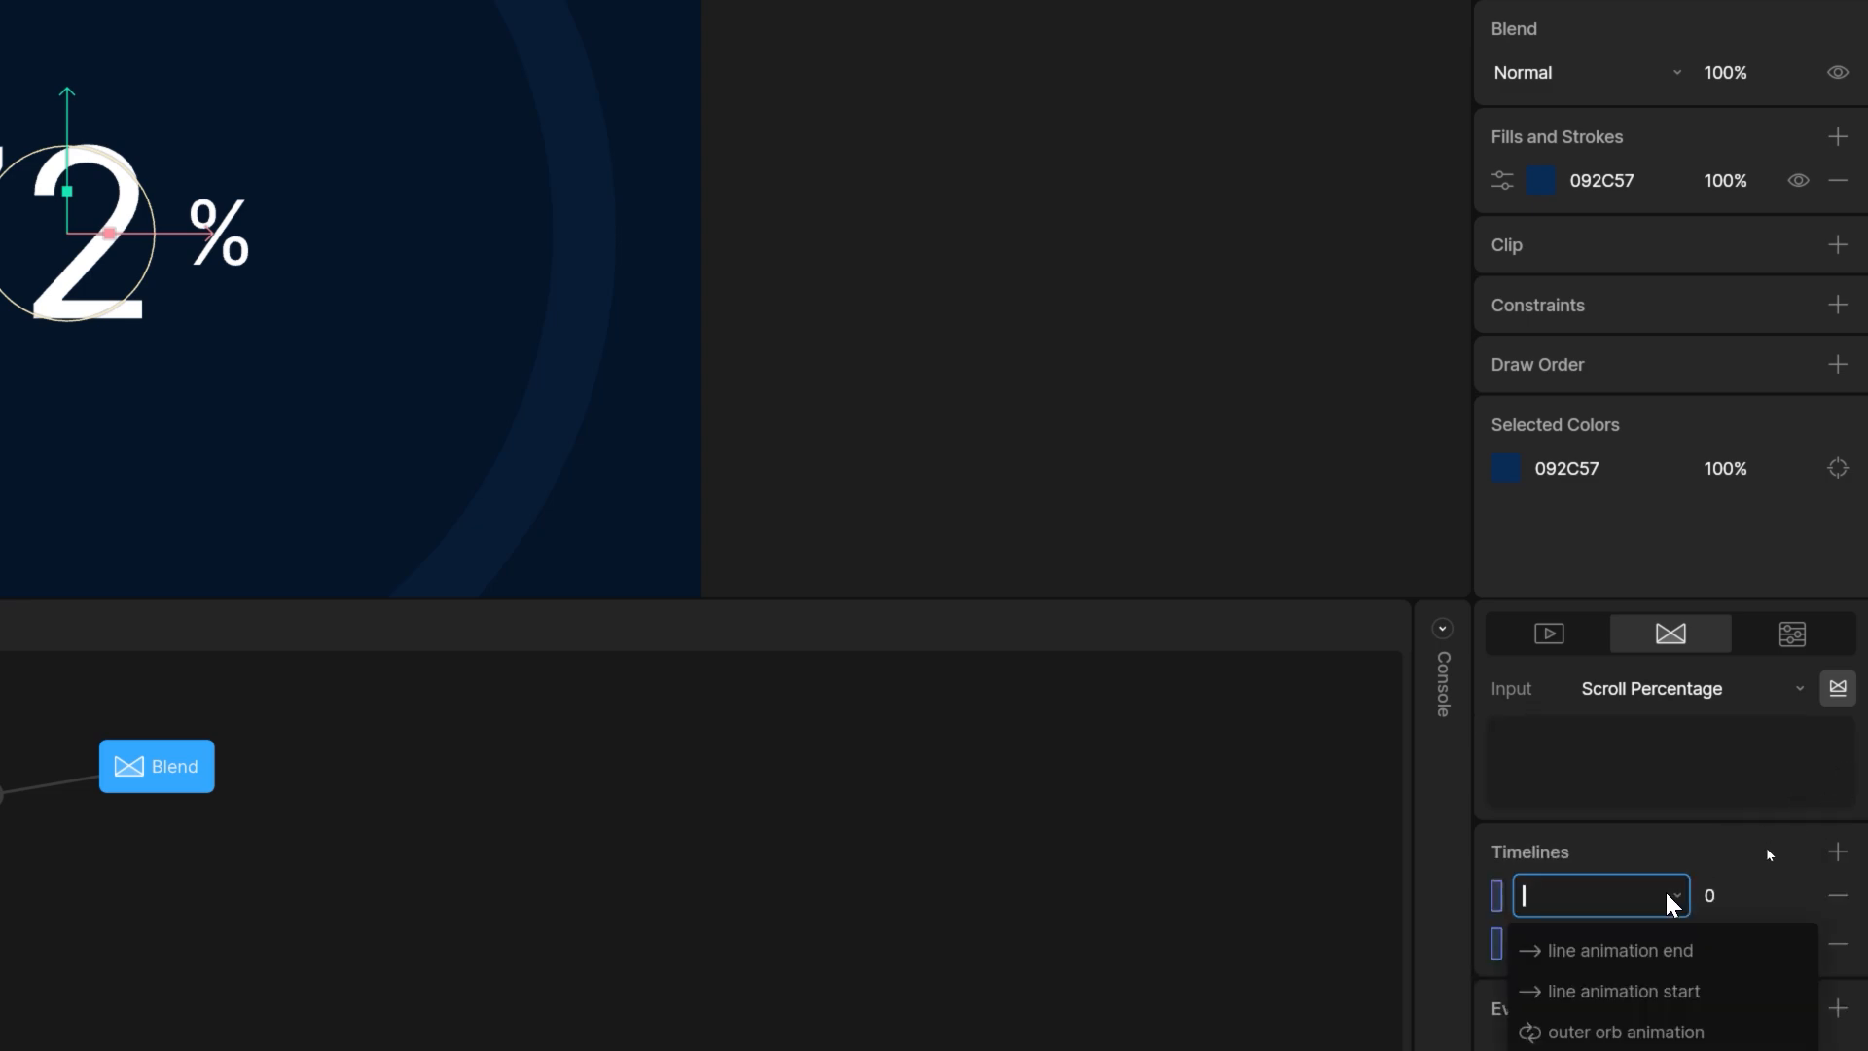
- Blend line animation start at 0 and line animation end at 100 on Scroll Percentage
{"action": "left_click", "coordinate": [1615, 950]}
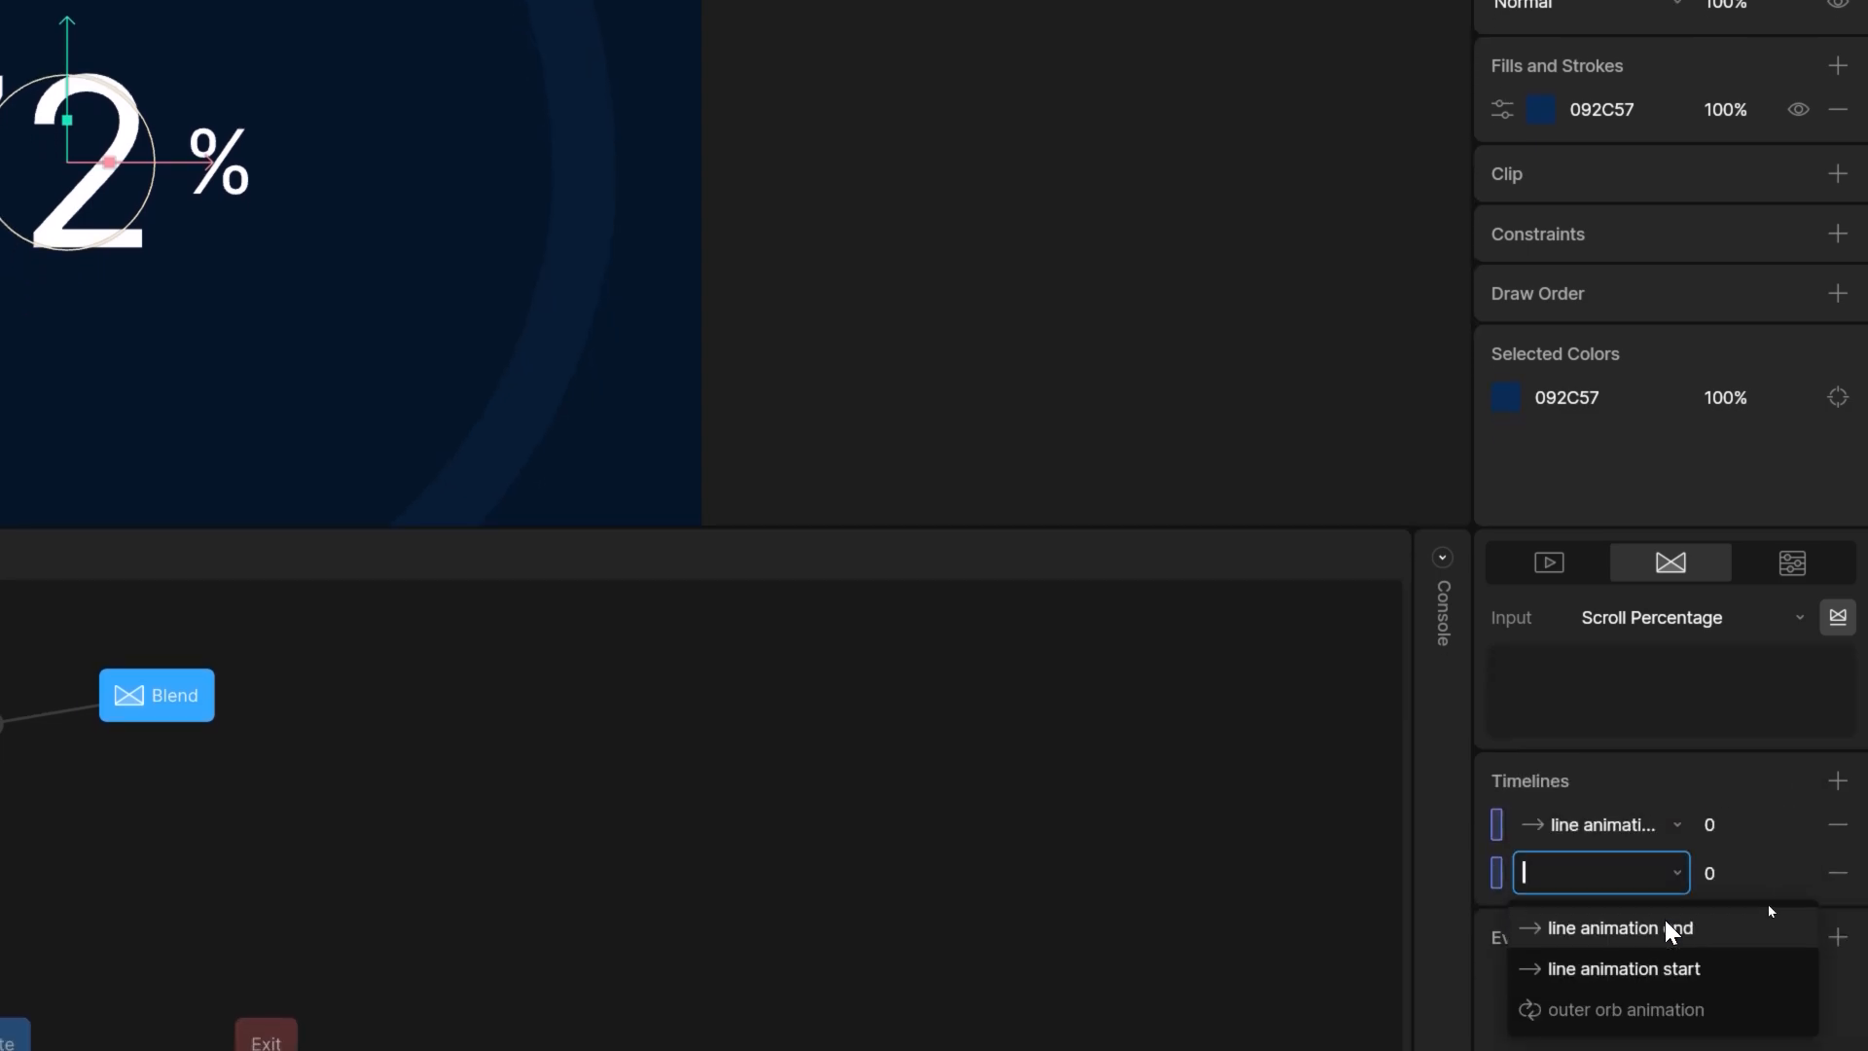
{"action": "left_click", "coordinate": [1621, 967]}
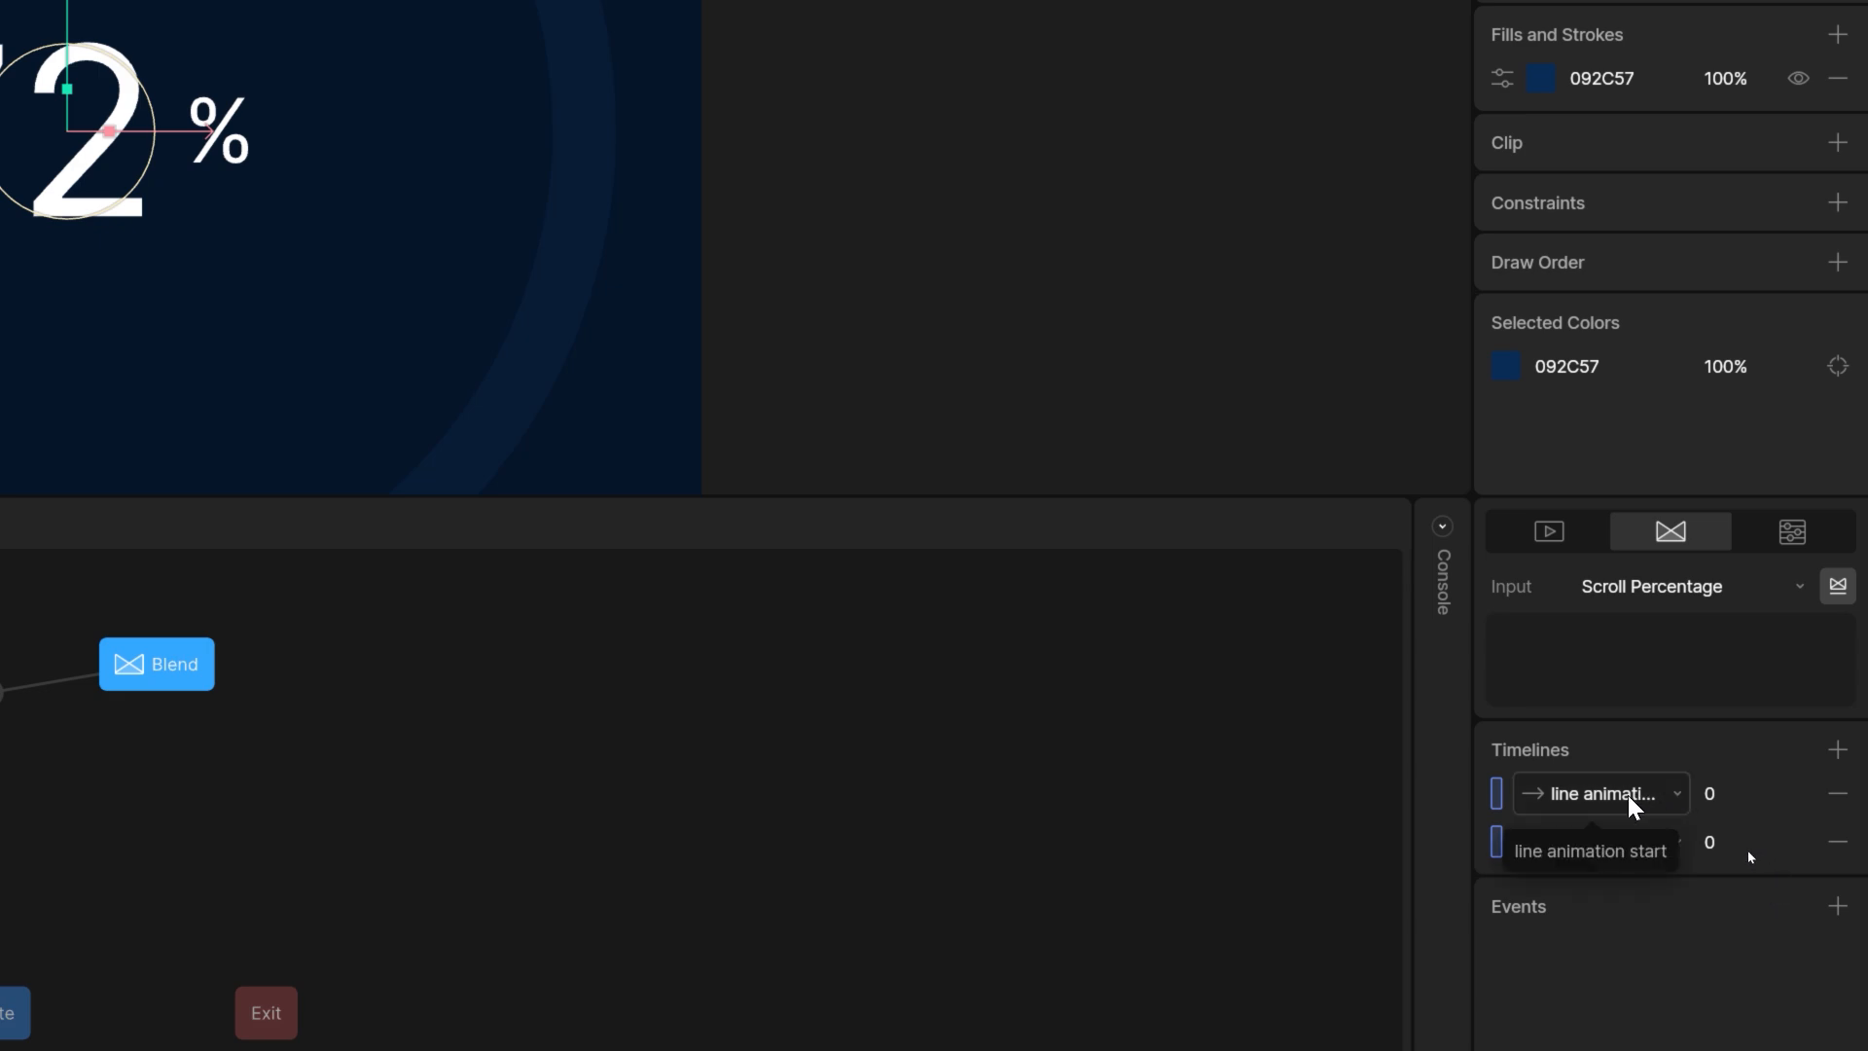
{"action": "left_click", "coordinate": [1751, 841]}
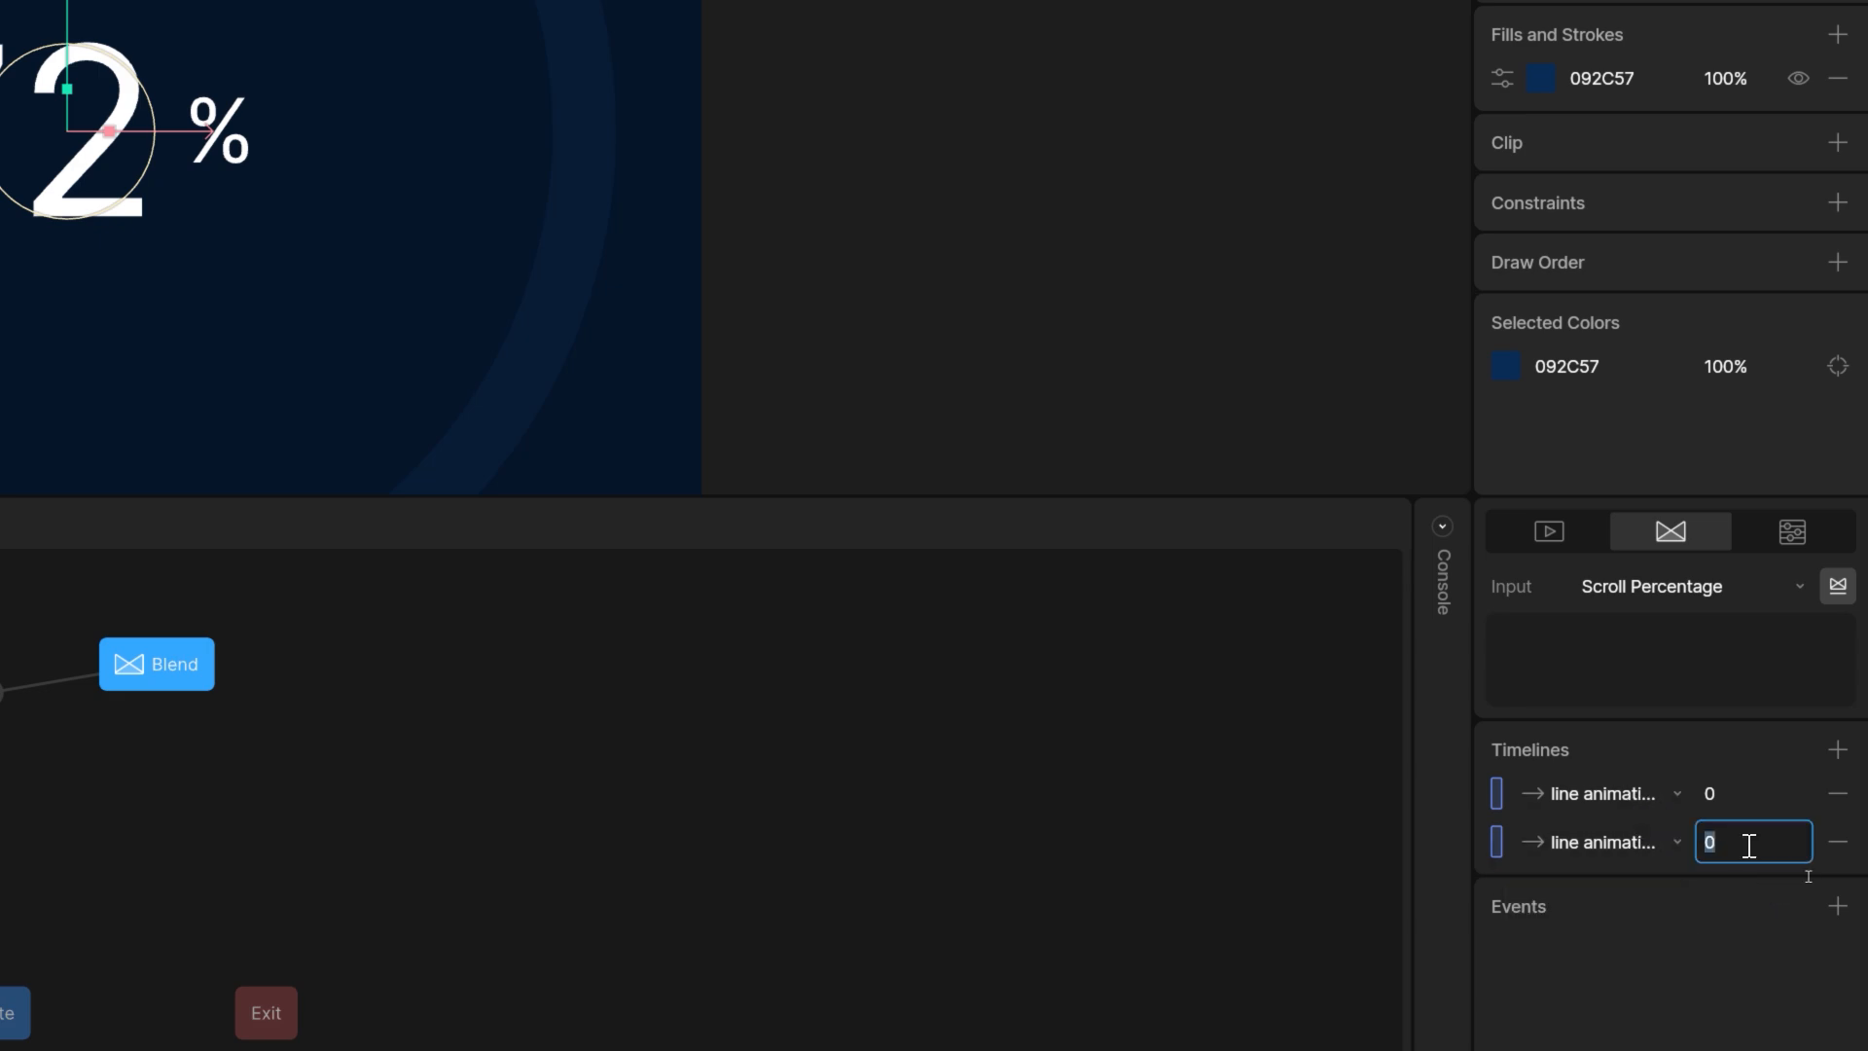
{"action": "type", "text": "100"}
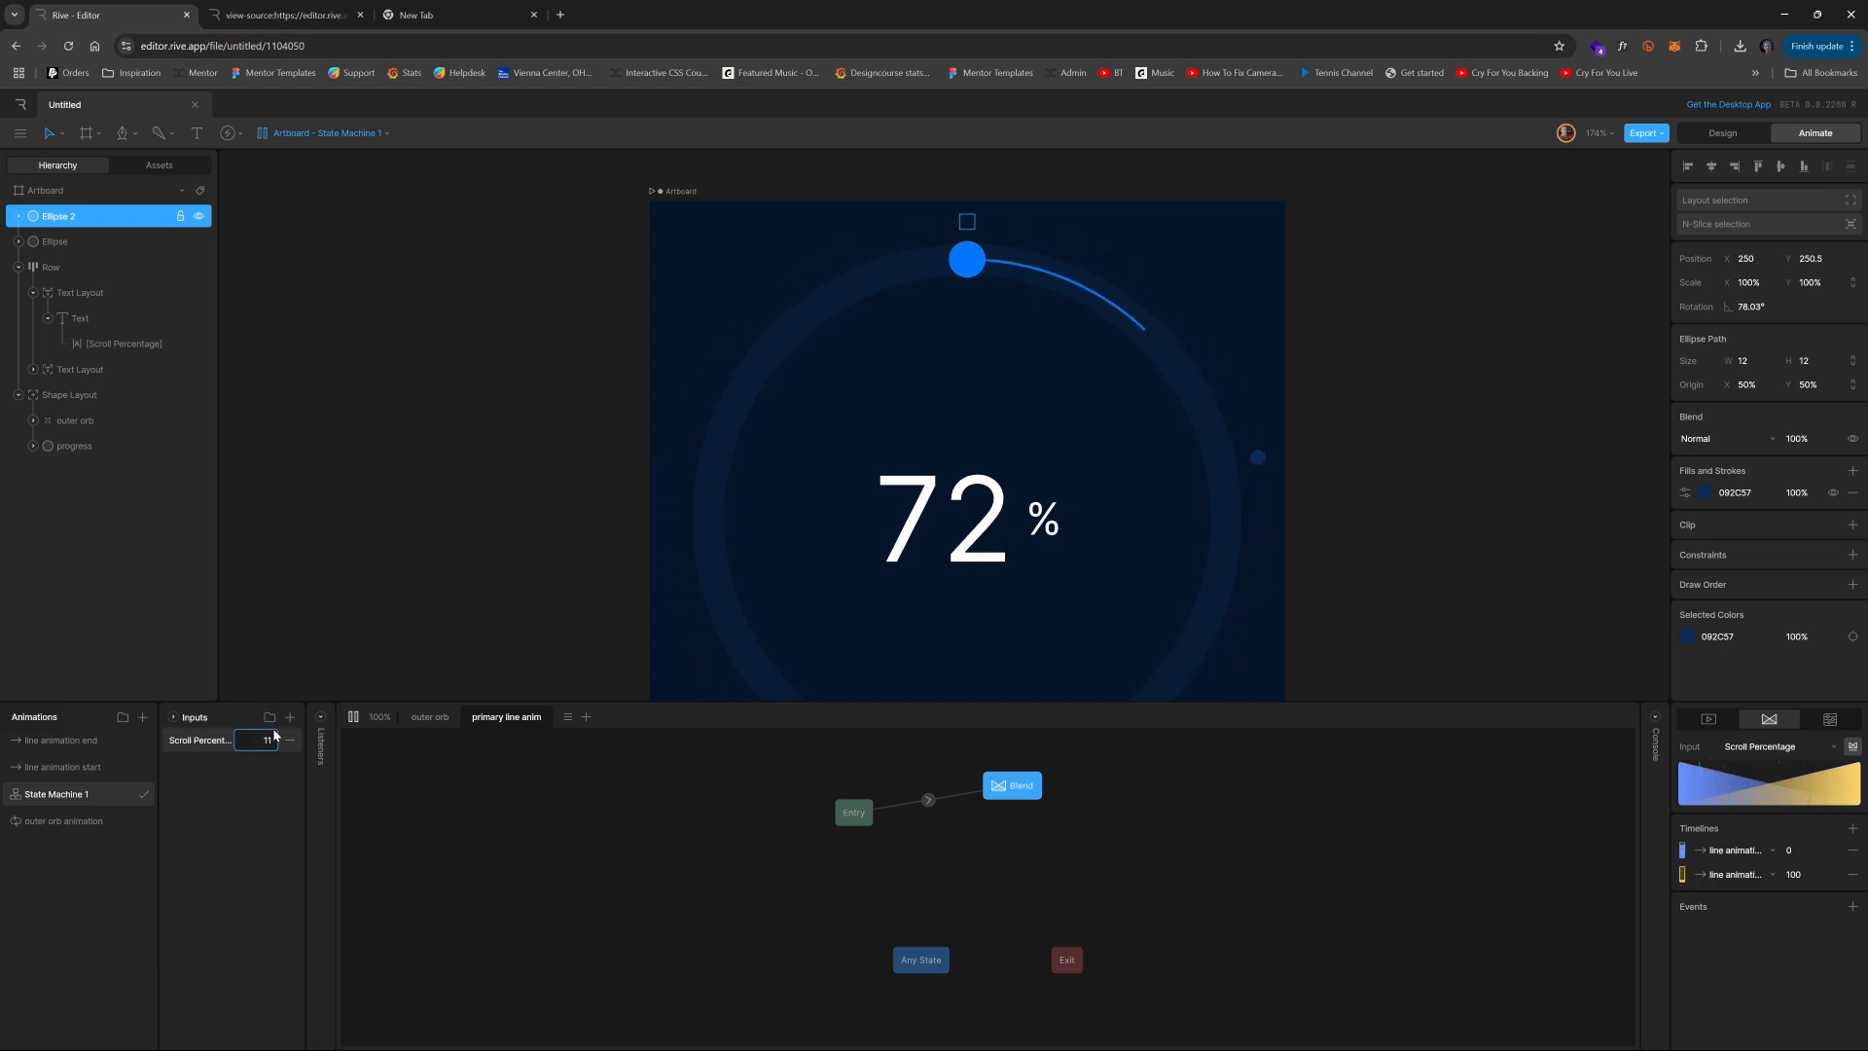
{"action": "type", "text": "80"}
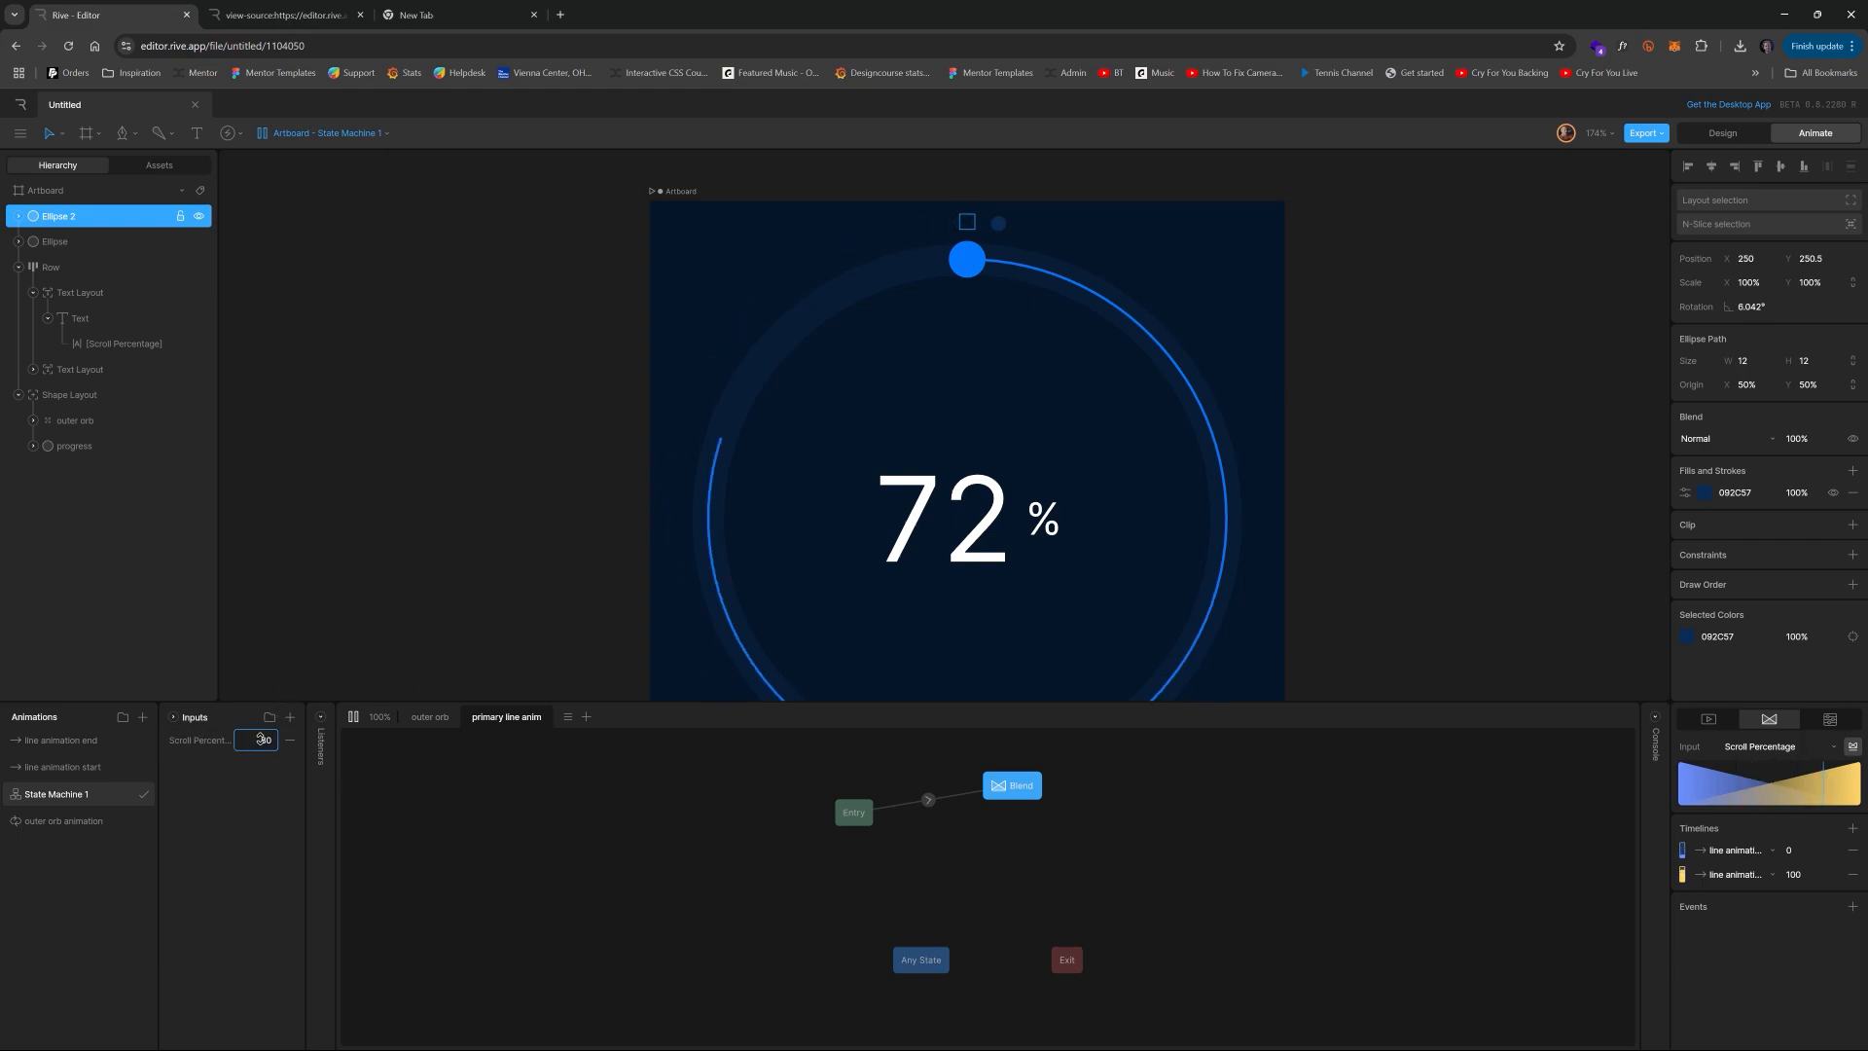
{"action": "type", "text": "43"}
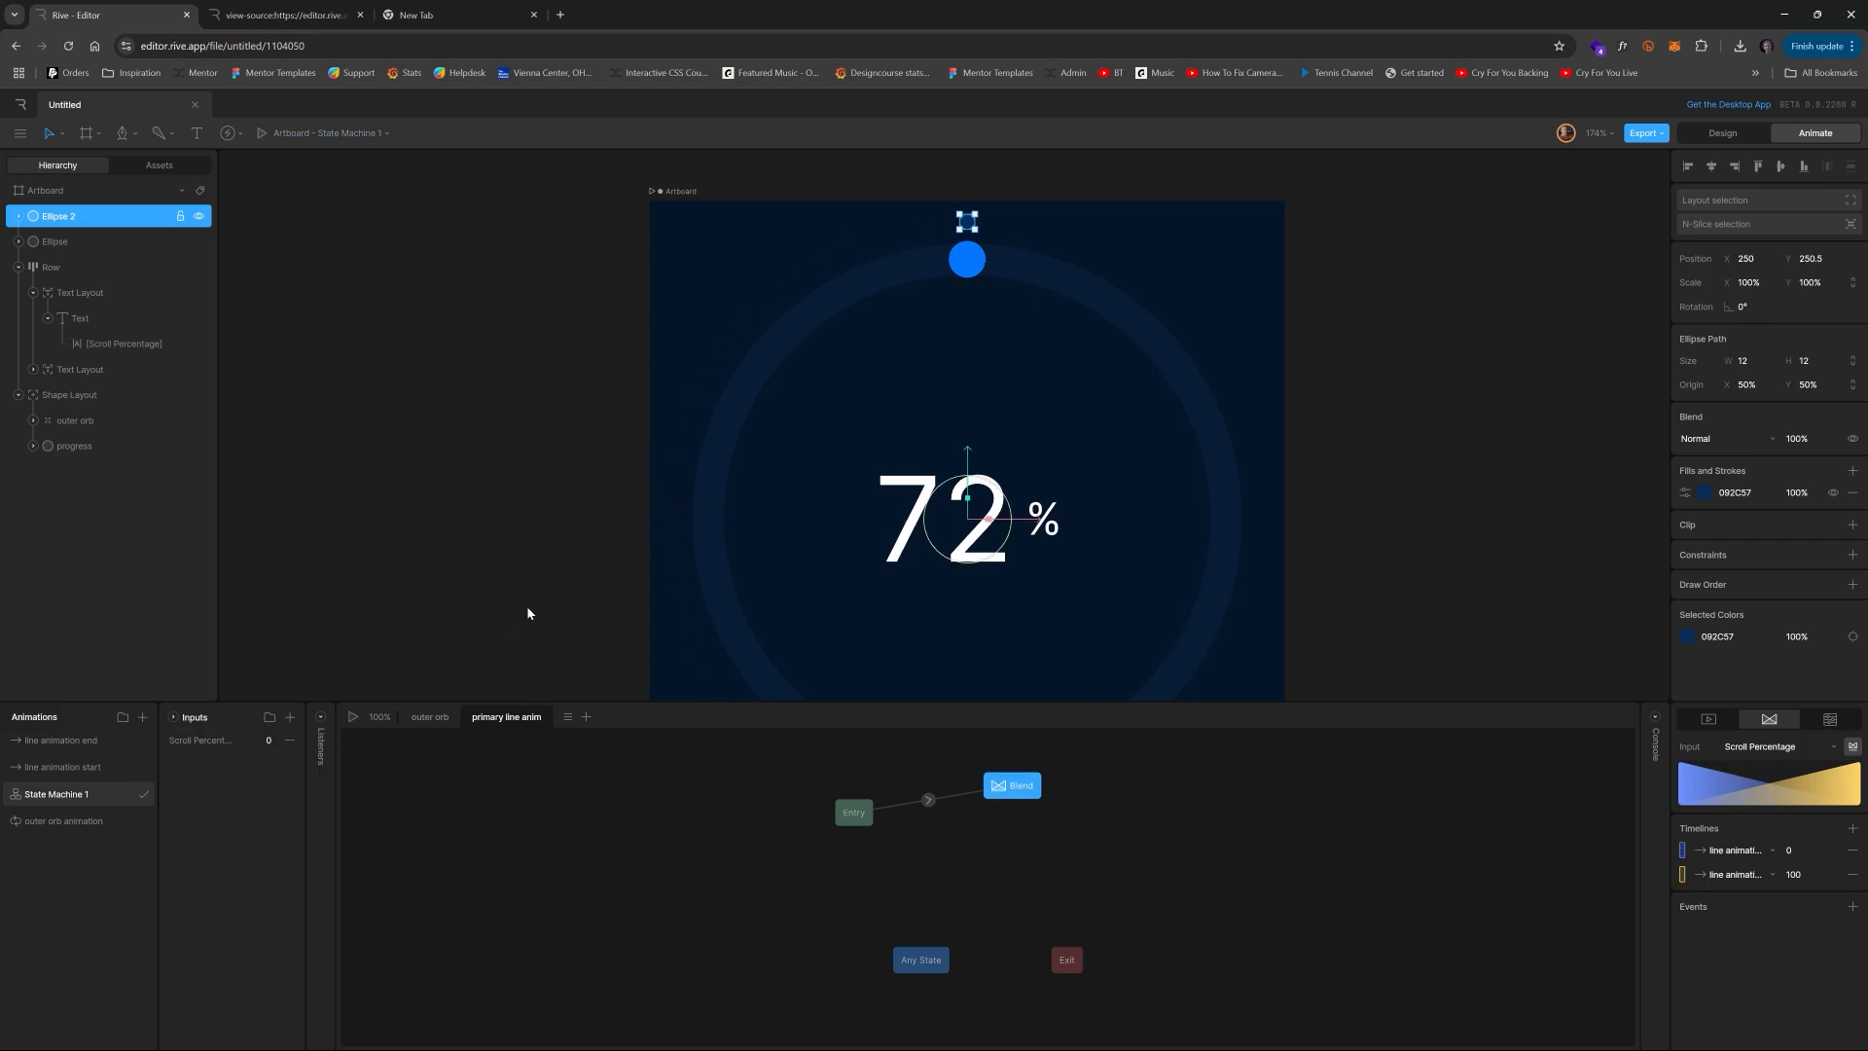
{"action": "left_click", "coordinate": [560, 502]}
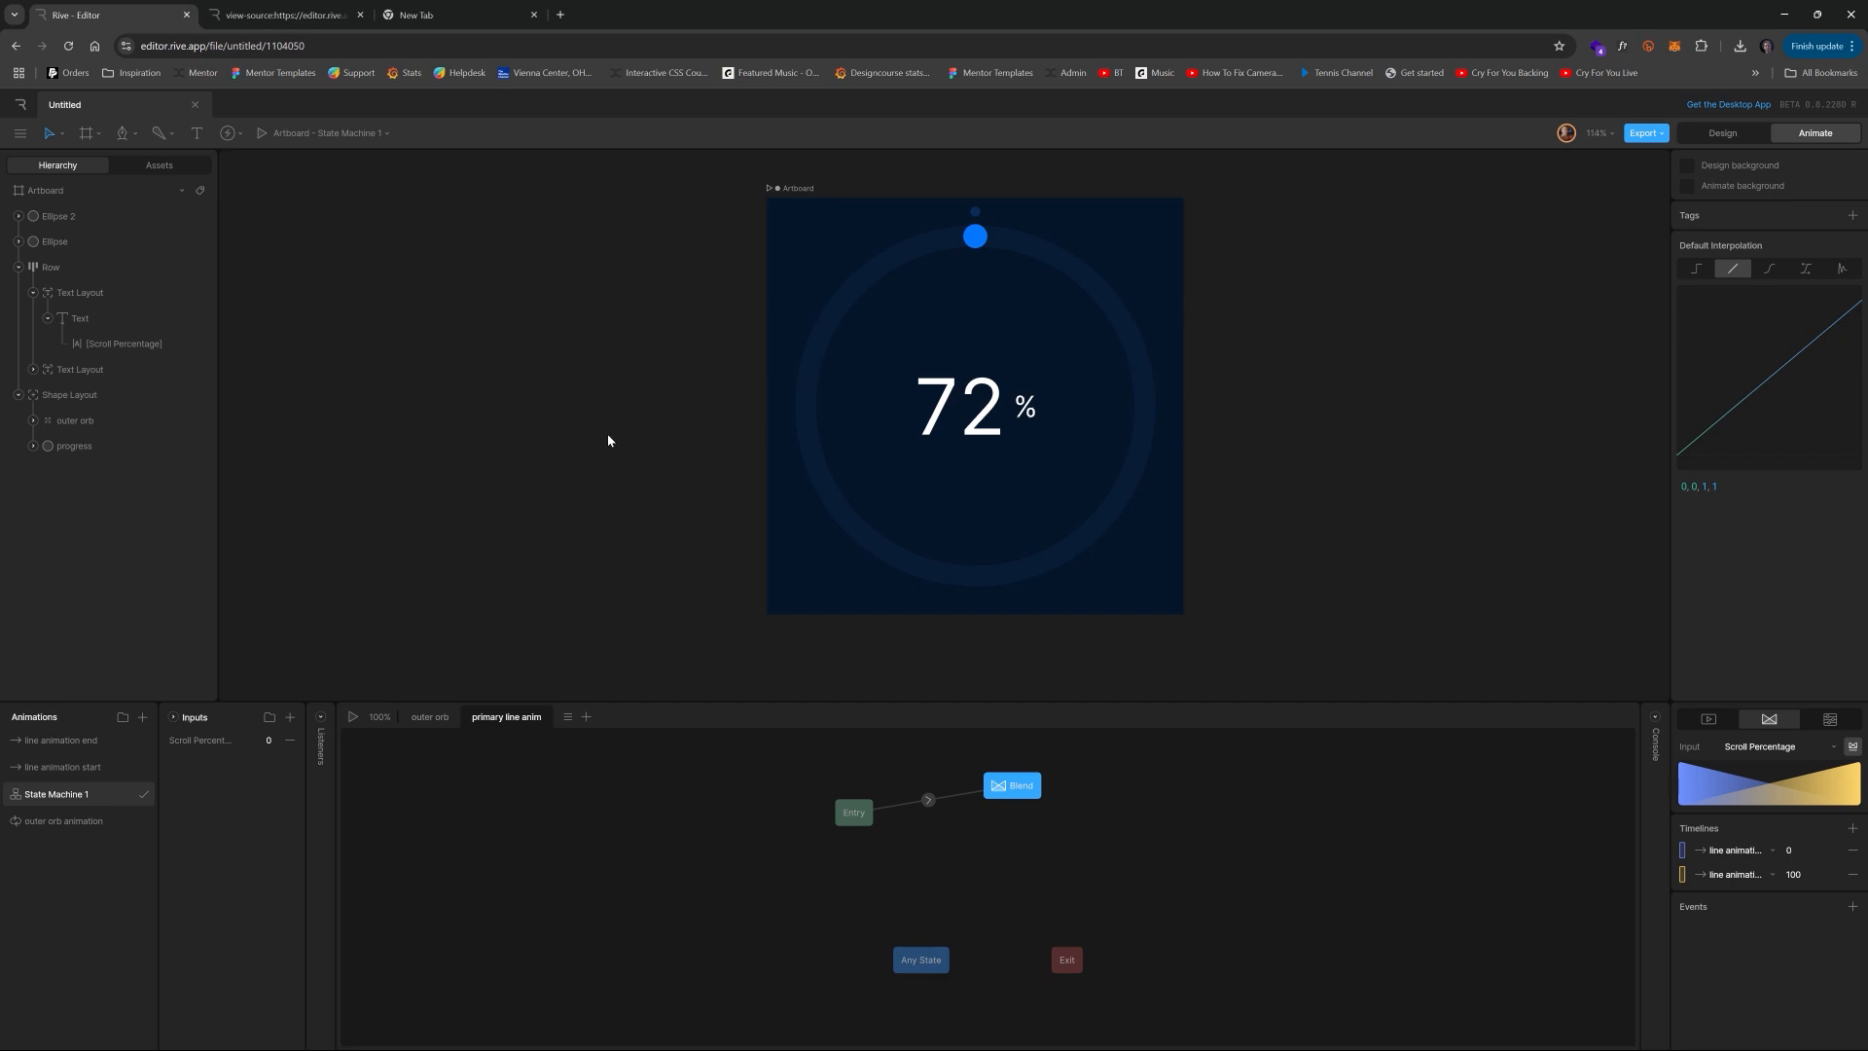
- Create a 'main orb start' animation for the Ellipse keying rotation 0°
{"action": "left_click", "coordinate": [975, 235]}
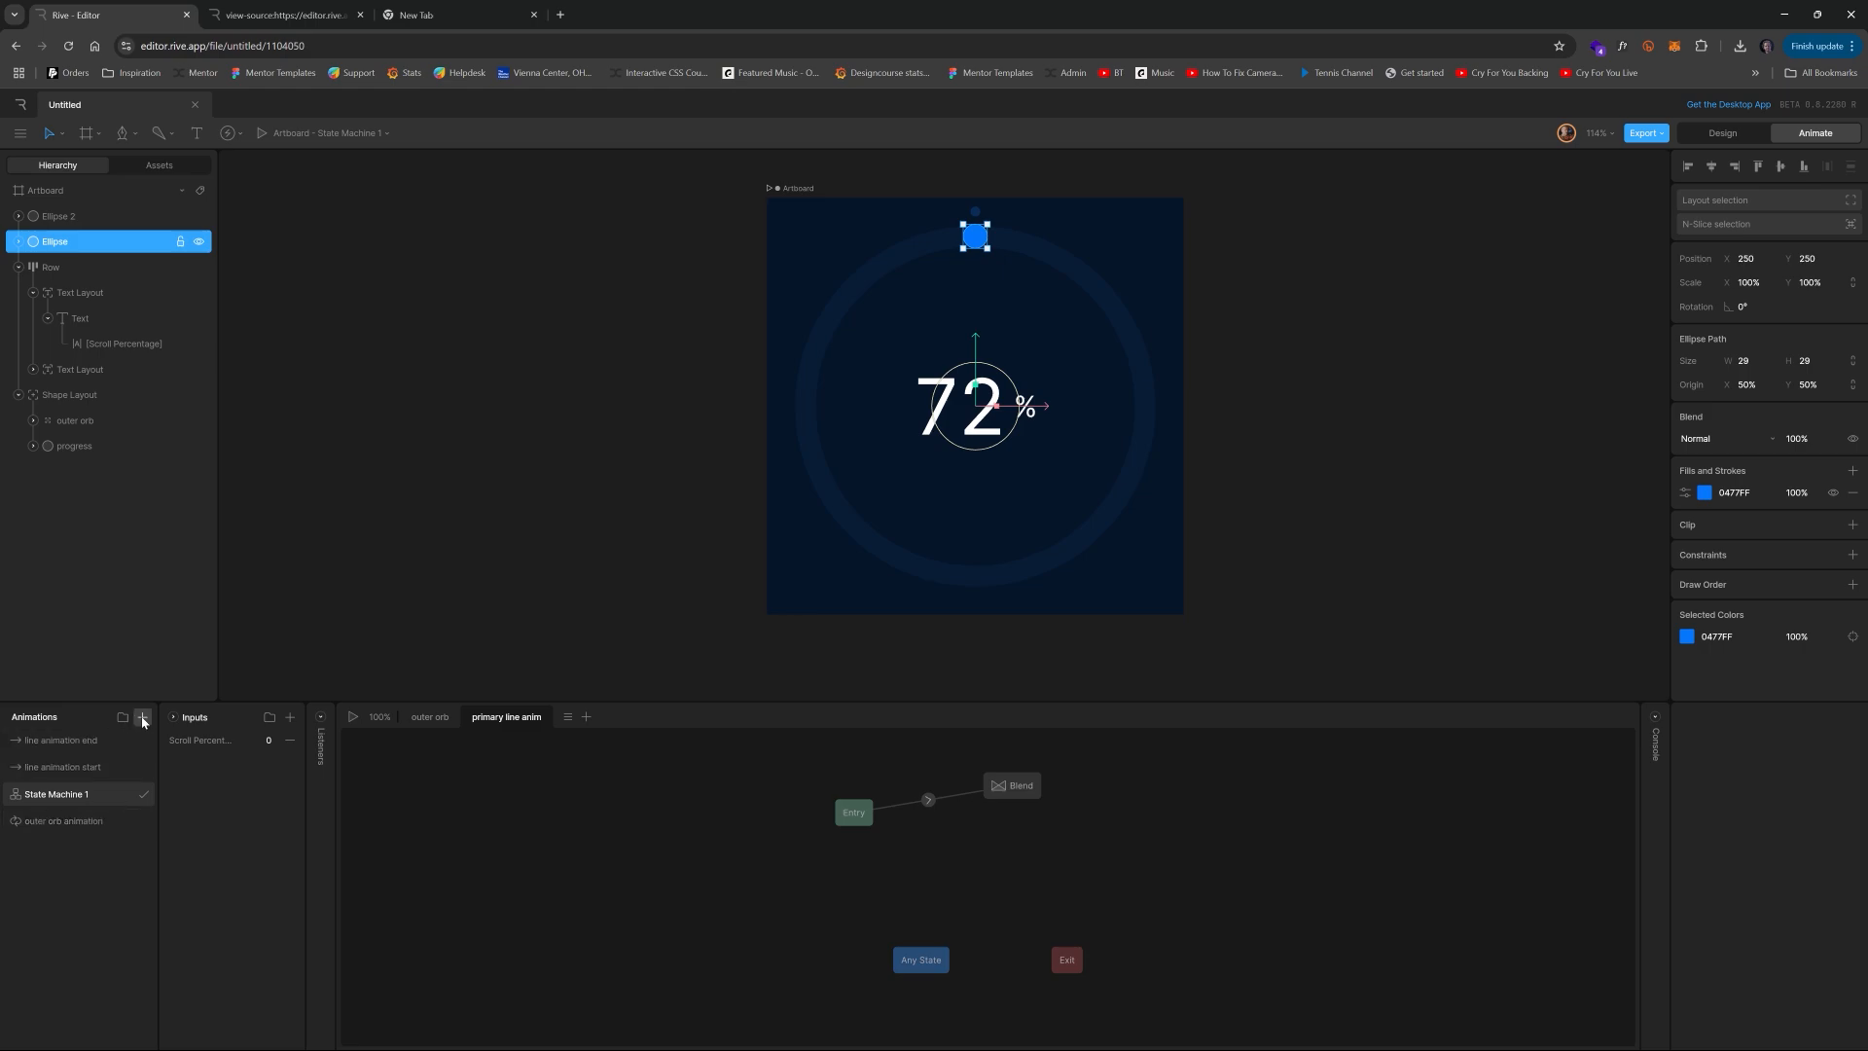
{"action": "left_click", "coordinate": [140, 716]}
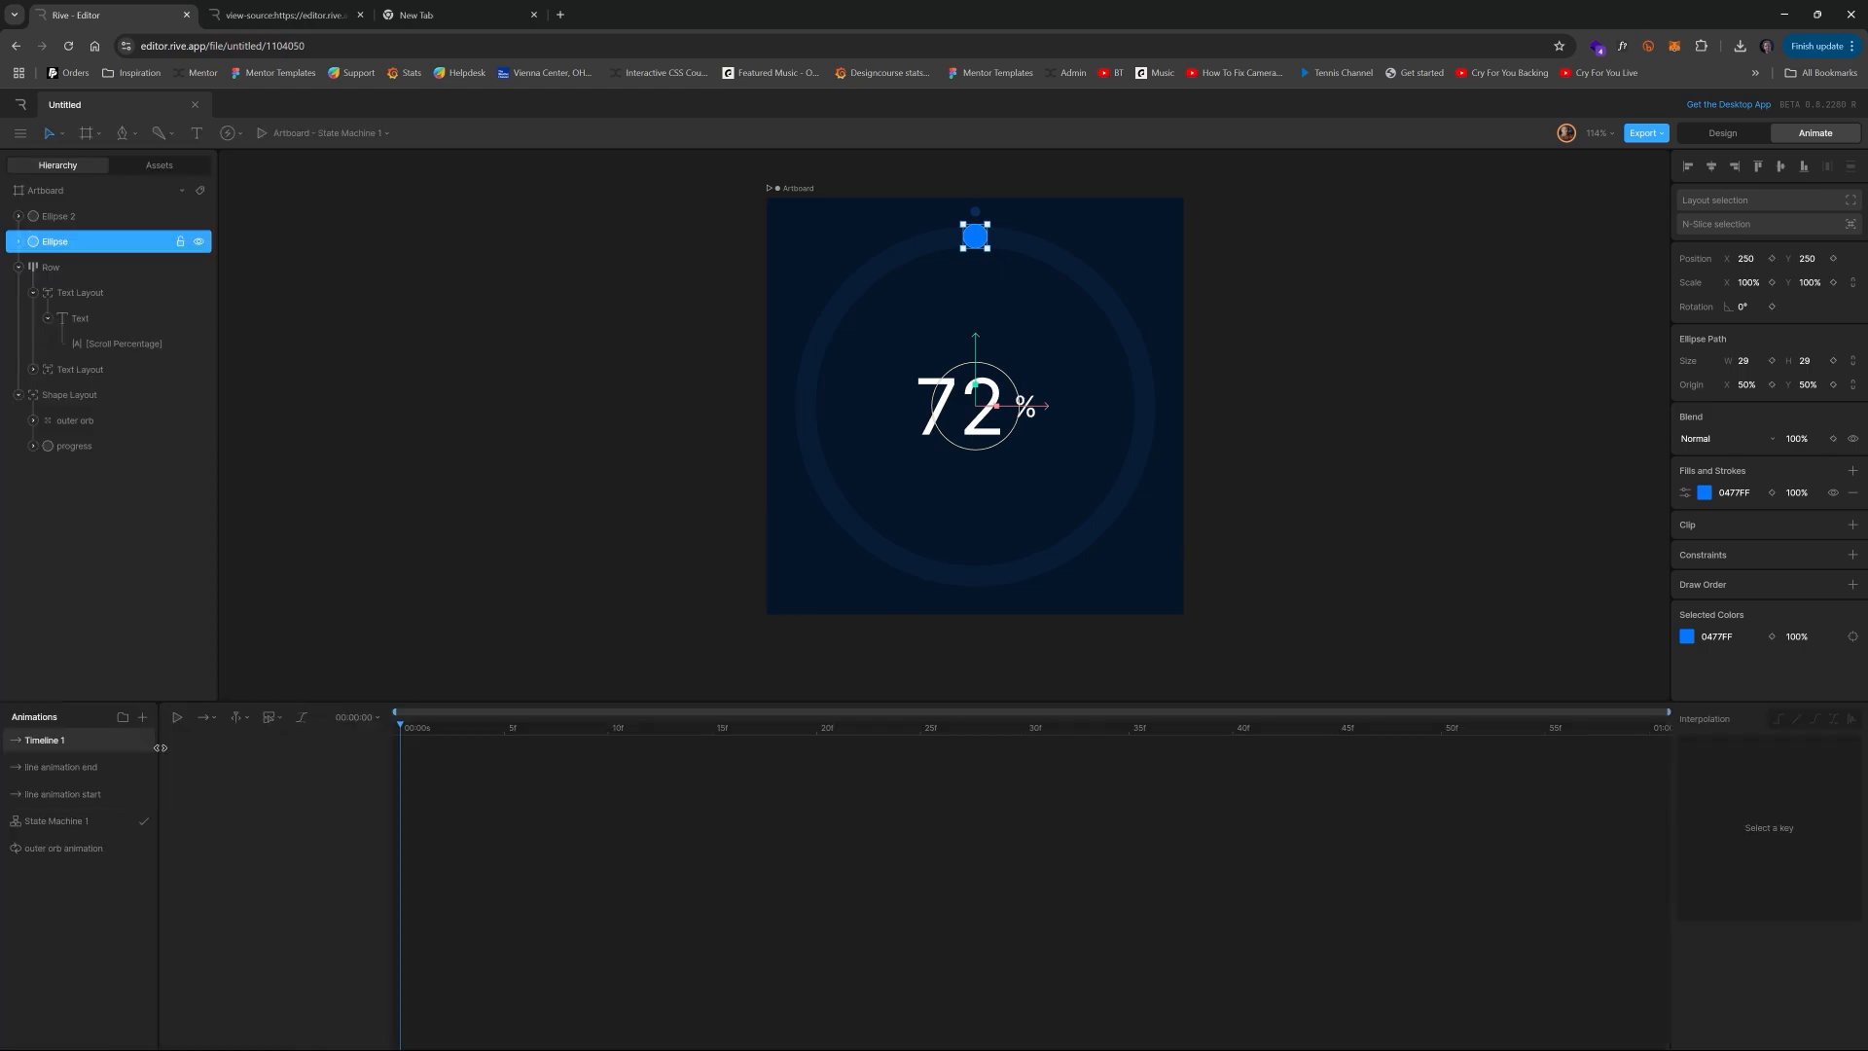
{"action": "double_click", "coordinate": [41, 739]}
{"action": "type", "text": "main orb start"}
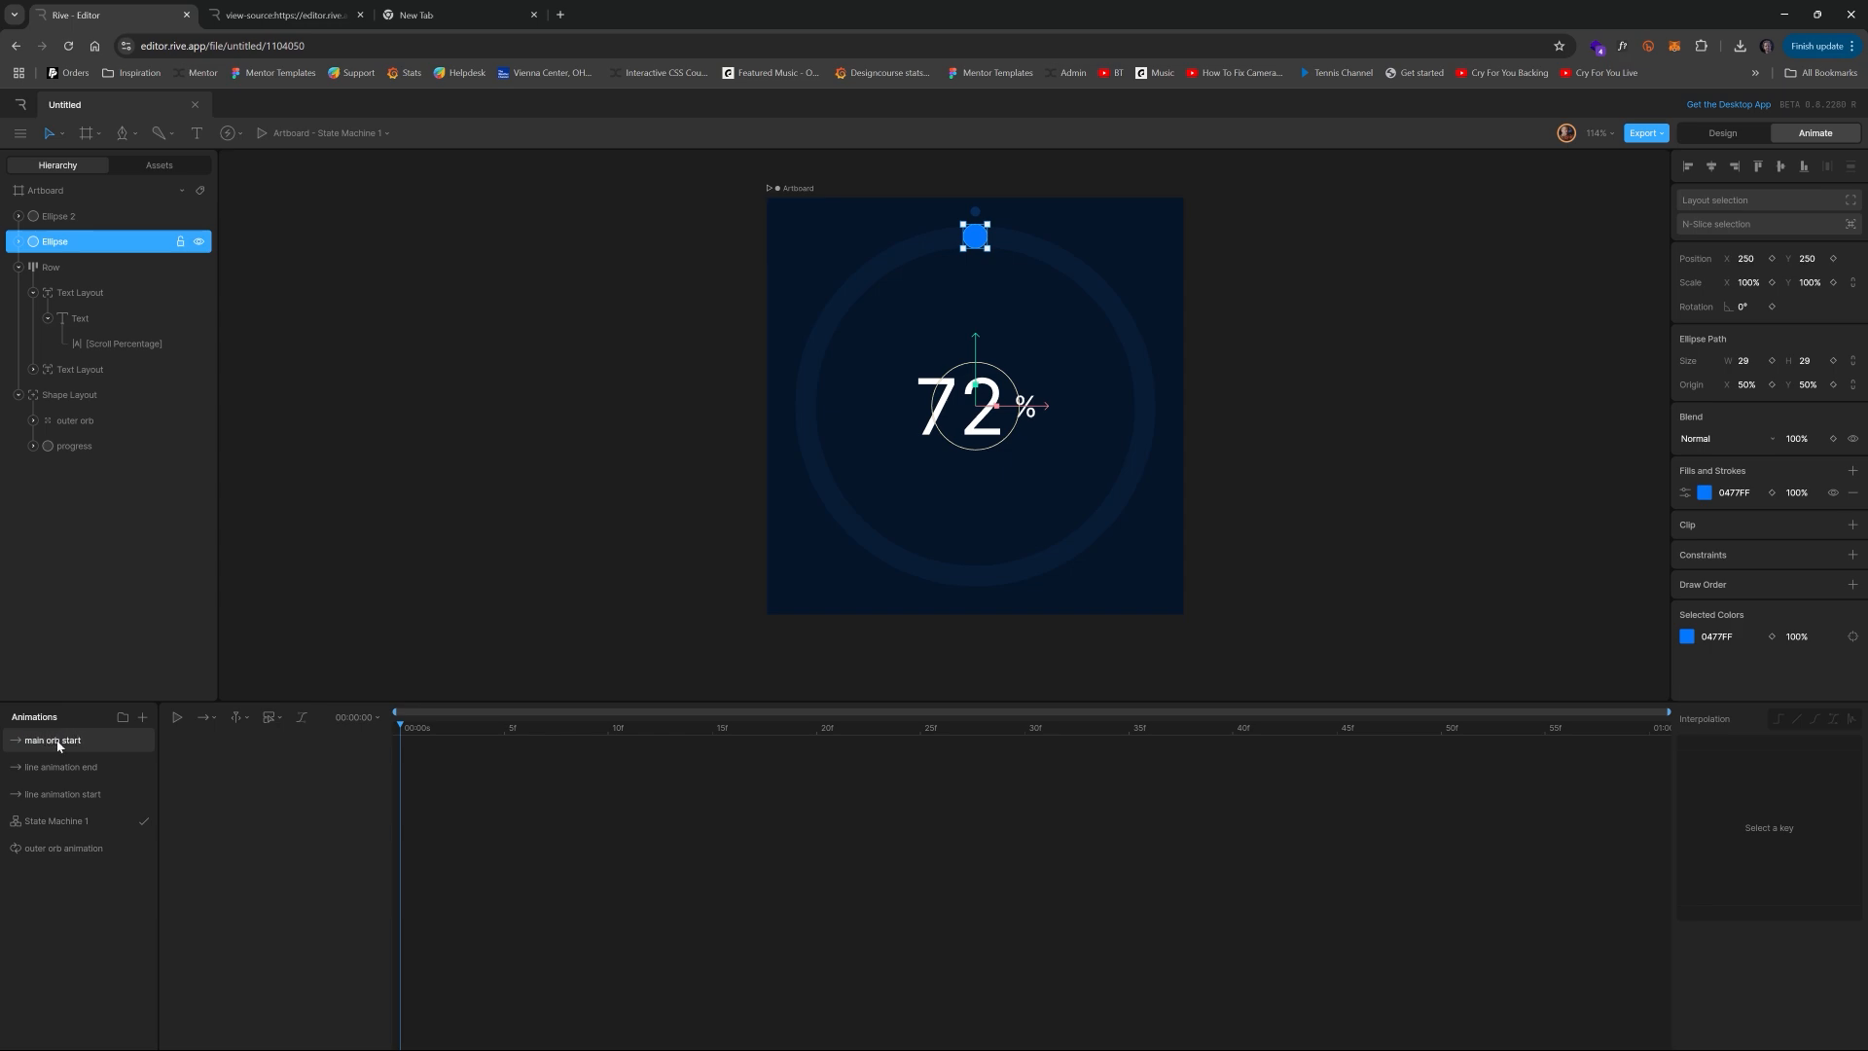
{"action": "mouse_move", "coordinate": [1713, 385]}
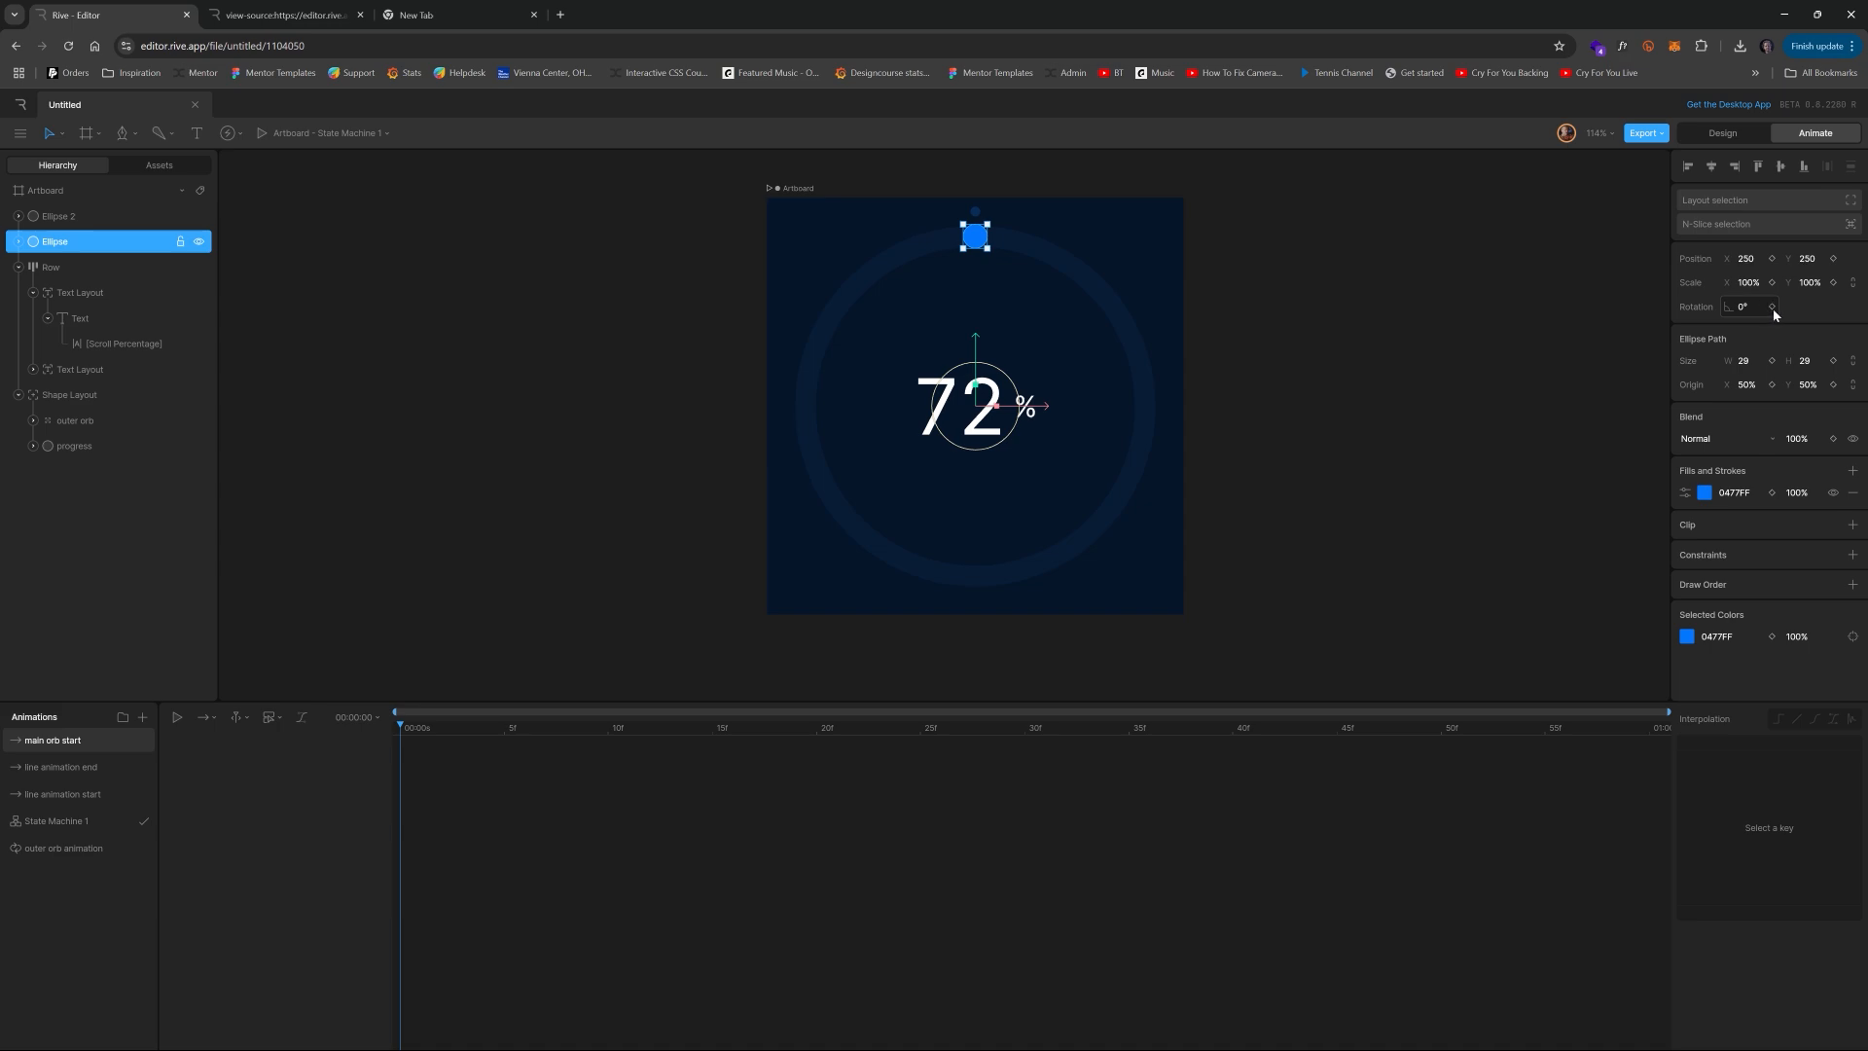
- Duplicate it as 'main orb end' with rotation 360° and return to the state machine
{"action": "right_click", "coordinate": [51, 739]}
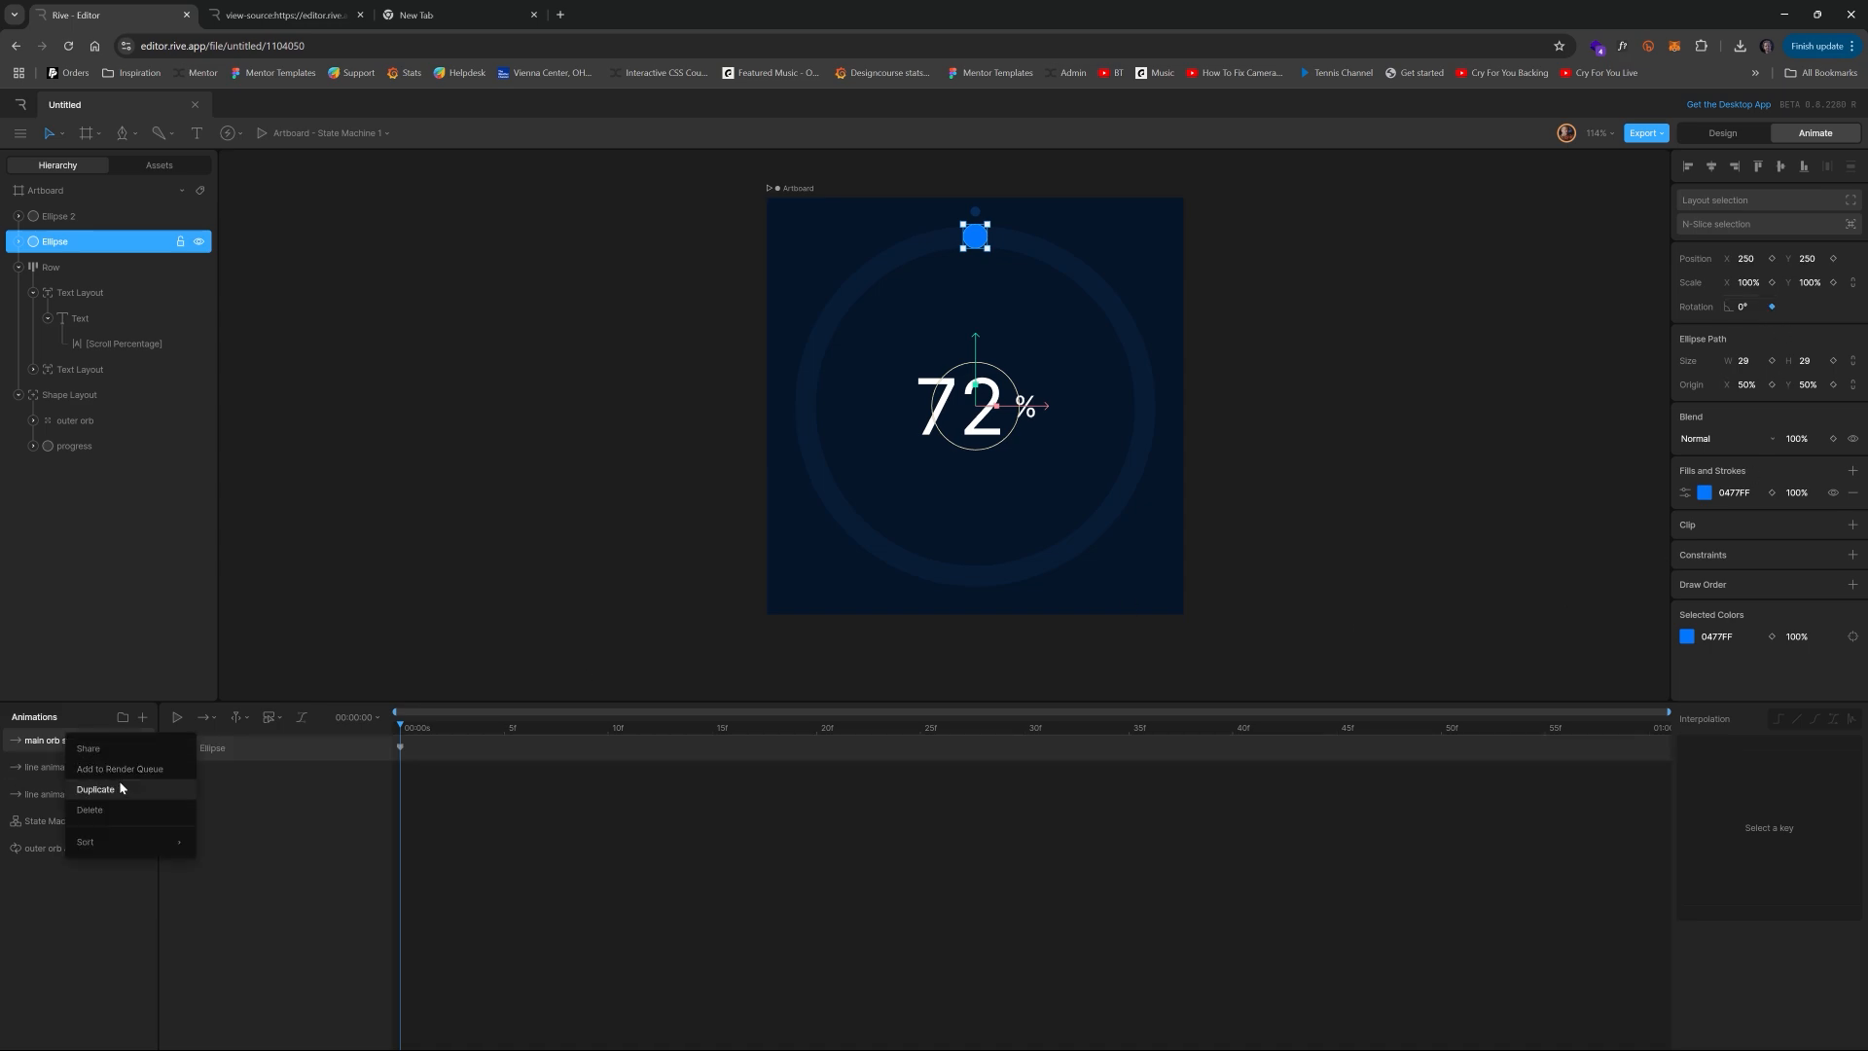
{"action": "left_click", "coordinate": [93, 788]}
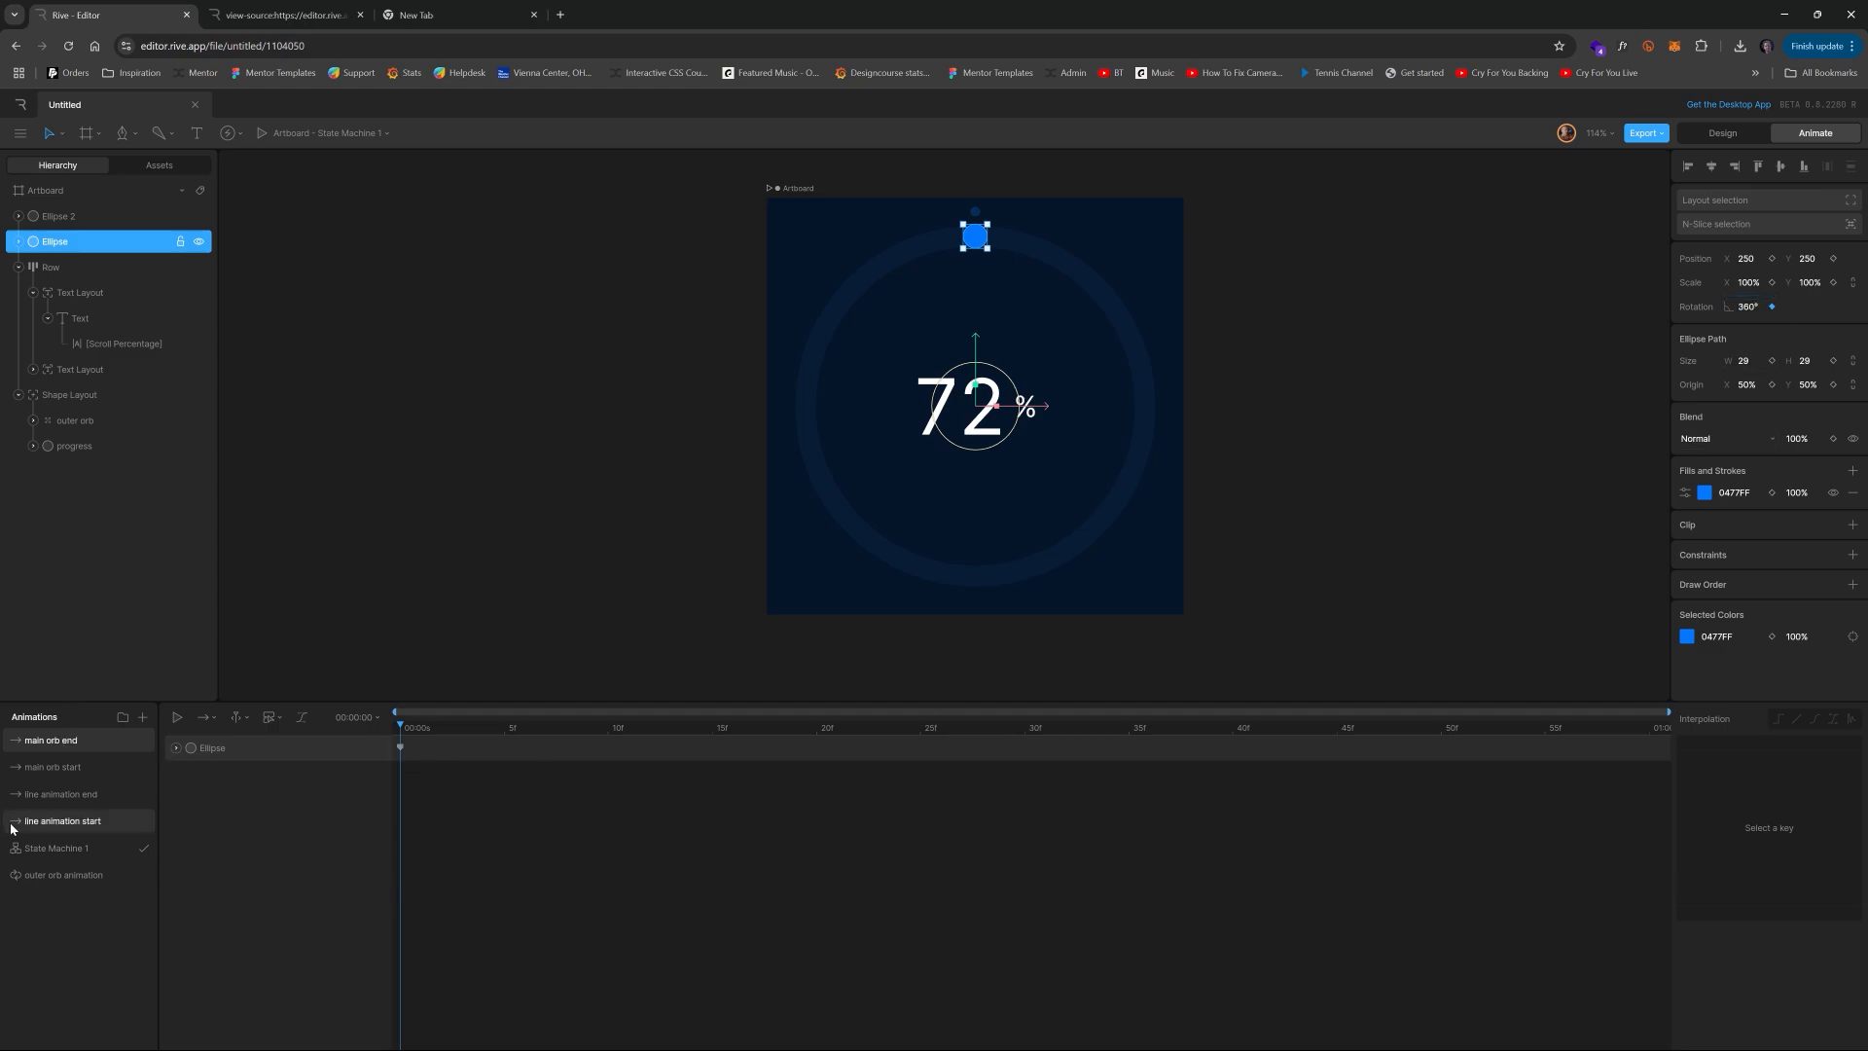
{"action": "left_click", "coordinate": [56, 846]}
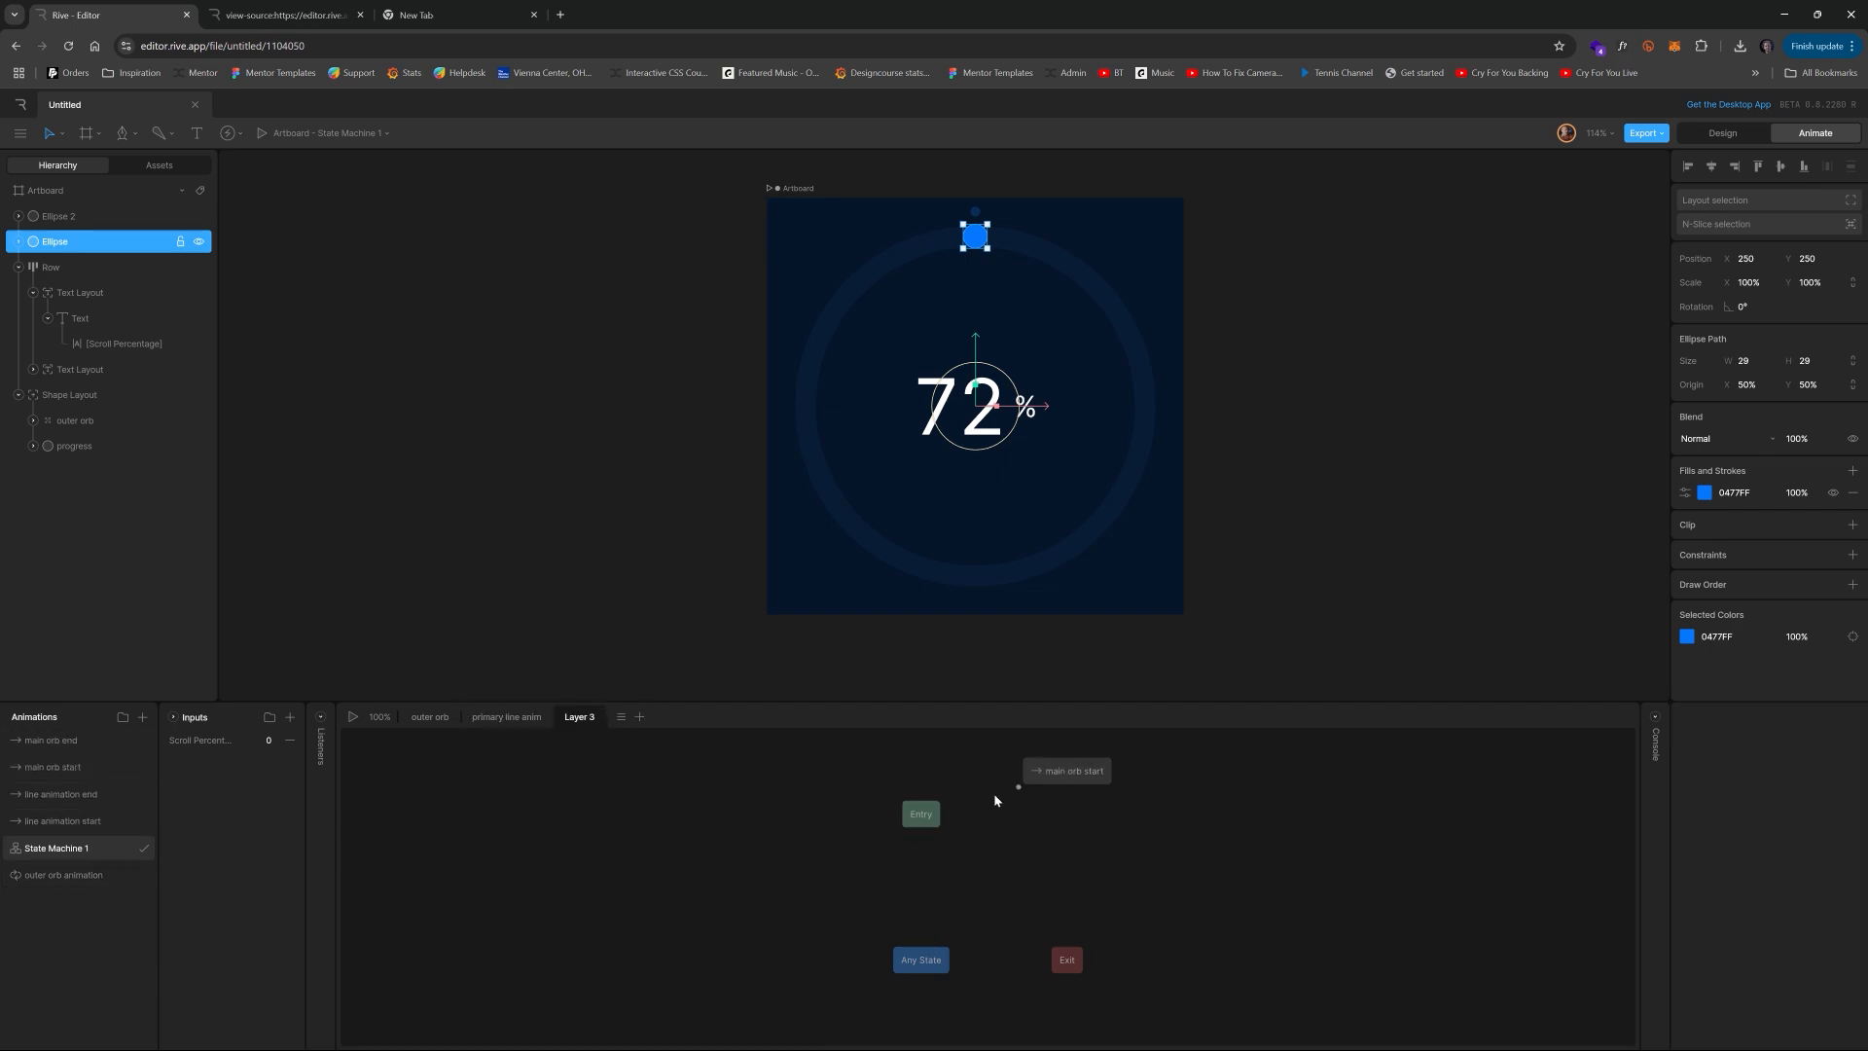
- In Layer 3, blend main orb start at 0 and main orb end at 100 on Scroll Percentage
{"action": "left_click", "coordinate": [1064, 771]}
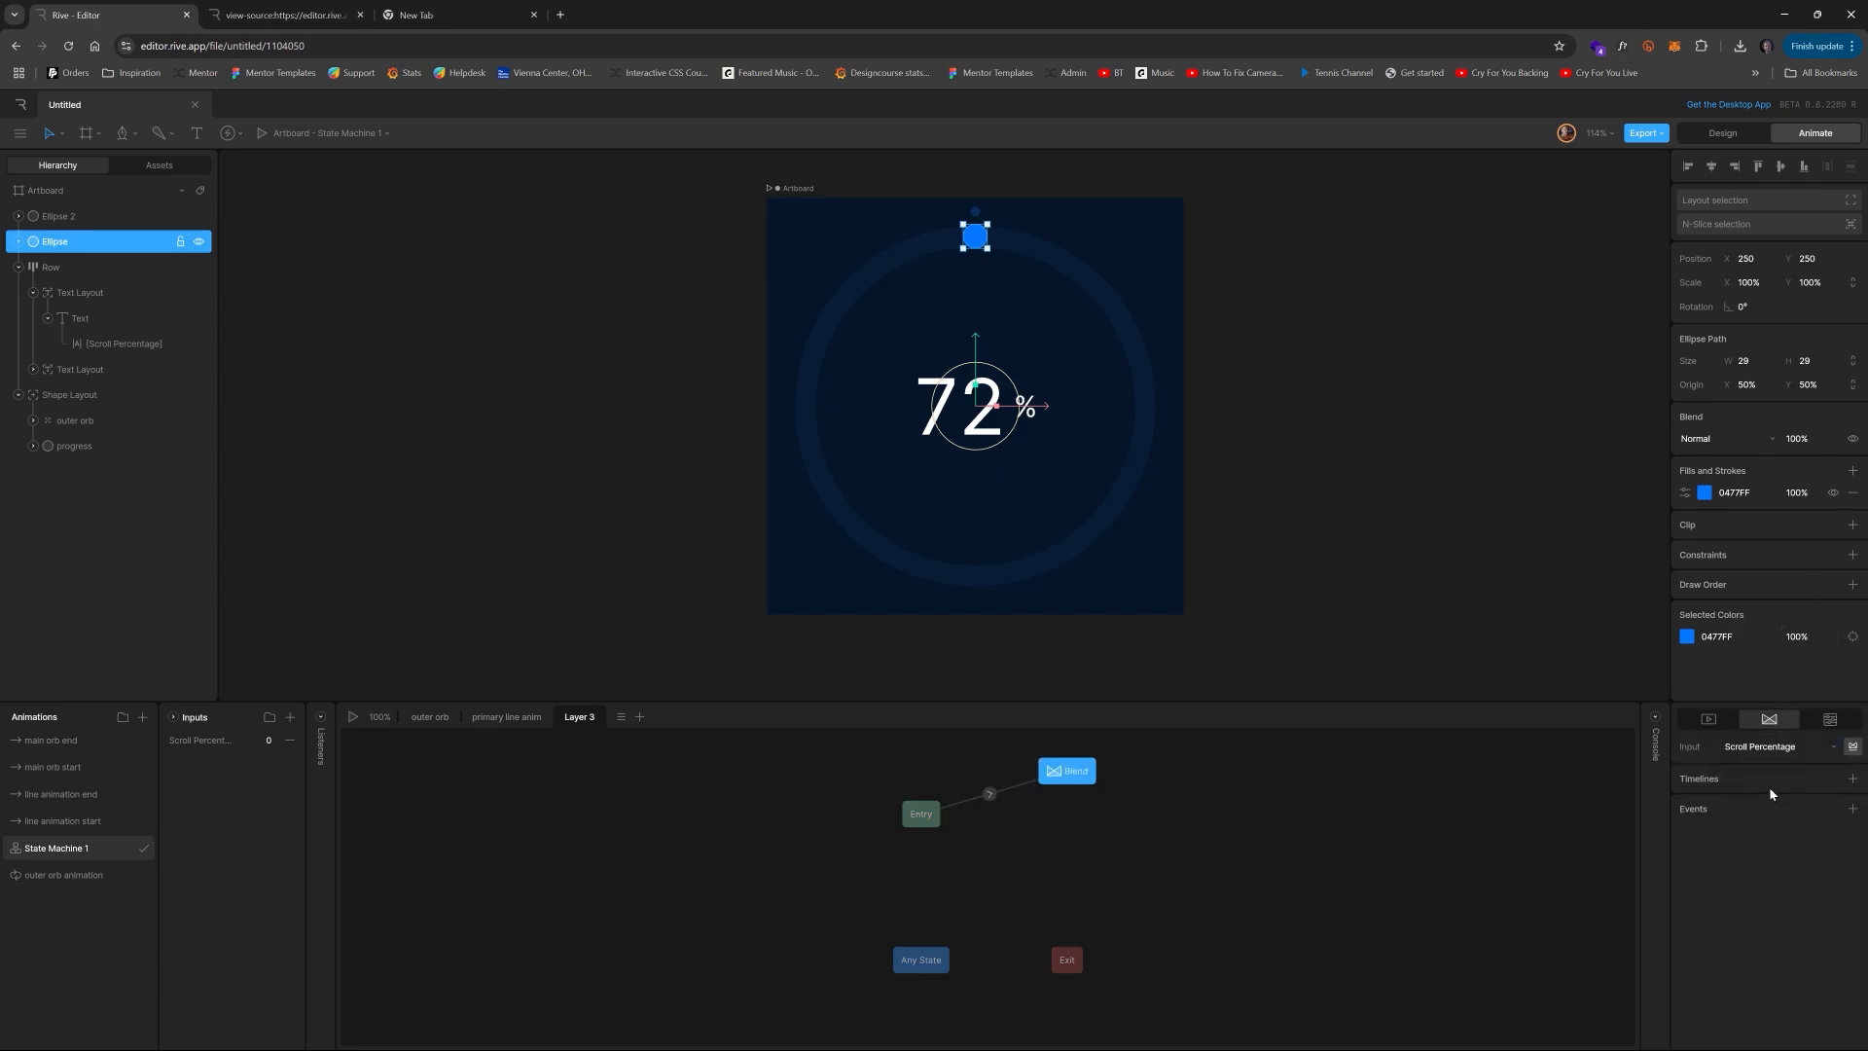
{"action": "left_click", "coordinate": [1851, 779]}
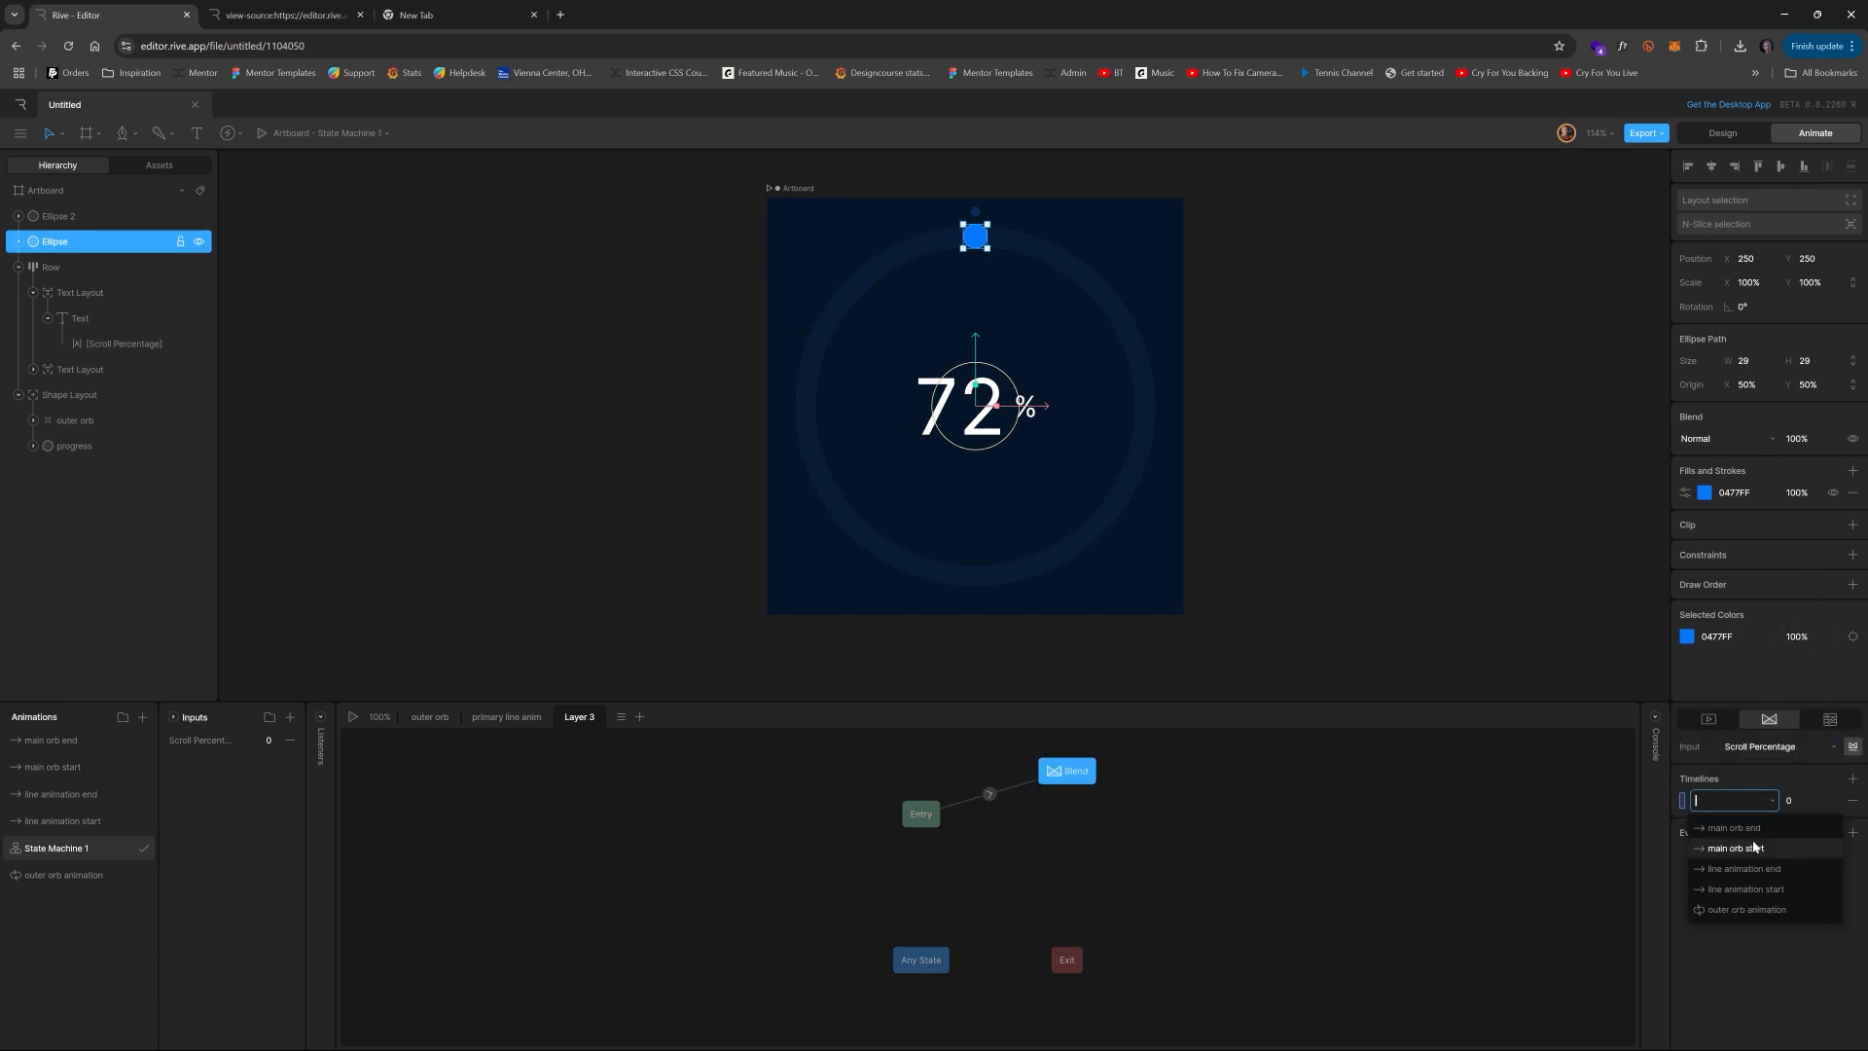
{"action": "left_click", "coordinate": [1726, 827]}
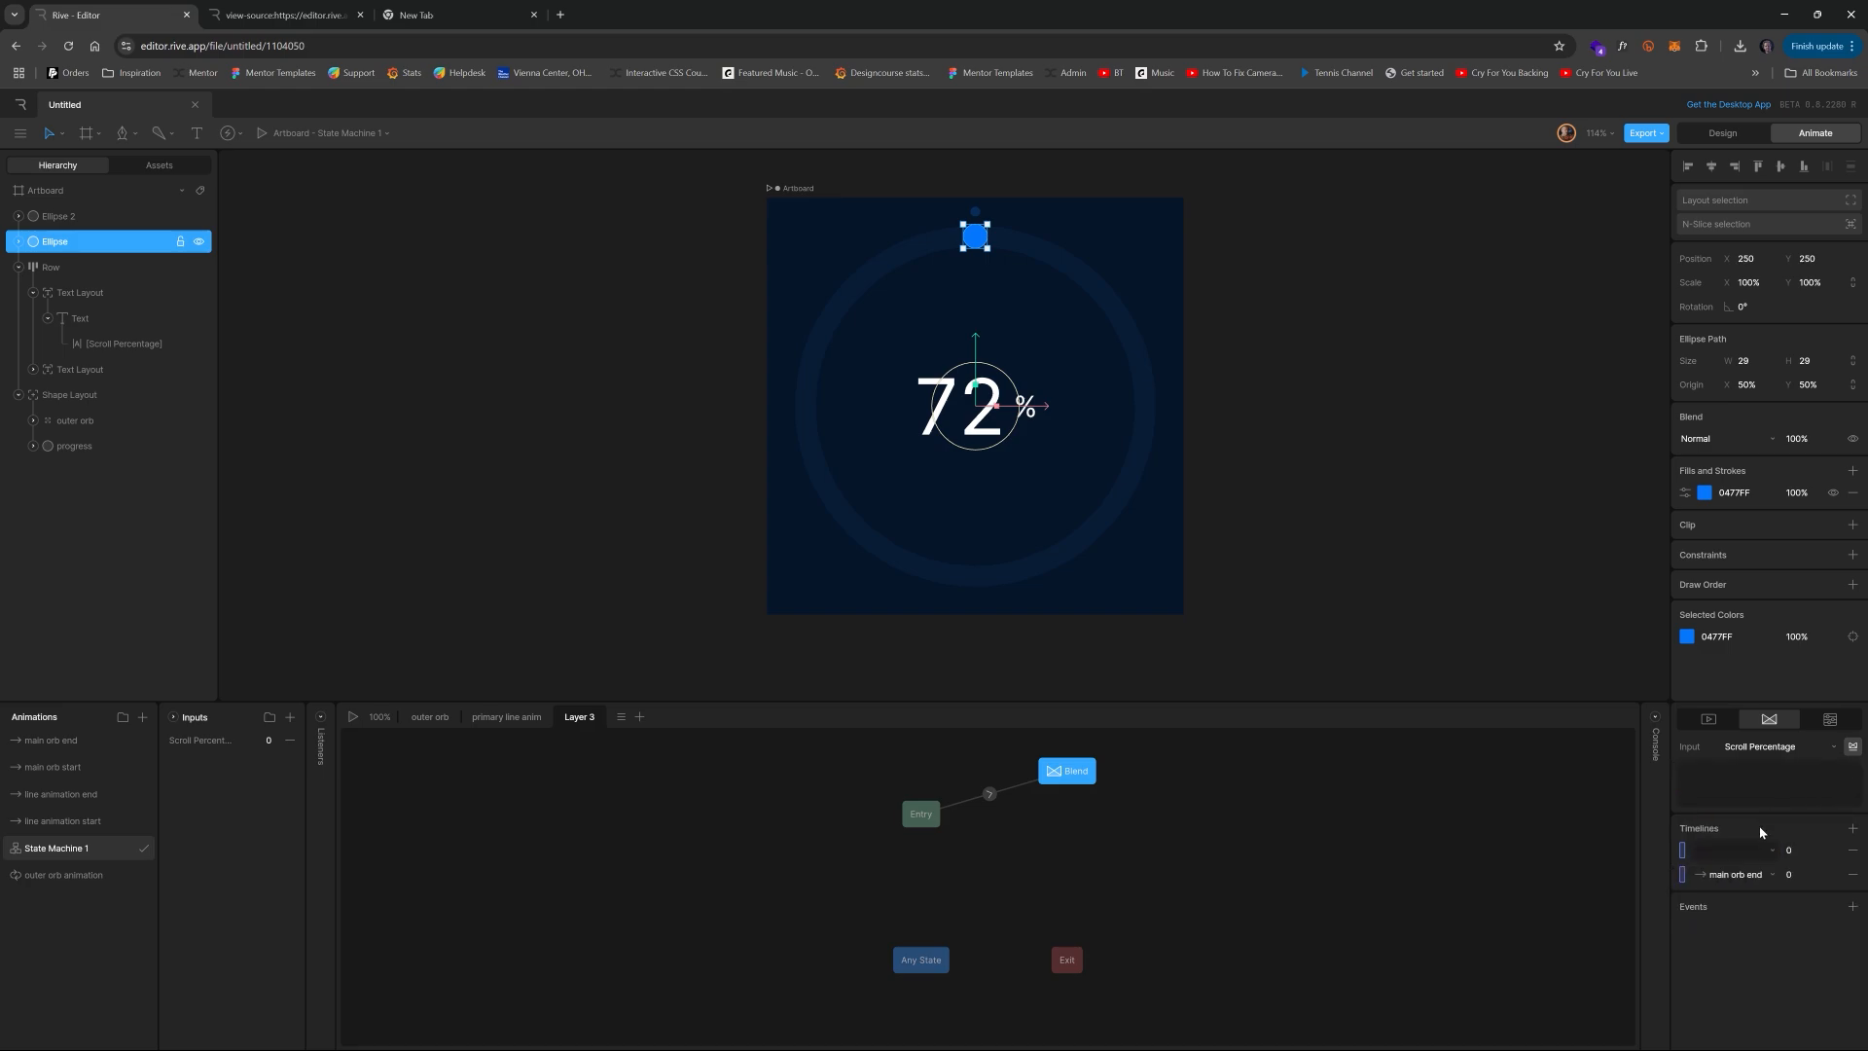
{"action": "left_click", "coordinate": [1811, 873]}
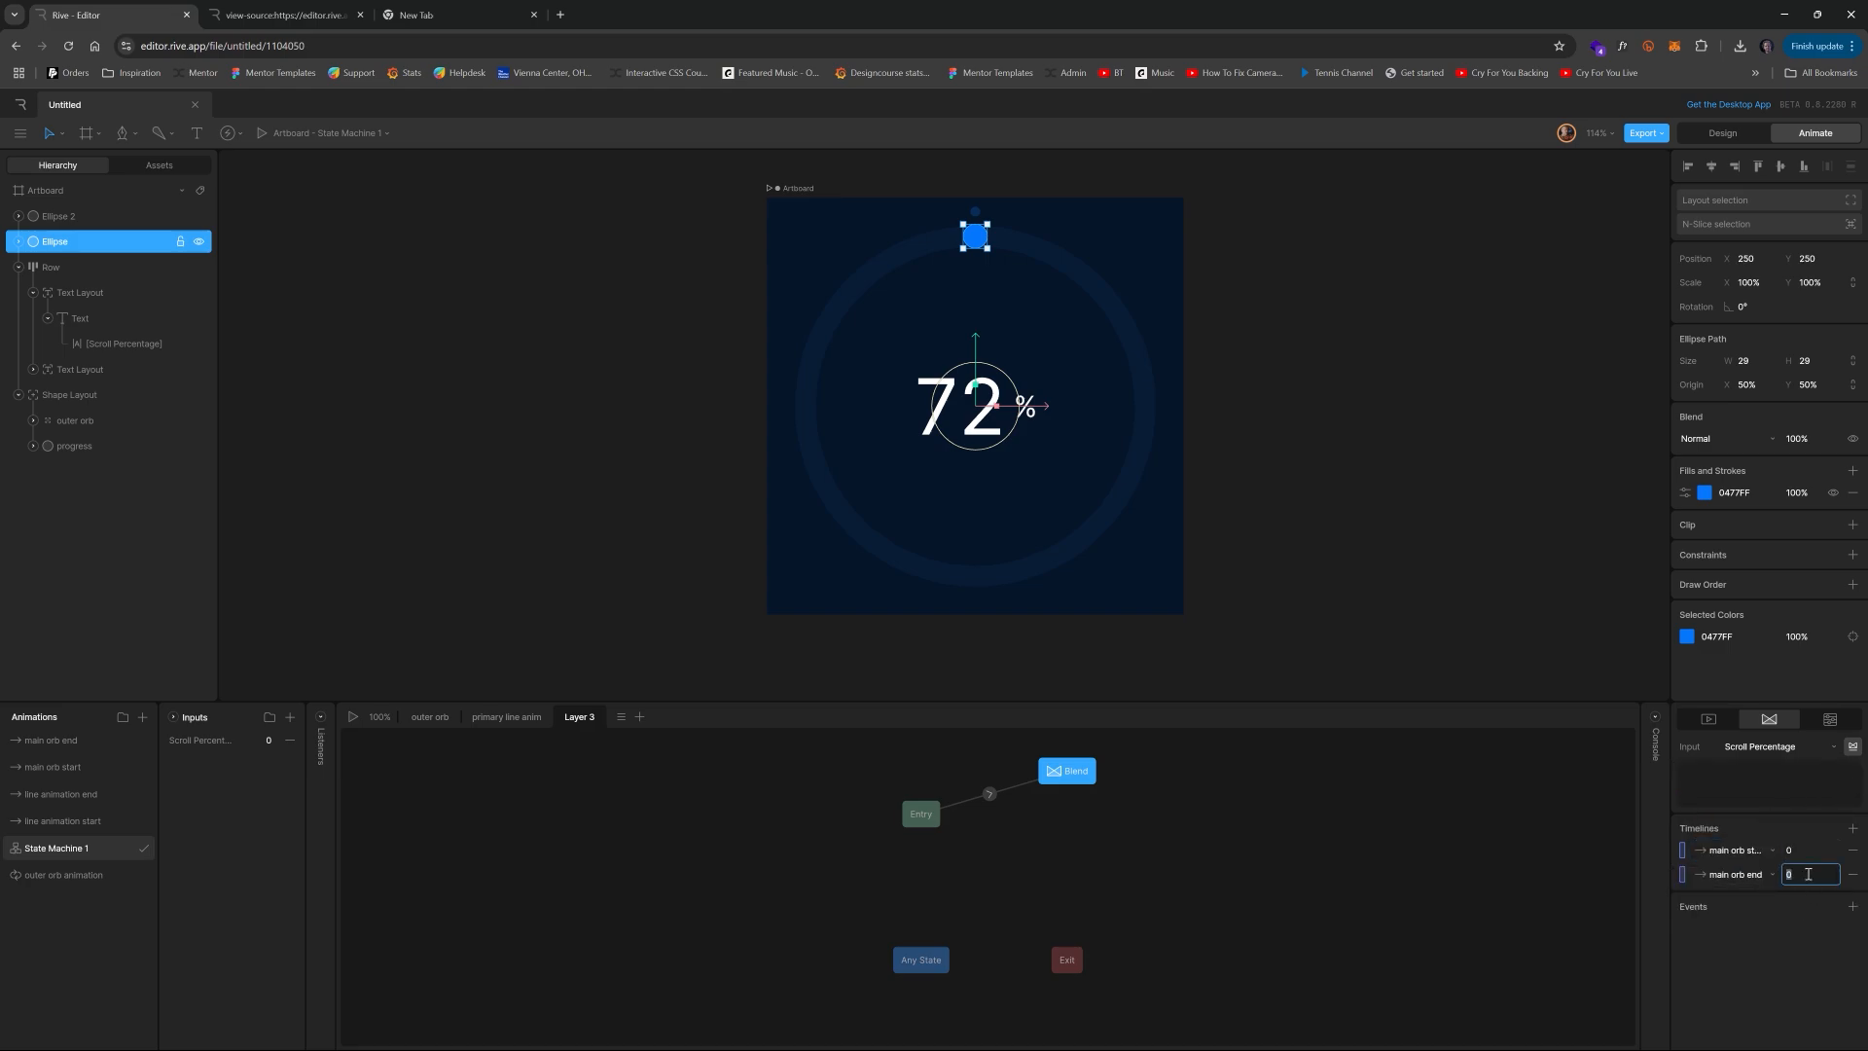
{"action": "type", "text": "100"}
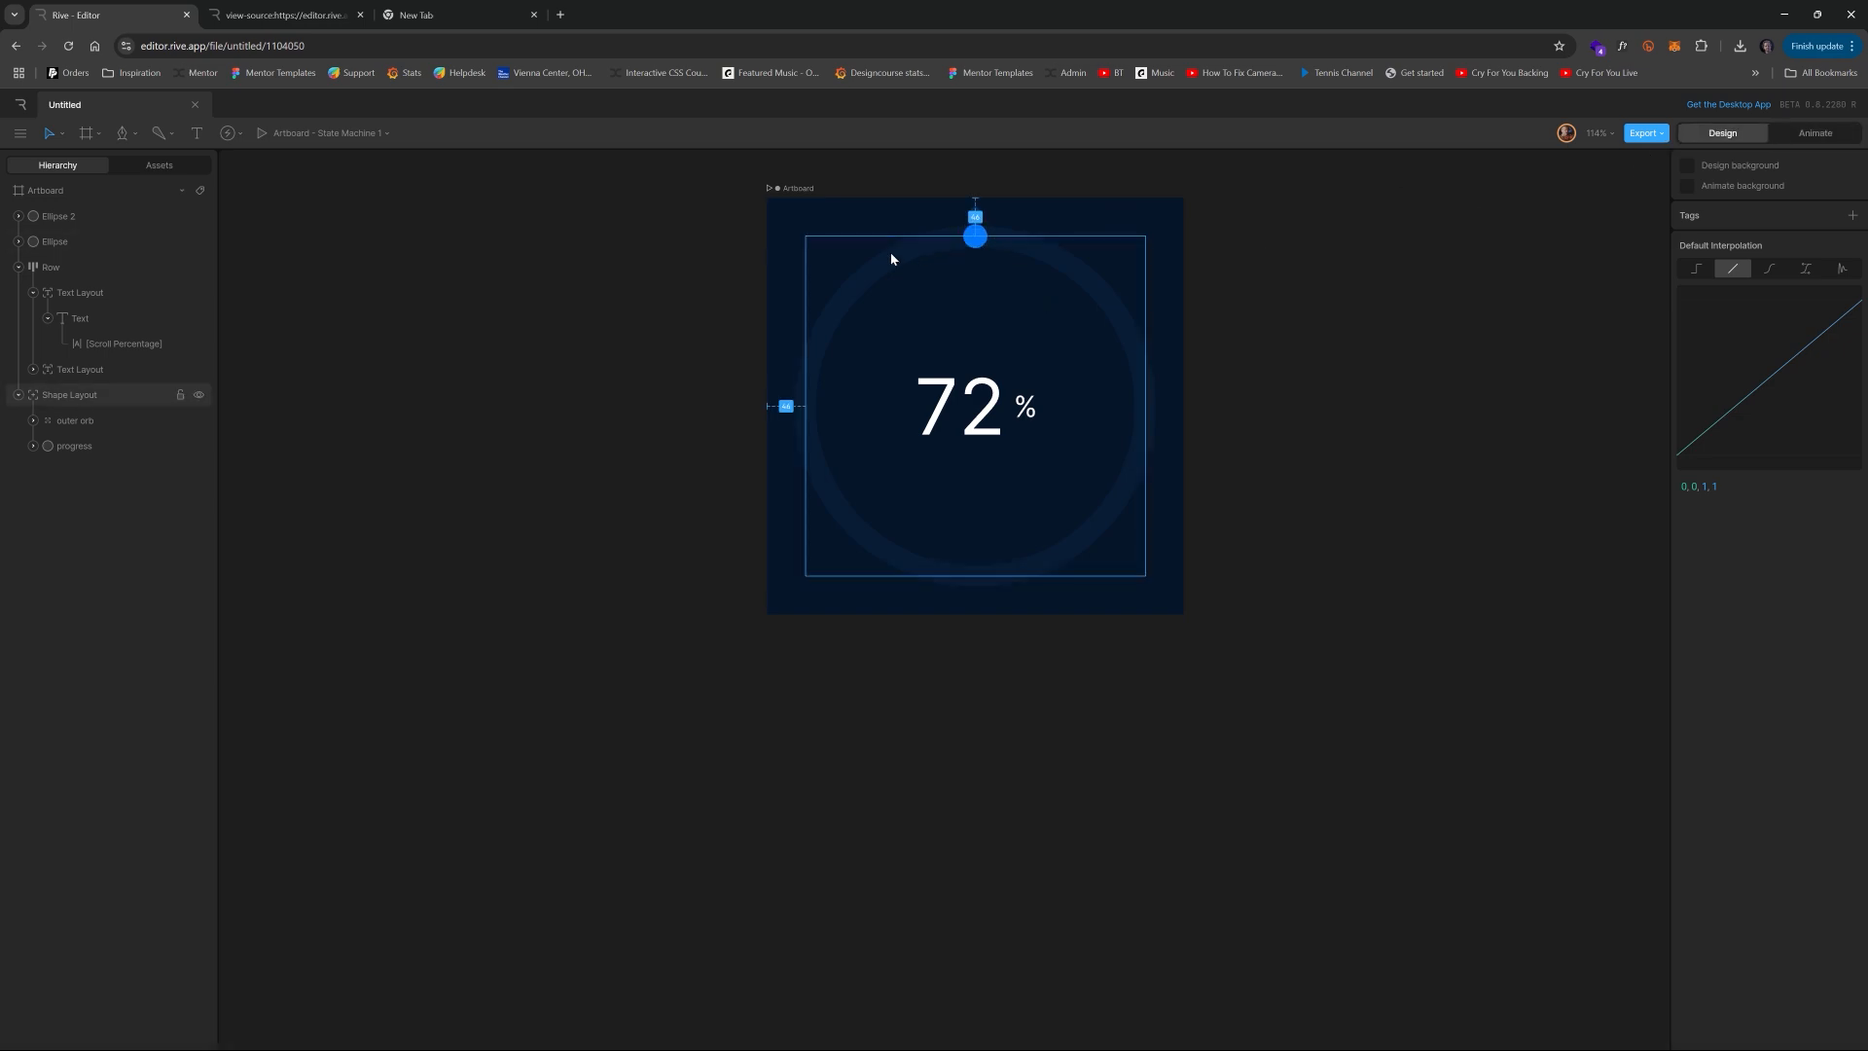
- Remove the artboard's 05162A fill so the backdrop becomes transparent
{"action": "left_click", "coordinate": [44, 189]}
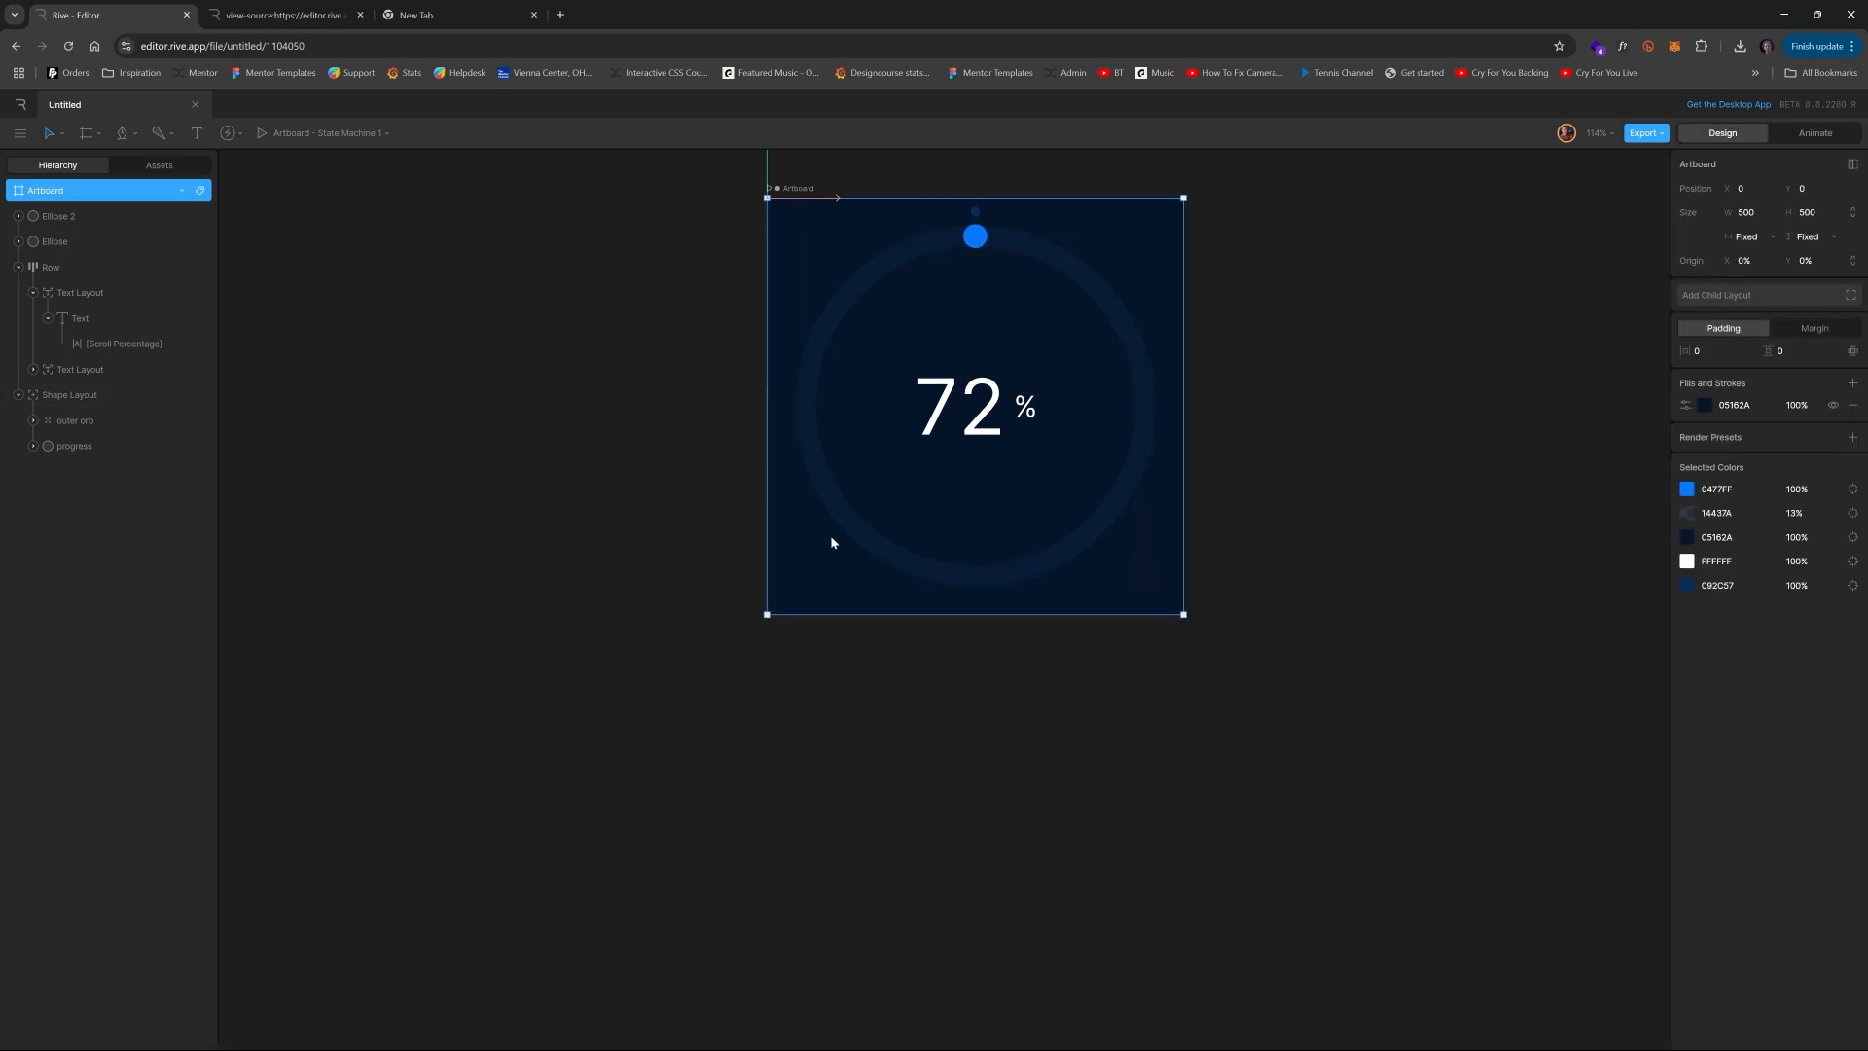
{"action": "mouse_move", "coordinate": [809, 191]}
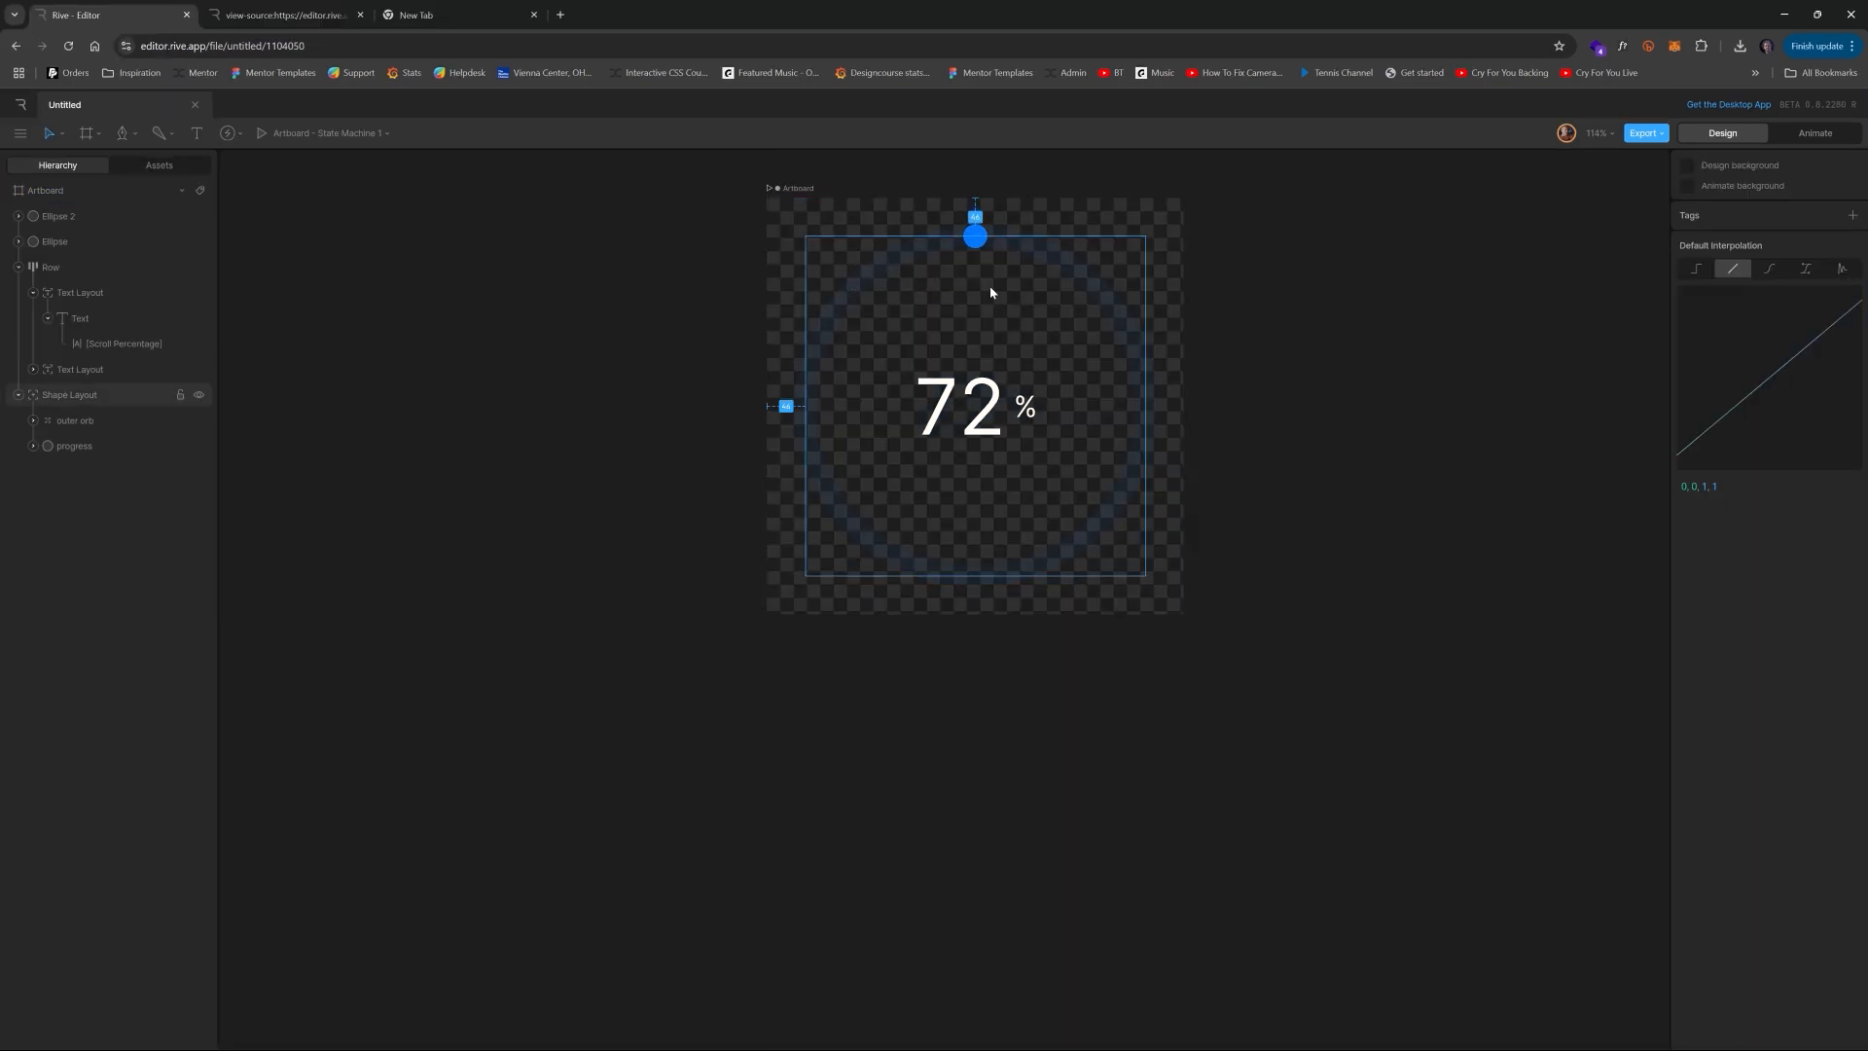
{"action": "left_click", "coordinate": [600, 301]}
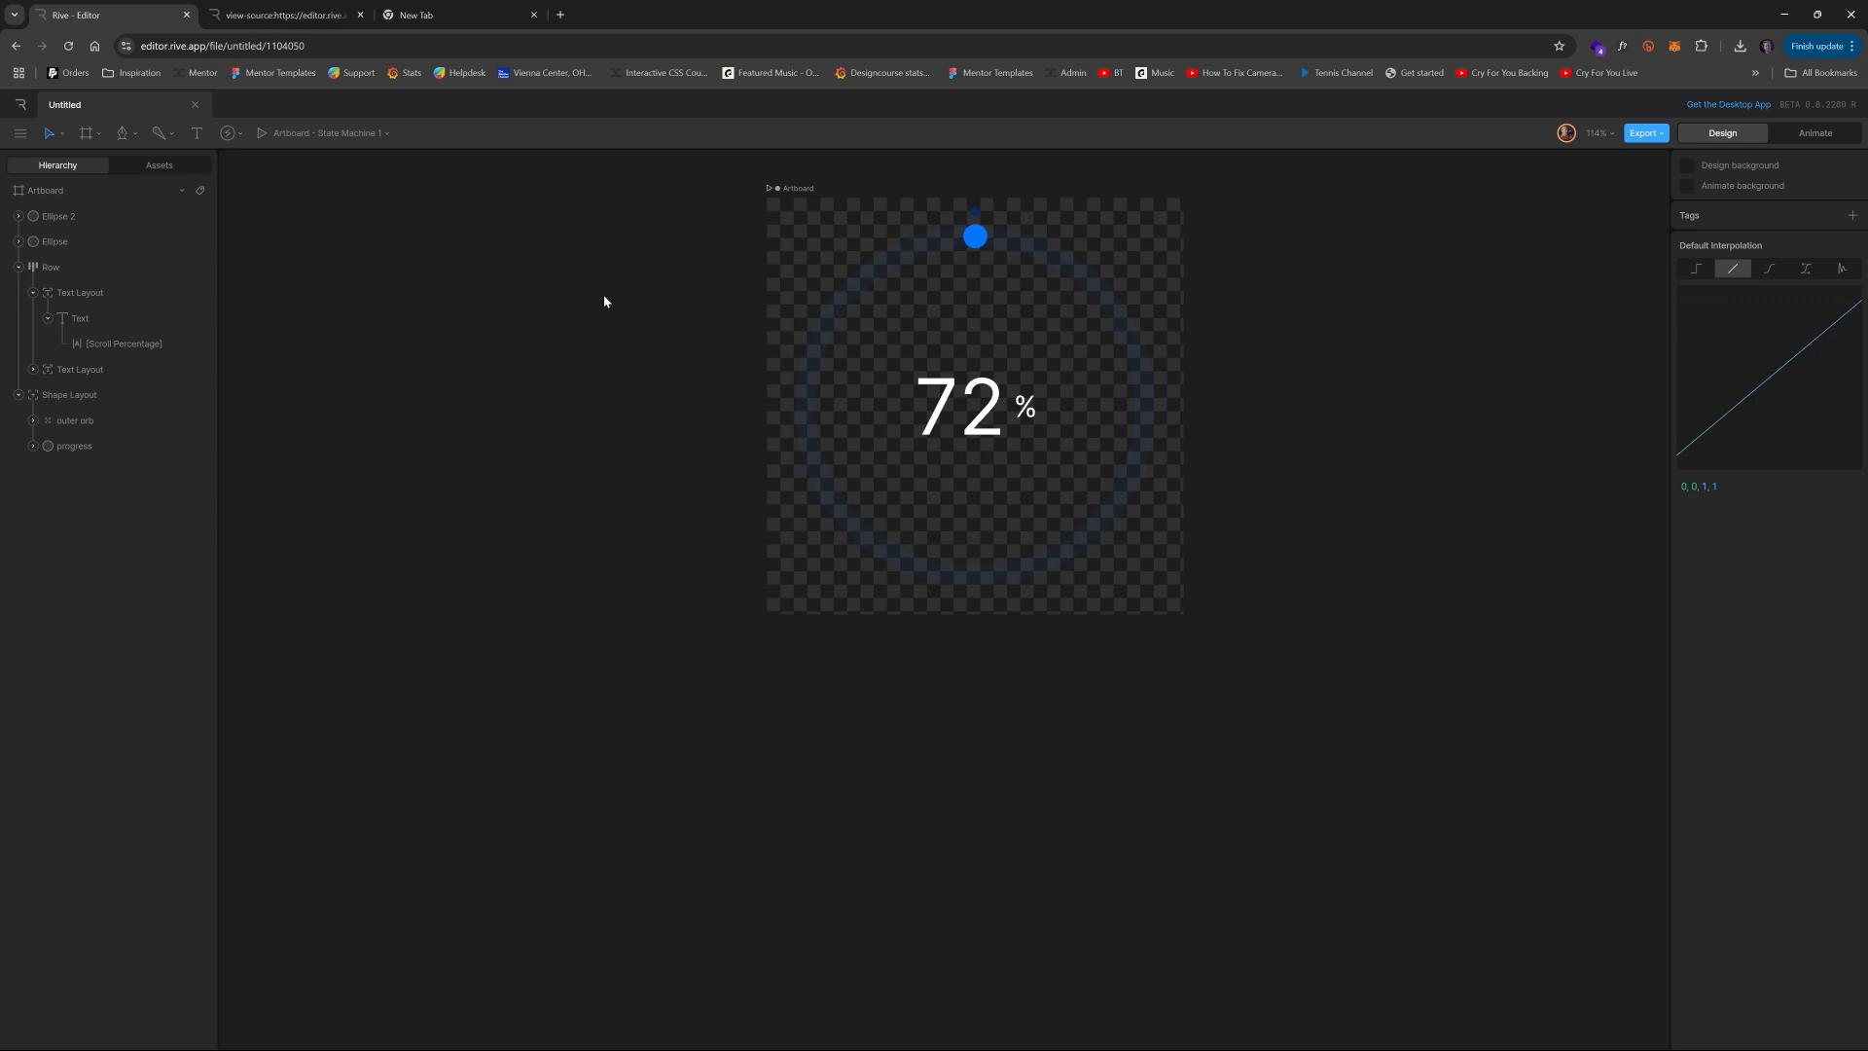
{"action": "mouse_move", "coordinate": [640, 319]}
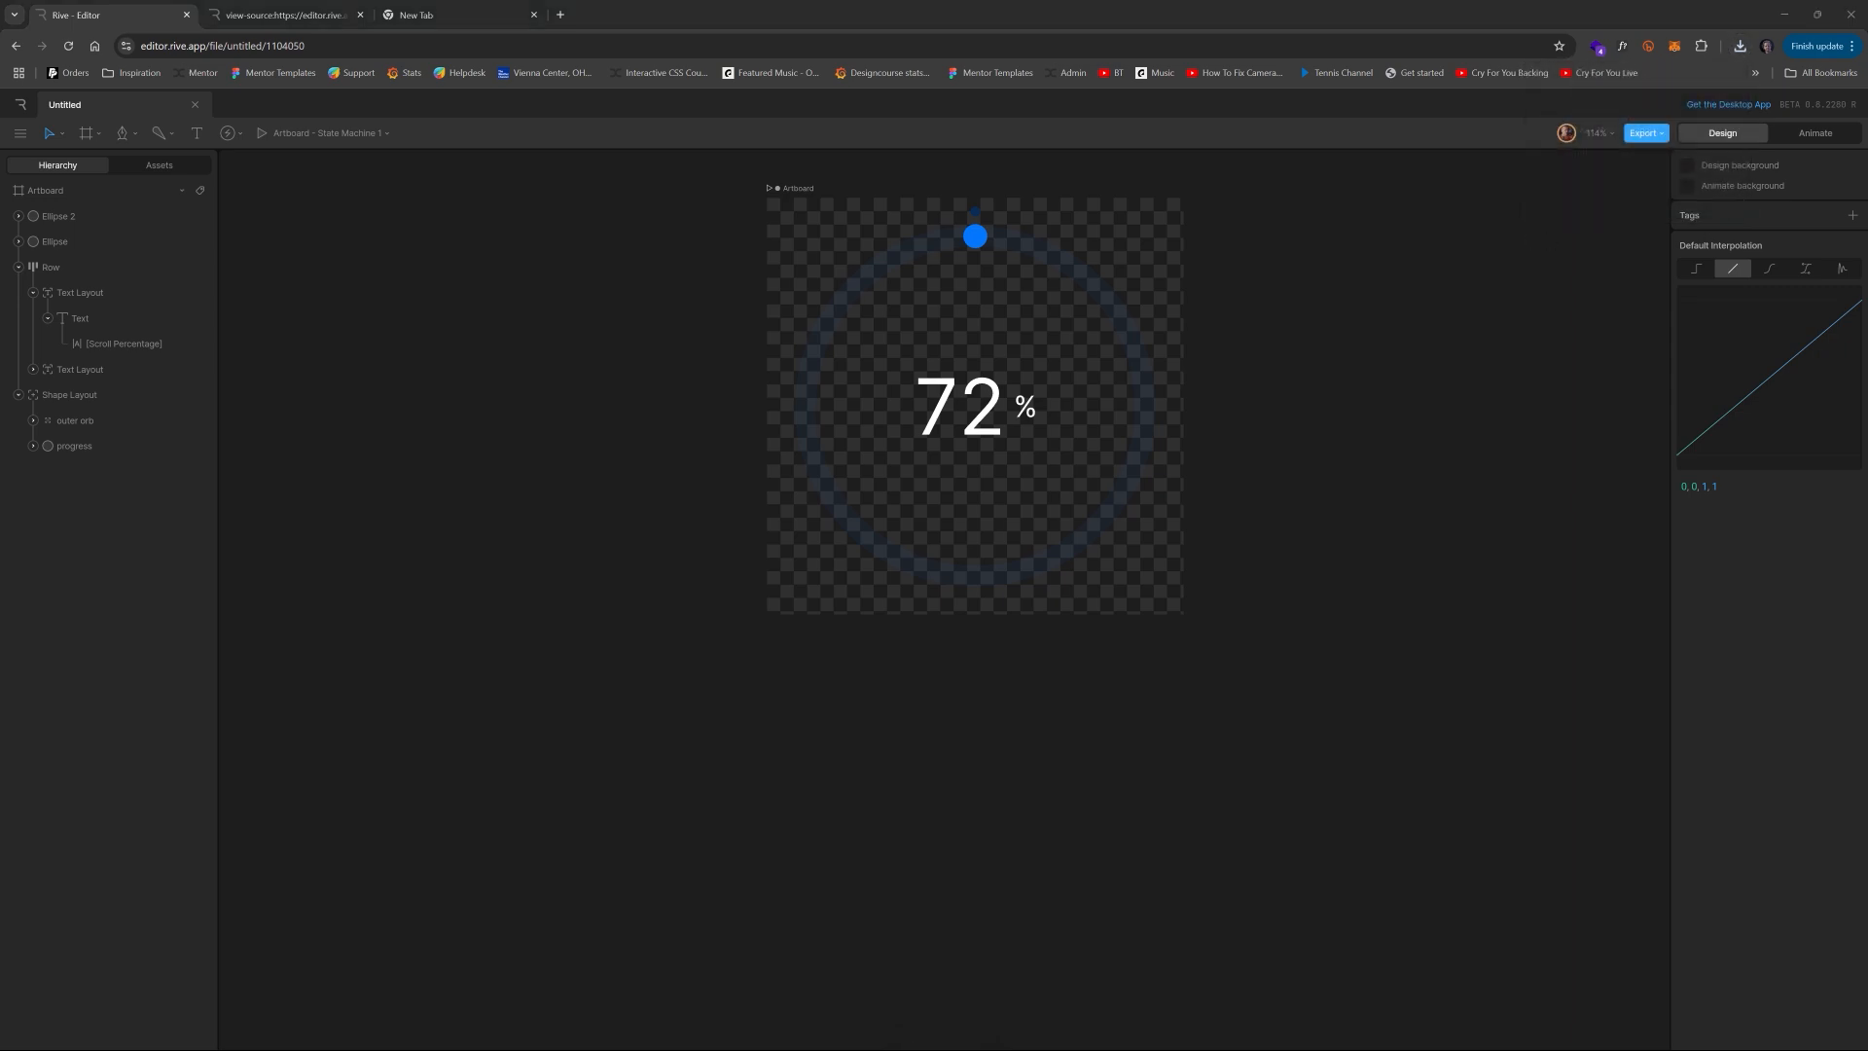
{"action": "mouse_move", "coordinate": [1320, 76]}
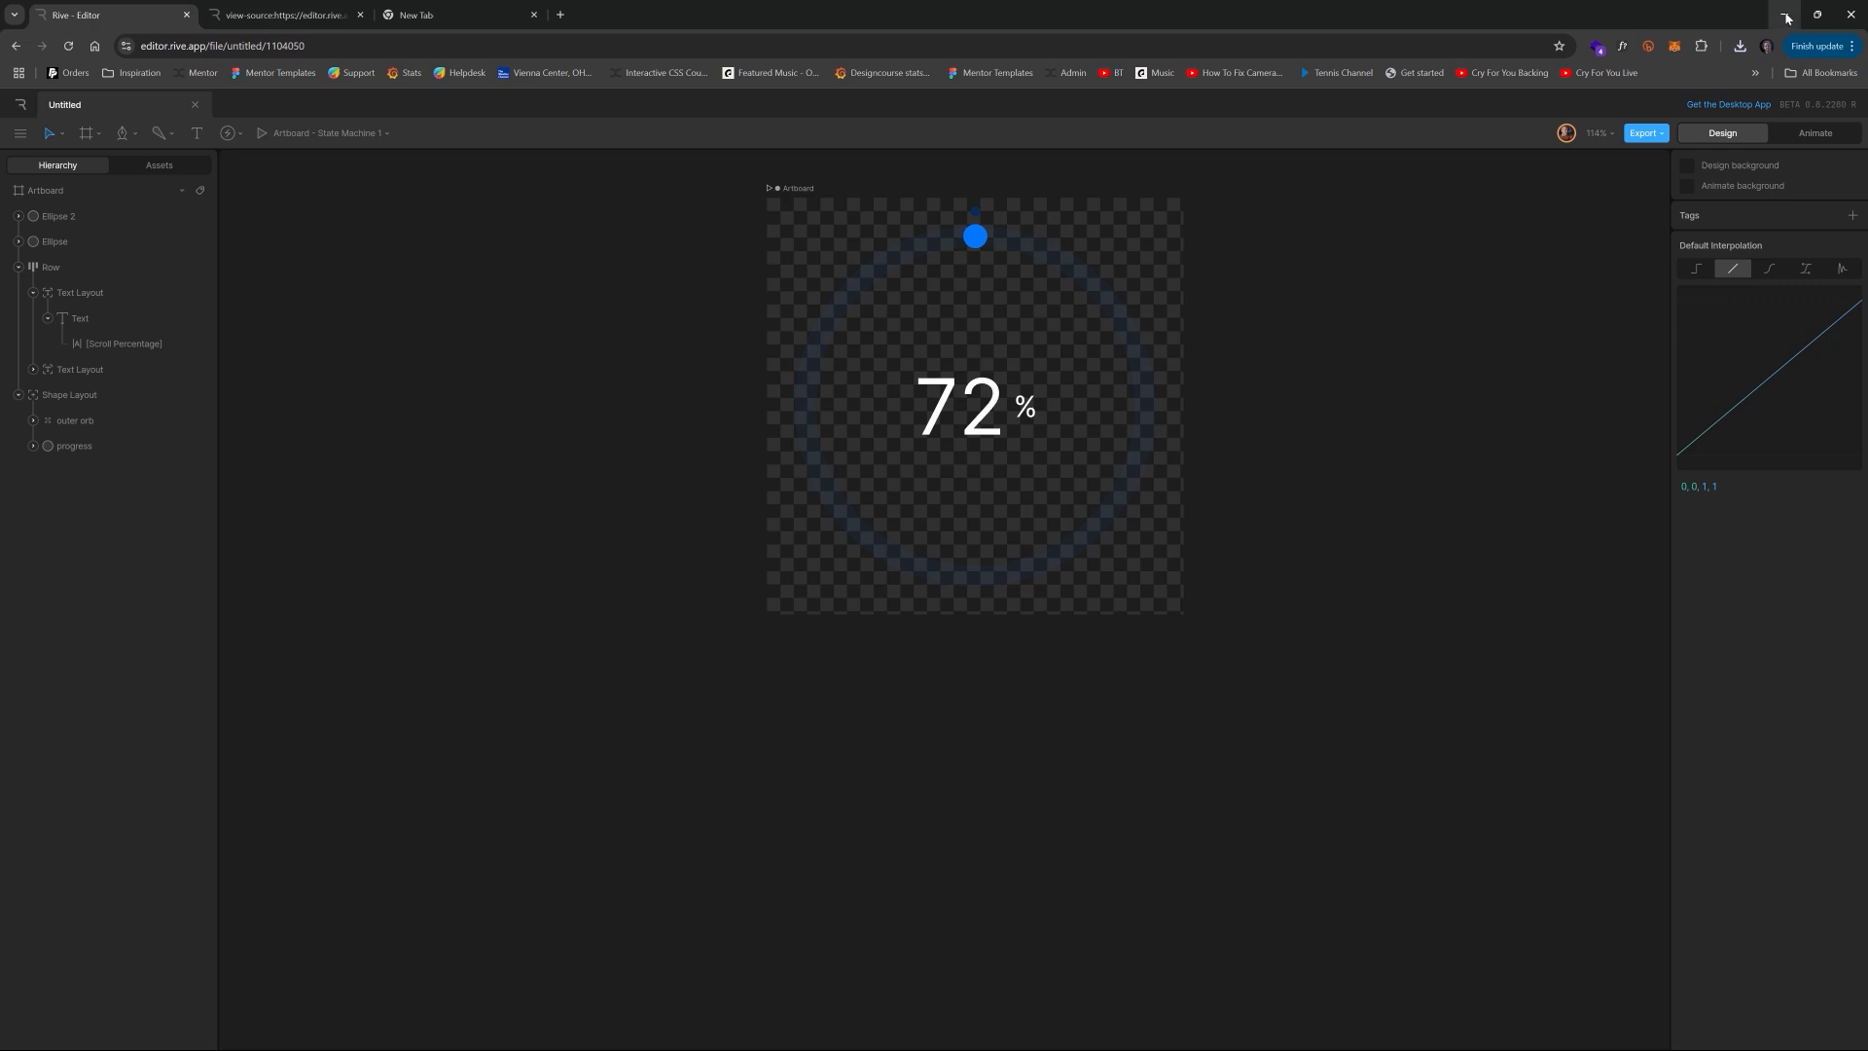
{"action": "mouse_move", "coordinate": [1621, 107]}
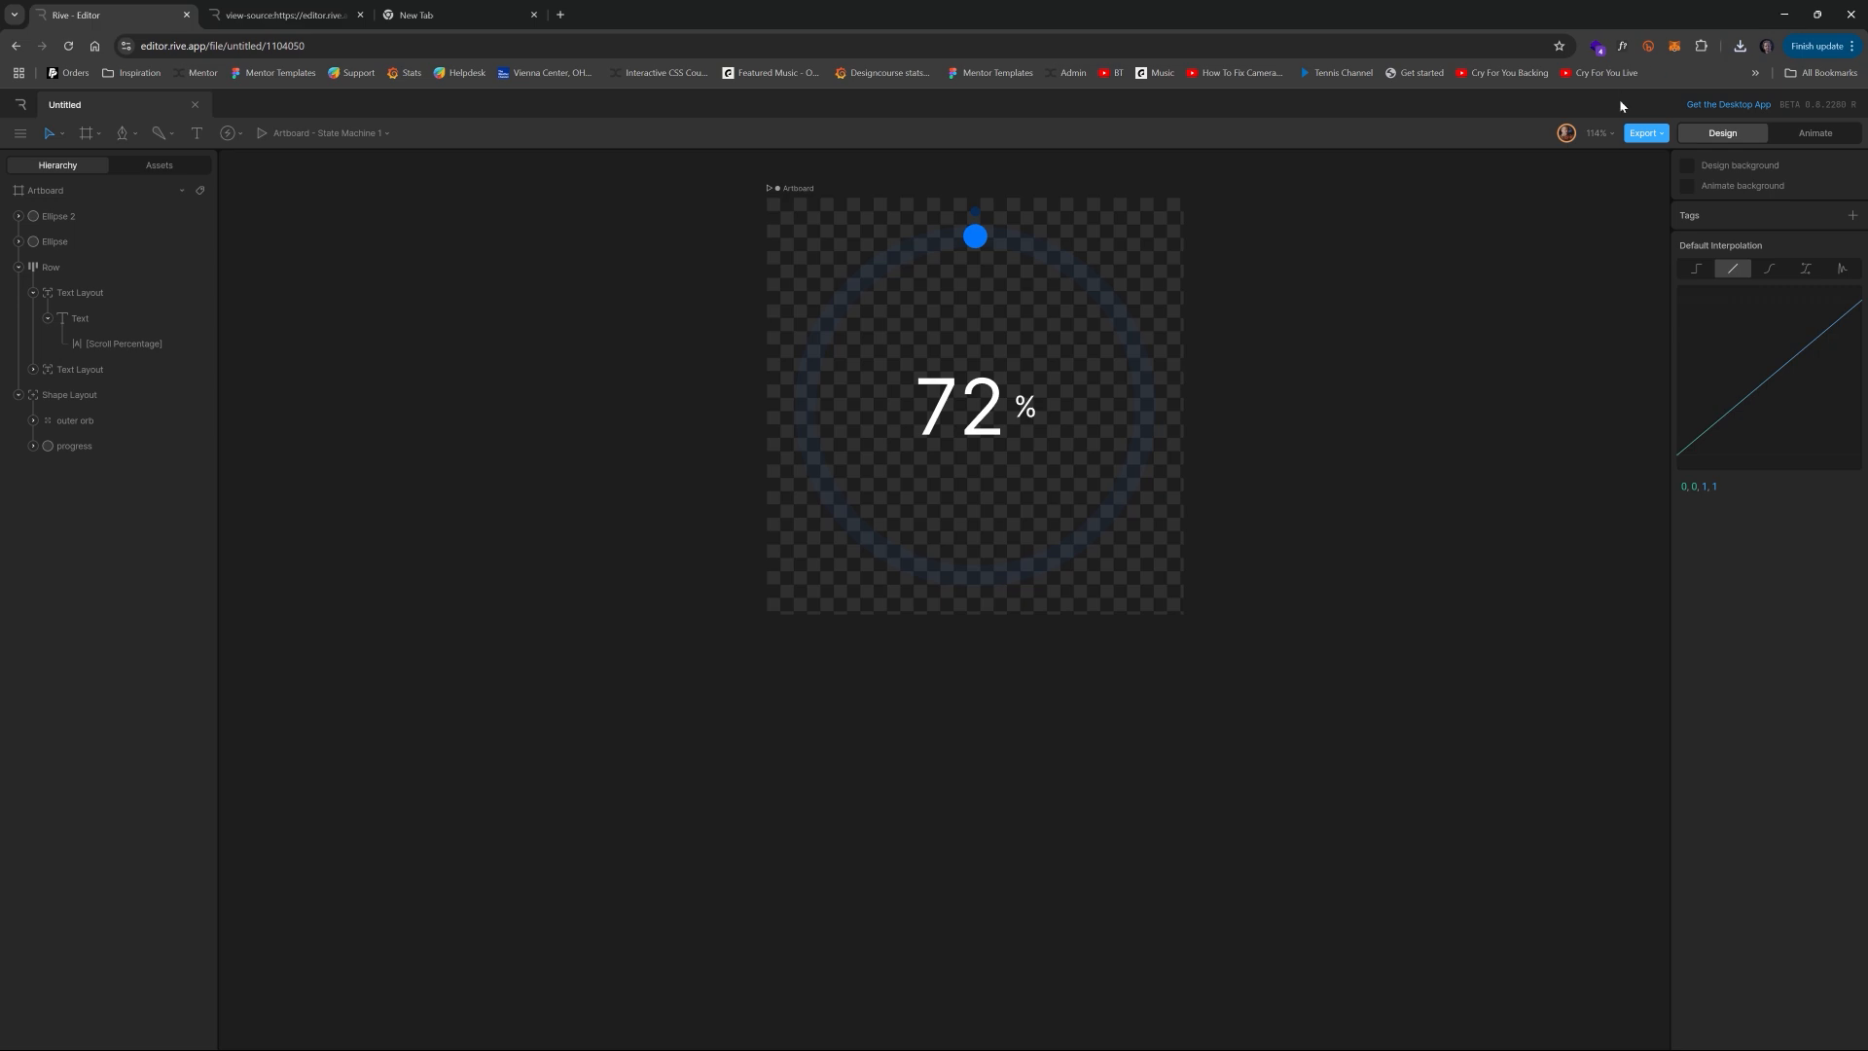
{"action": "mouse_move", "coordinate": [1222, 1034]}
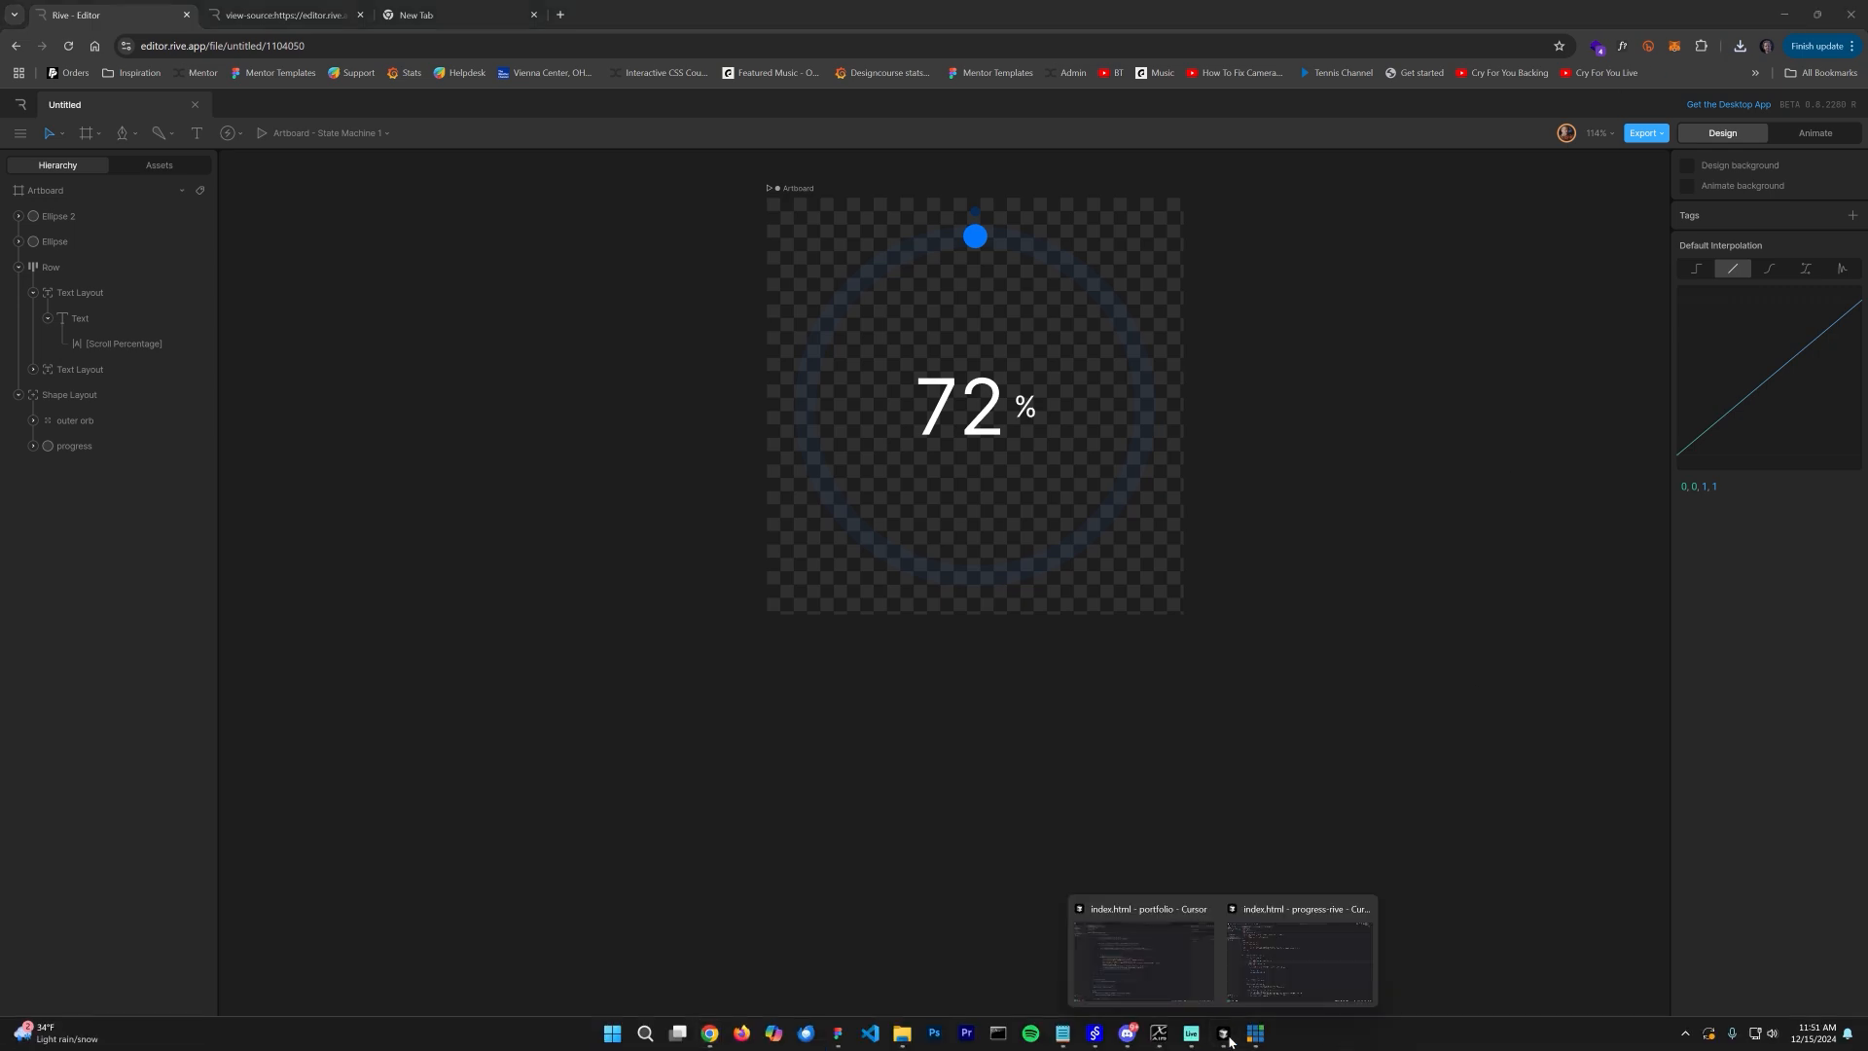